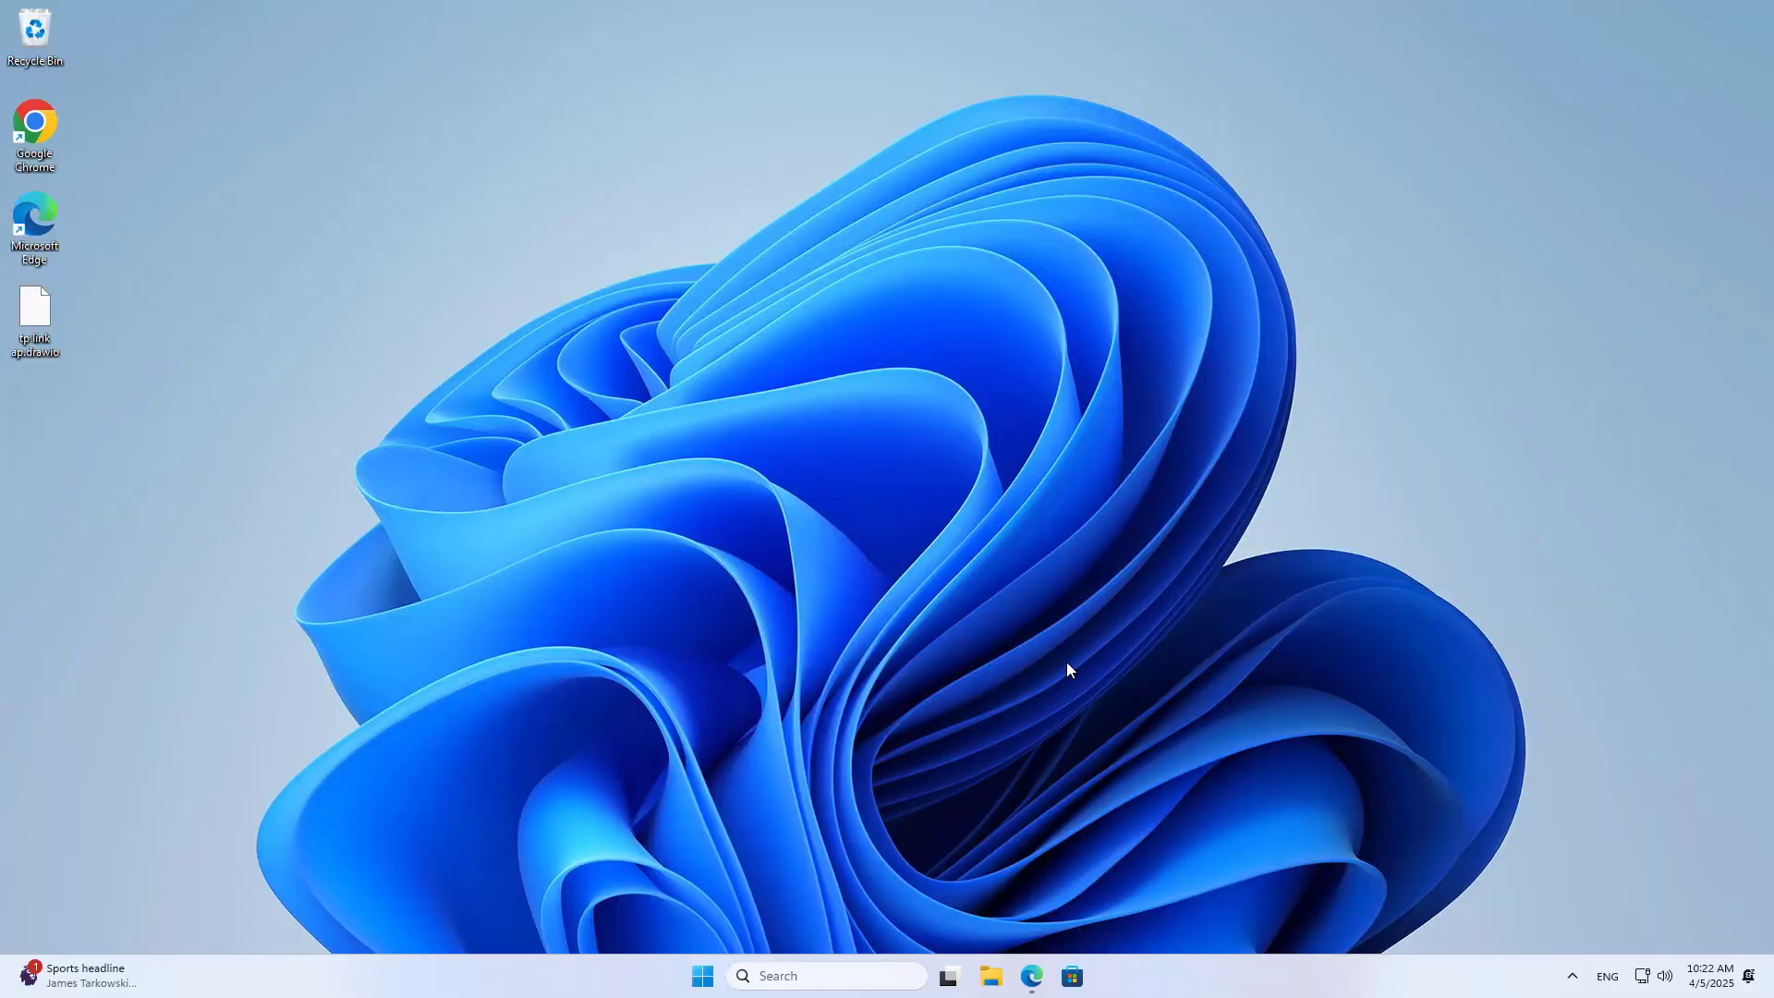
- Move the Access Point title above the TP-Link icon in the diagram
double_click(35, 308)
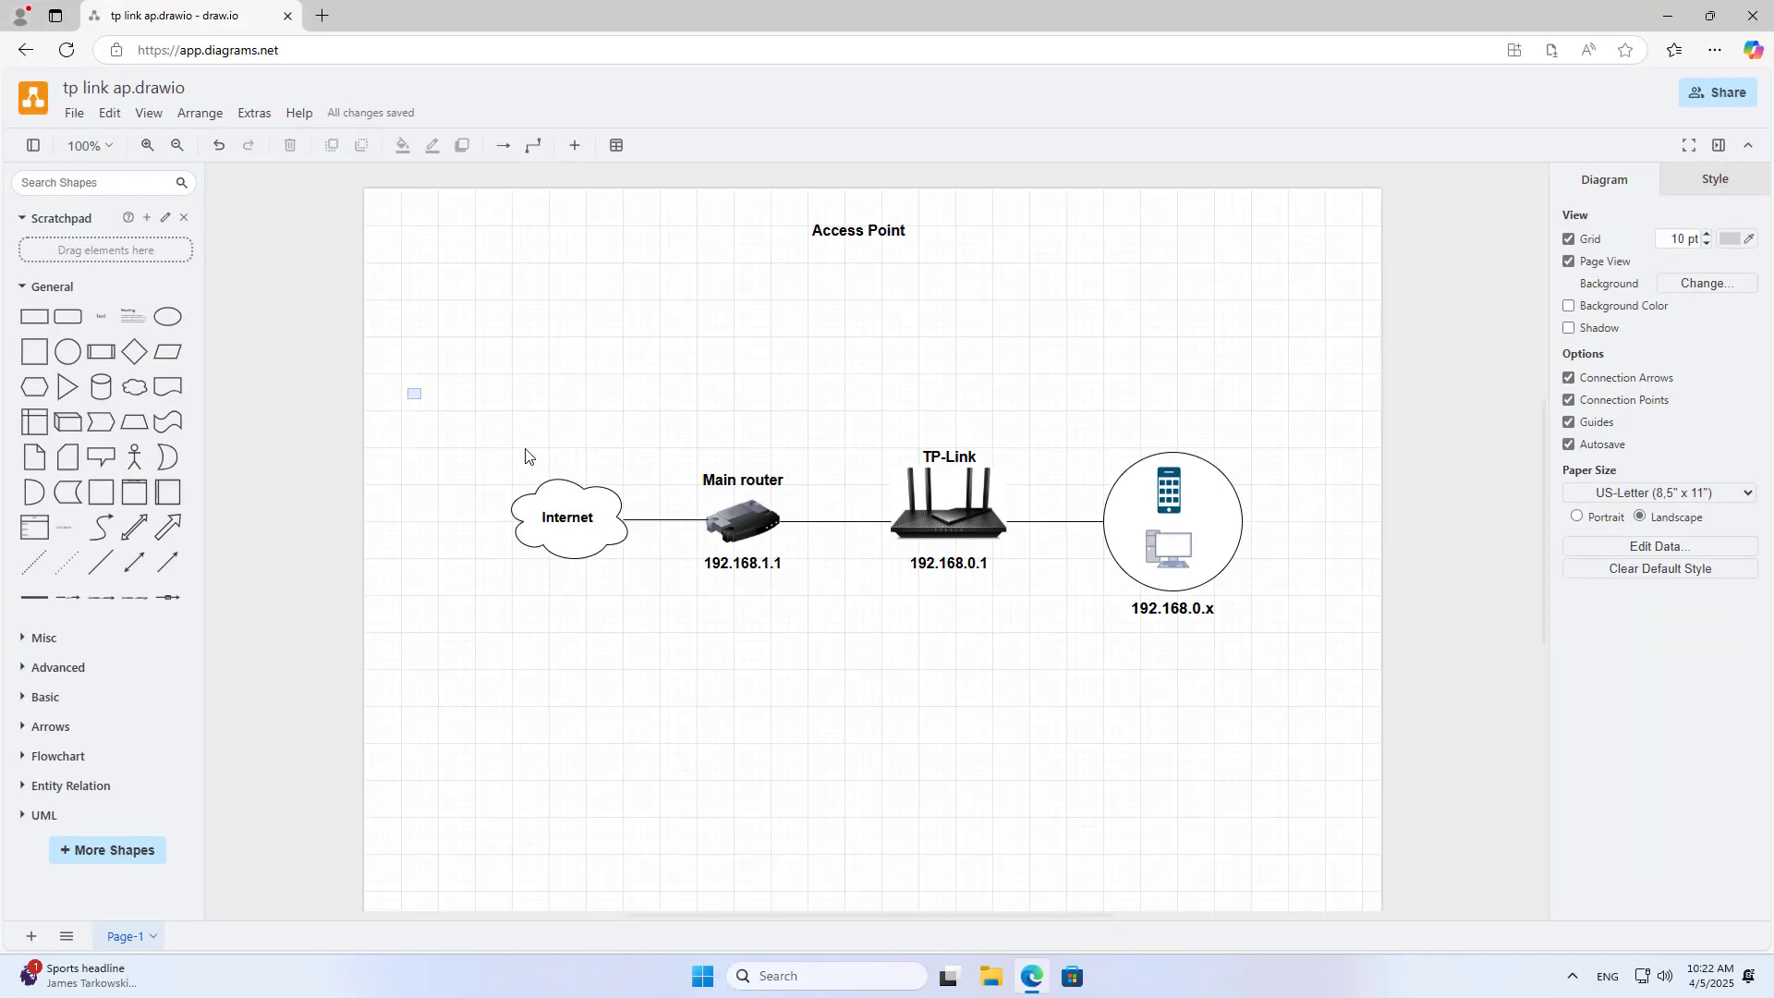
left_click(741, 535)
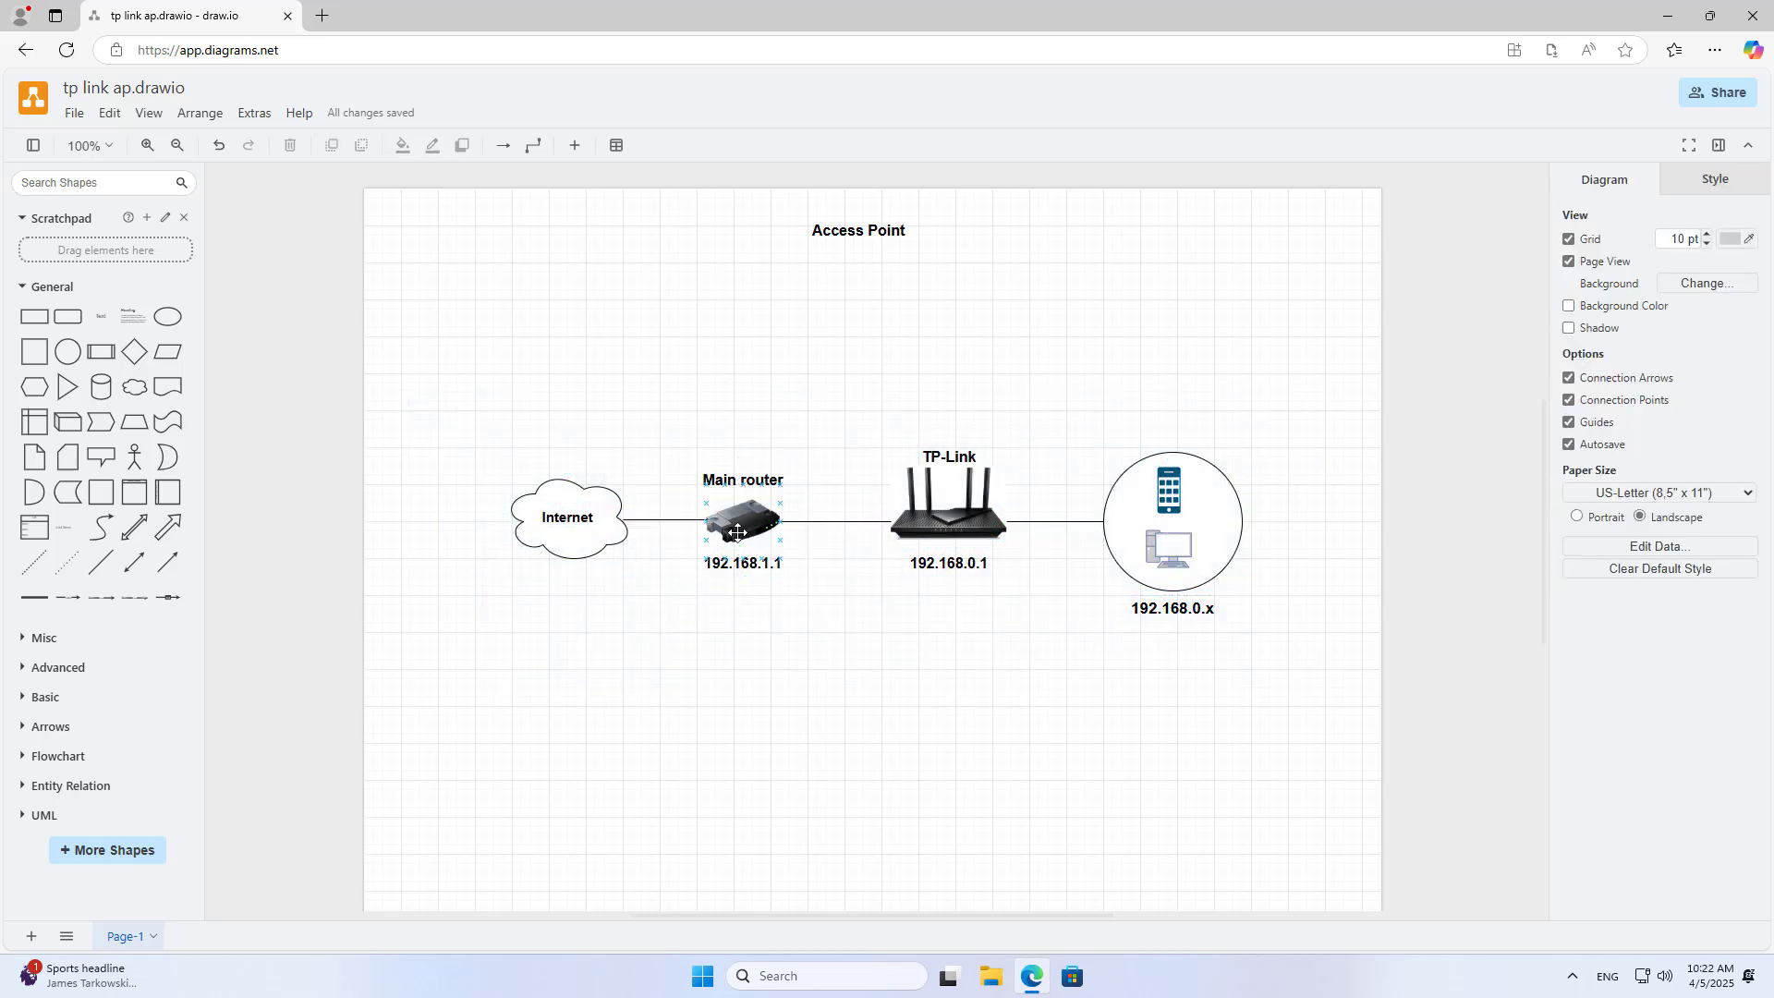
left_click(946, 521)
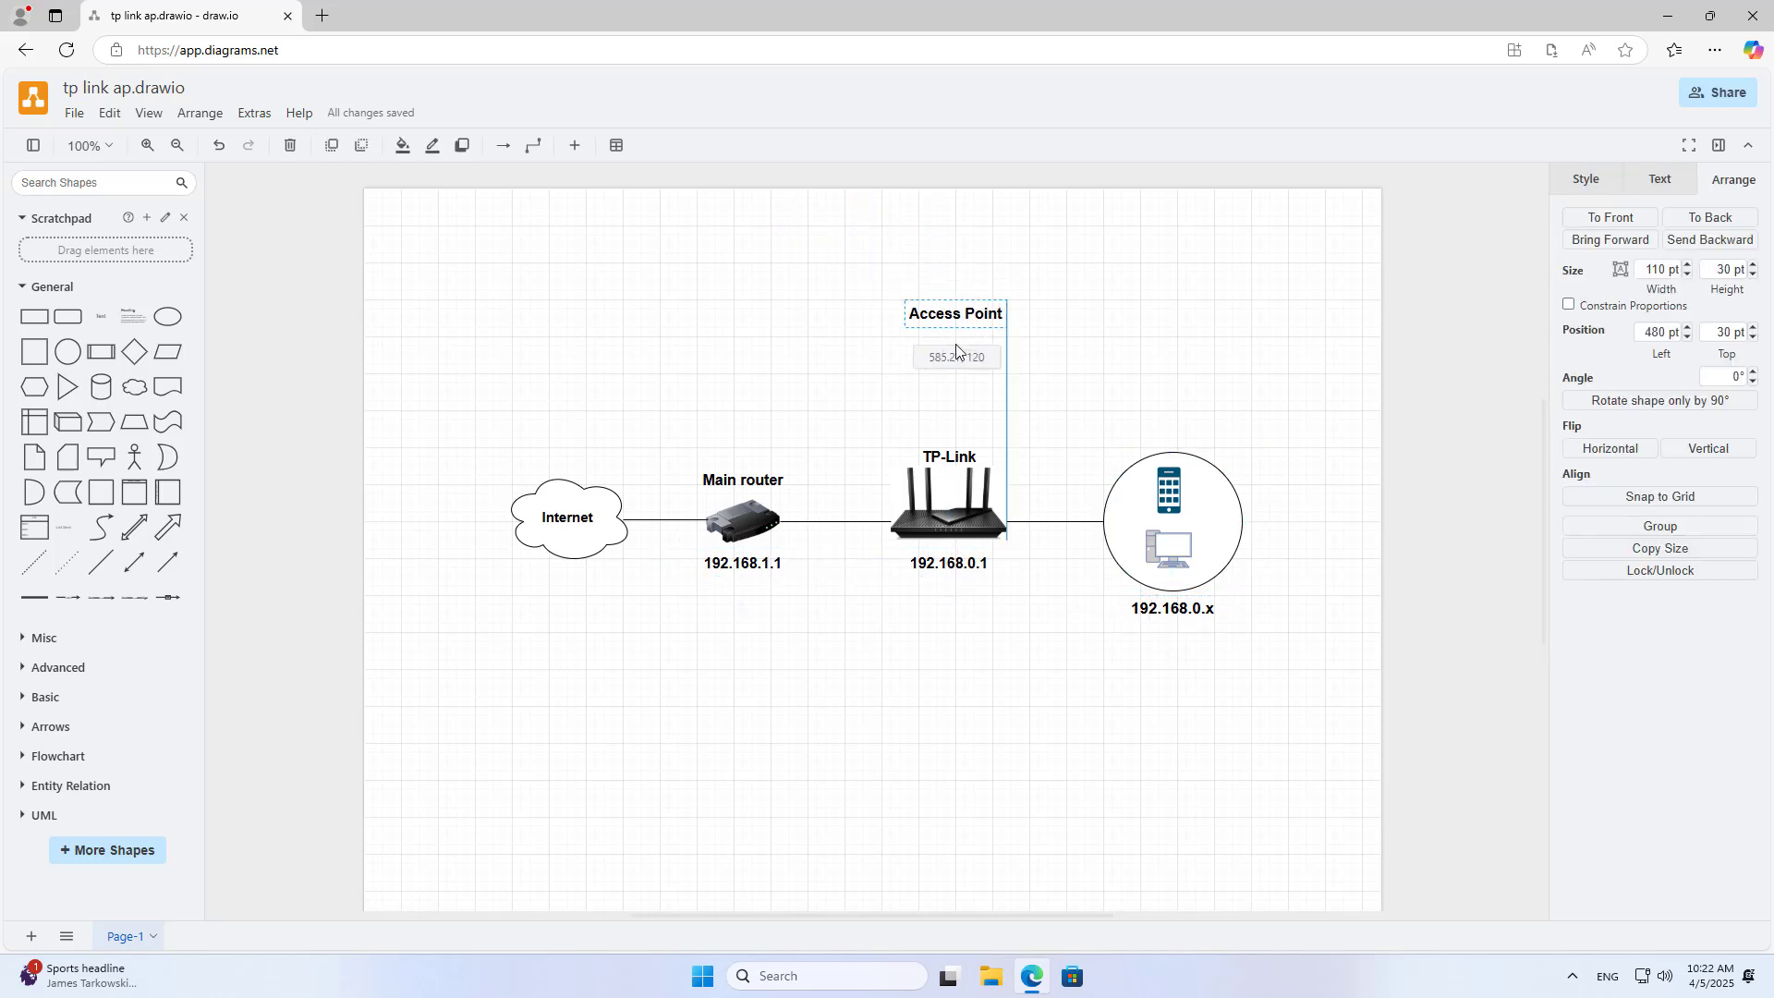
left_click(854, 368)
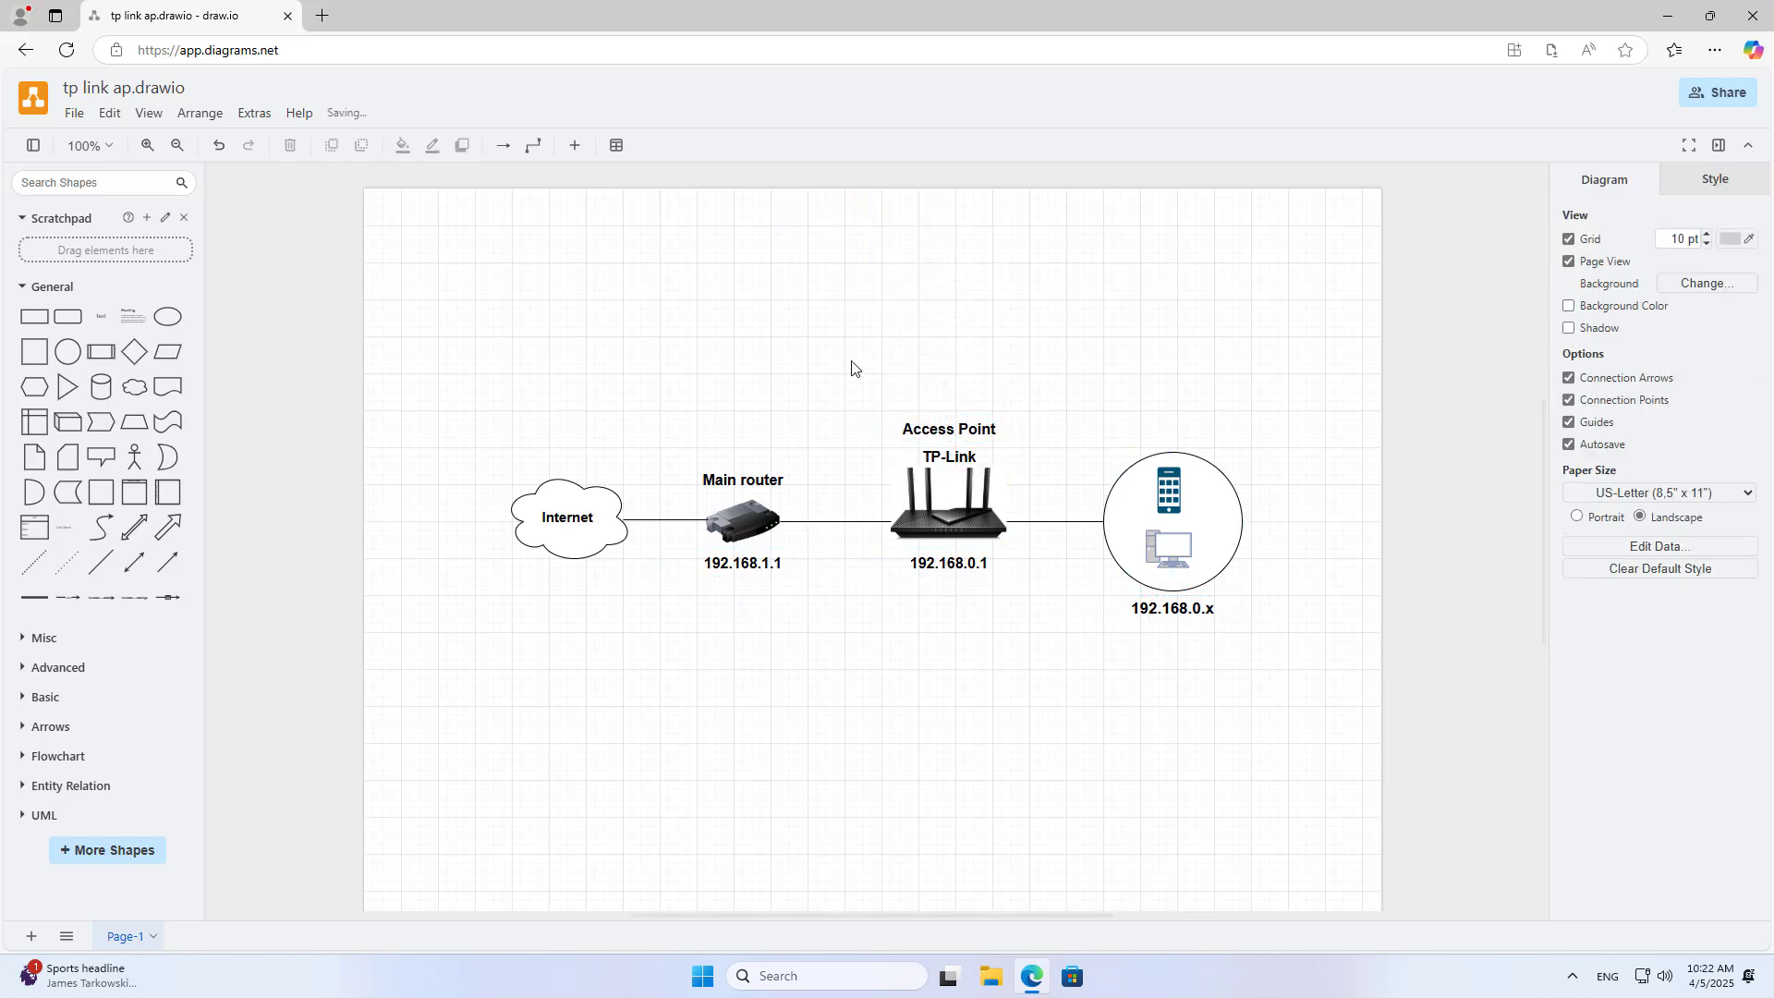
- Relabel the TP-Link and client device addresses to the 192.168.1.x subnet (TP-Link 192.168.1.1)
left_click(743, 563)
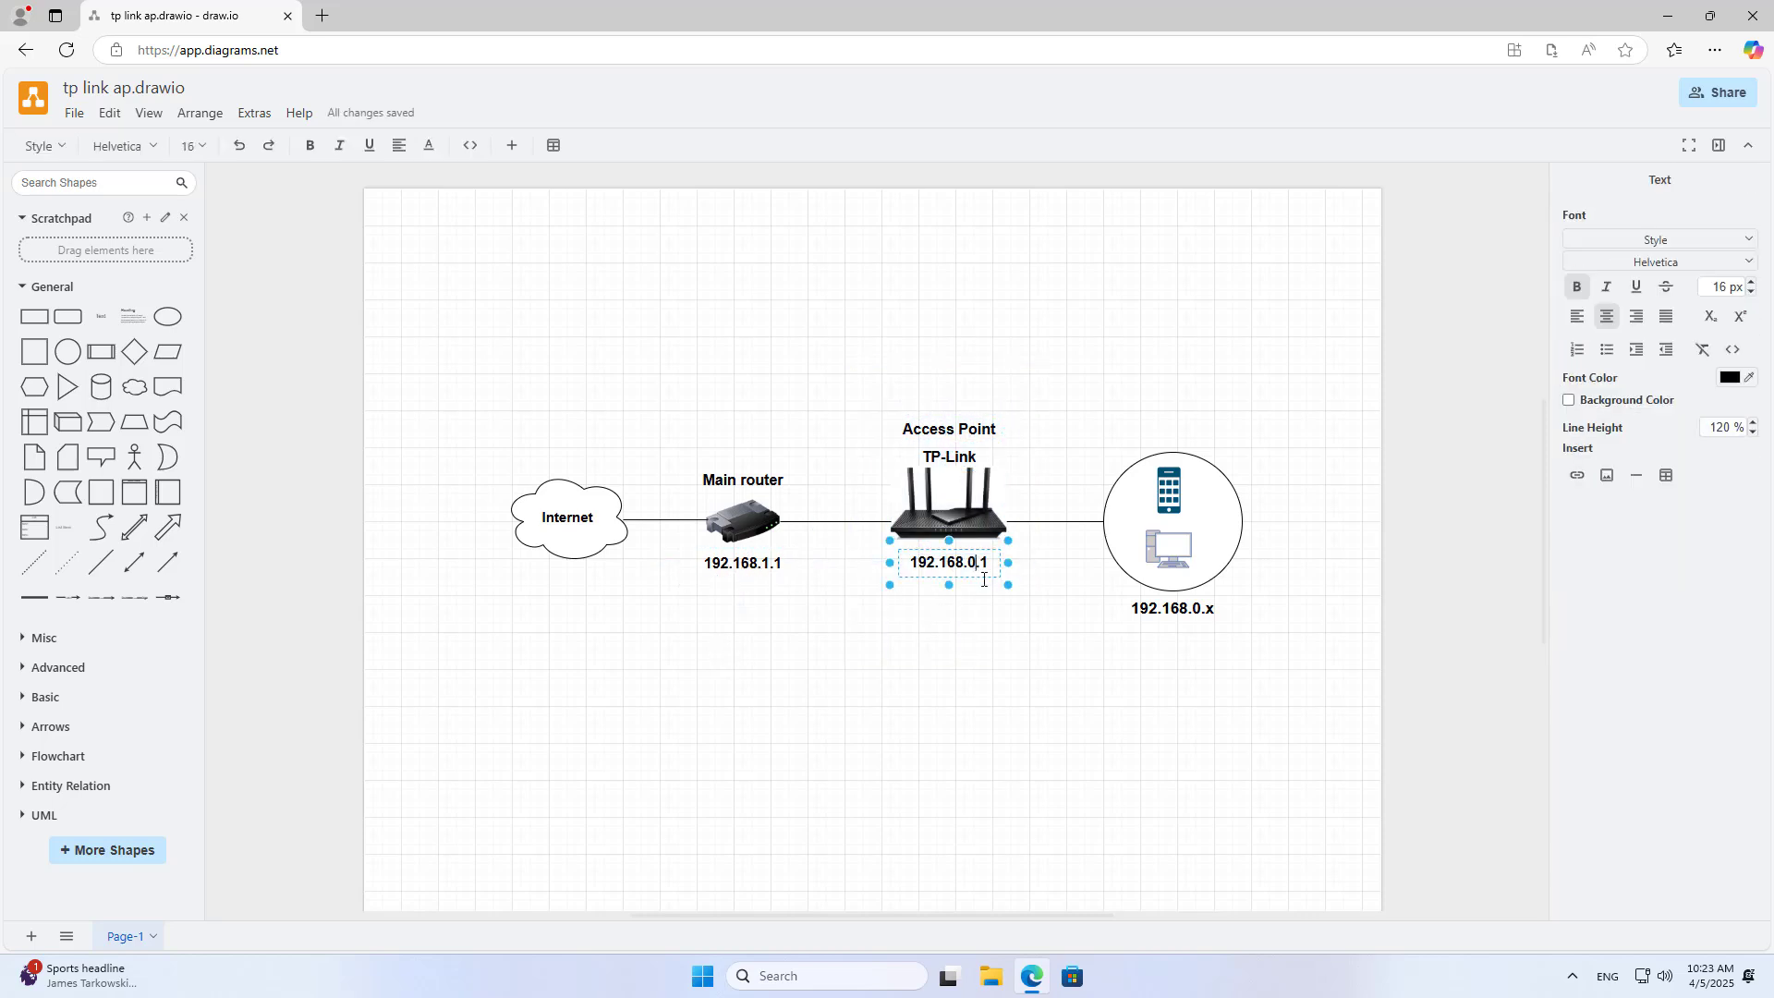
type("192.168.1.1")
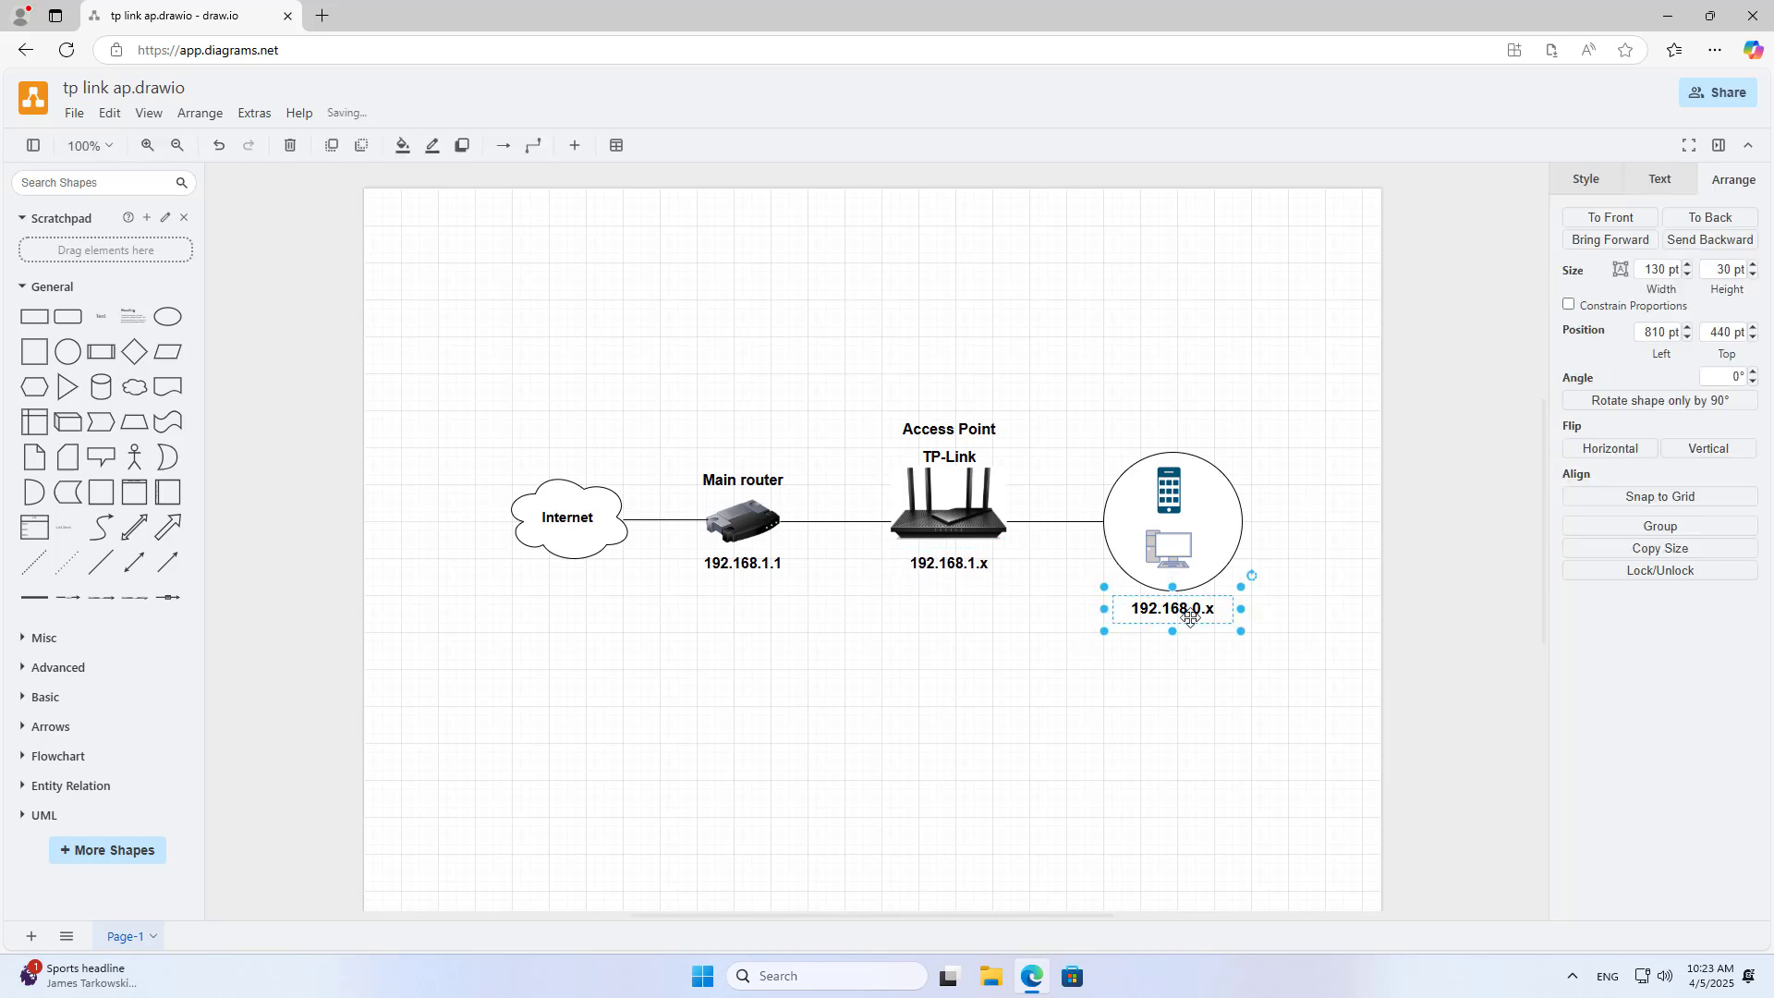
double_click(1172, 608)
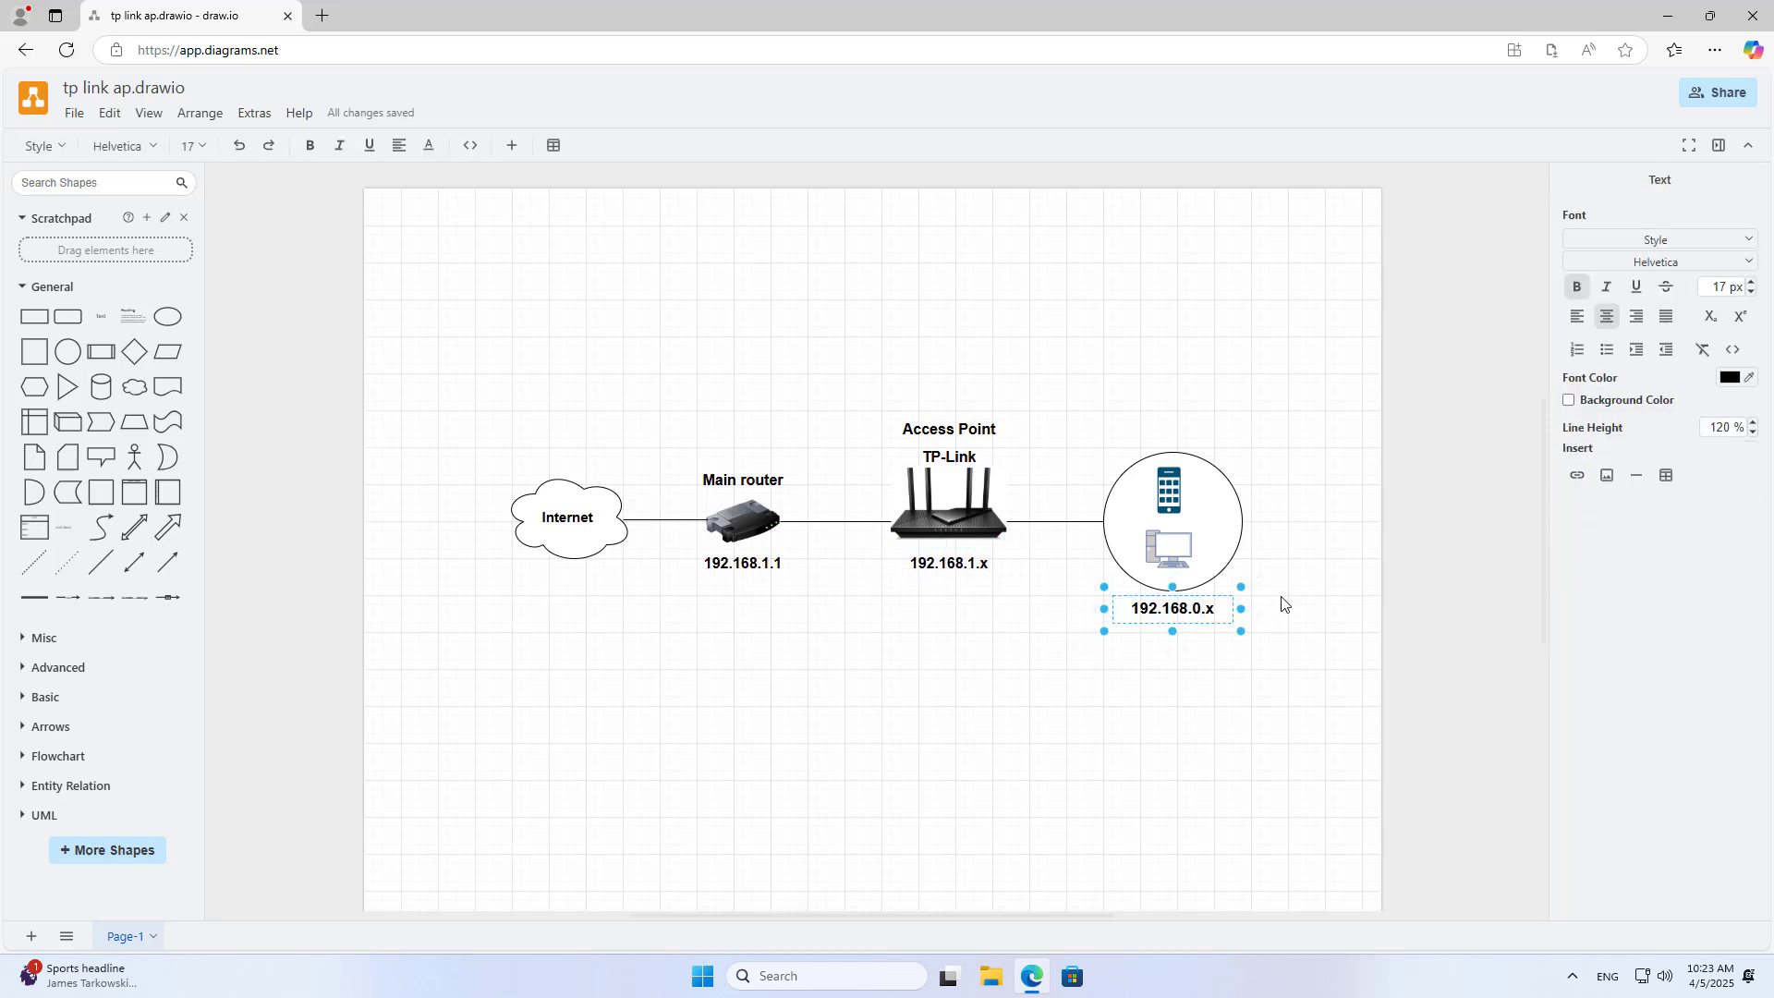
double_click(1172, 608)
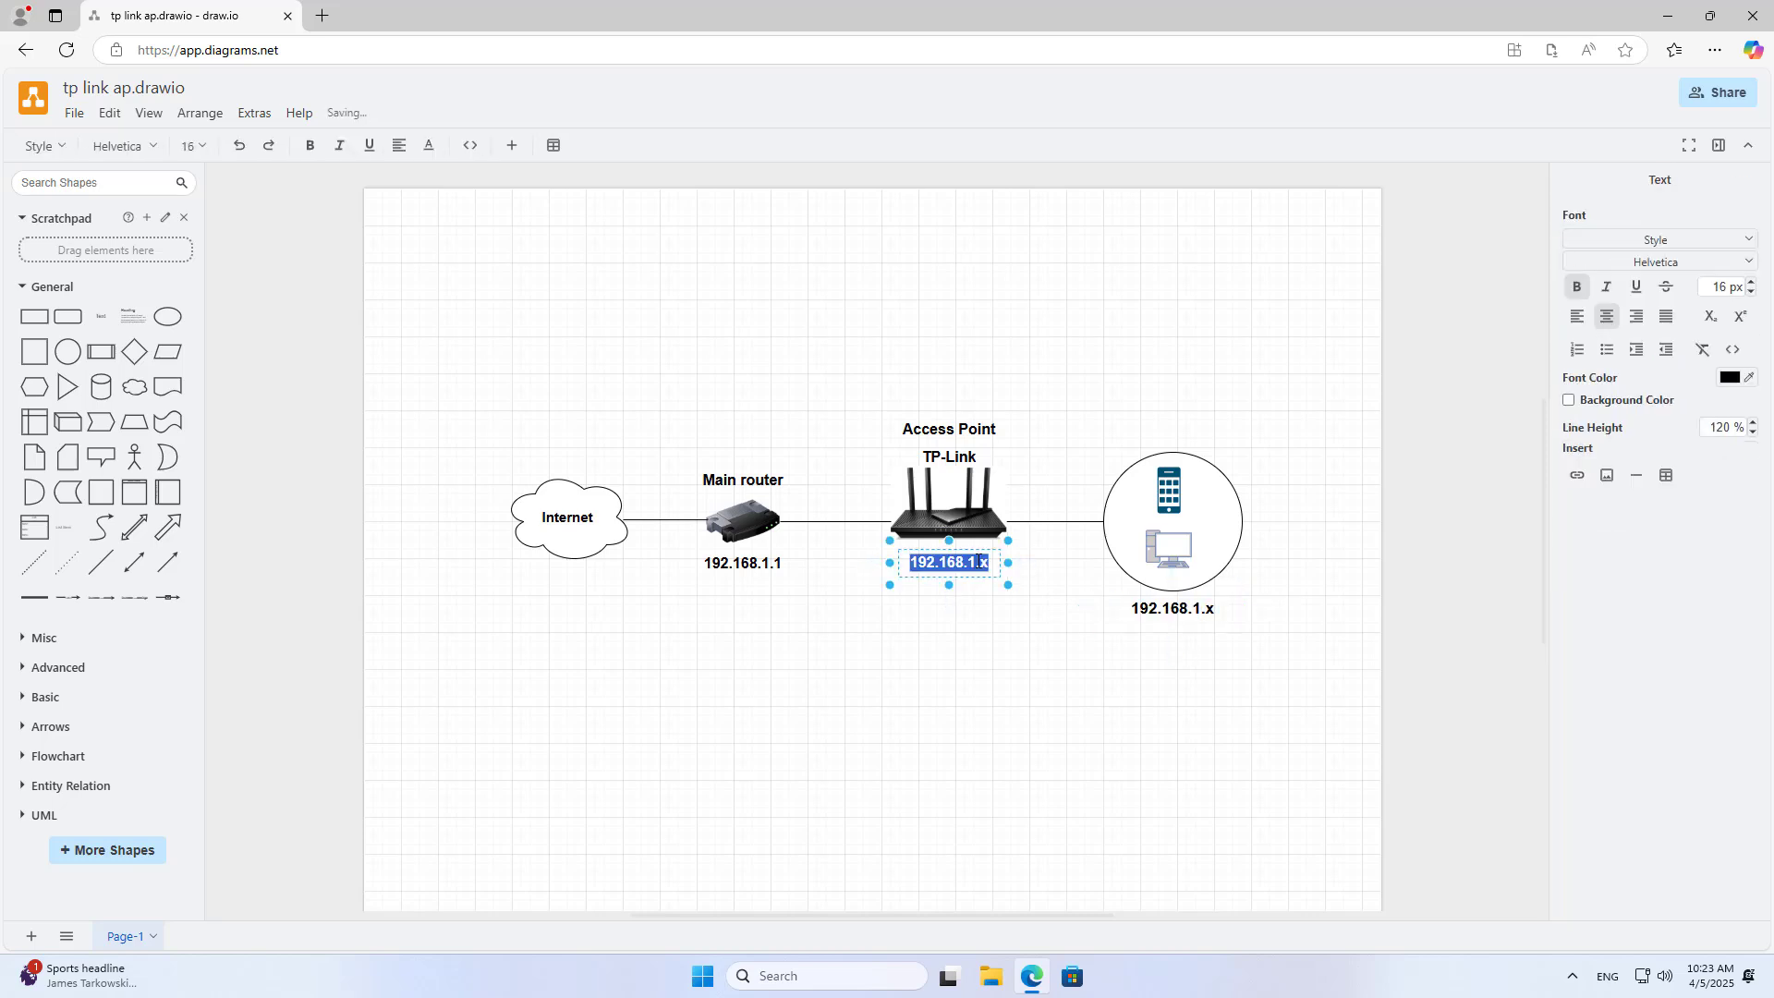
left_click(742, 563)
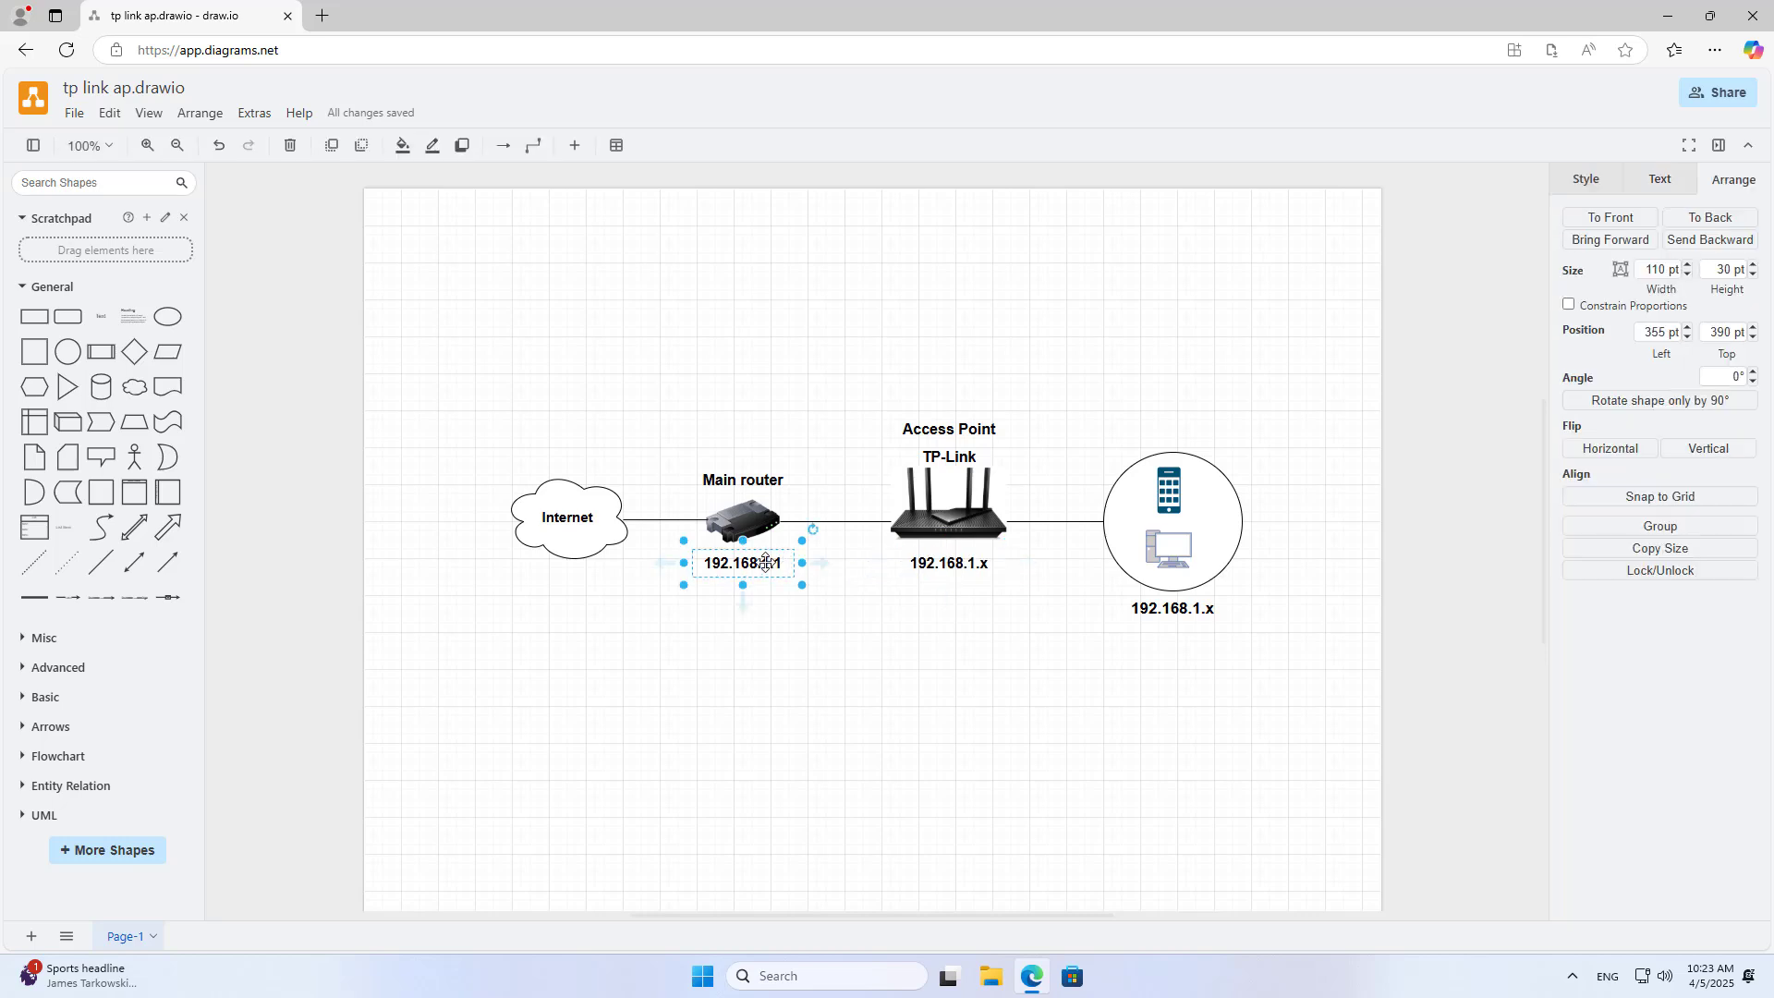
double_click(743, 563)
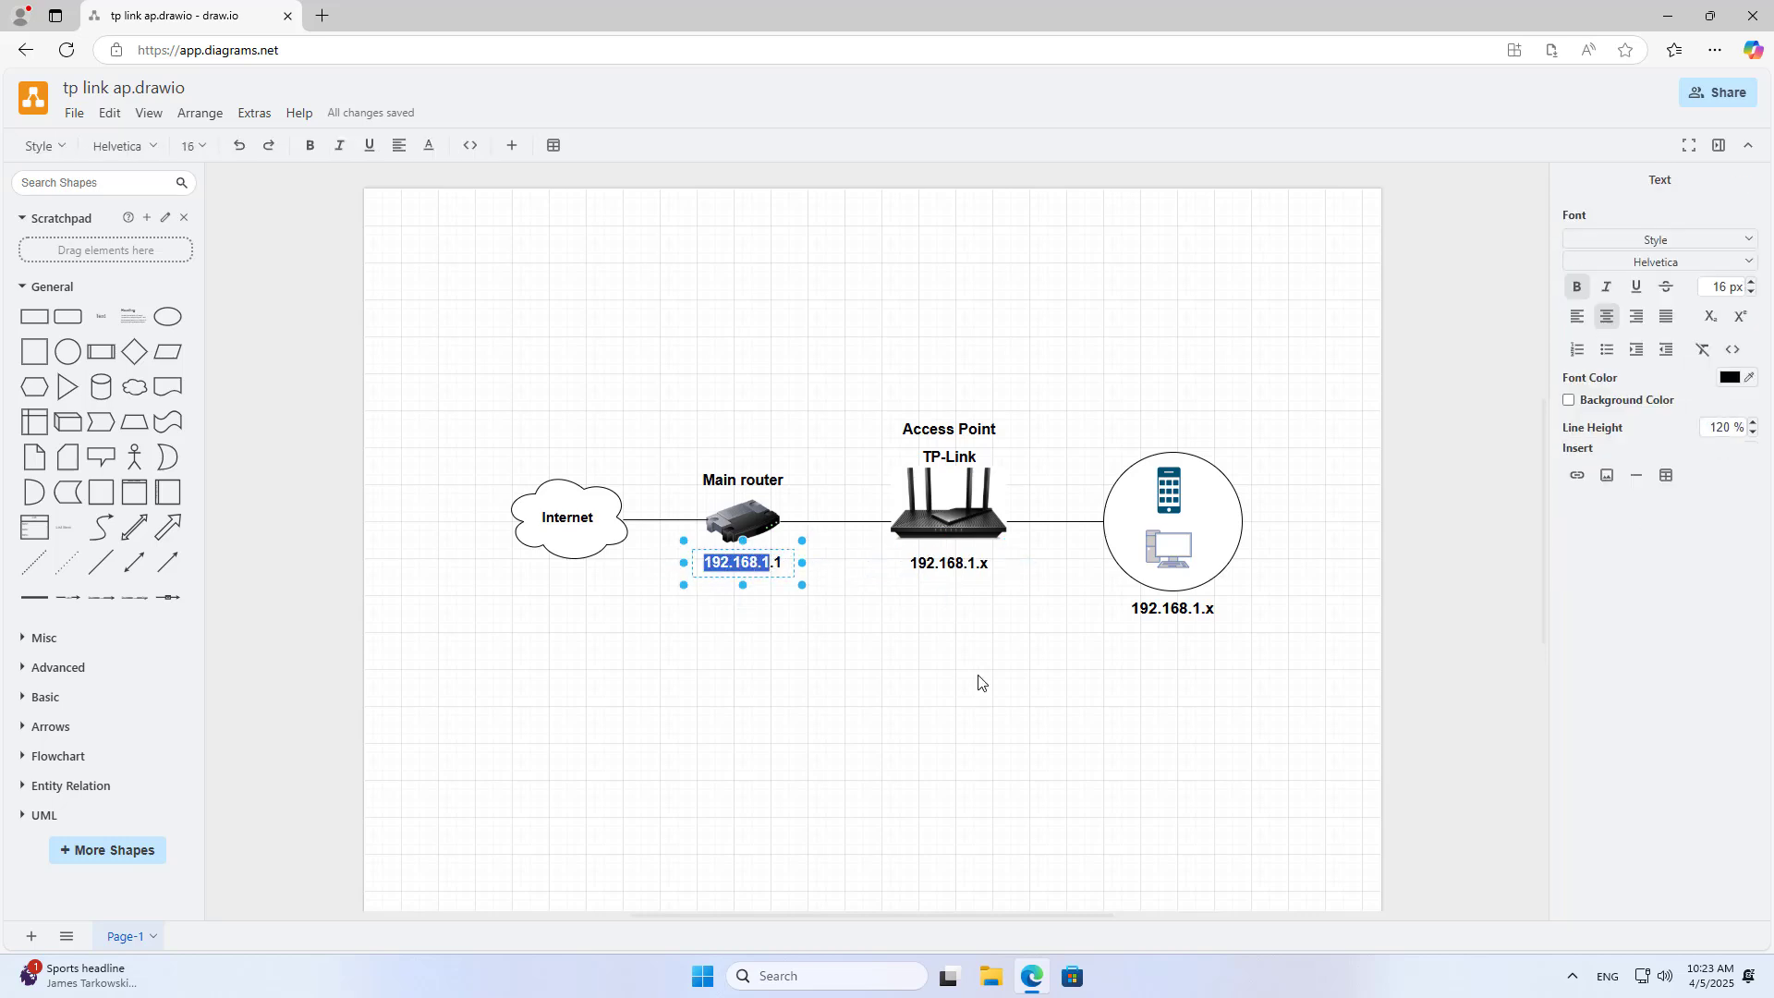
left_click(948, 525)
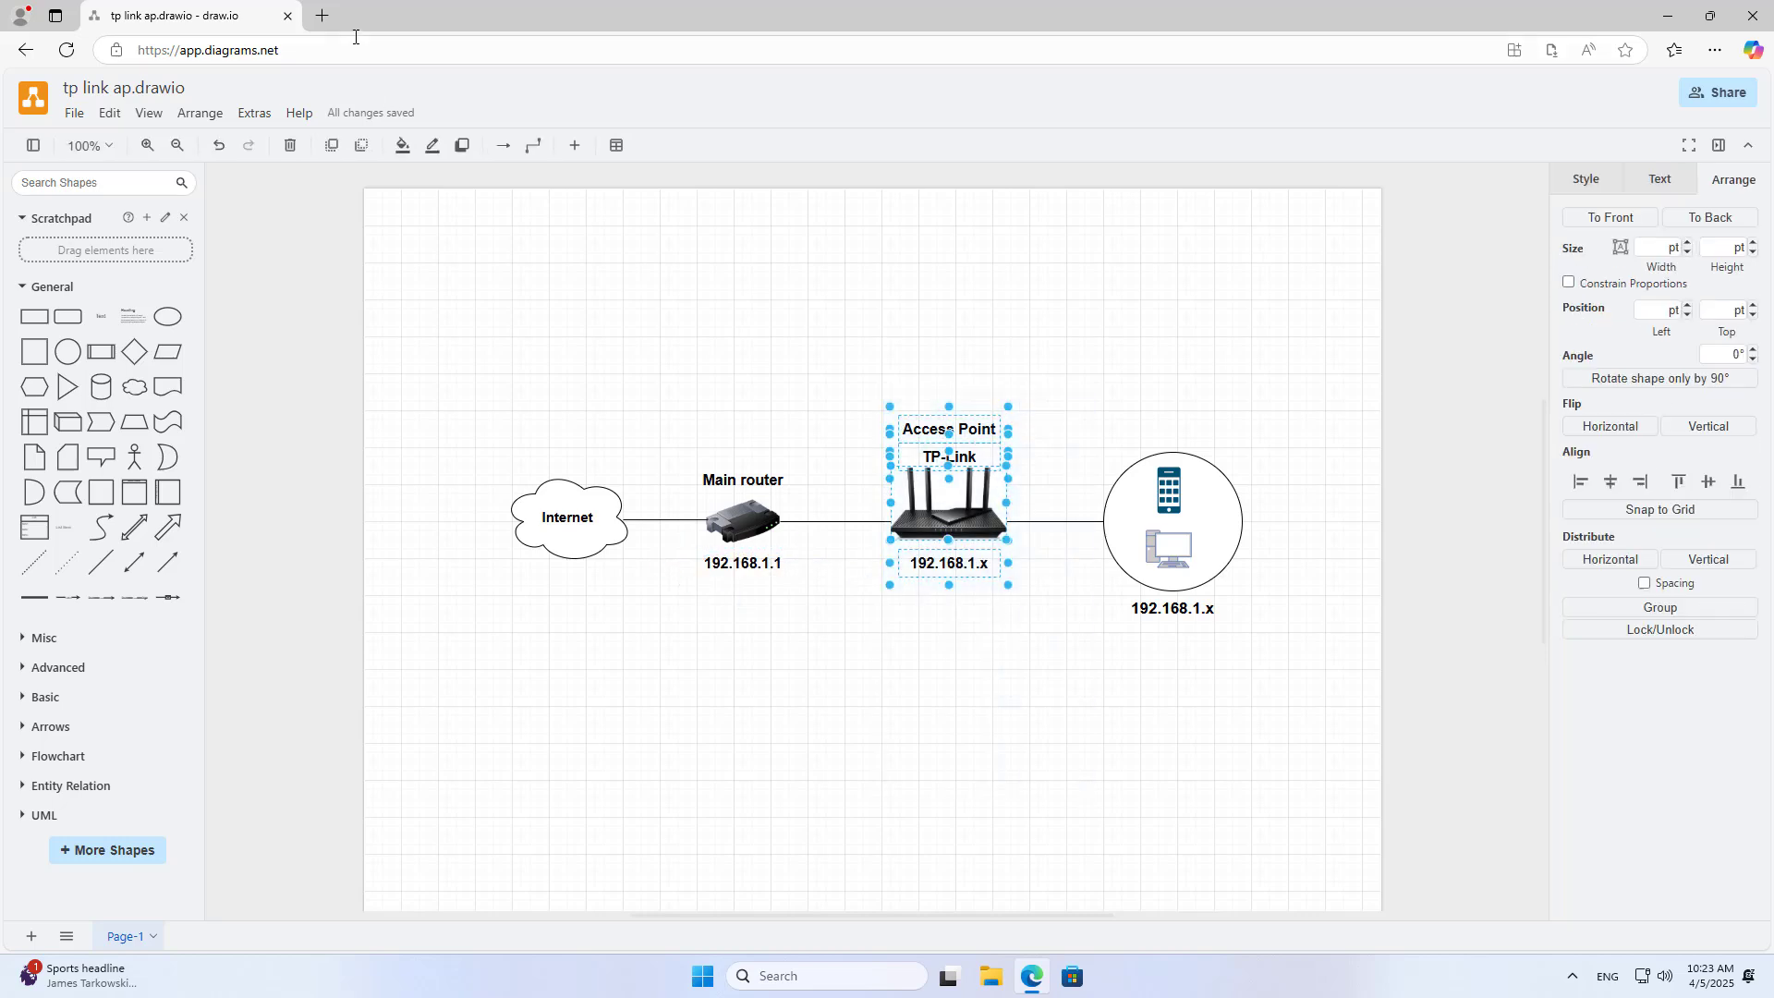
- Log in to the router page at 192.168.0.1 with the local password and dismiss the TP-Link ID prompt
left_click(344, 15)
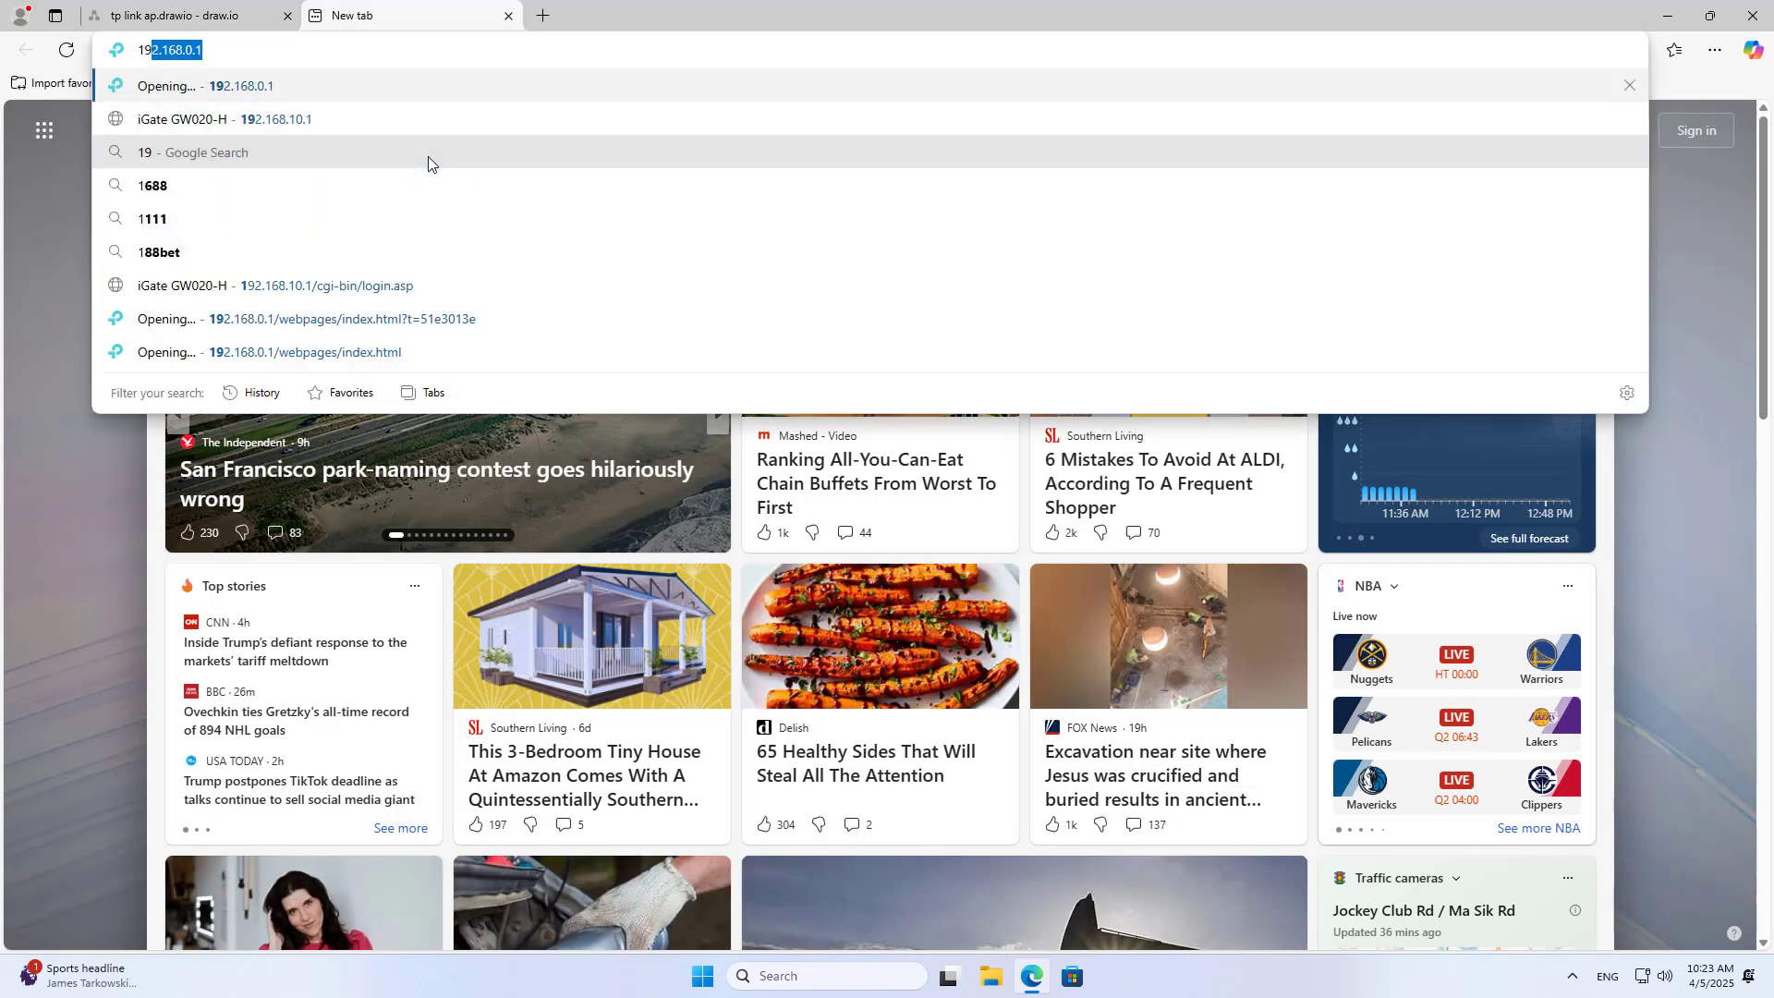
type("92.168.0.1")
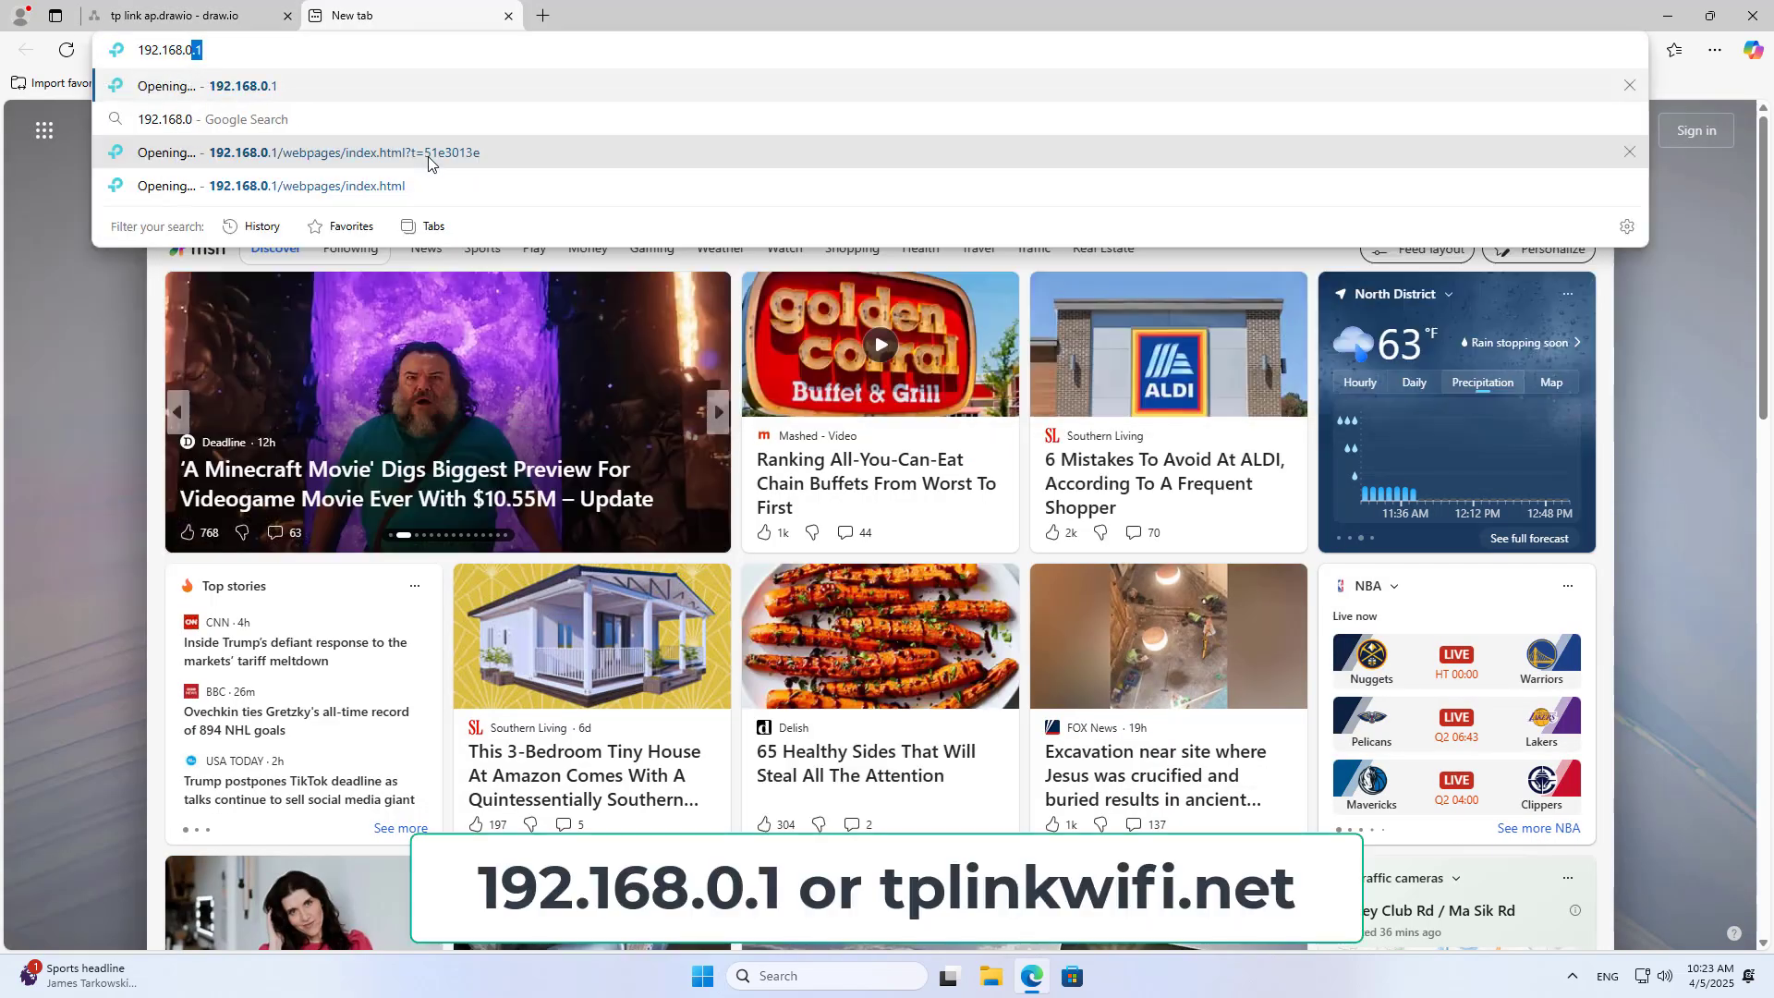
left_click(305, 152)
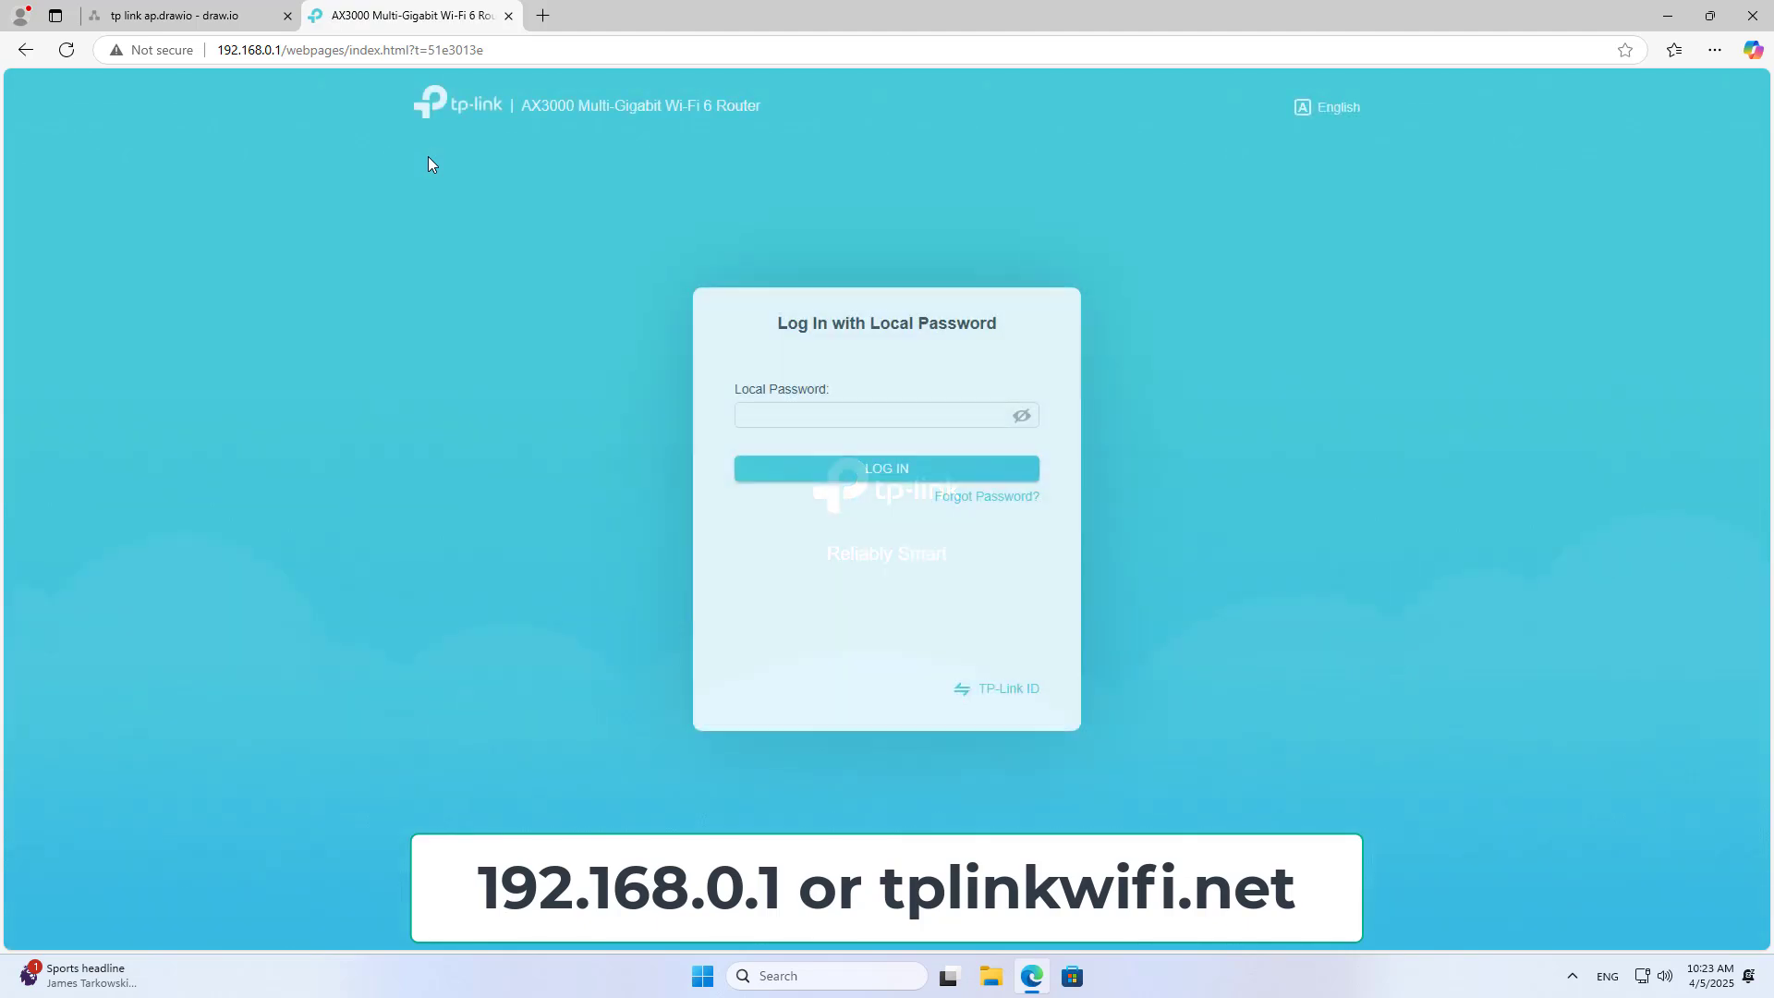
left_click(542, 15)
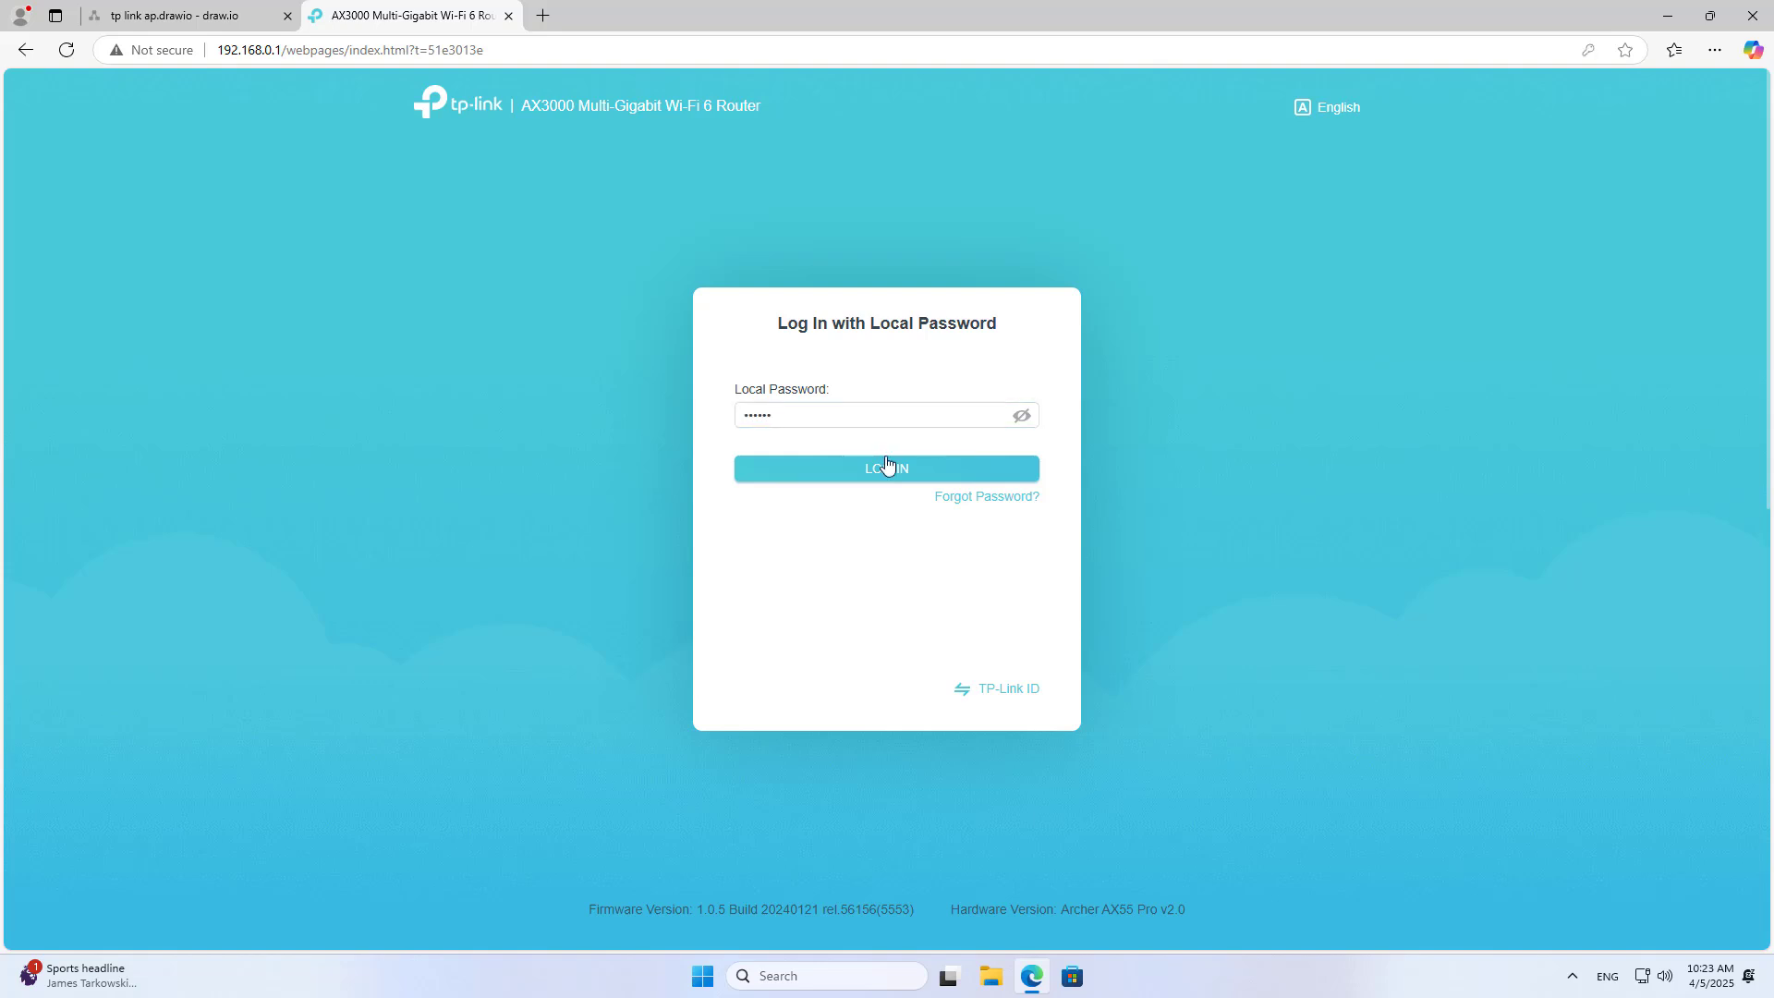
left_click(887, 468)
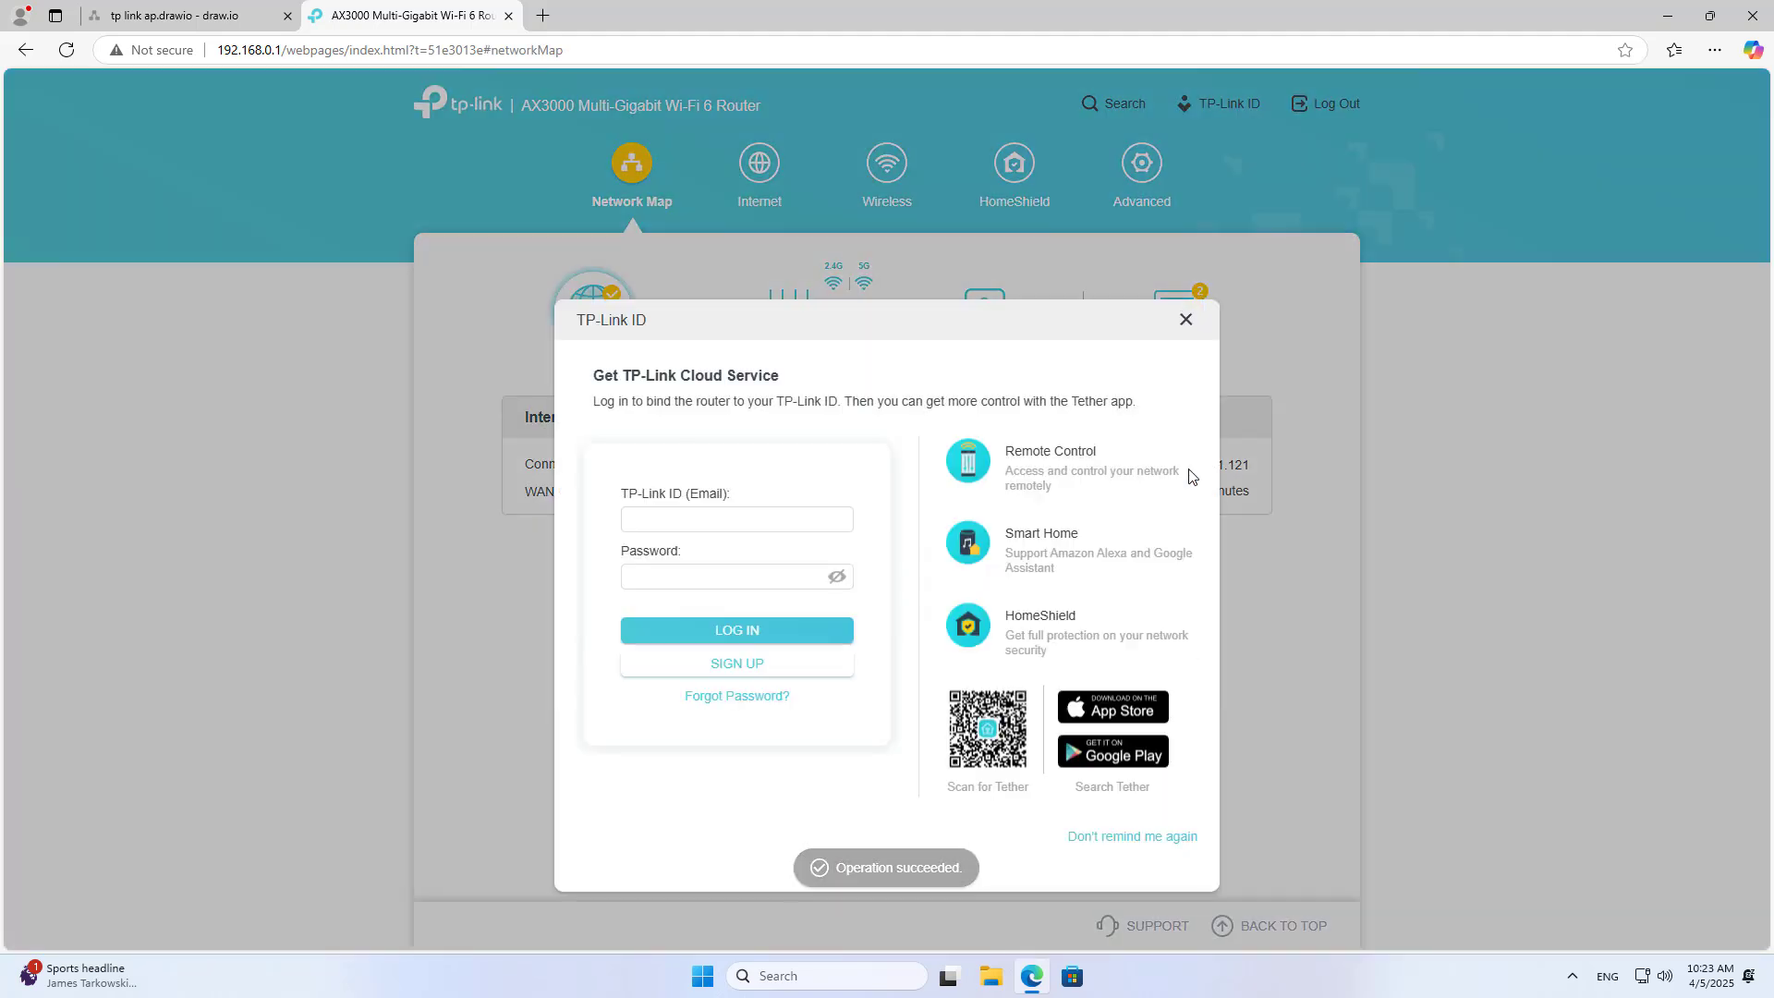
left_click(1187, 319)
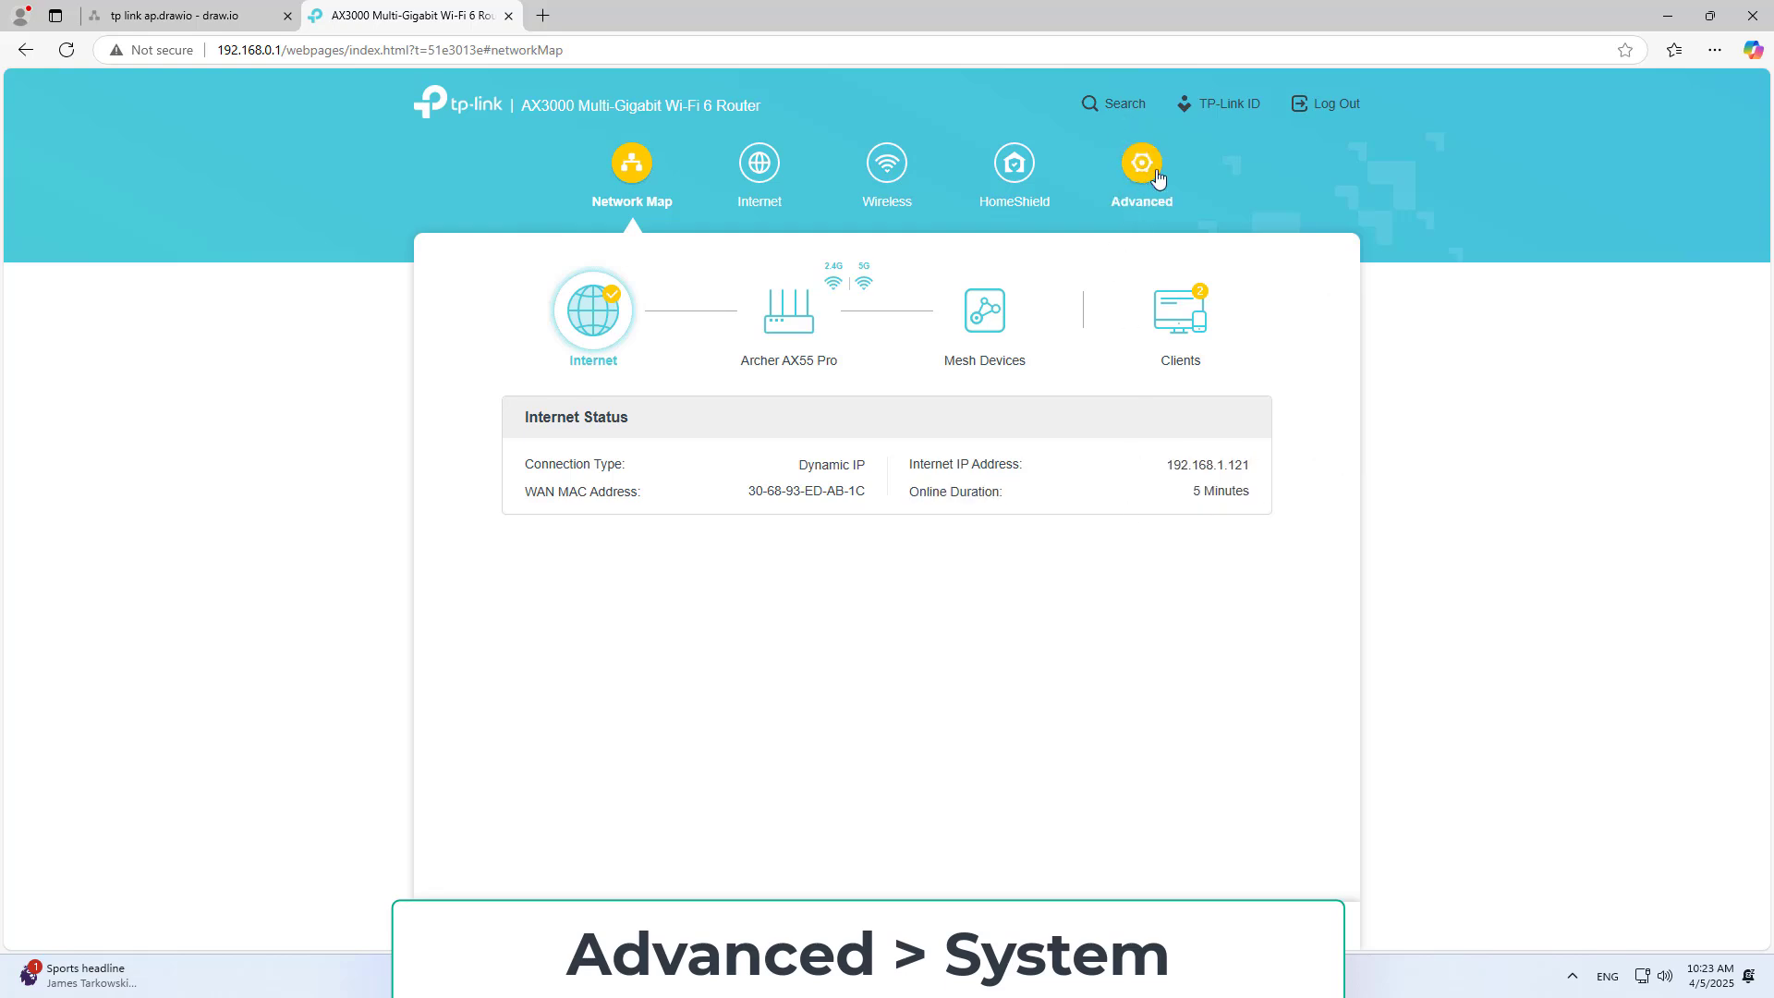
- Under Advanced > System > Operation Mode, choose Access Point Mode, save and reboot the router
left_click(1141, 162)
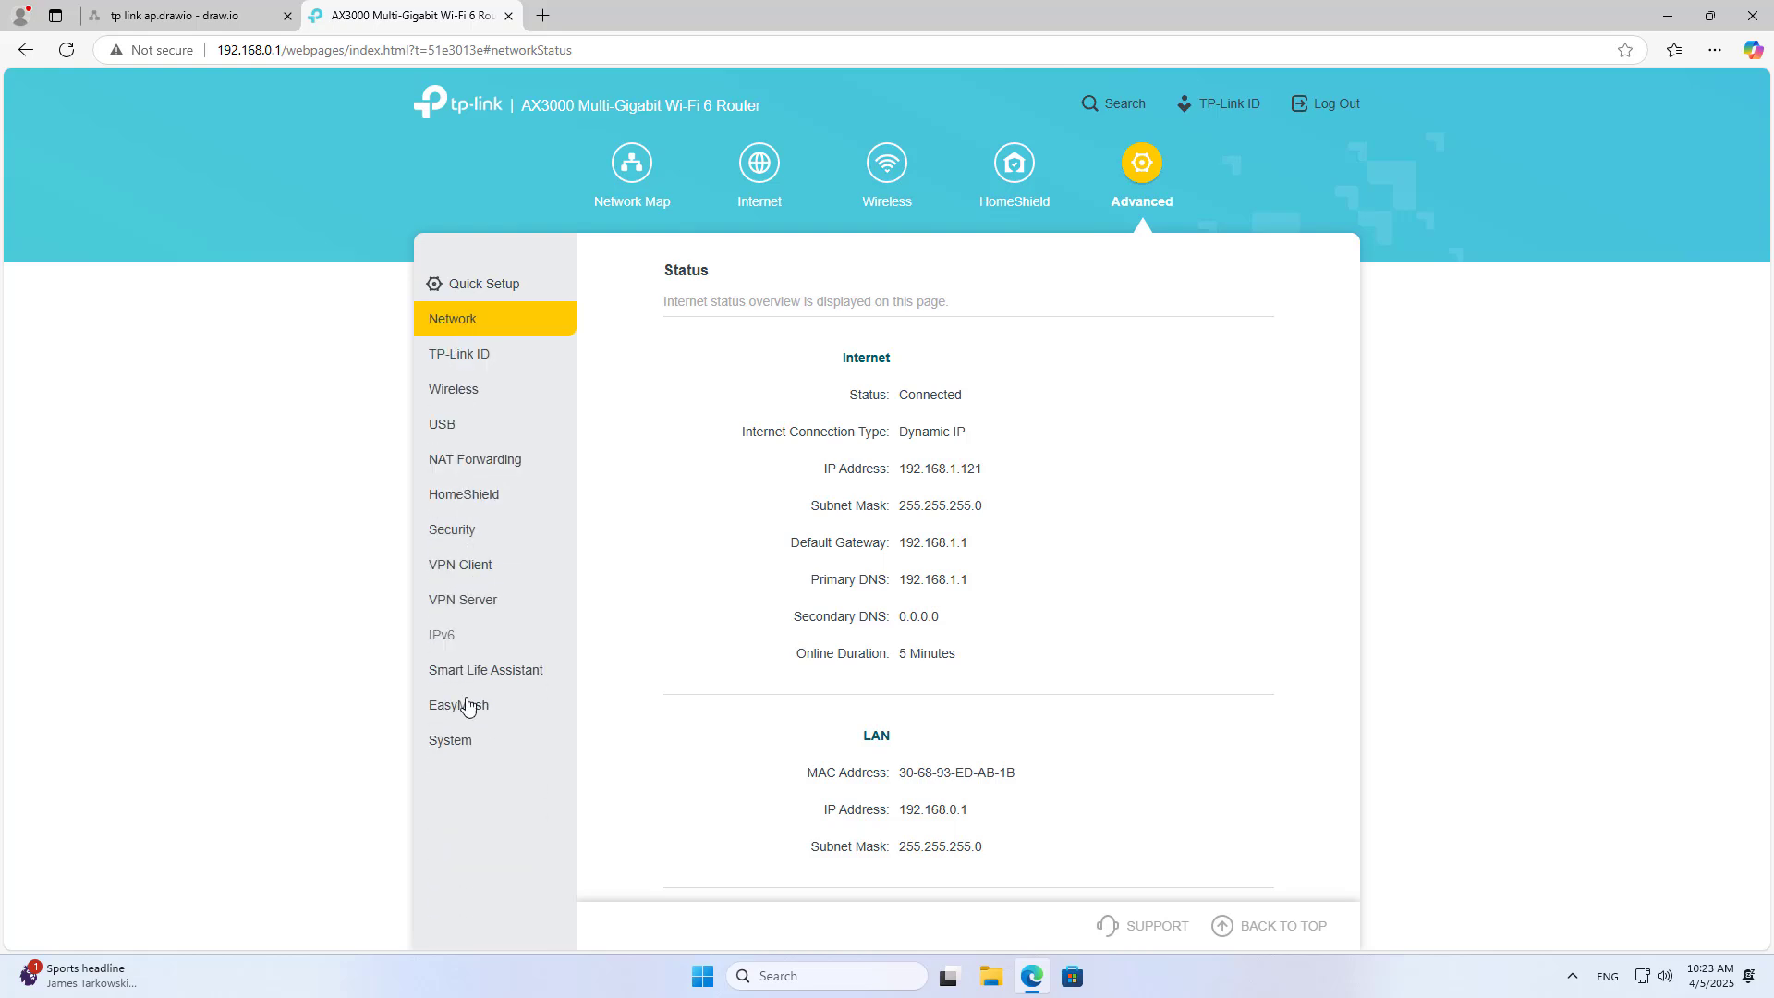
left_click(451, 739)
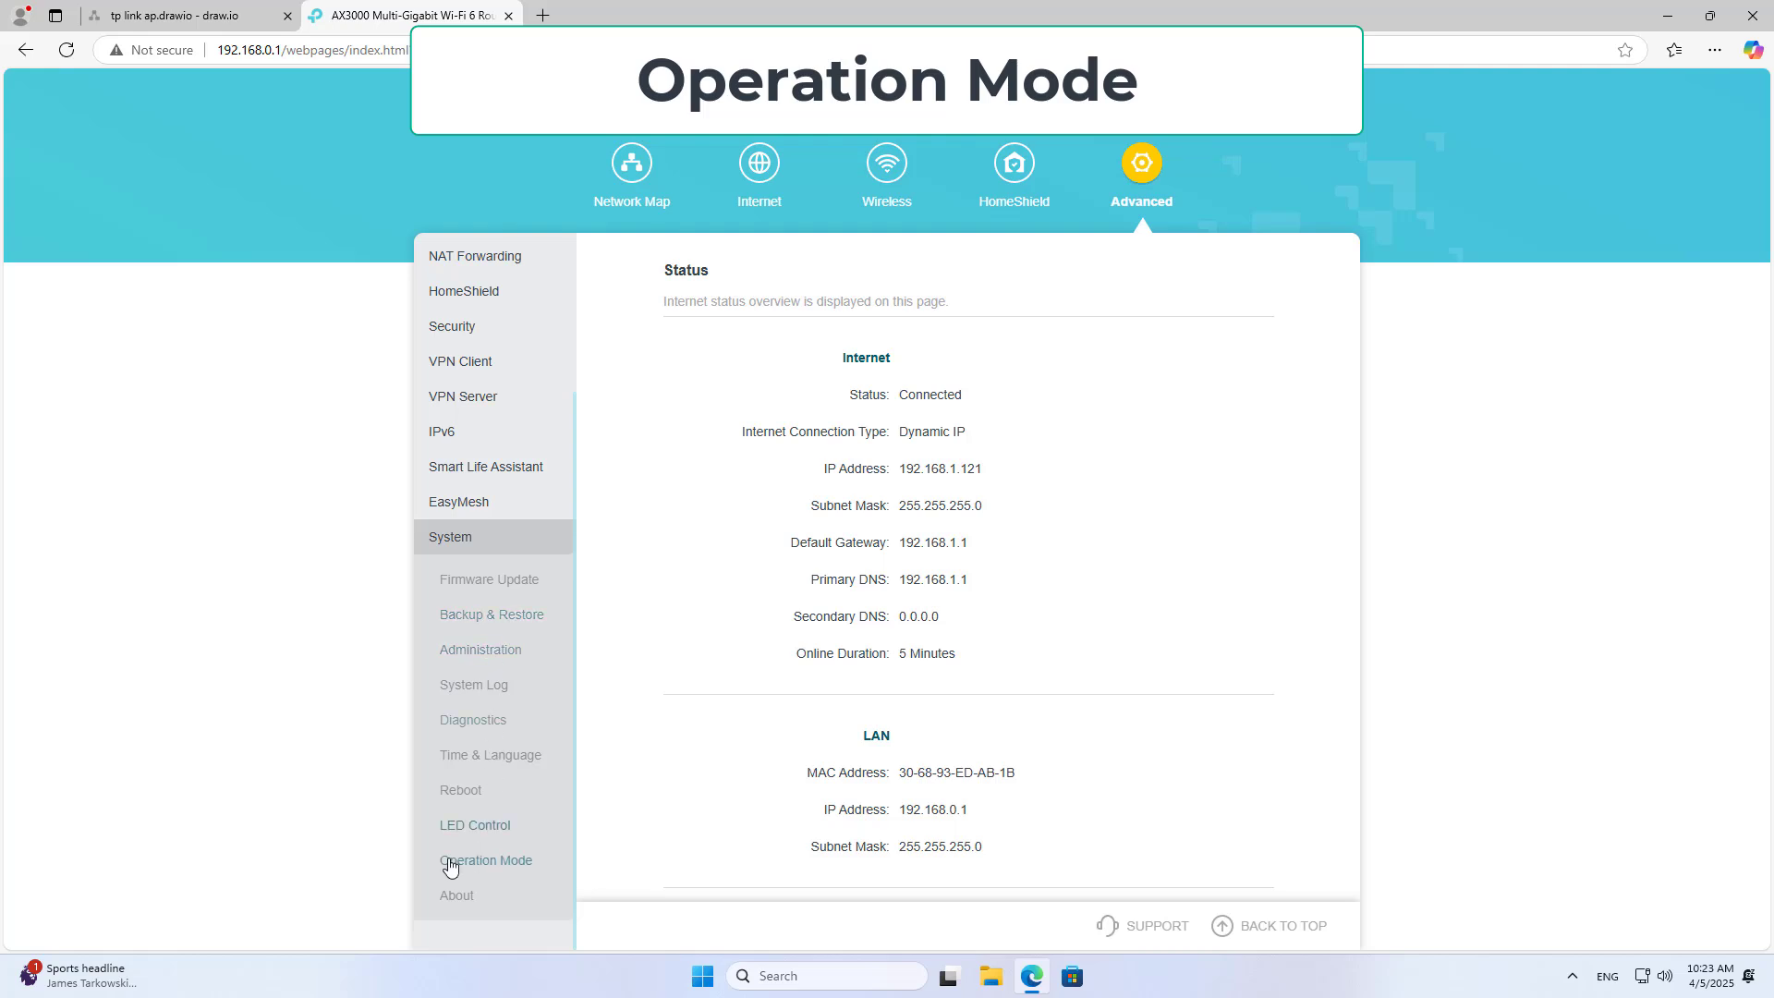
left_click(485, 860)
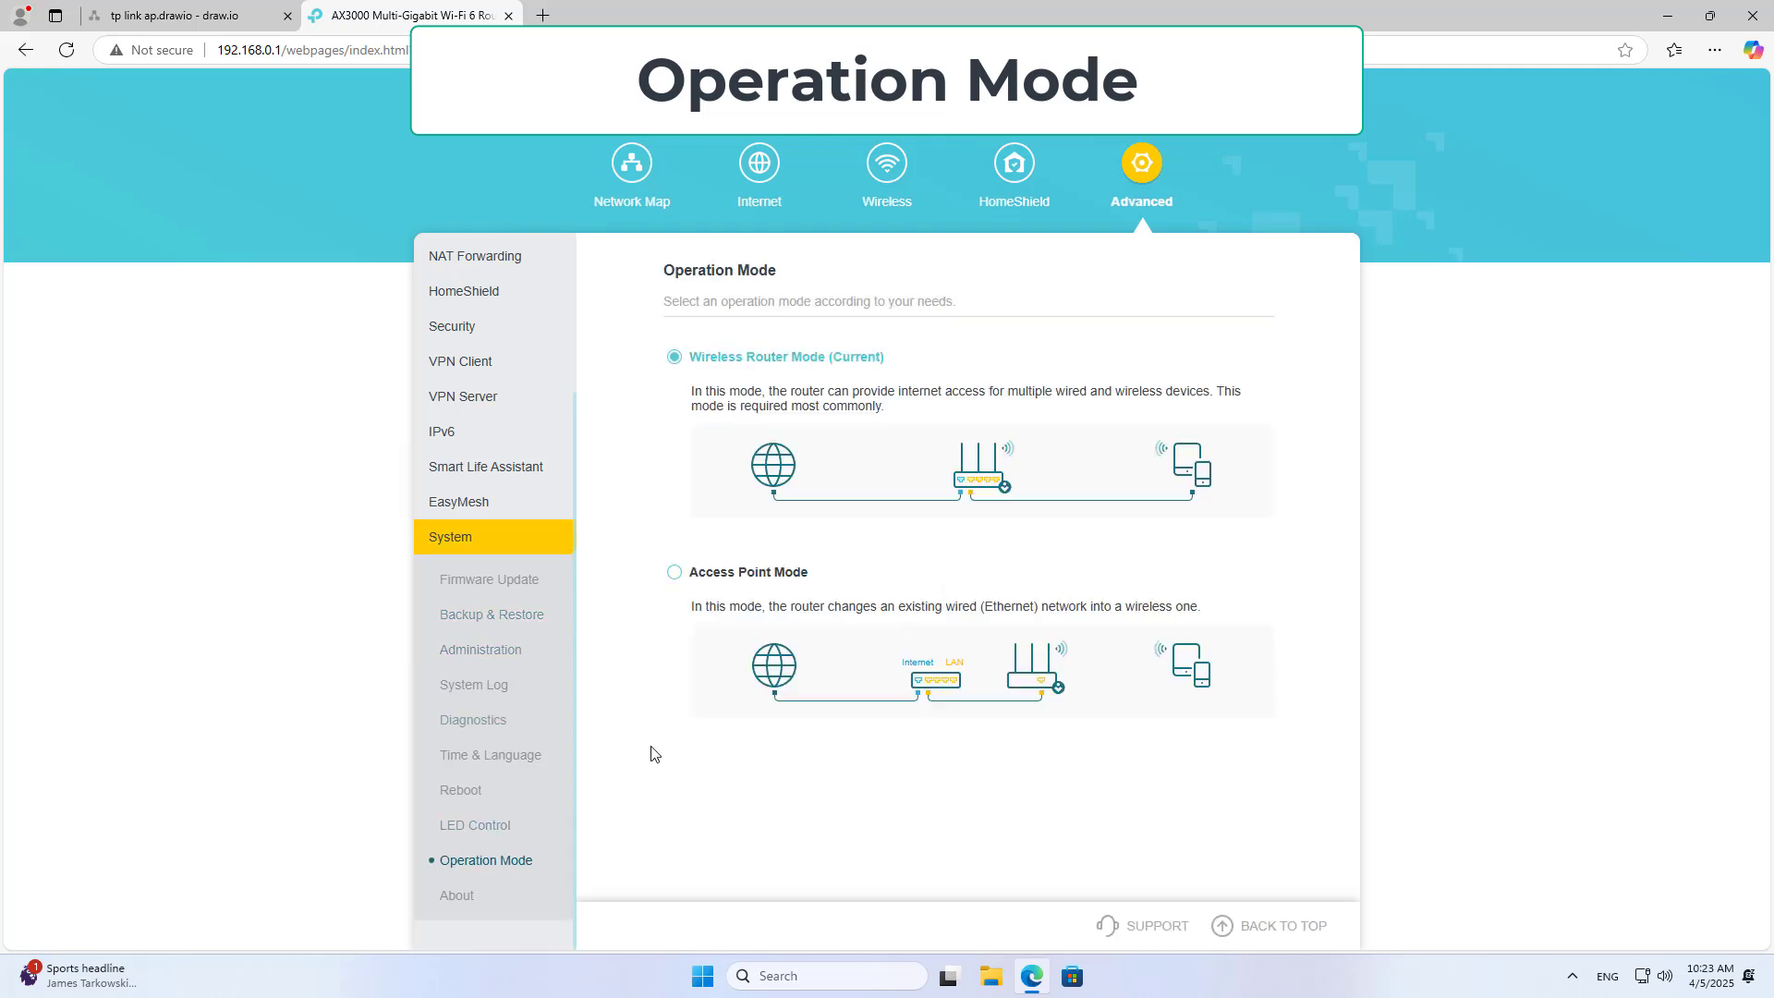
left_click(674, 572)
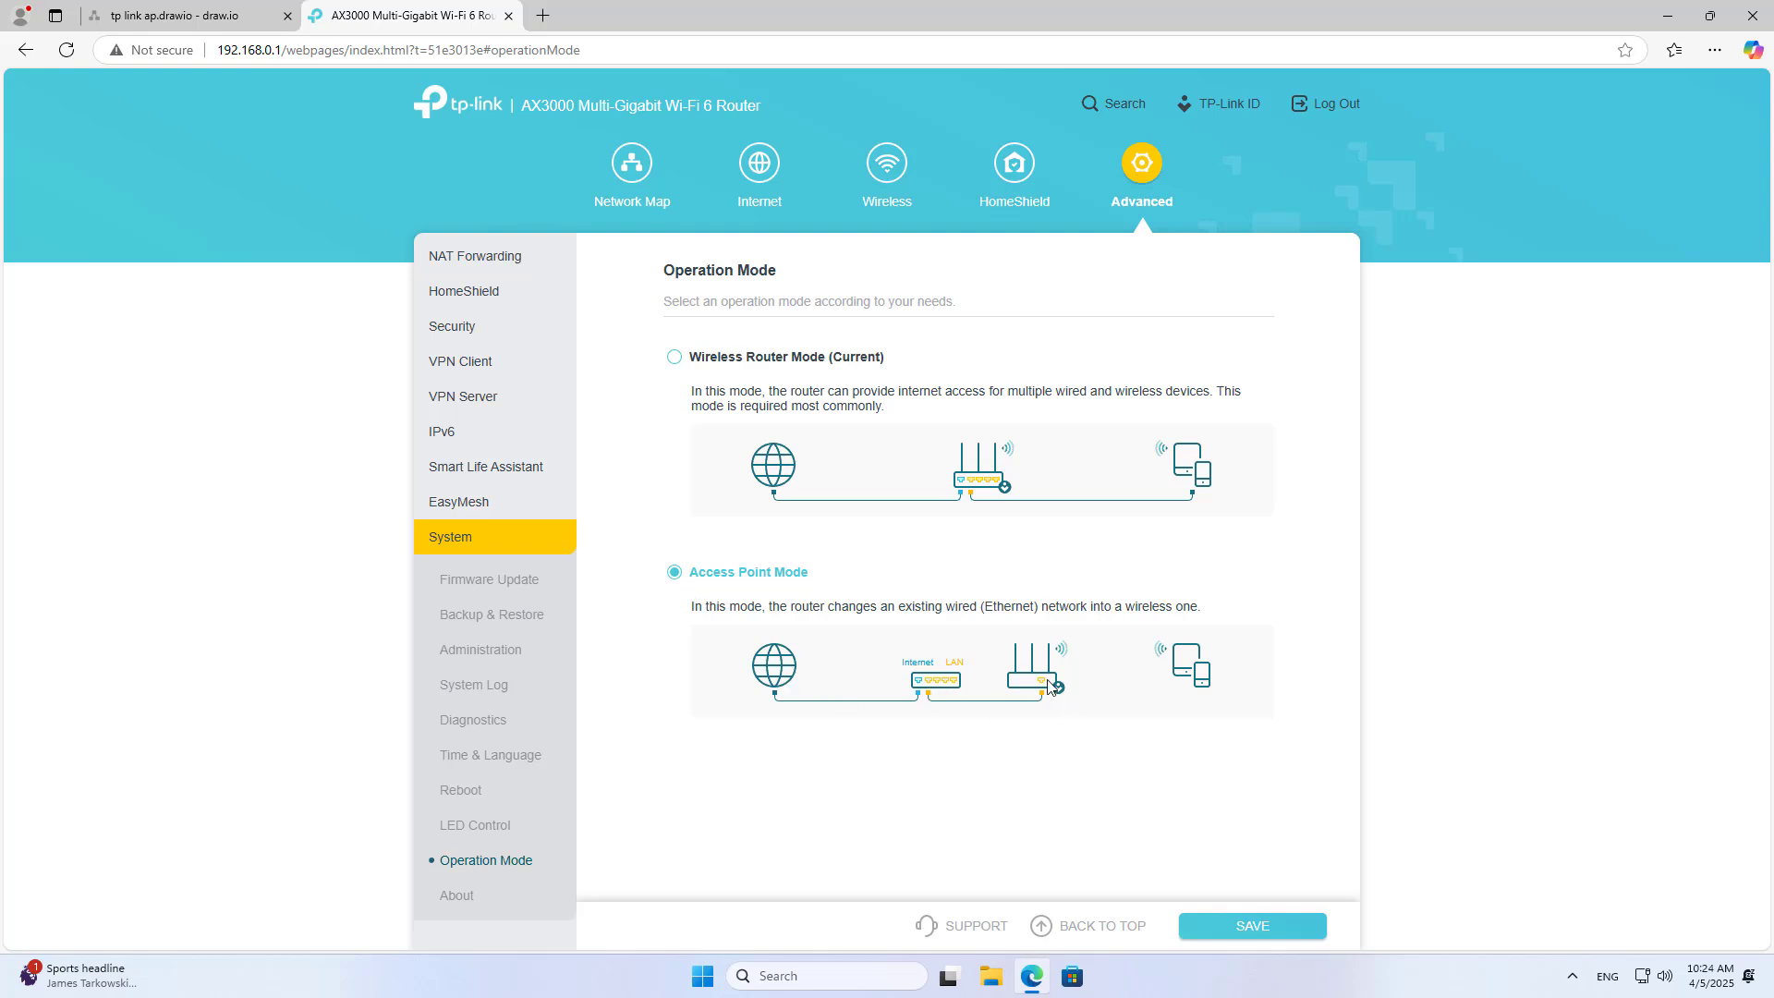
mouse_move(1192, 826)
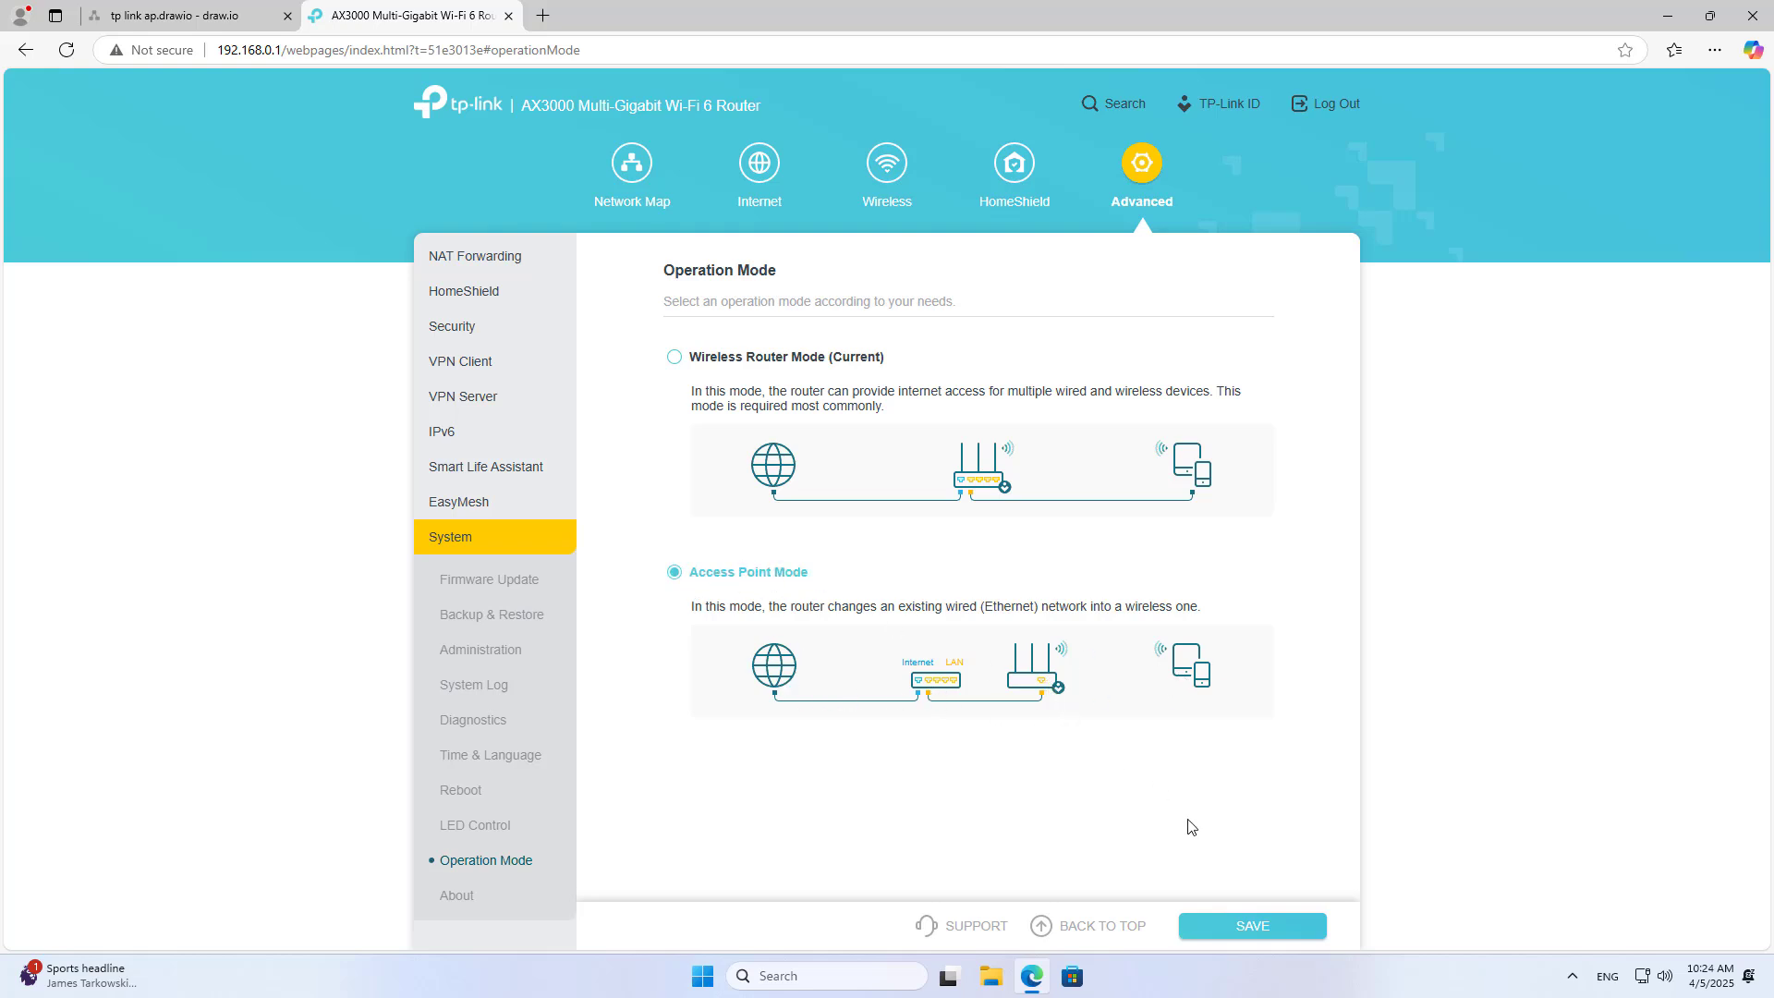
left_click(1252, 926)
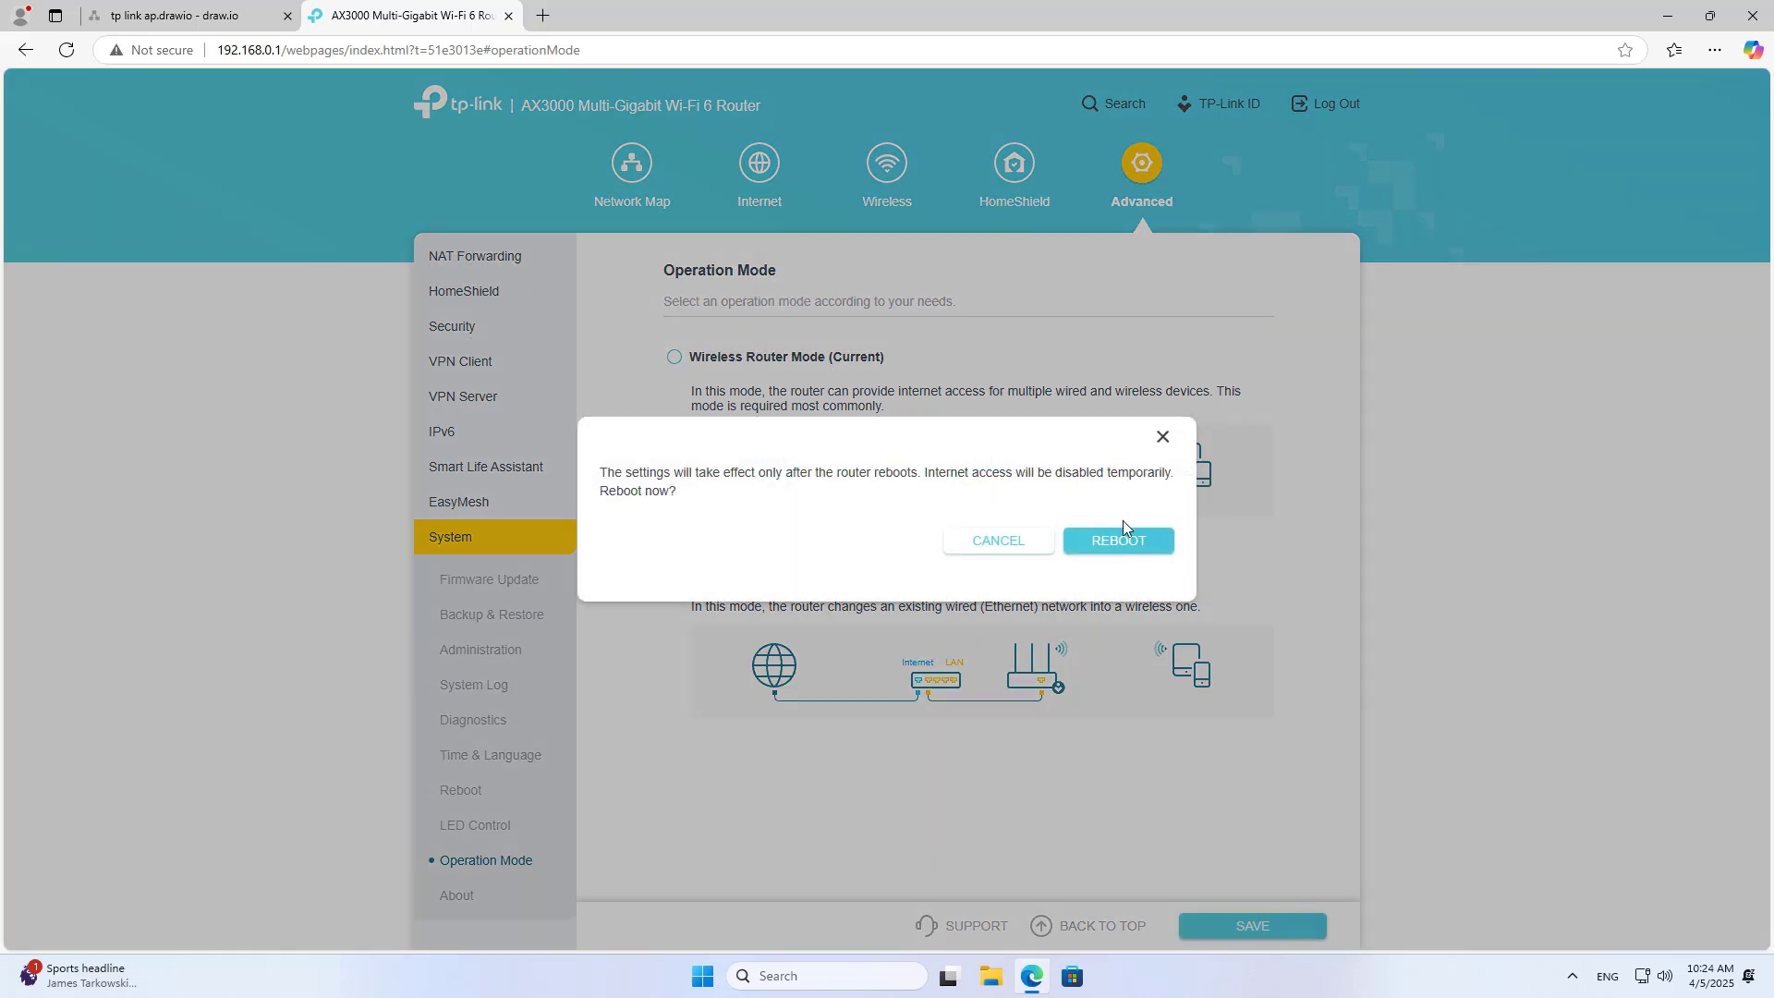
left_click(1118, 540)
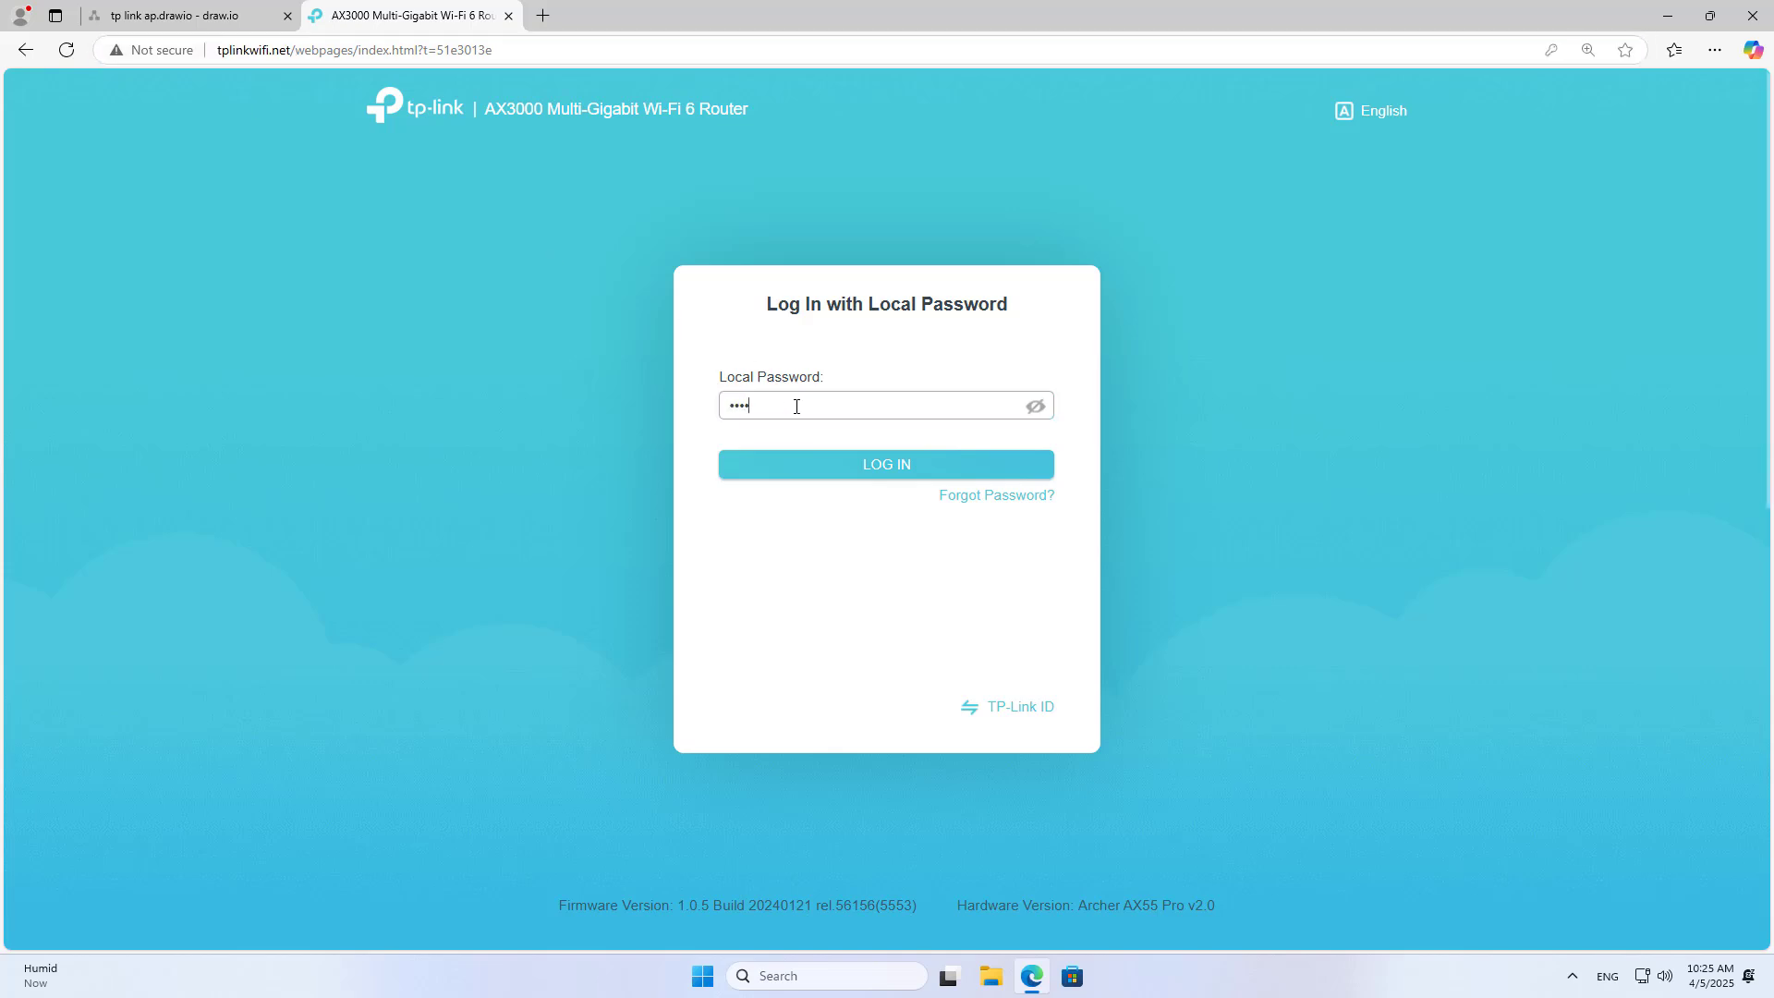
- Log back in, accept the time zone, turn off Smart Connect and separate the two bands
left_click(859, 466)
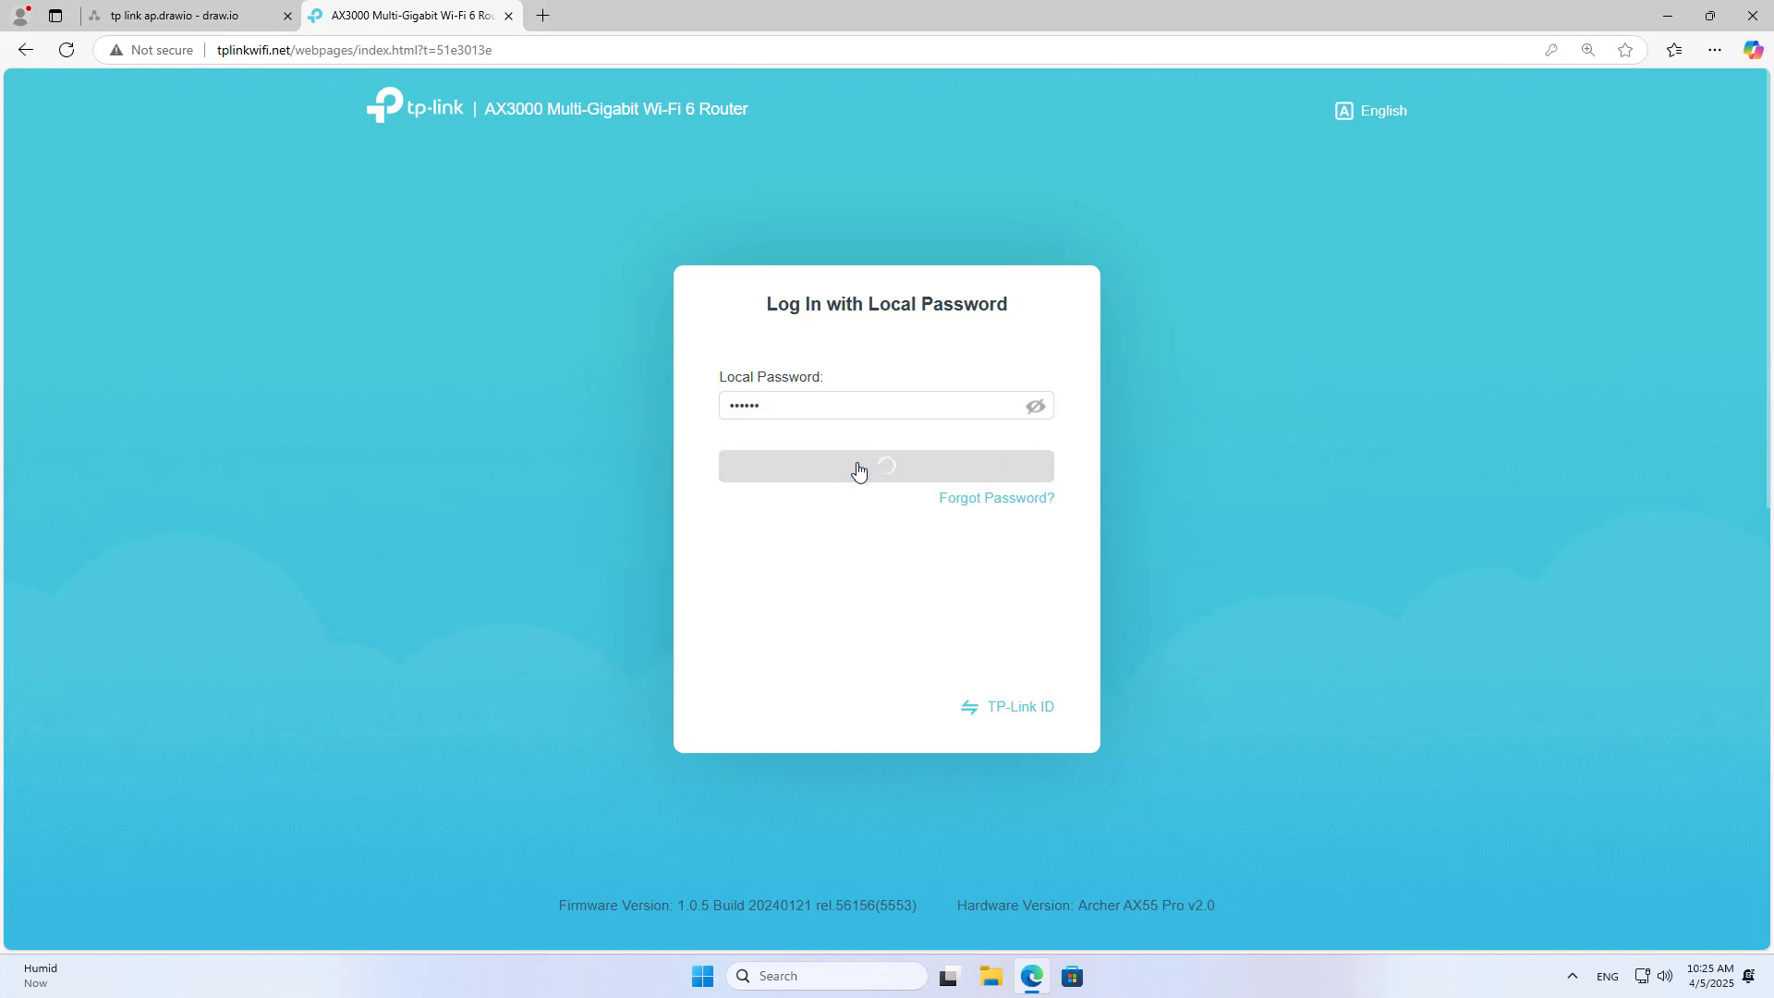
left_click(886, 467)
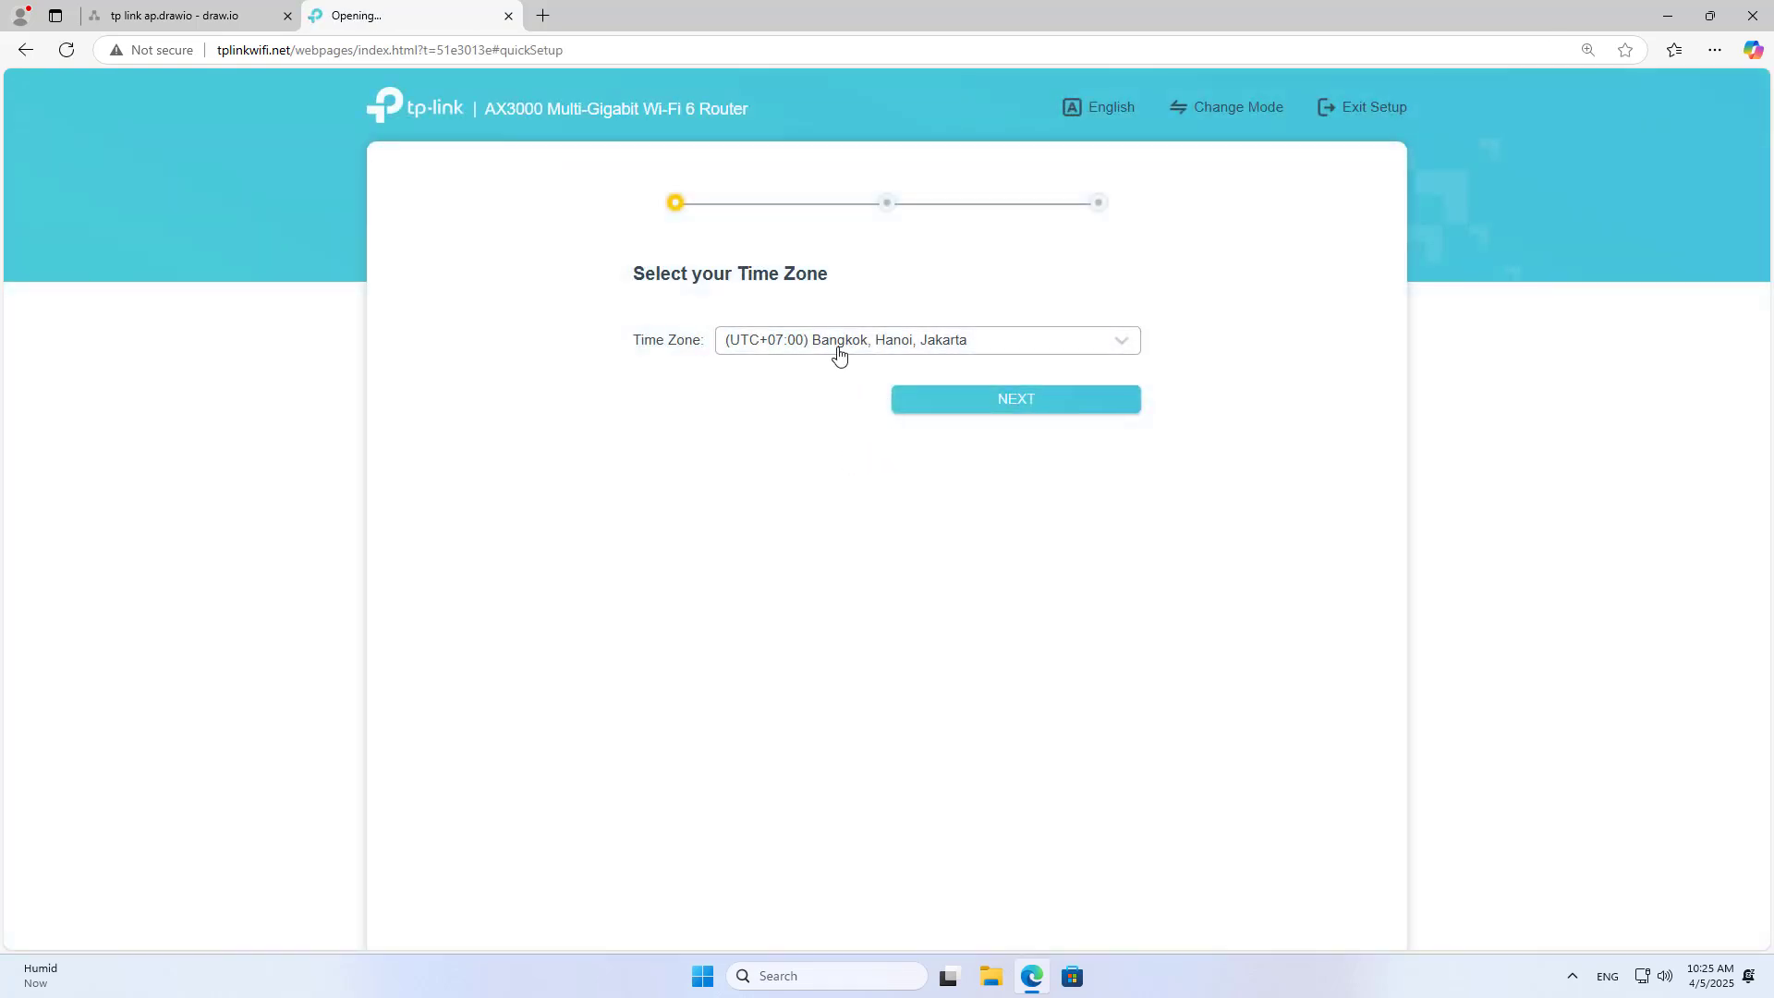
left_click(1015, 398)
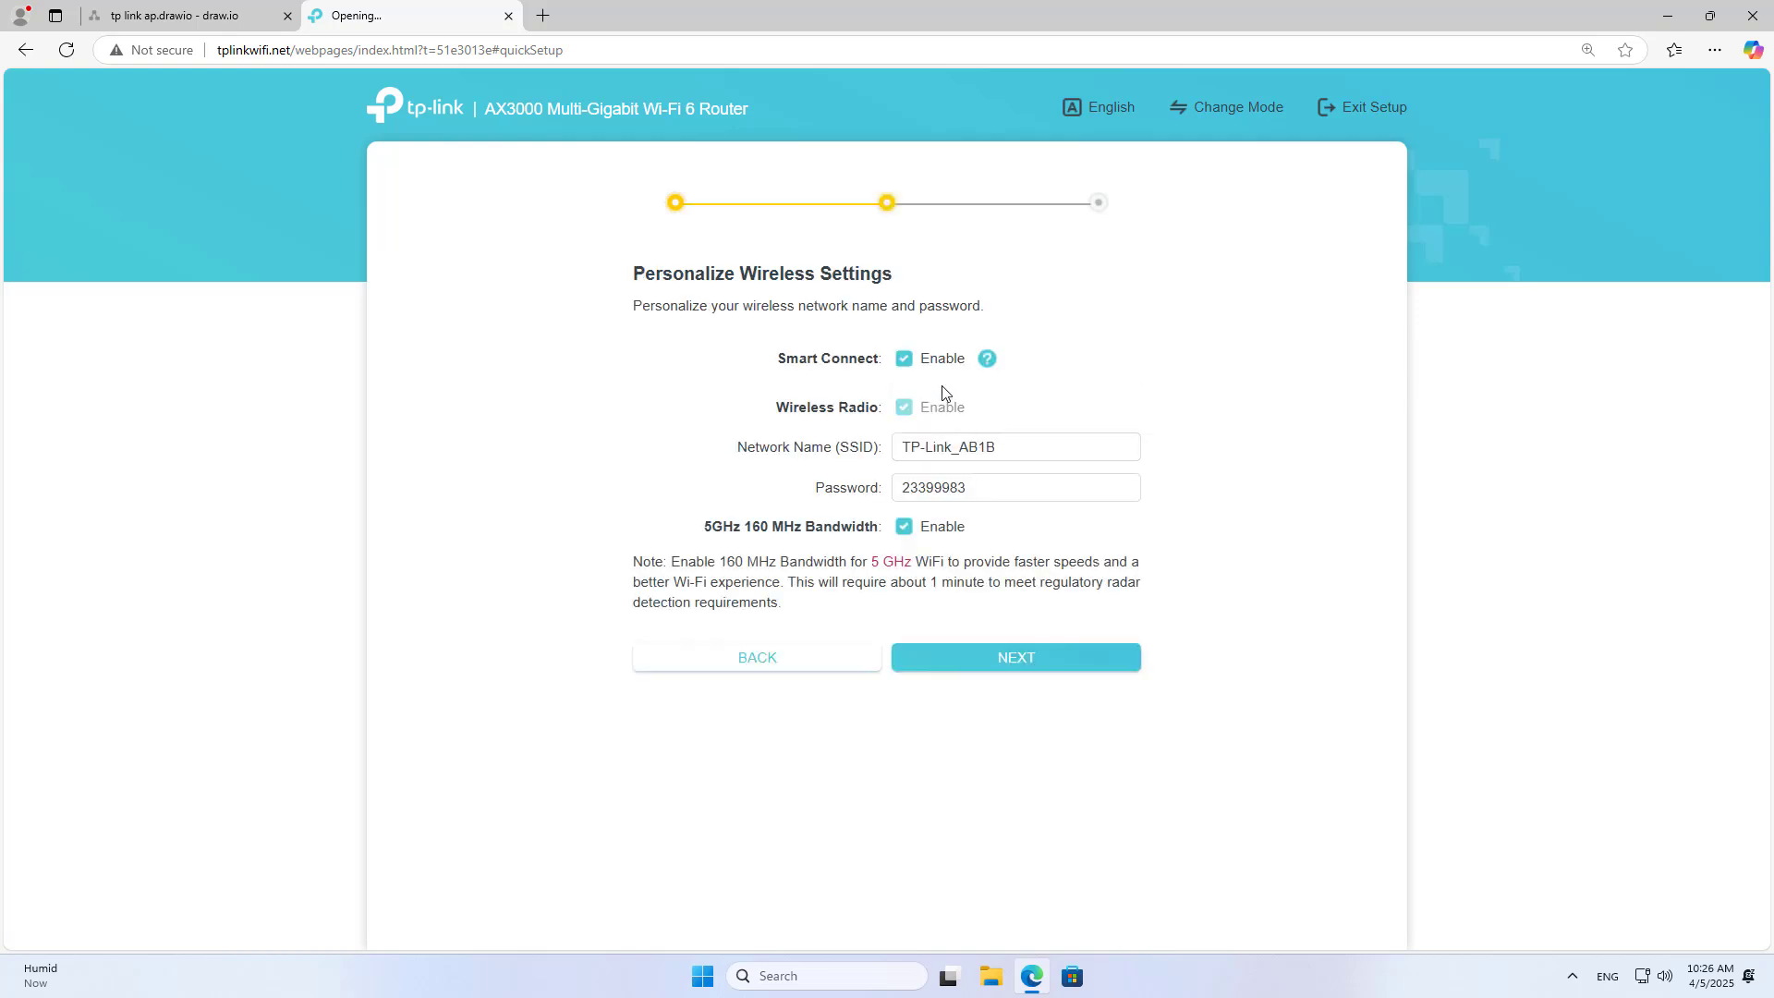
left_click(903, 357)
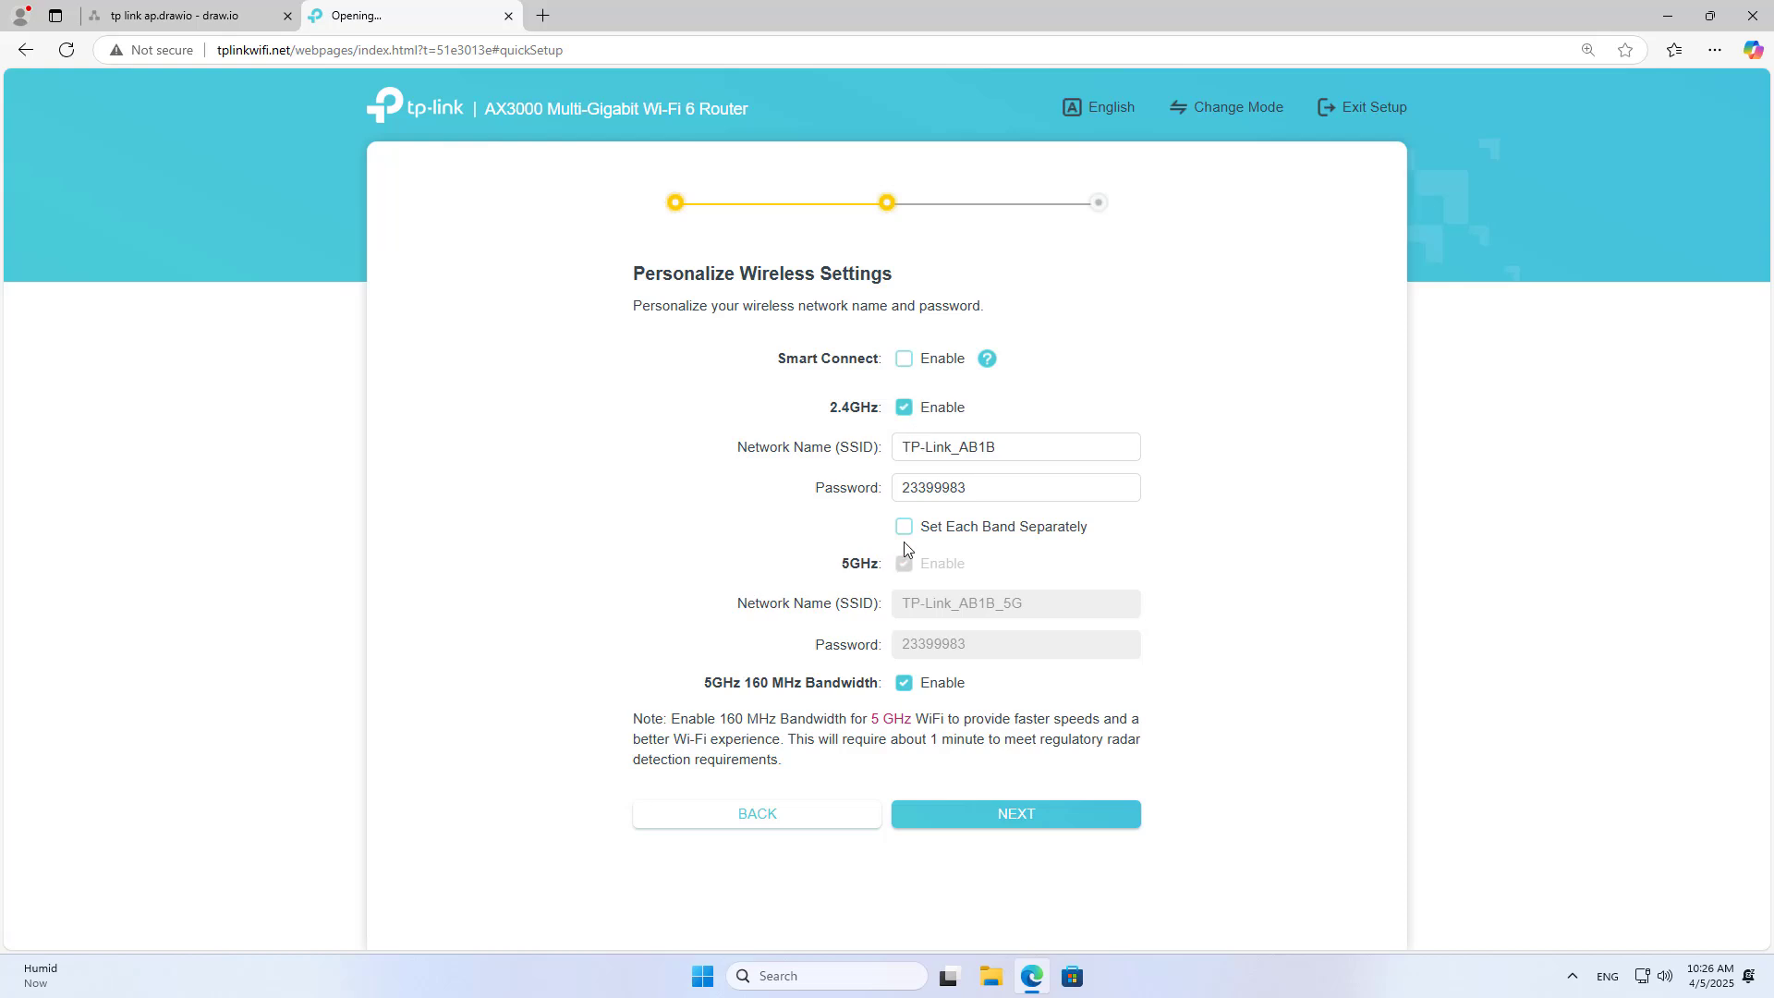
left_click(904, 527)
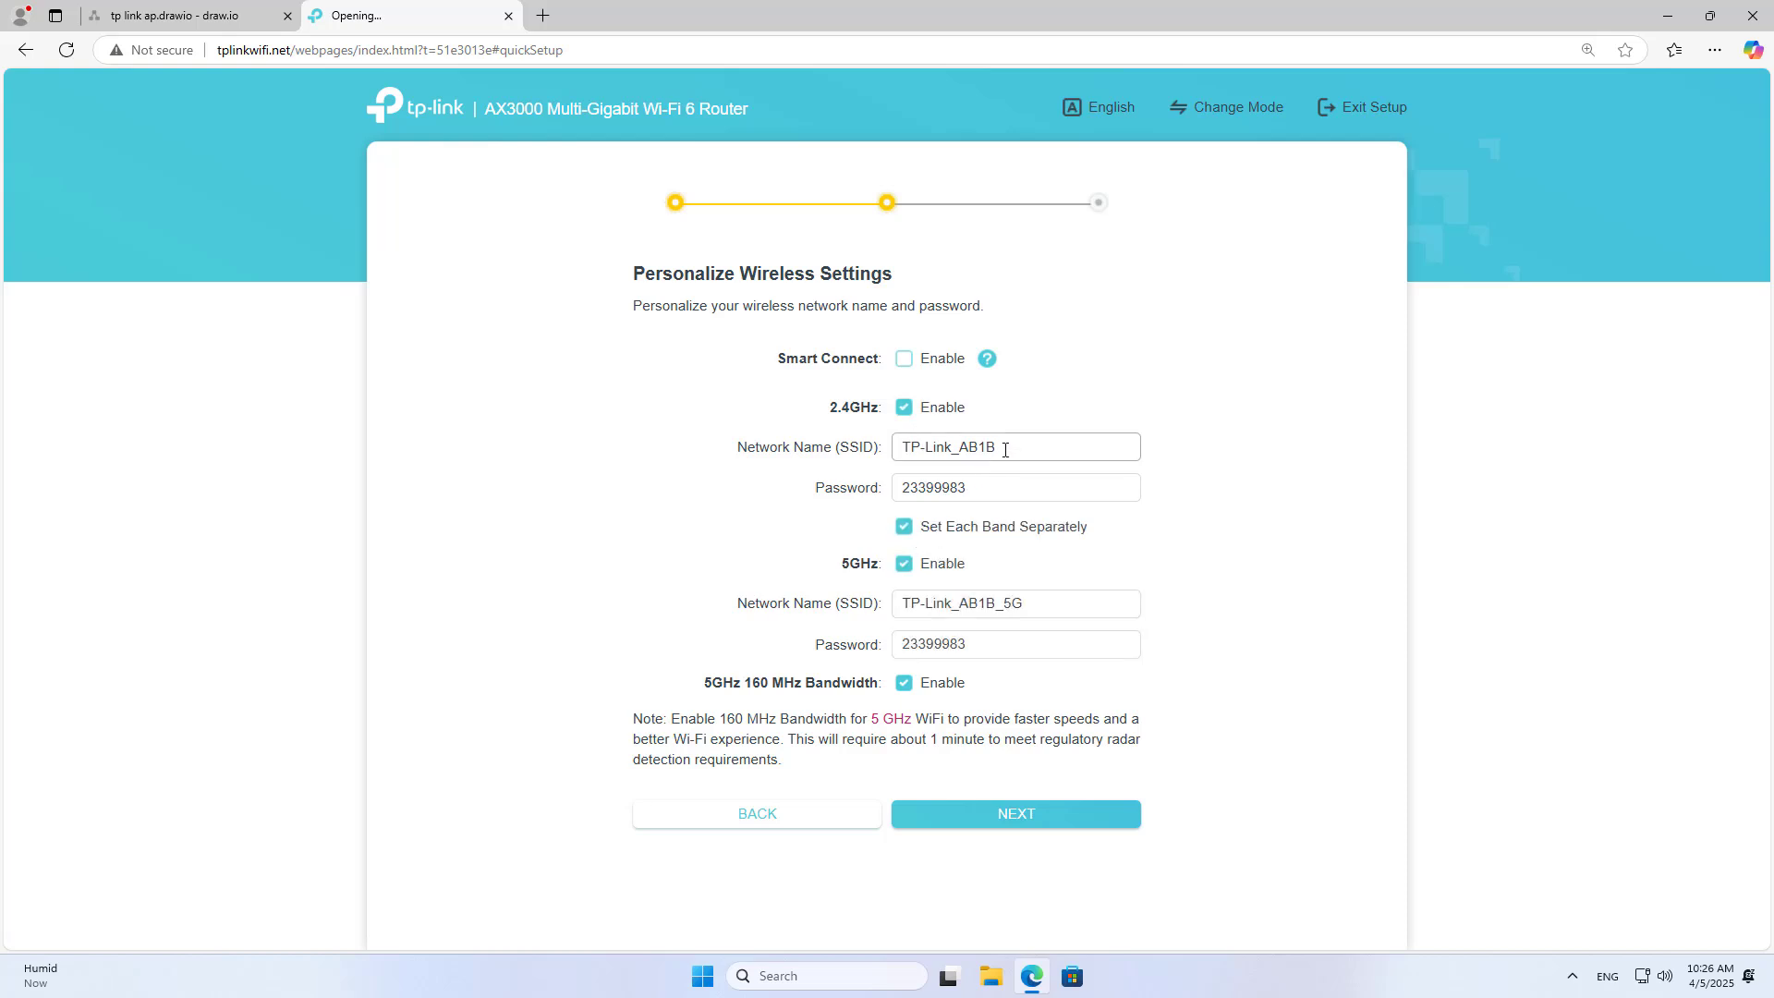
double_click(971, 447)
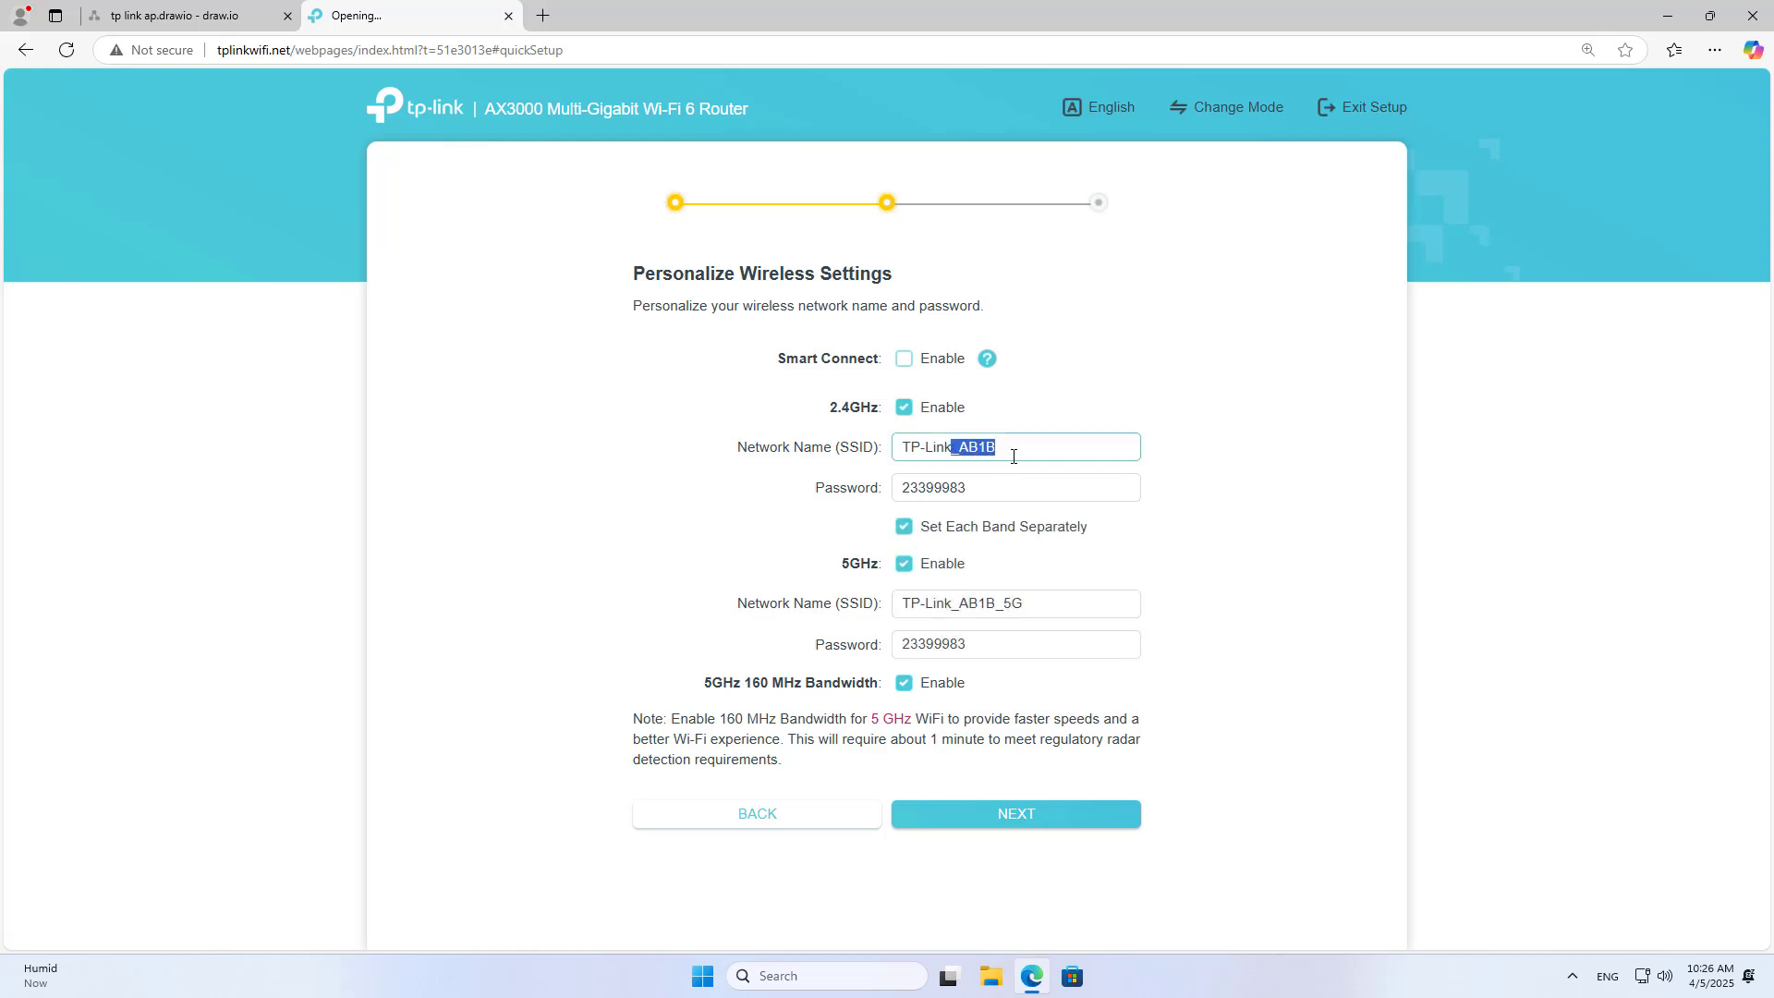
key("Delete")
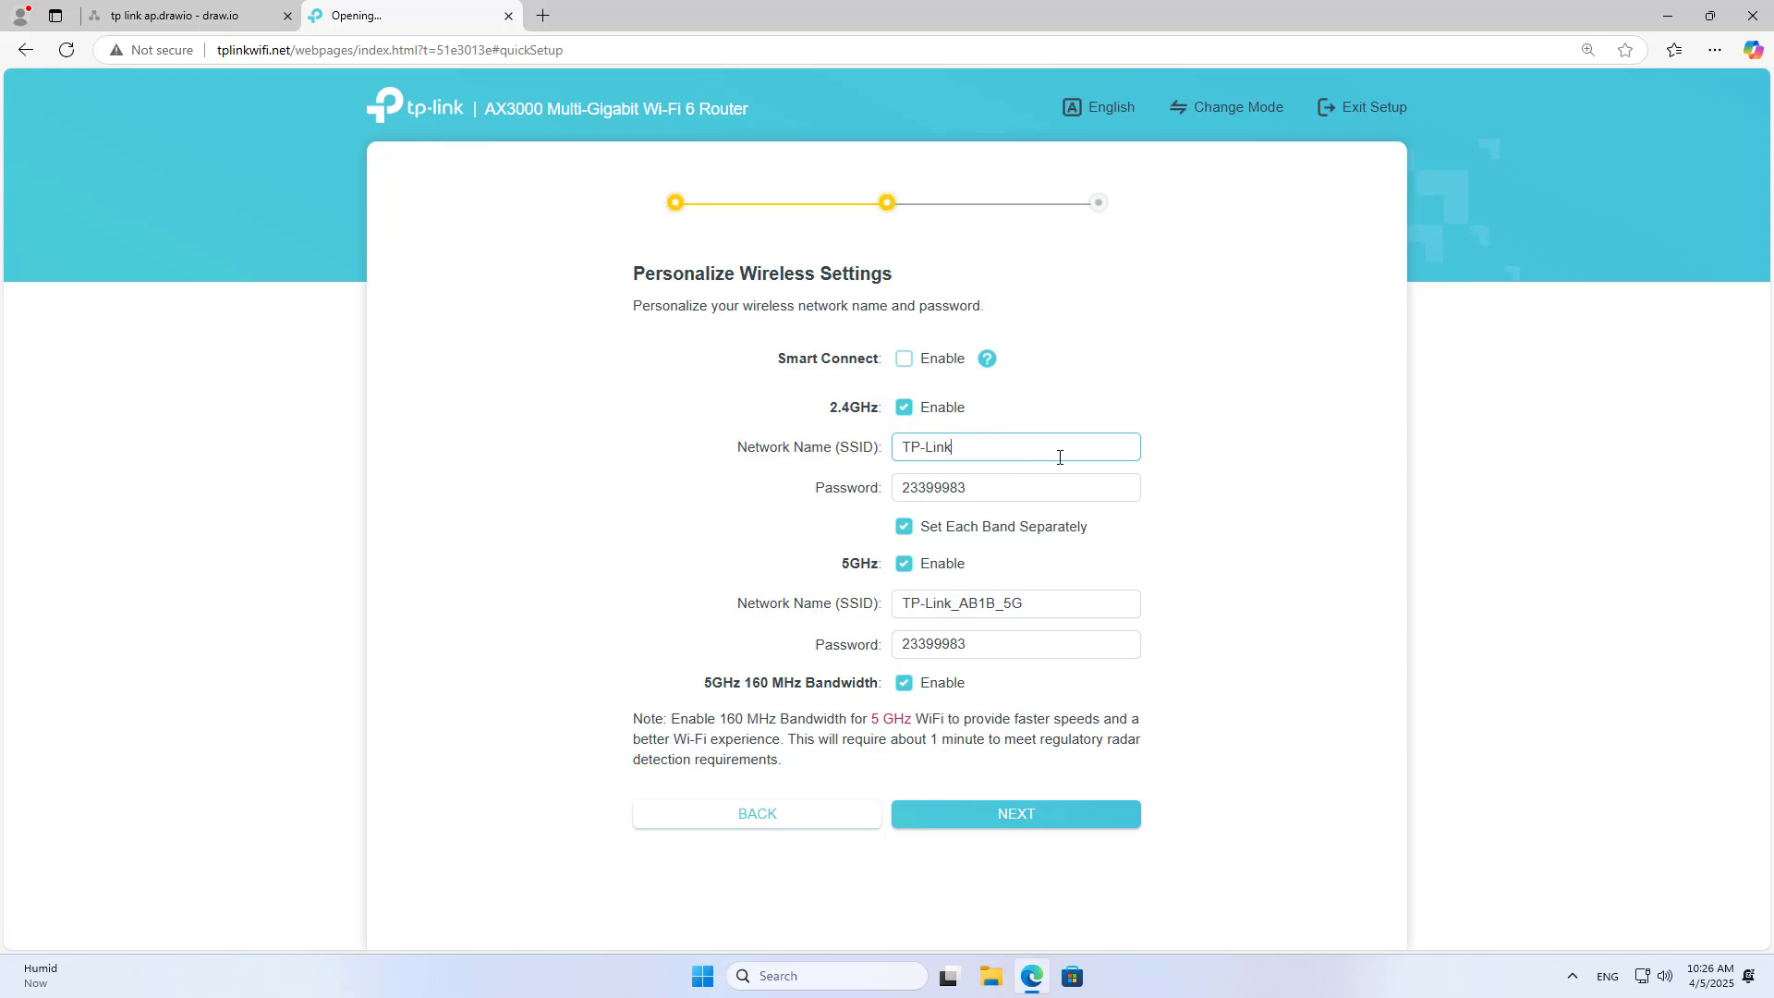
type("2.4")
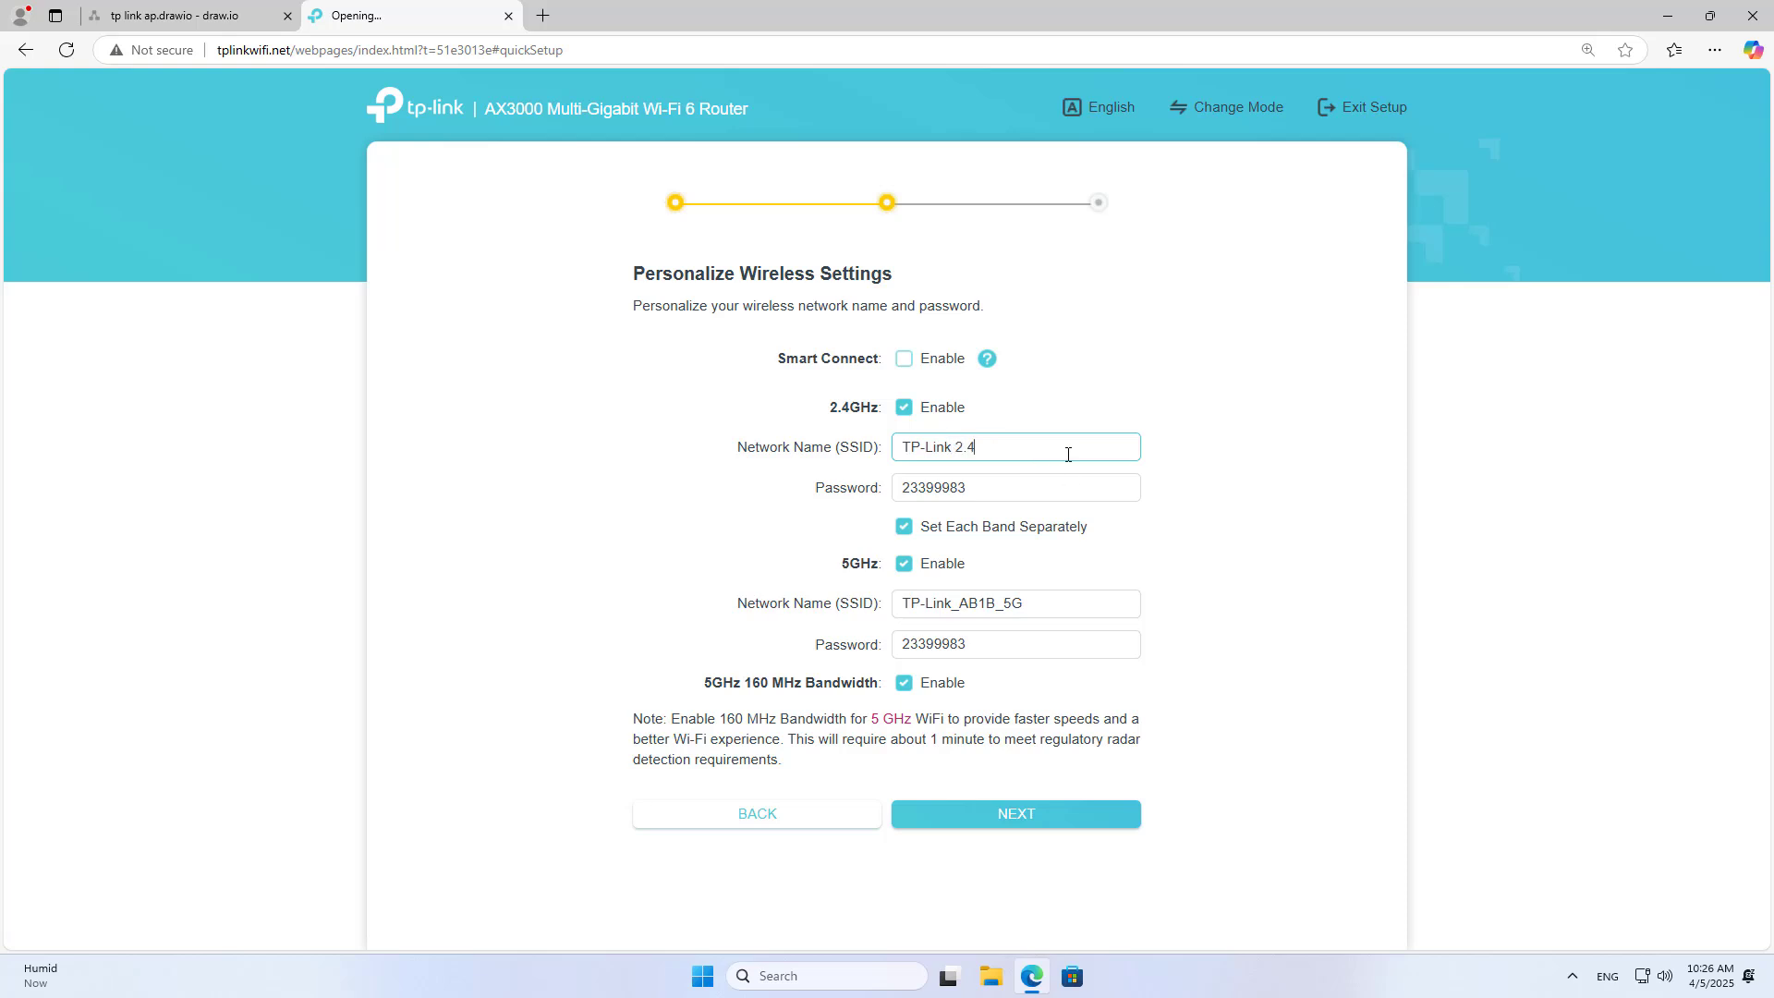
double_click(979, 603)
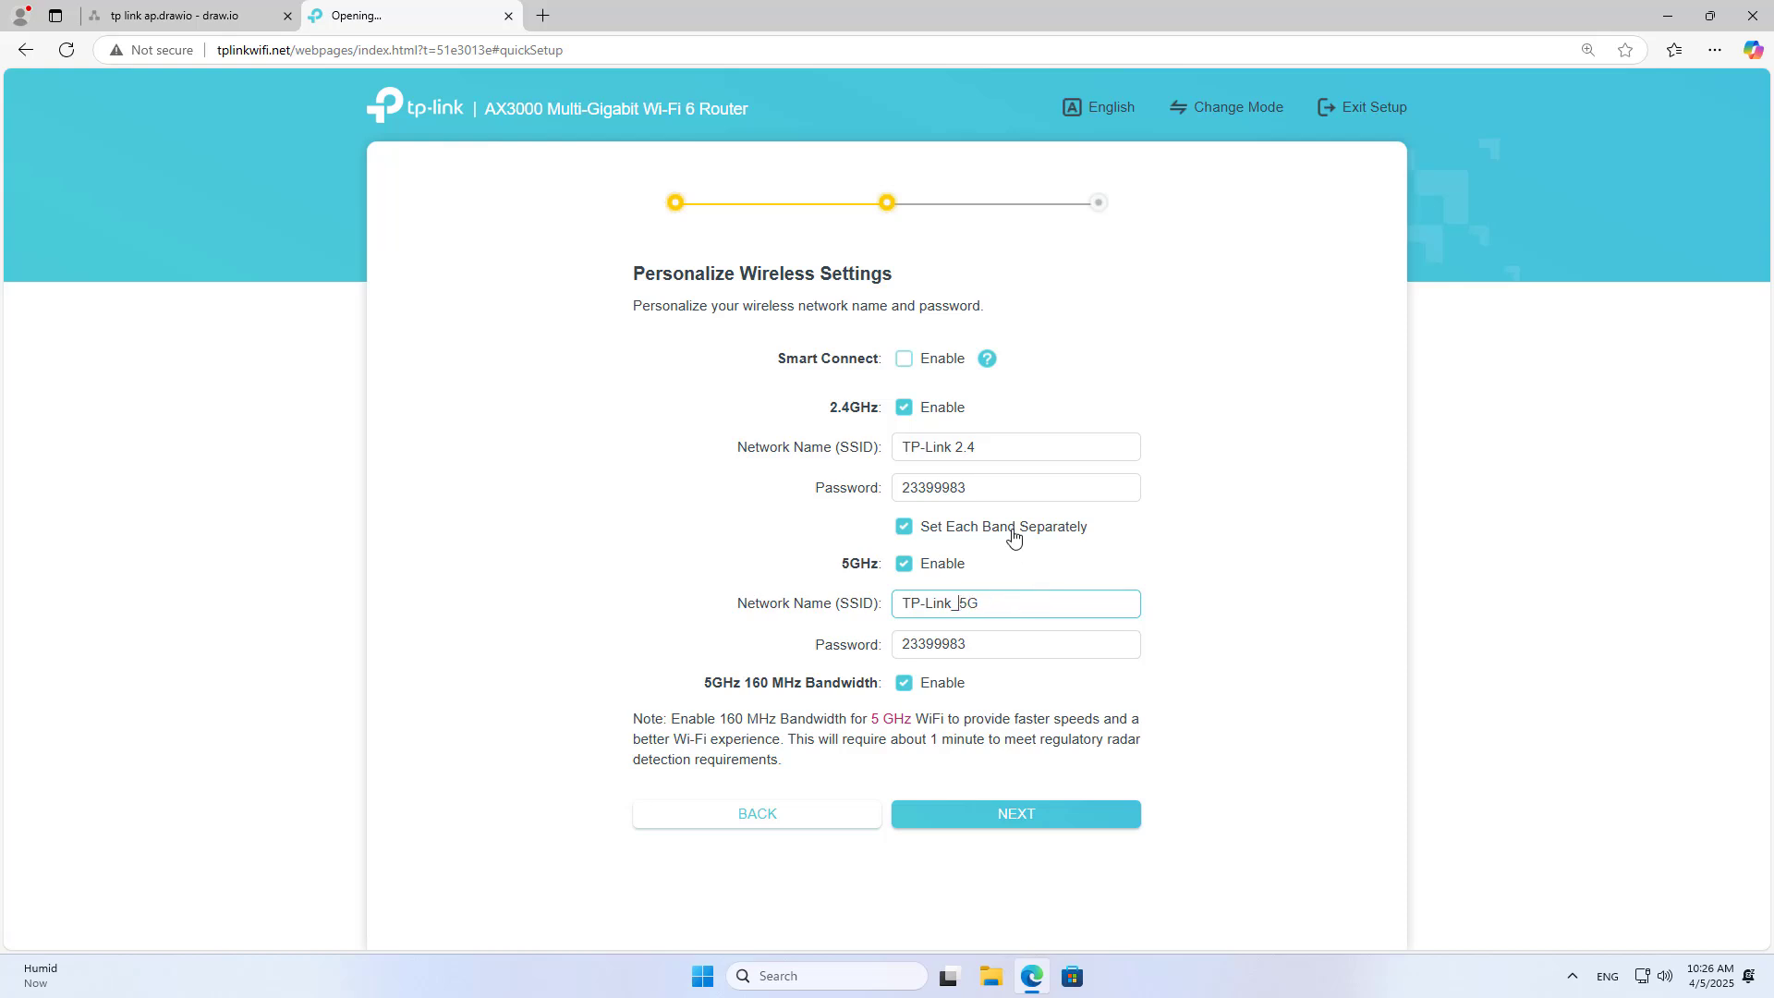
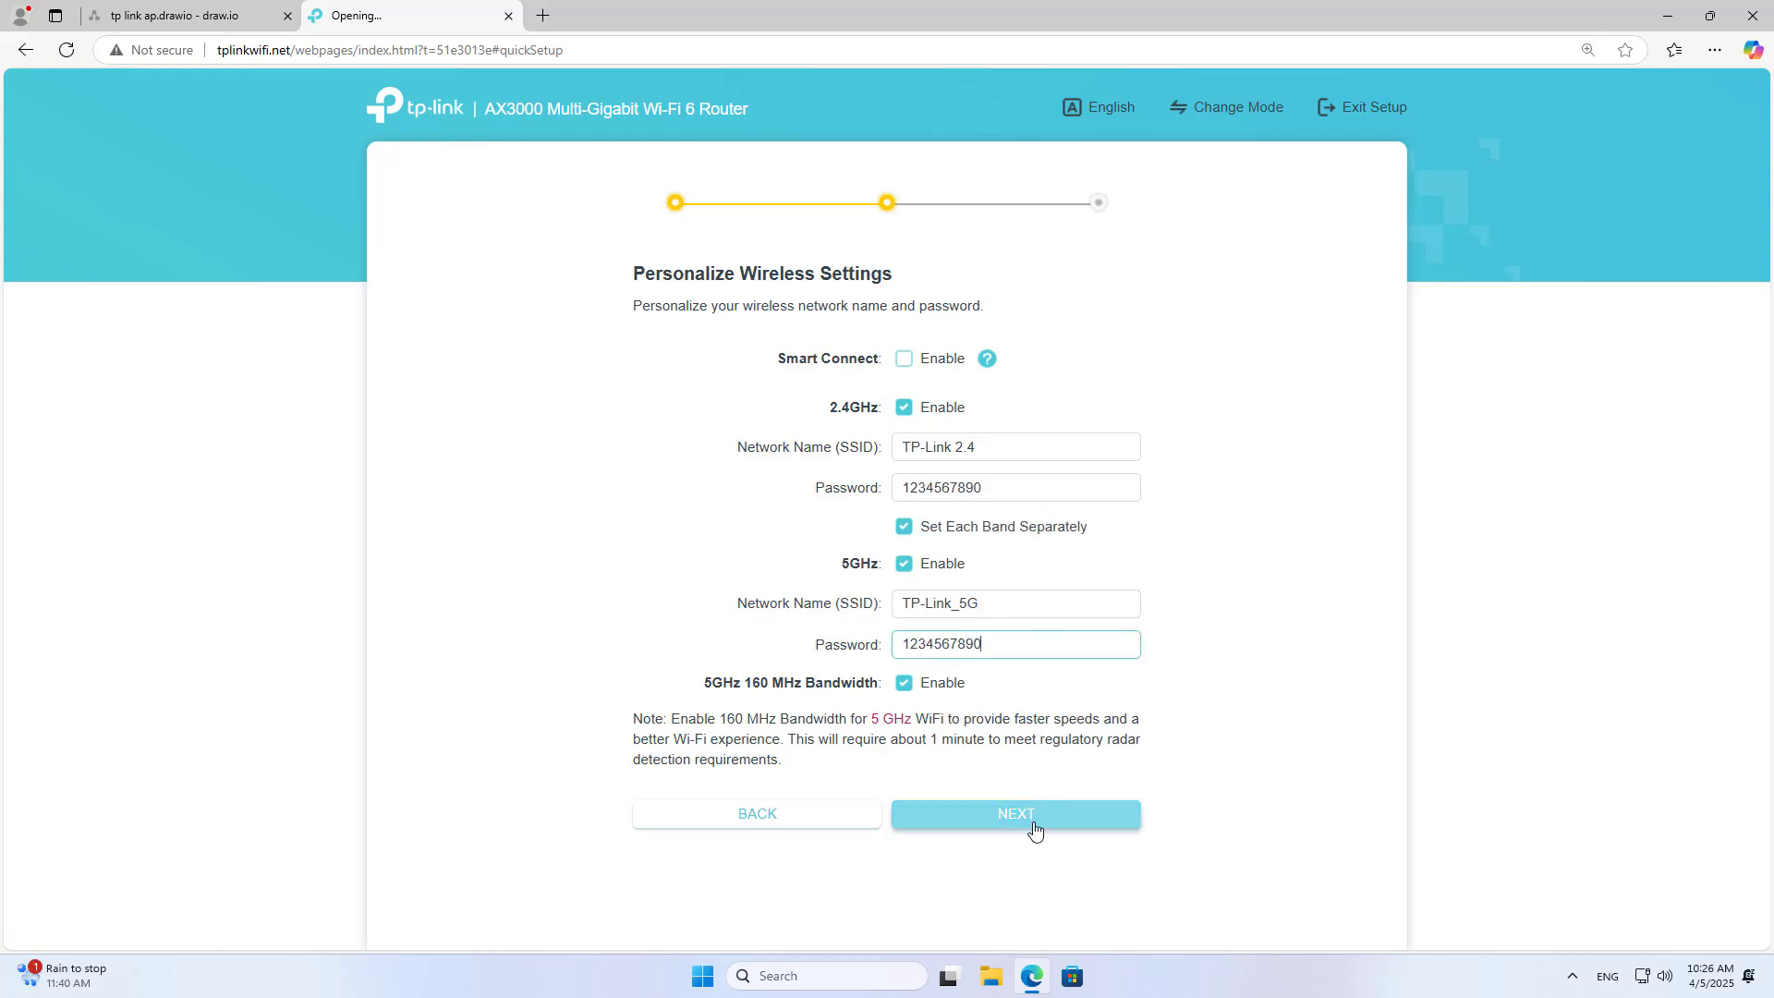
left_click(1016, 814)
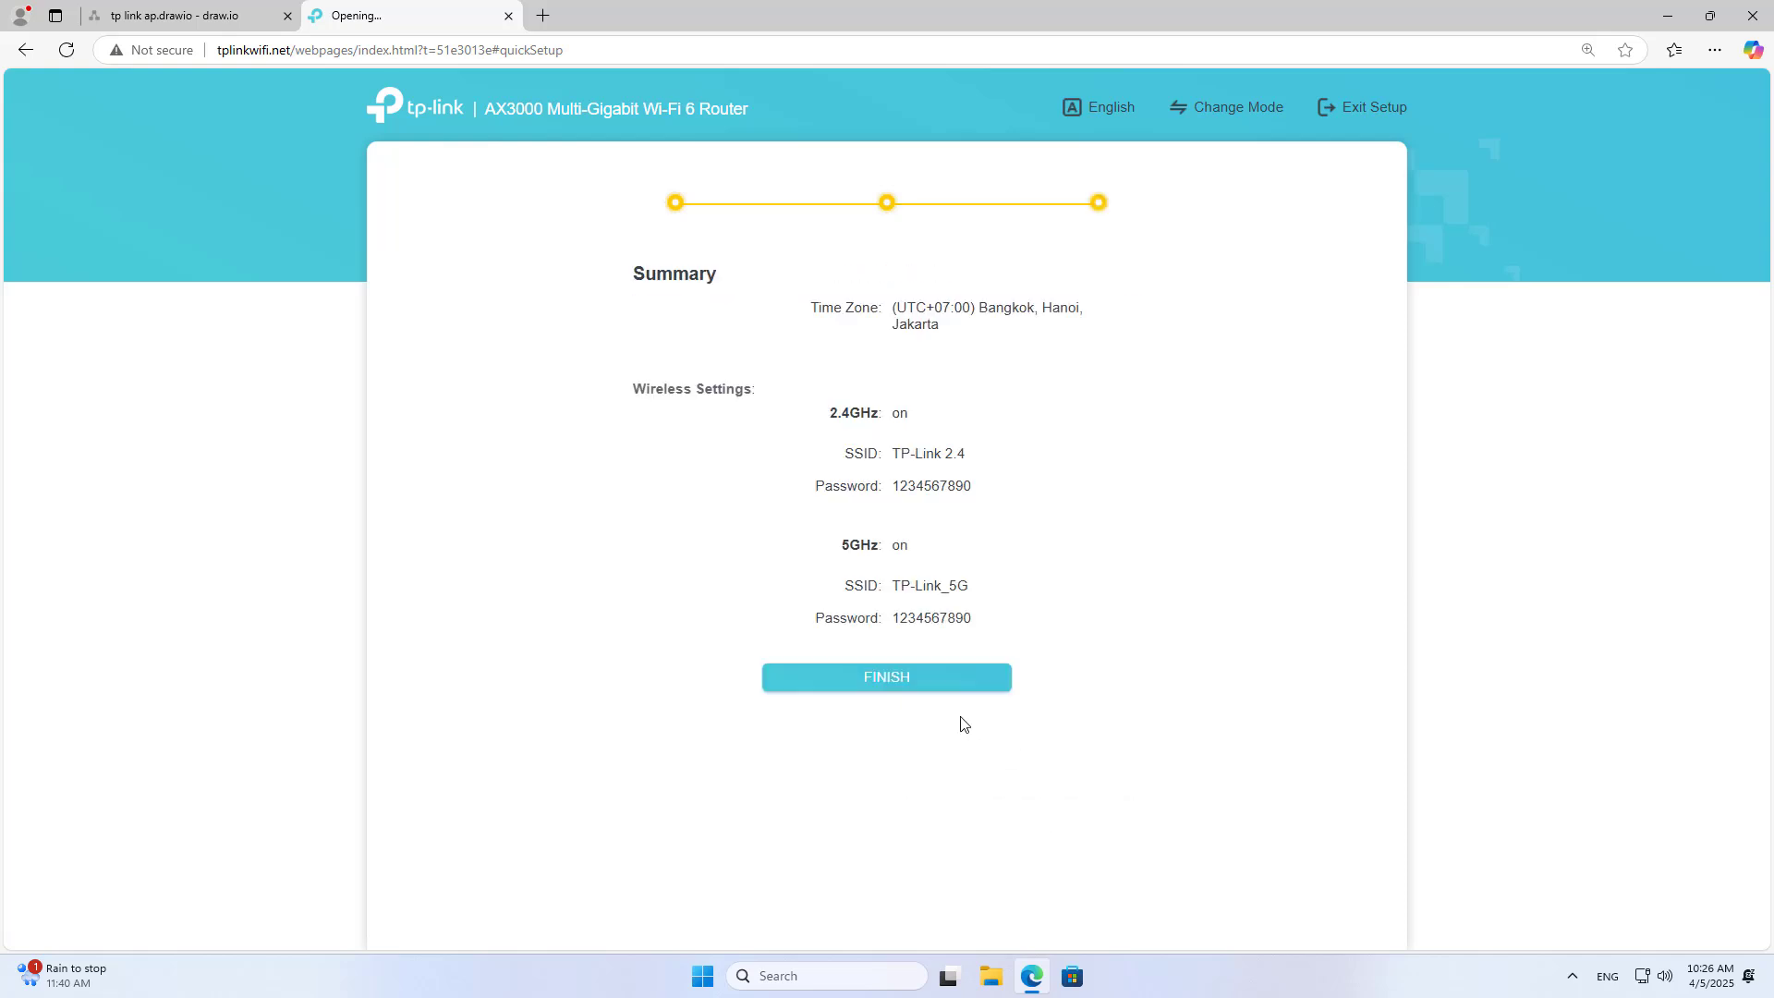
- Finish the quick setup, view the internet status and keep the LAN on a dynamic IP address
left_click(886, 678)
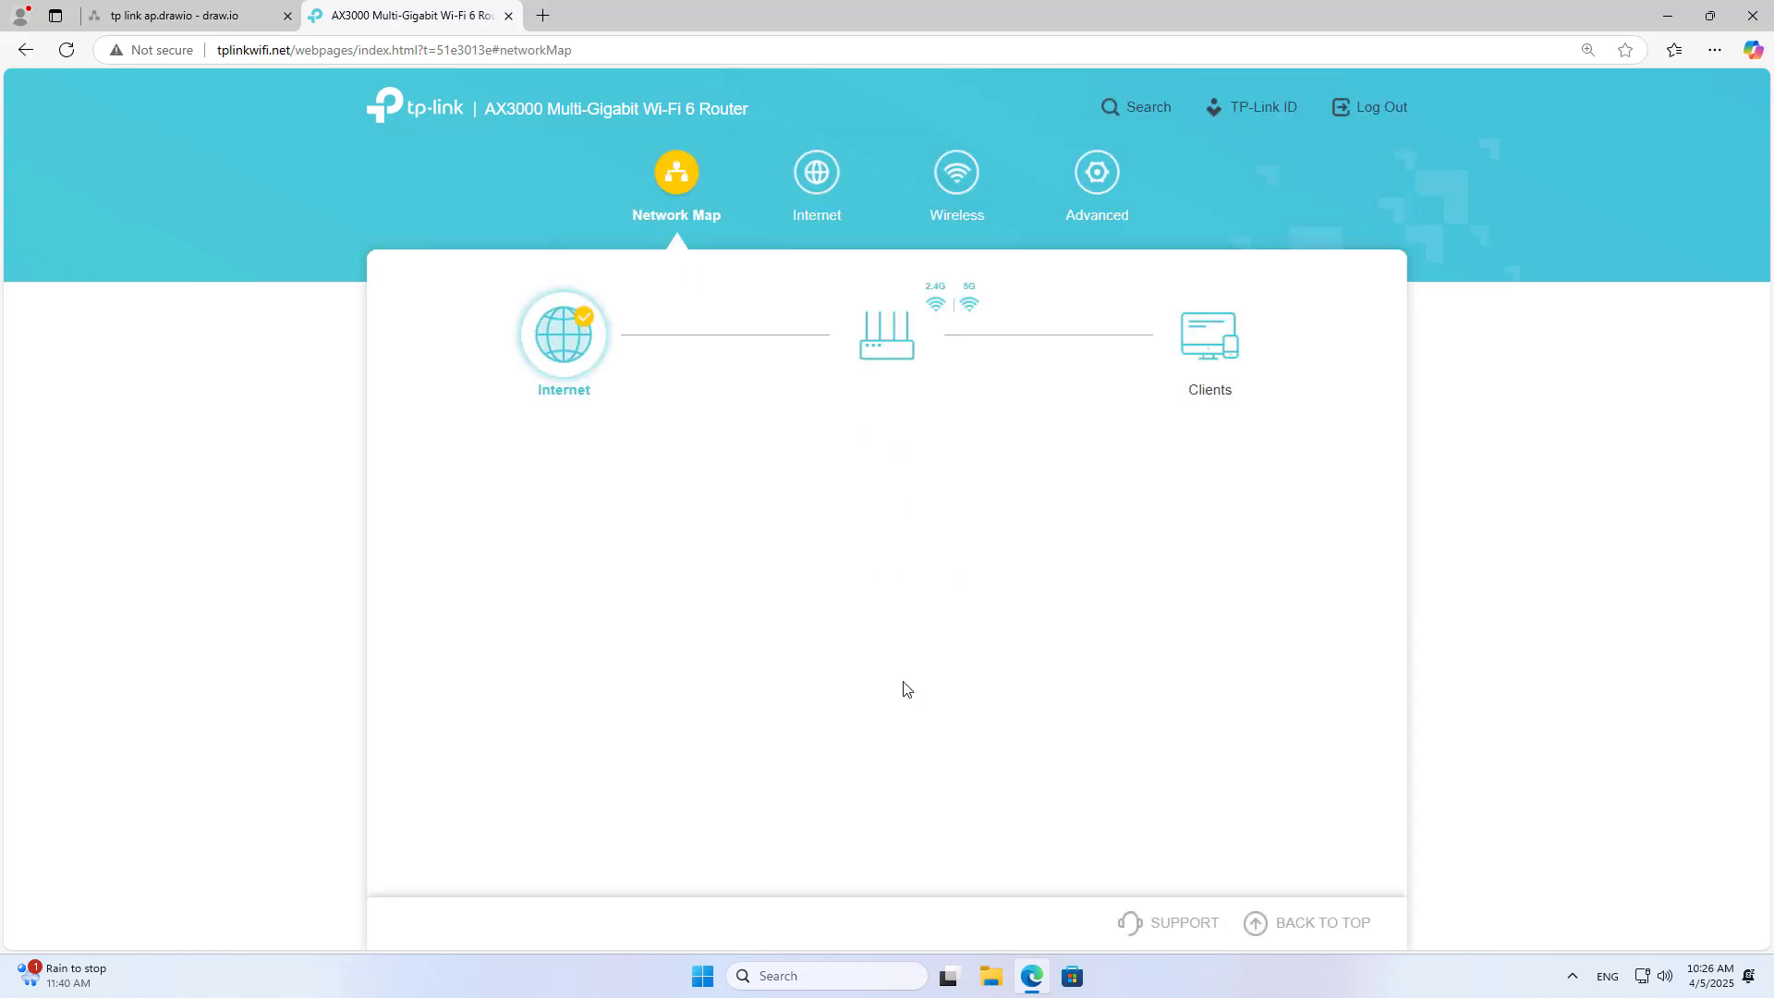
left_click(562, 335)
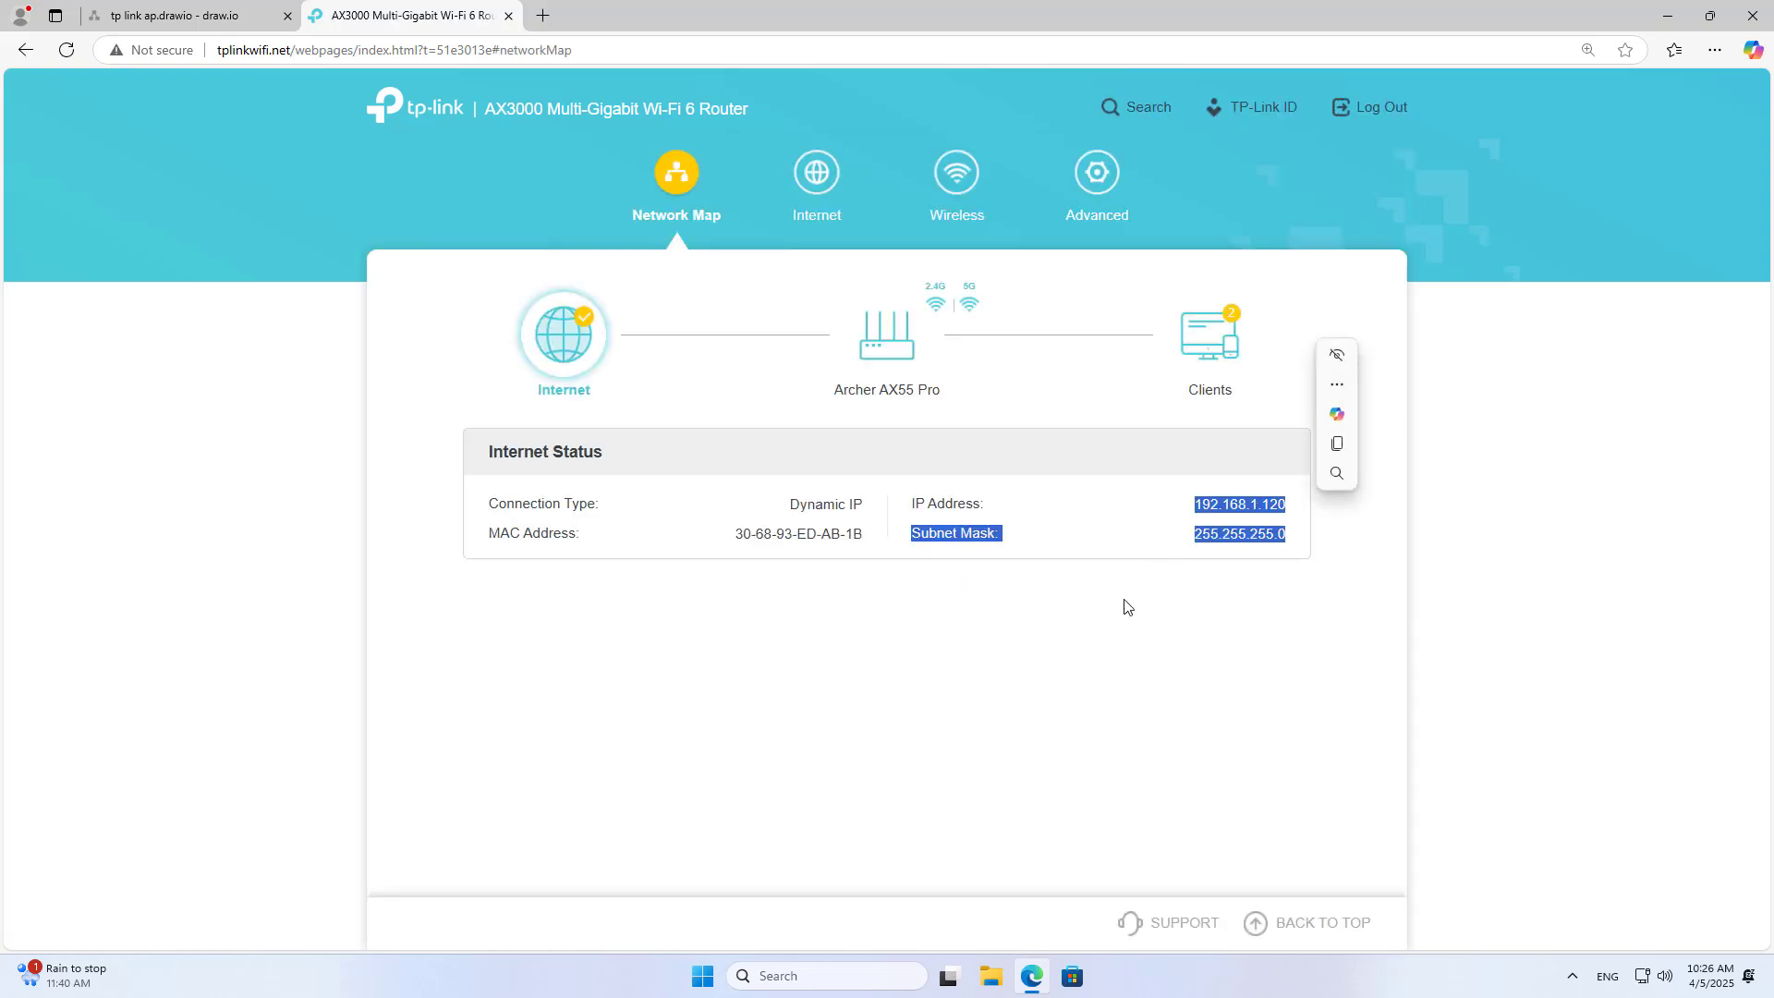
left_click(1128, 606)
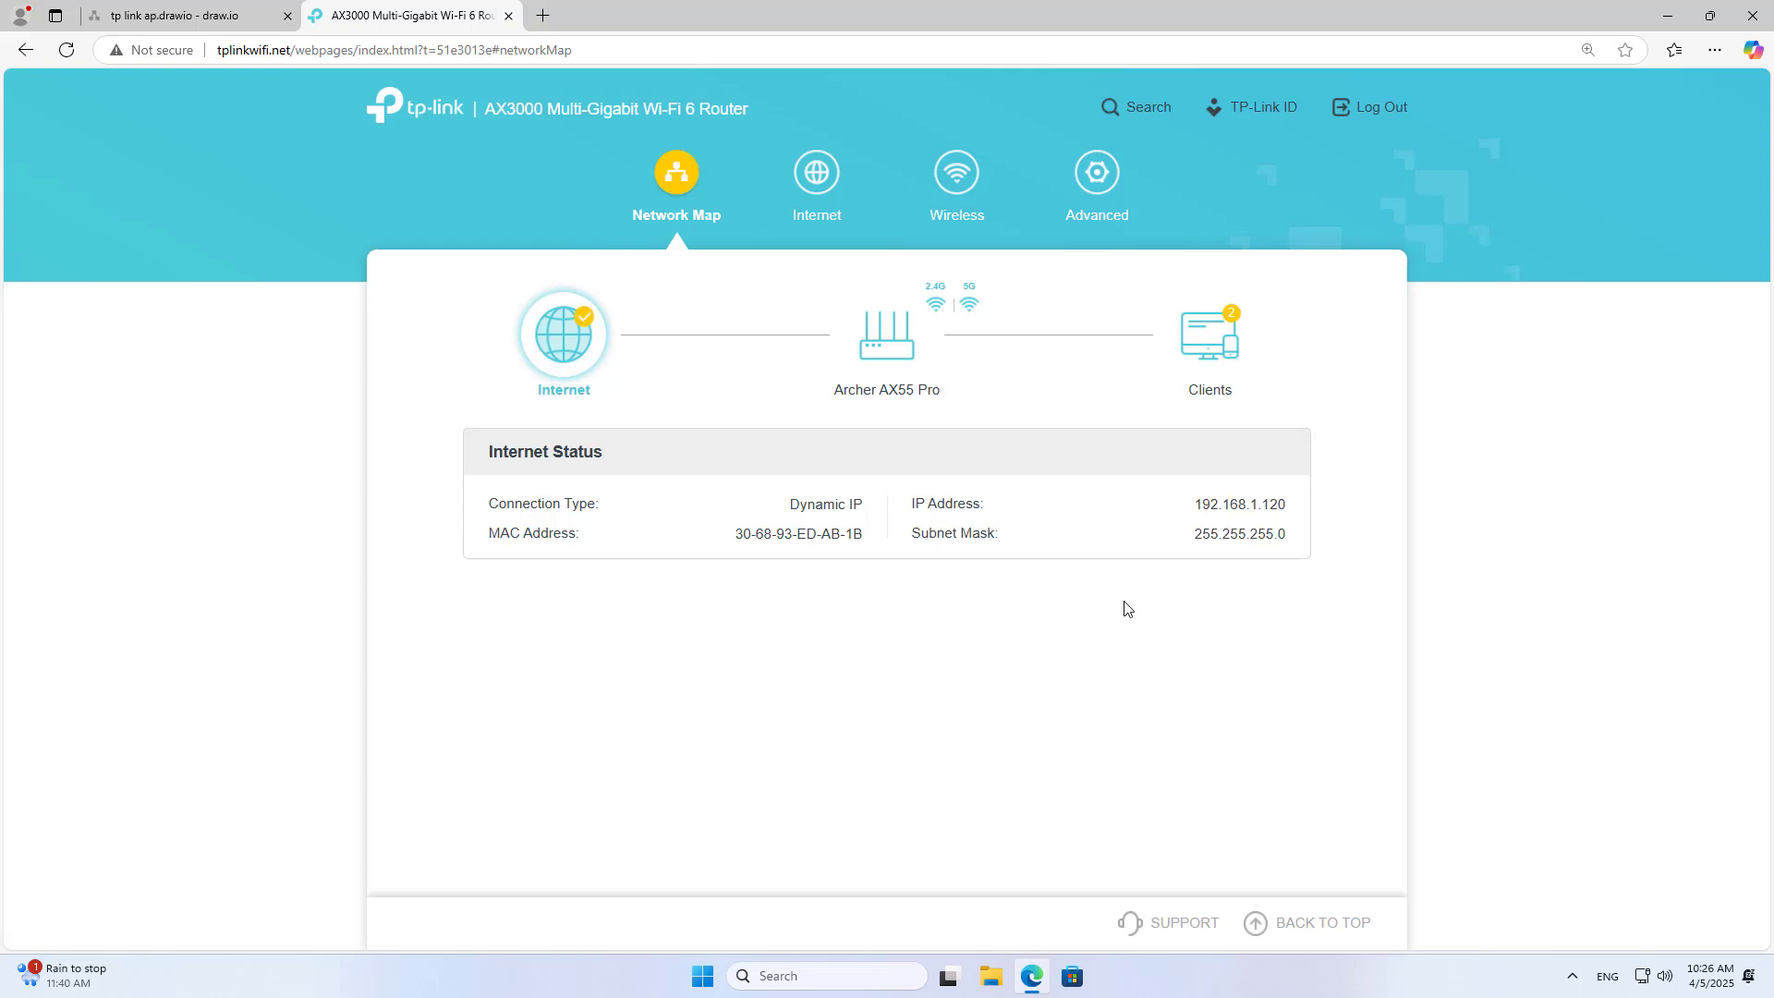
left_click(815, 173)
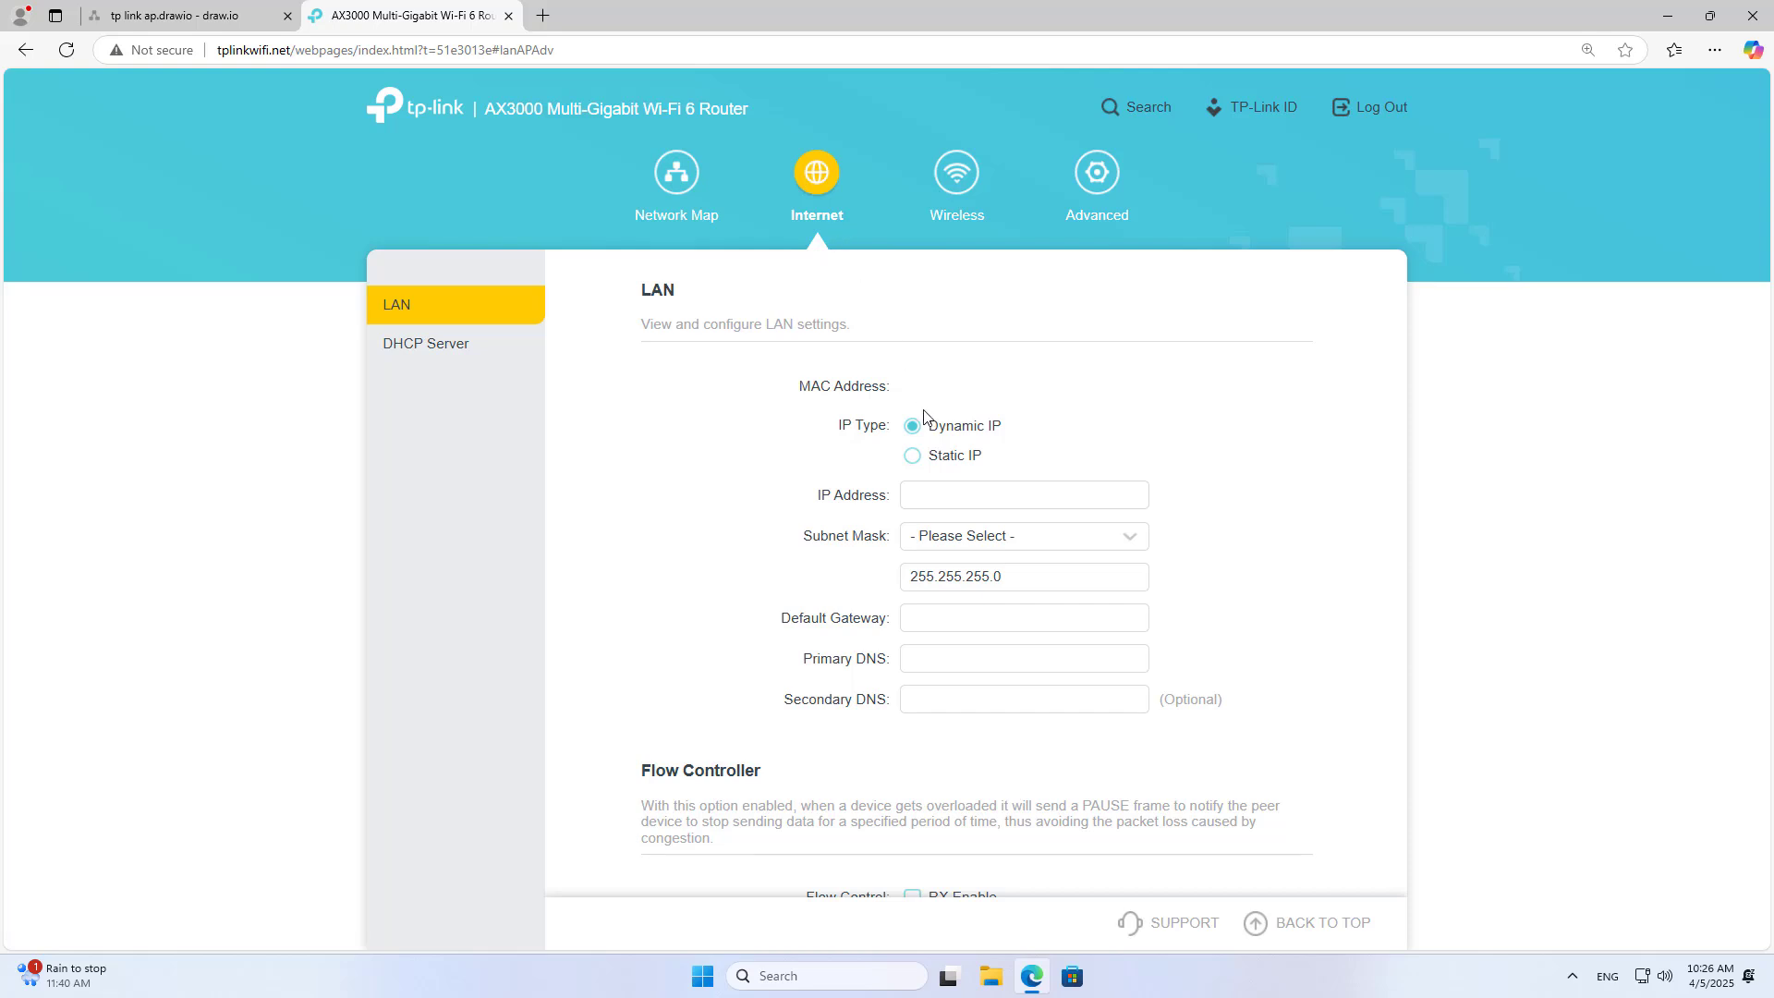
left_click(914, 426)
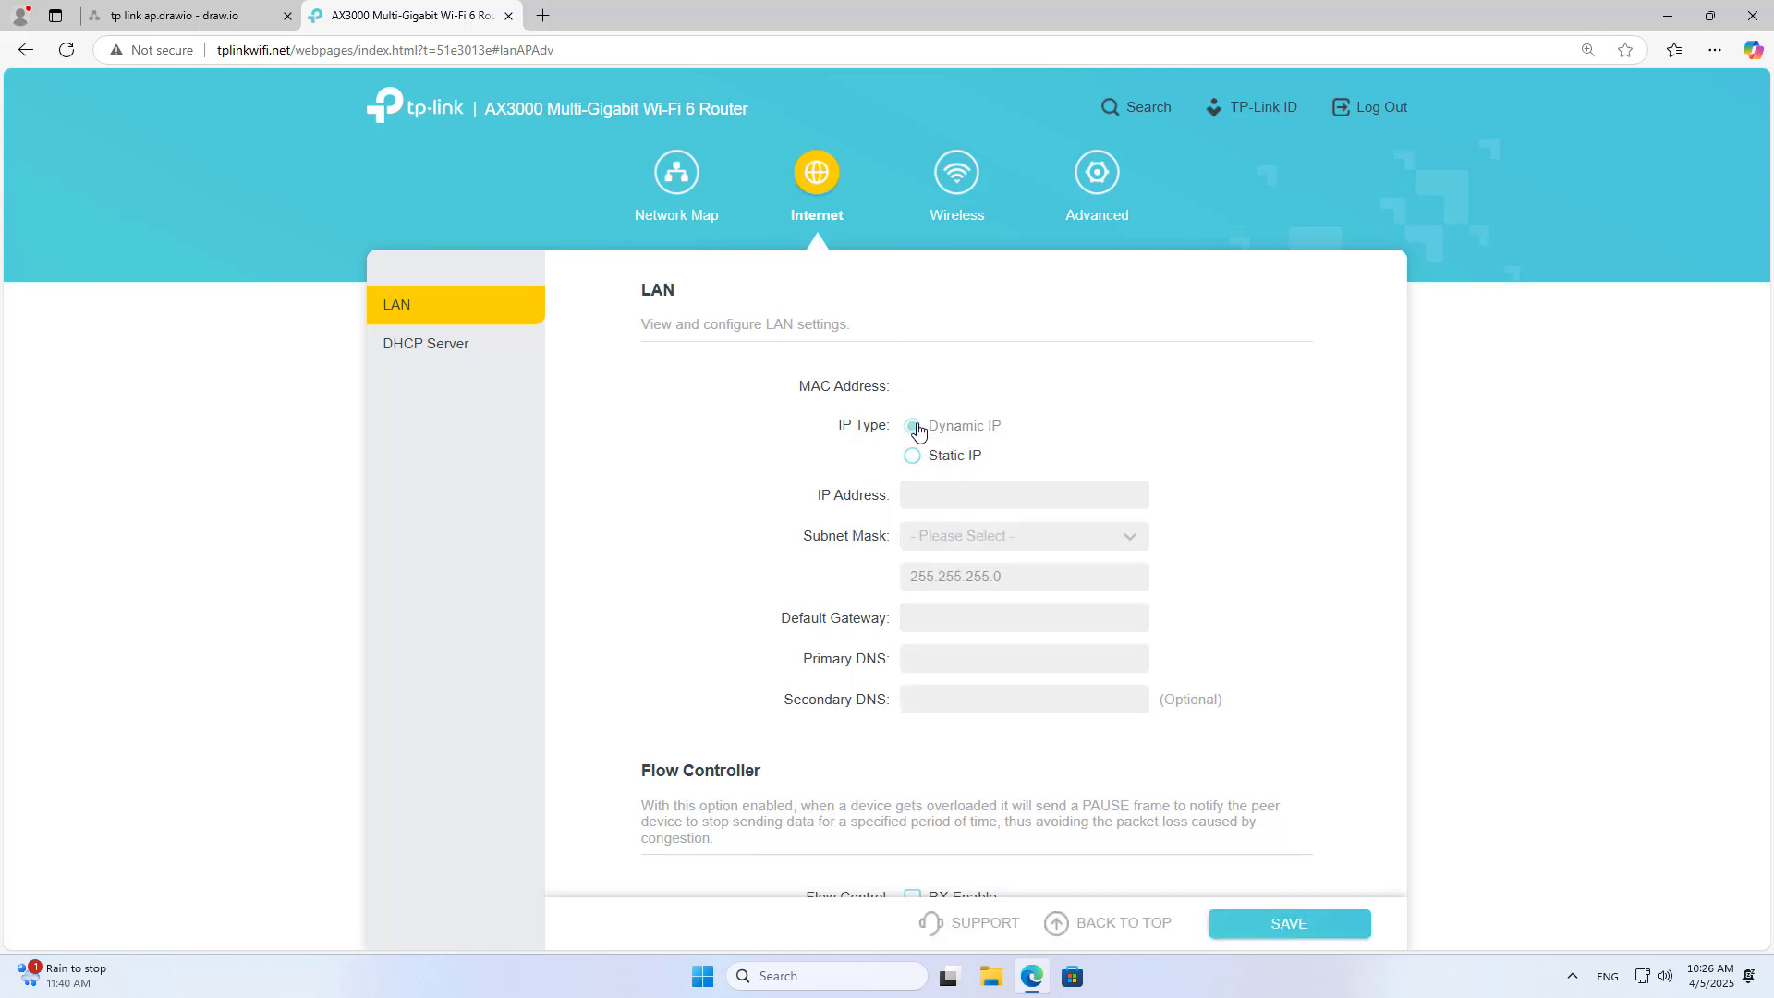
- Minimize the browser to the desktop and start a Command Prompt with cmd
left_click(914, 426)
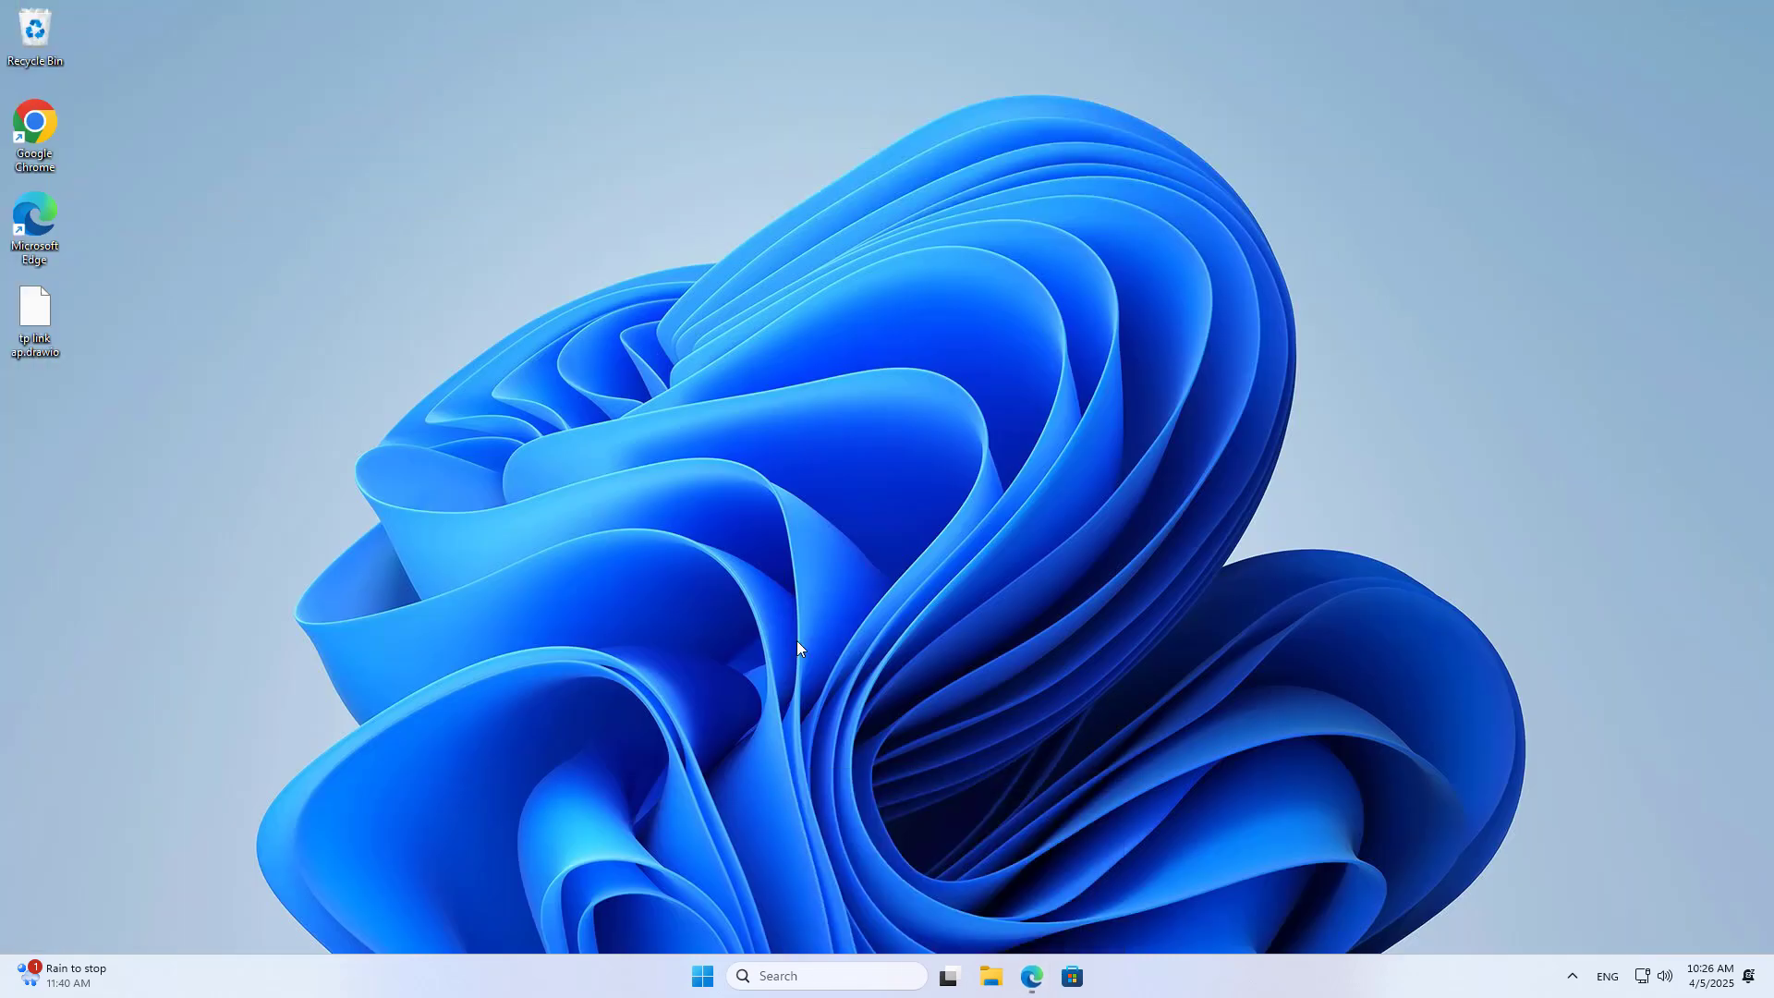
type("cmd")
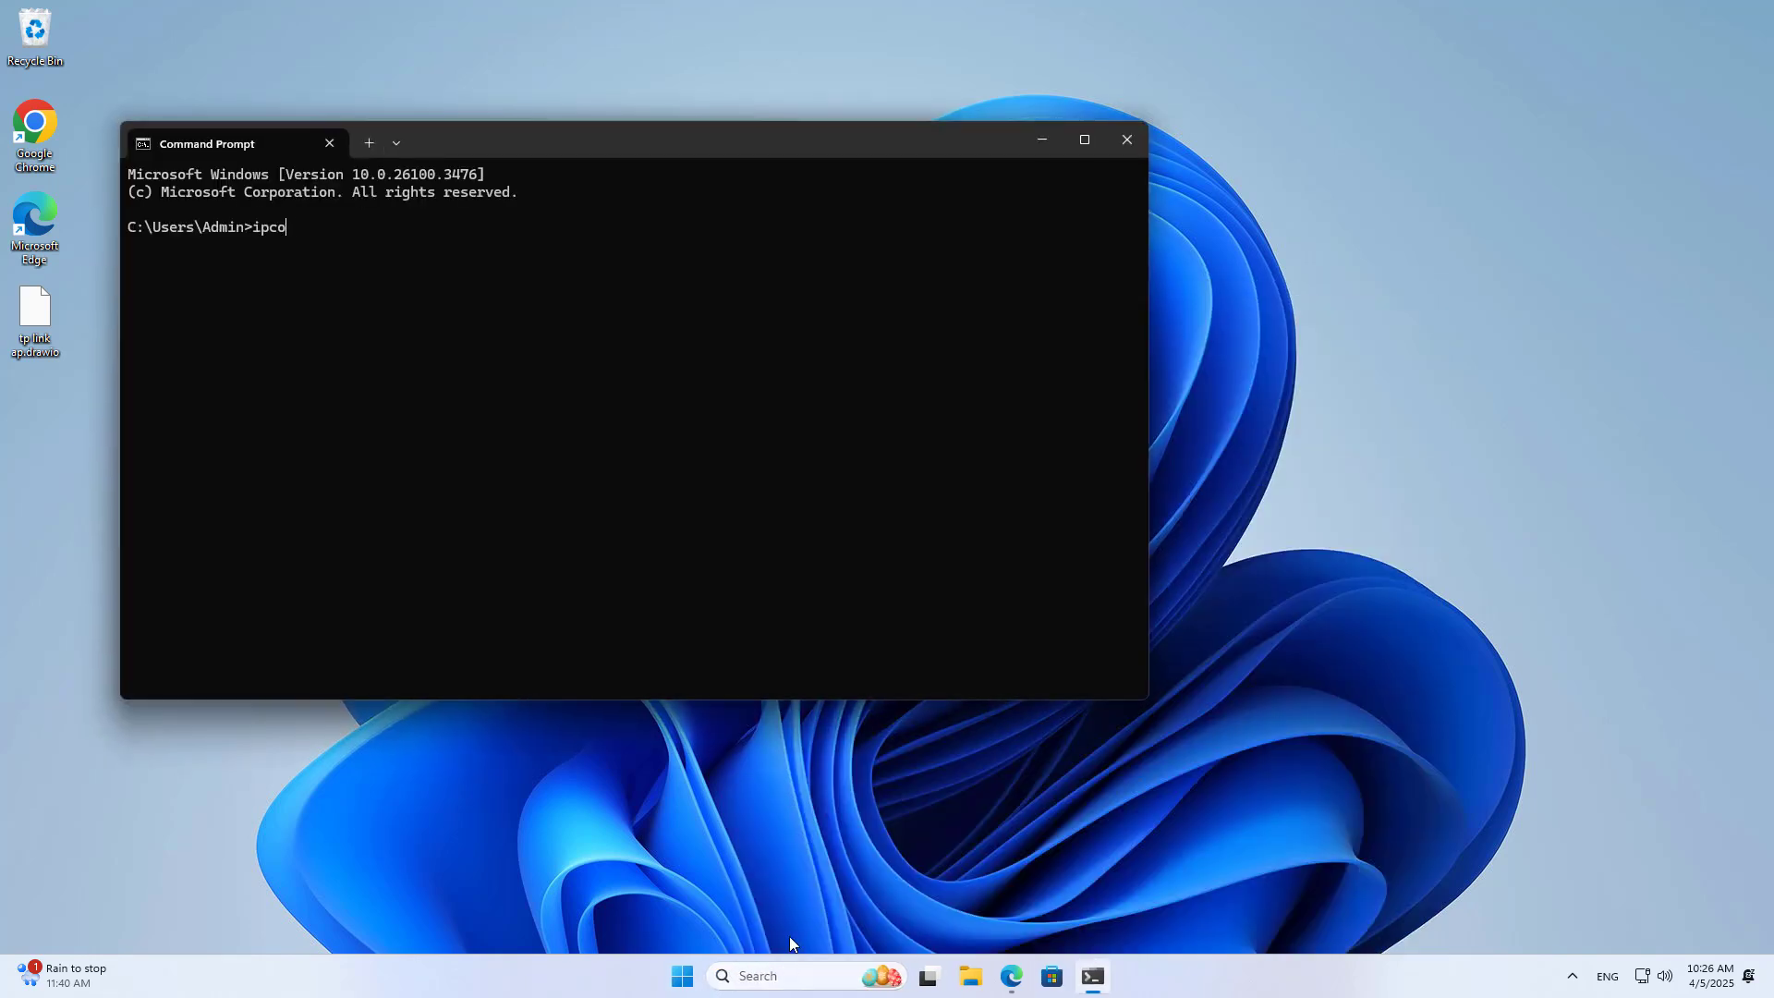
- Run ipconfig showing 192.168.1.131 with gateway 192.168.1.1, then reopen the tp link ap diagram
key("Enter")
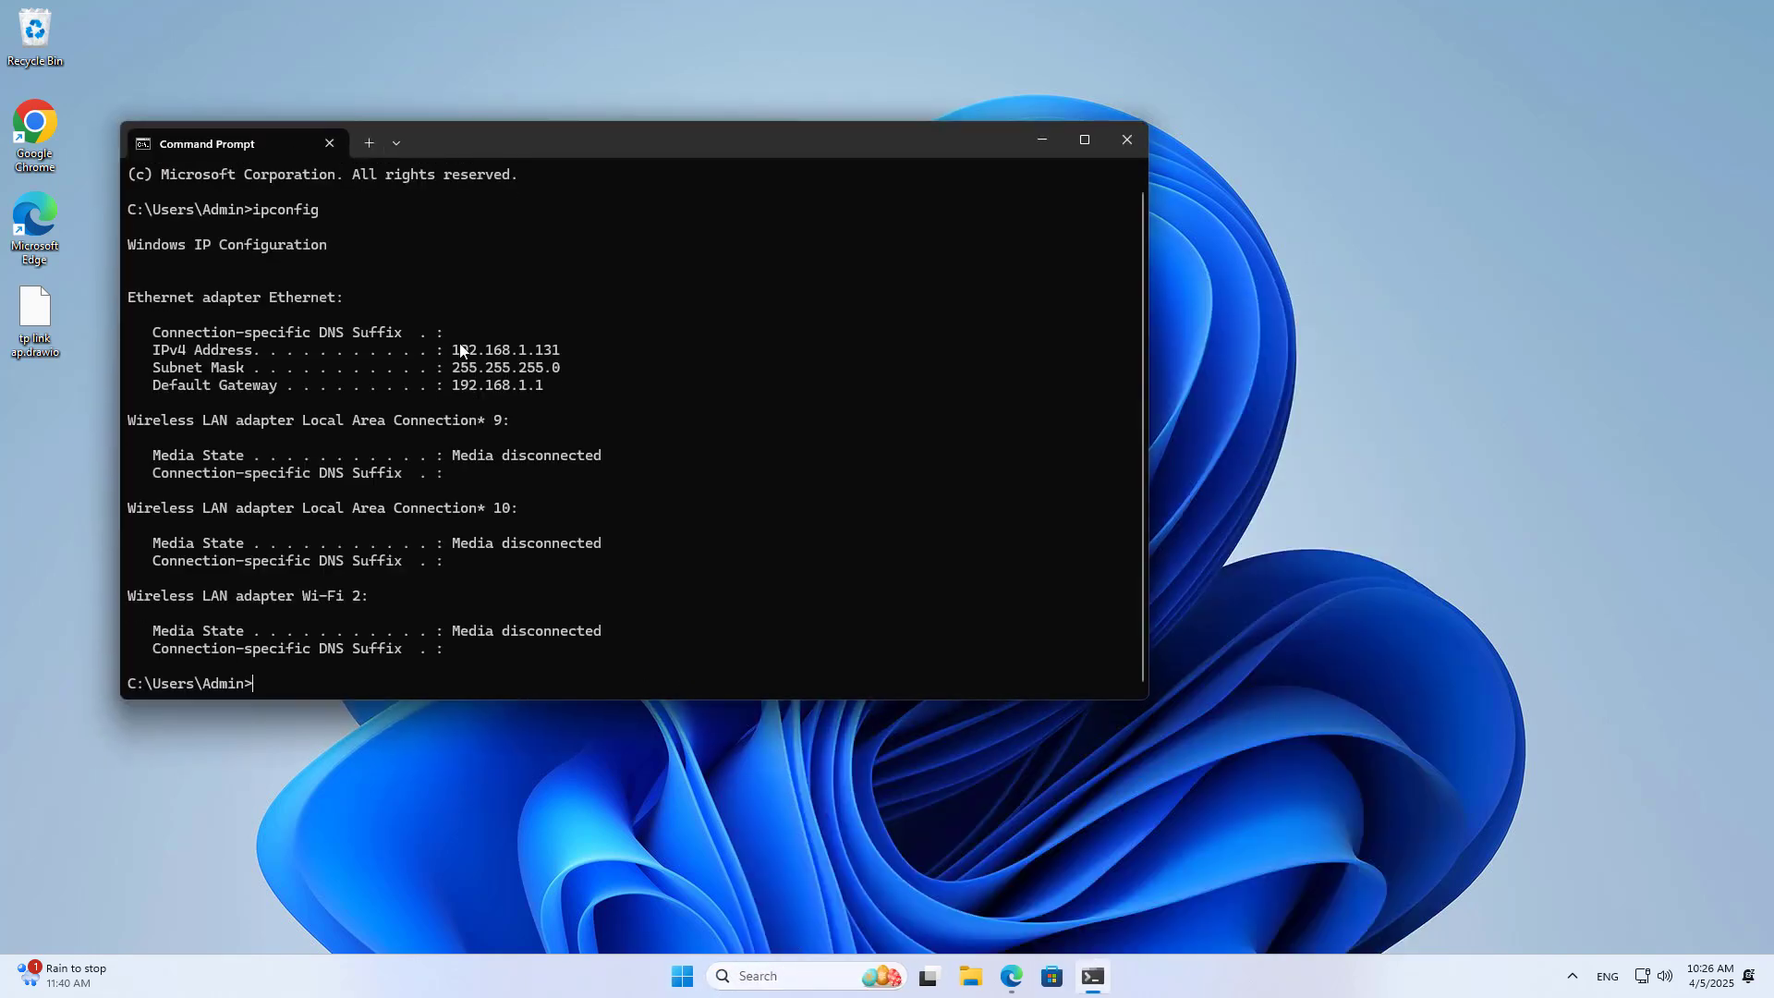
double_click(504, 350)
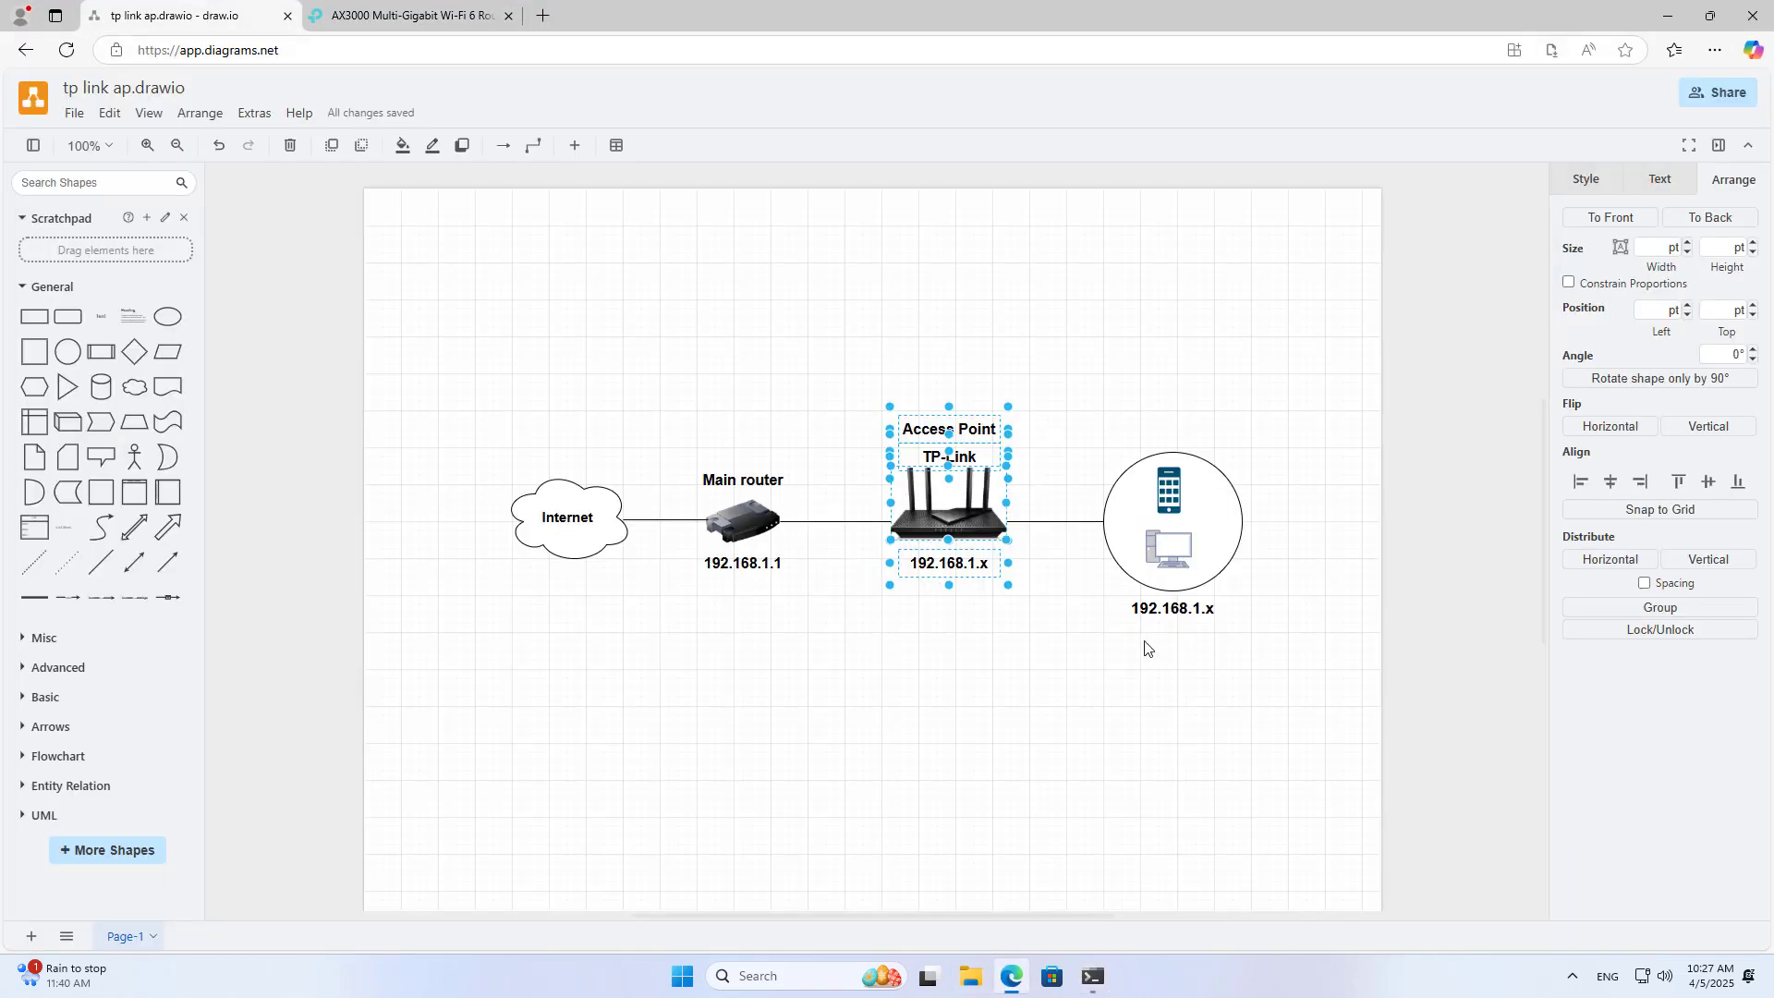
- Deselect the diagram to review the access point layout behind the main router
left_click(1170, 549)
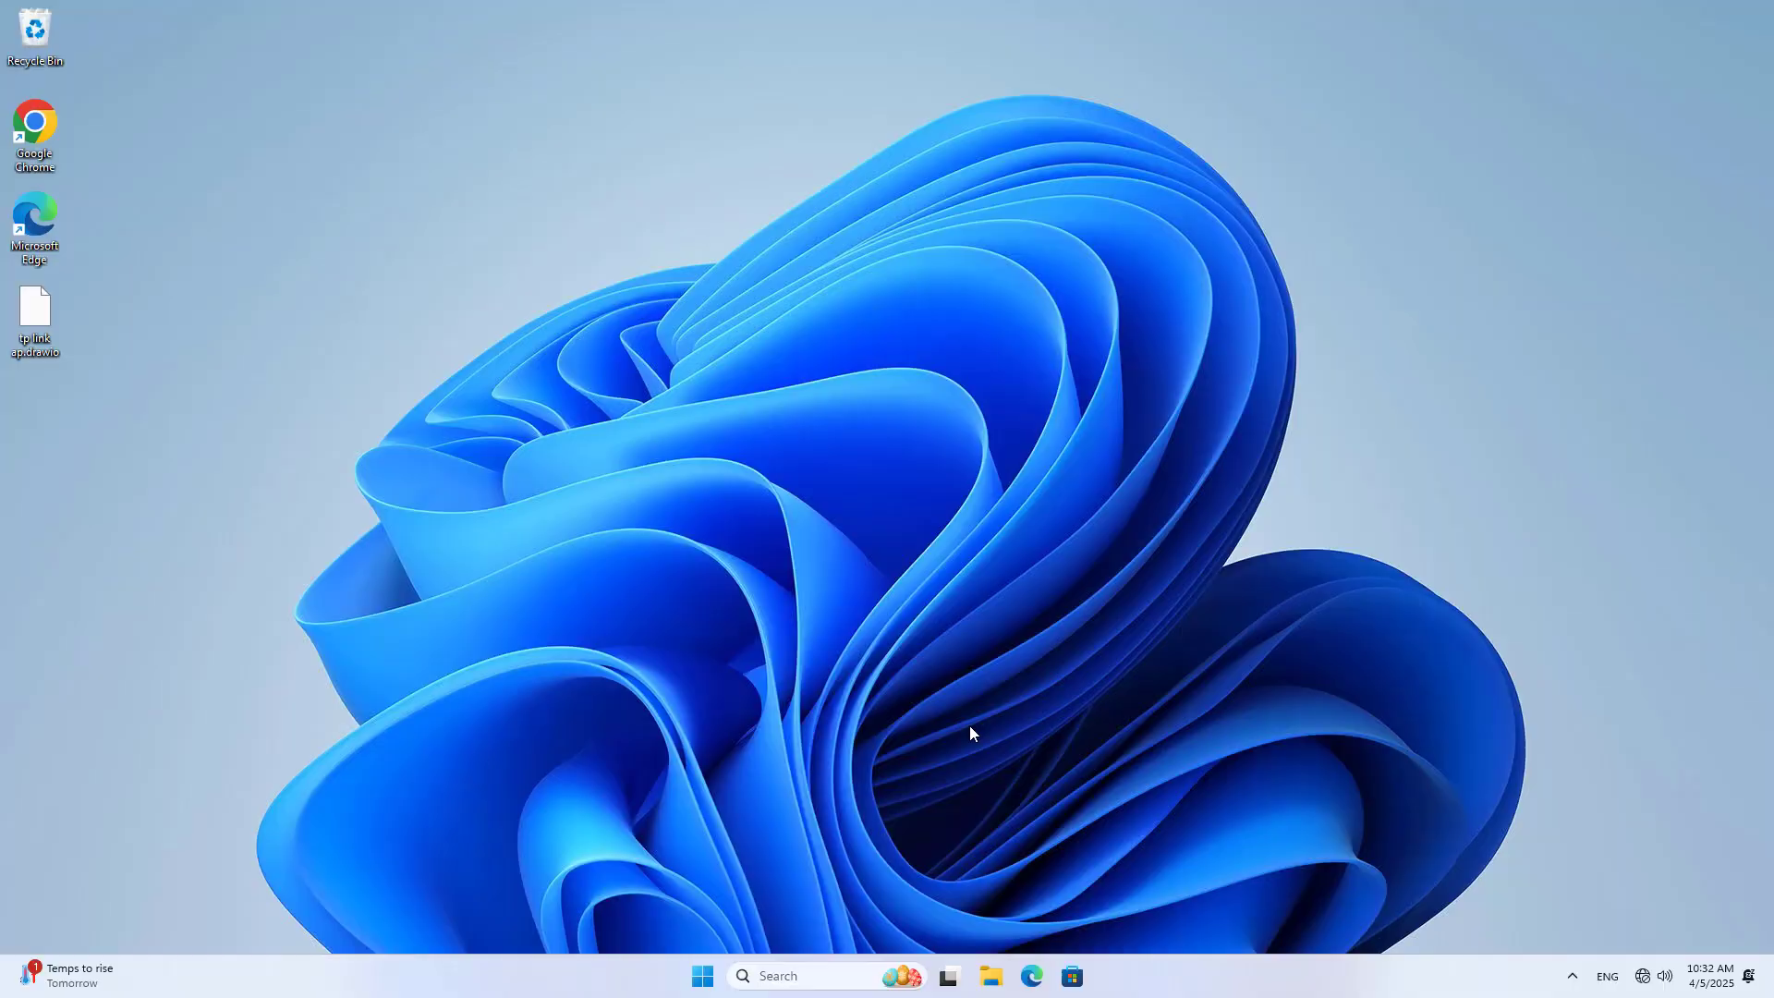
left_click(1649, 975)
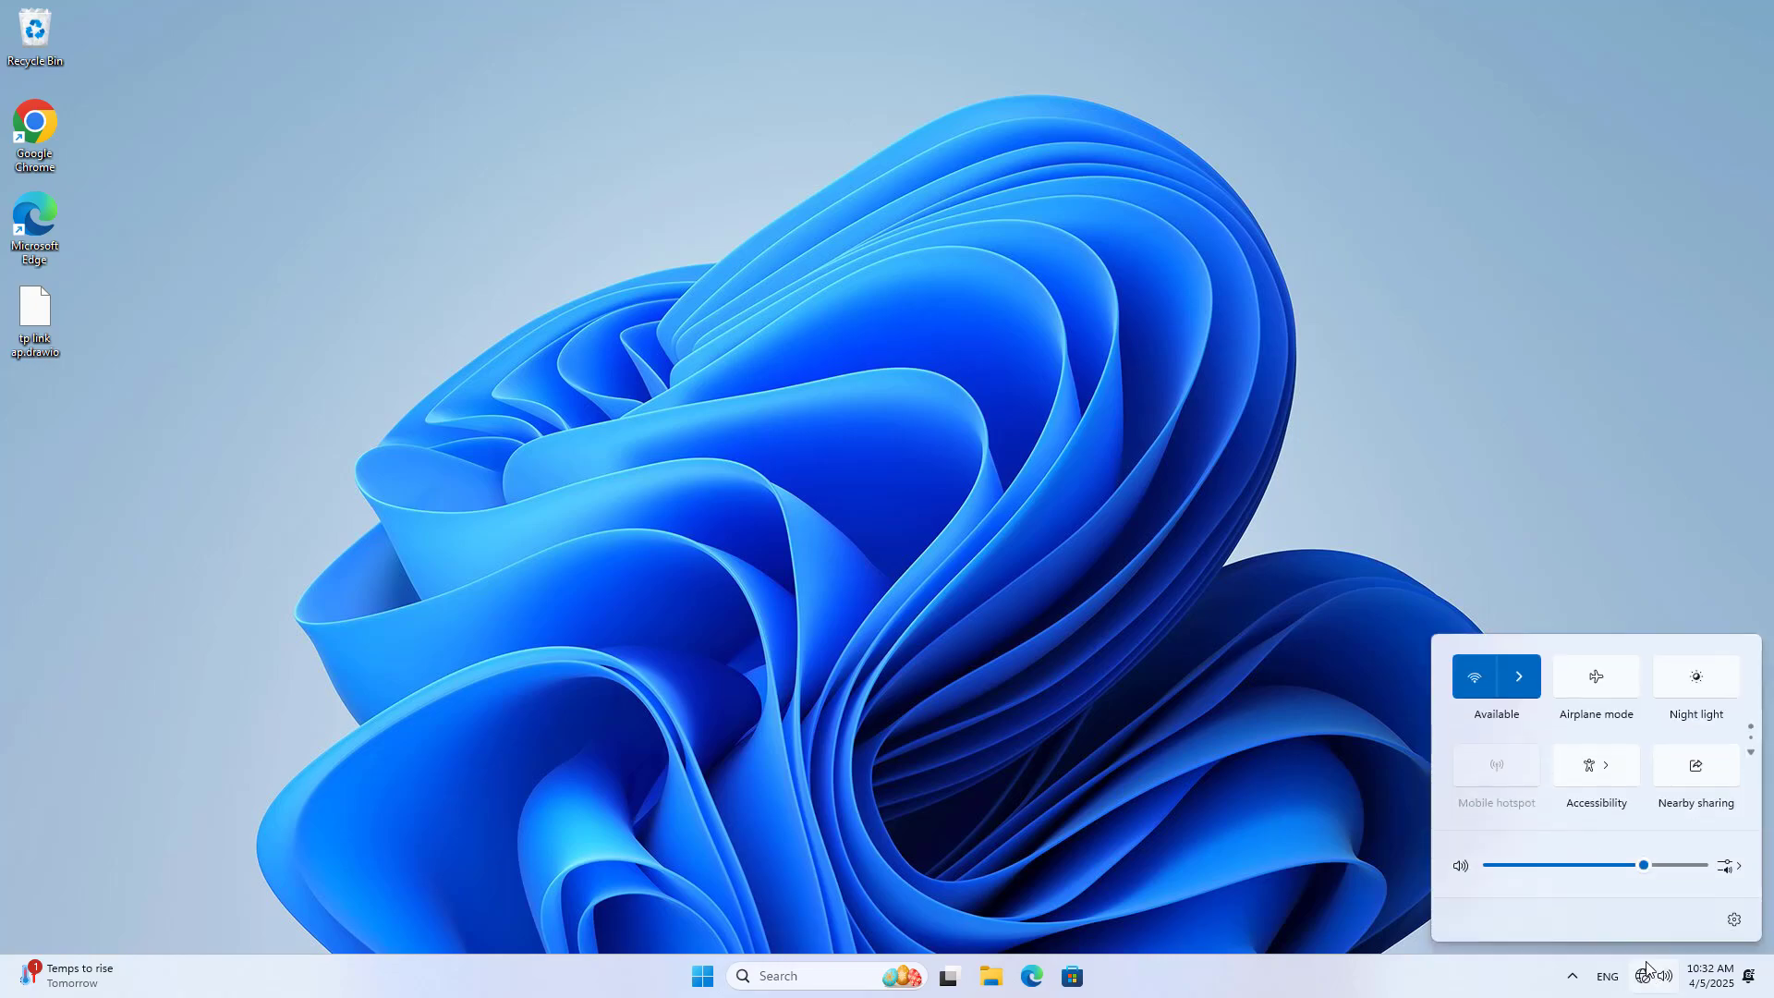
left_click(1520, 676)
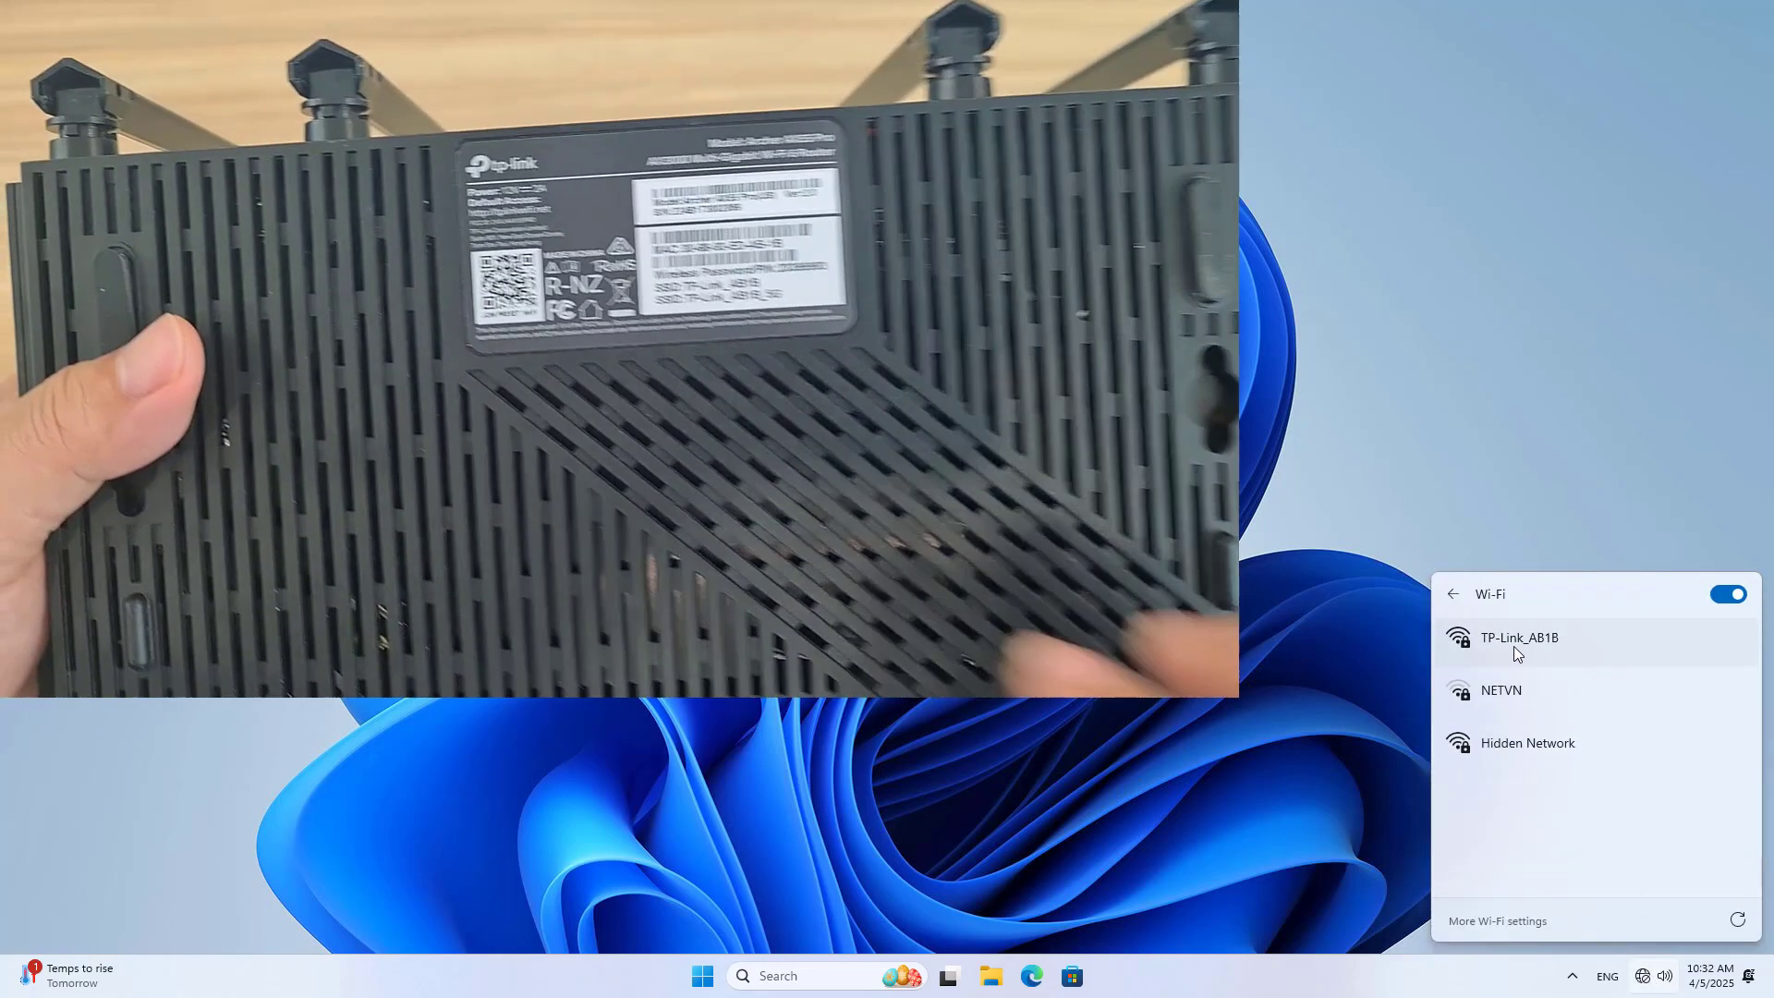
left_click(1519, 637)
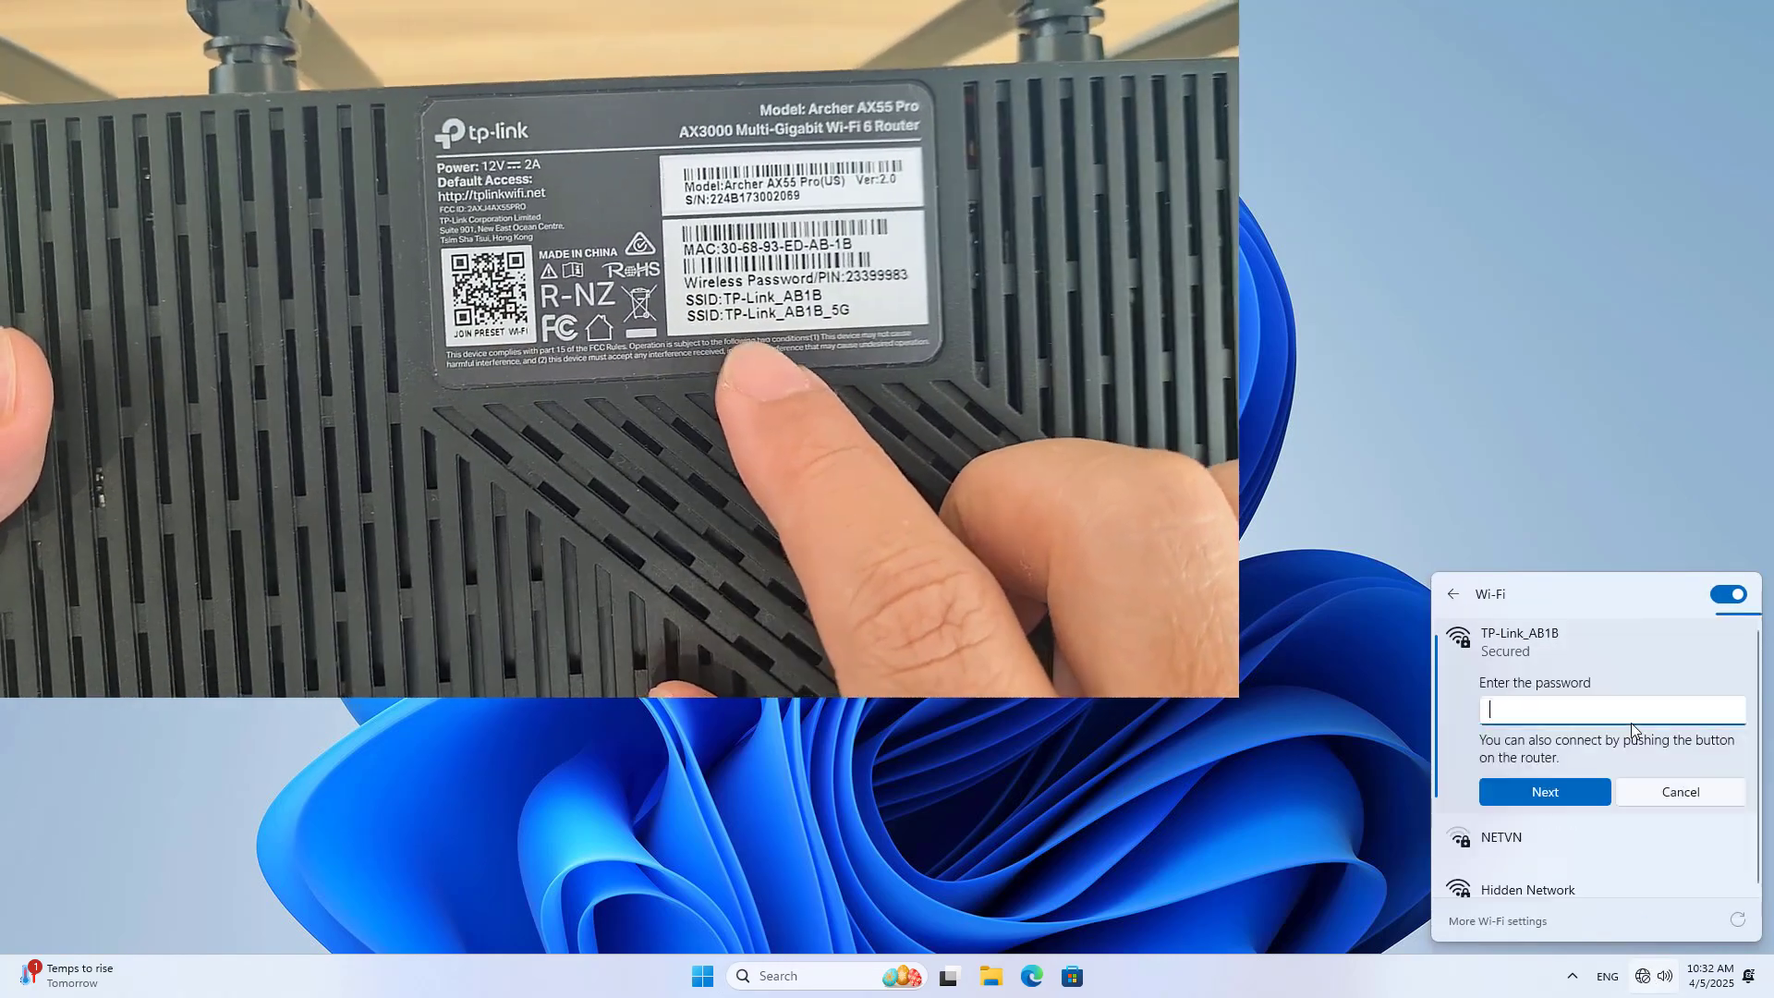
type("2")
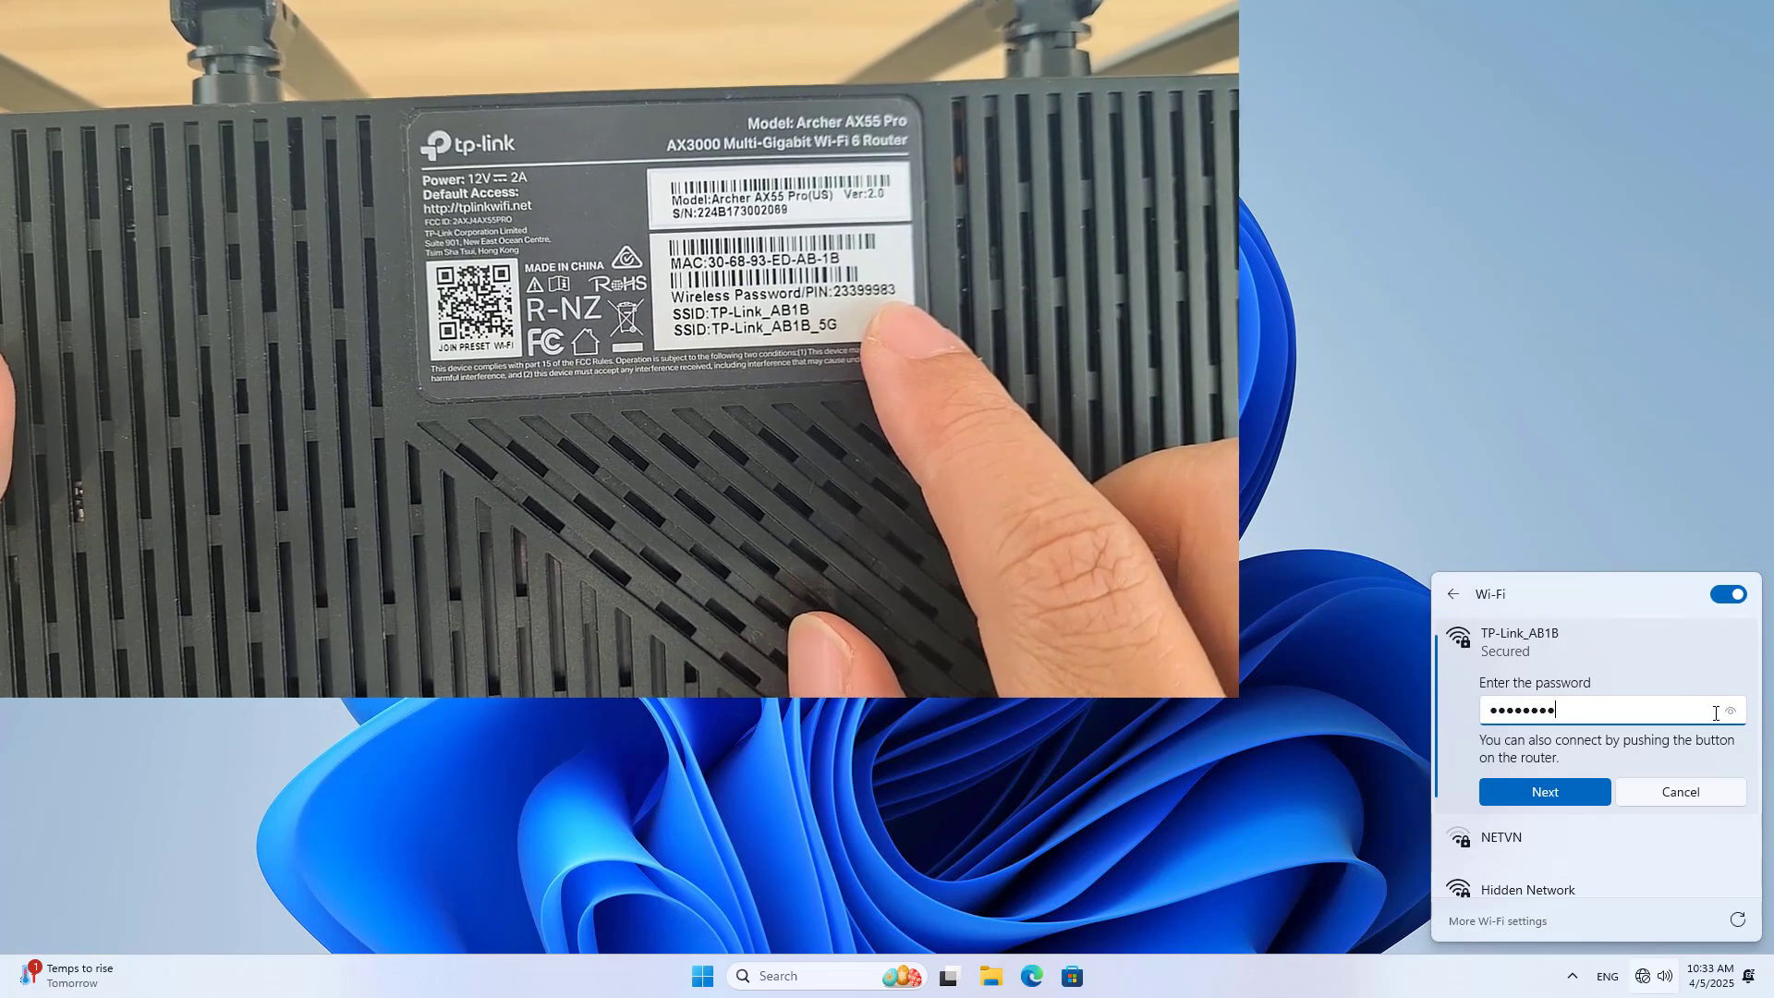
left_click(1730, 710)
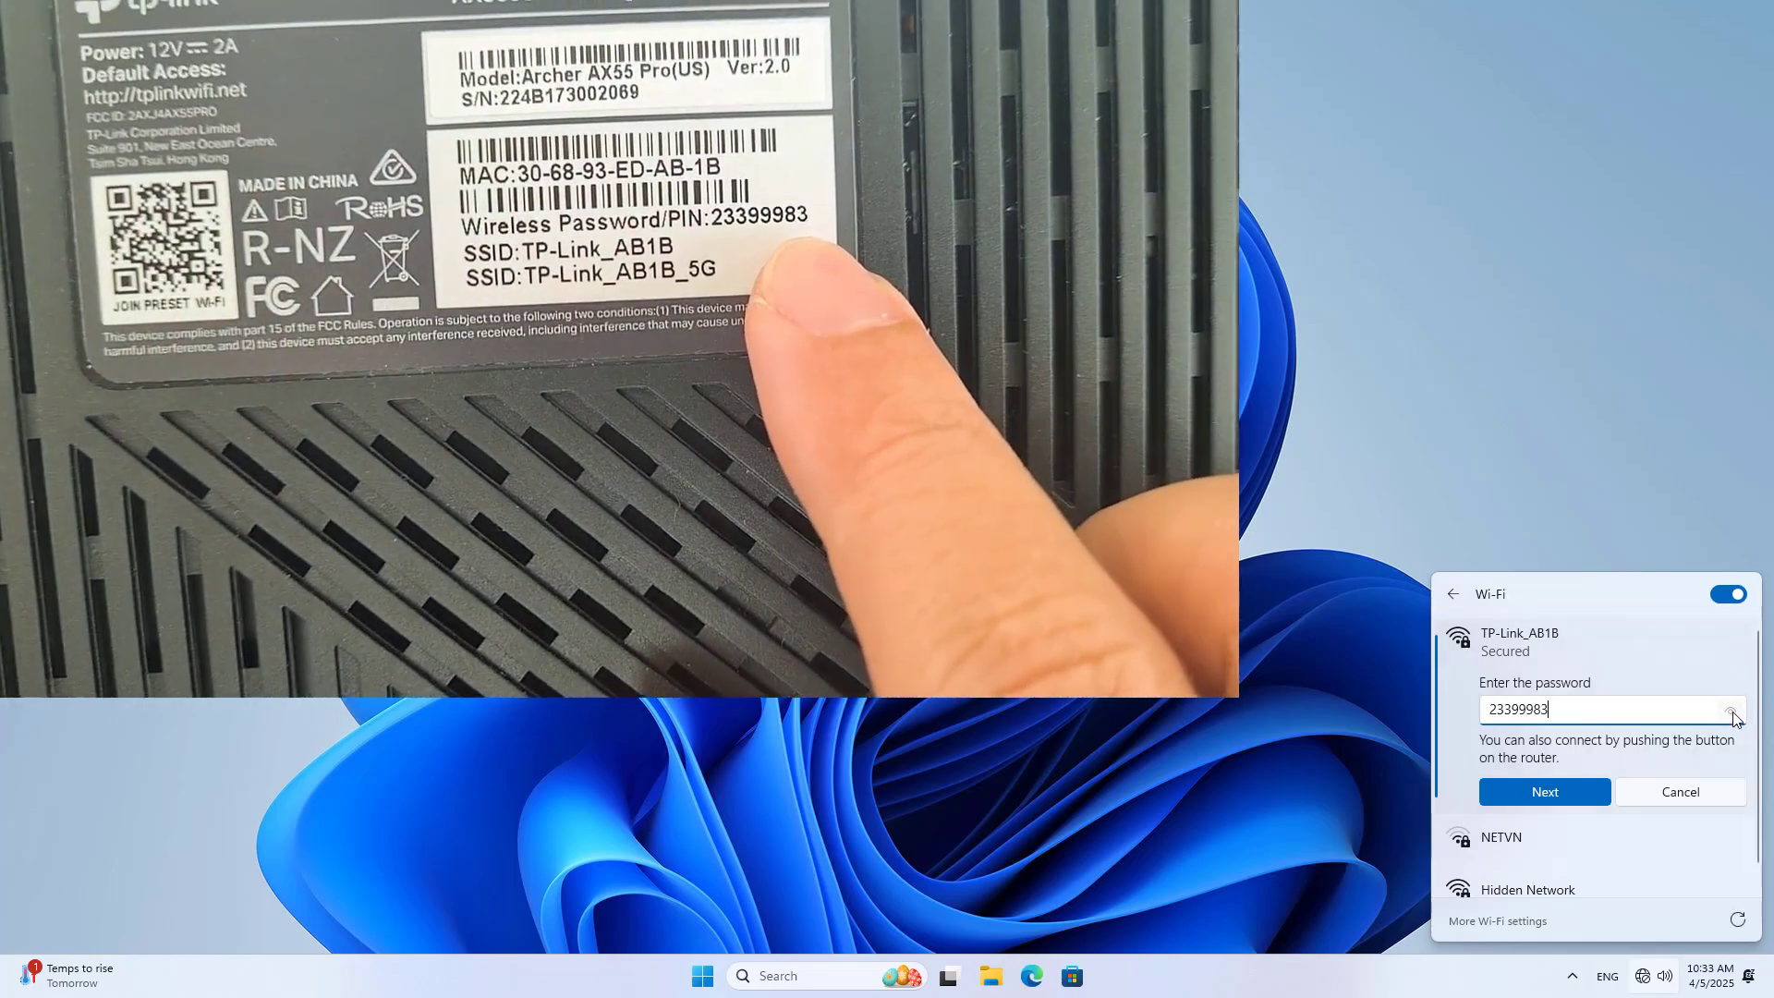
left_click(1545, 792)
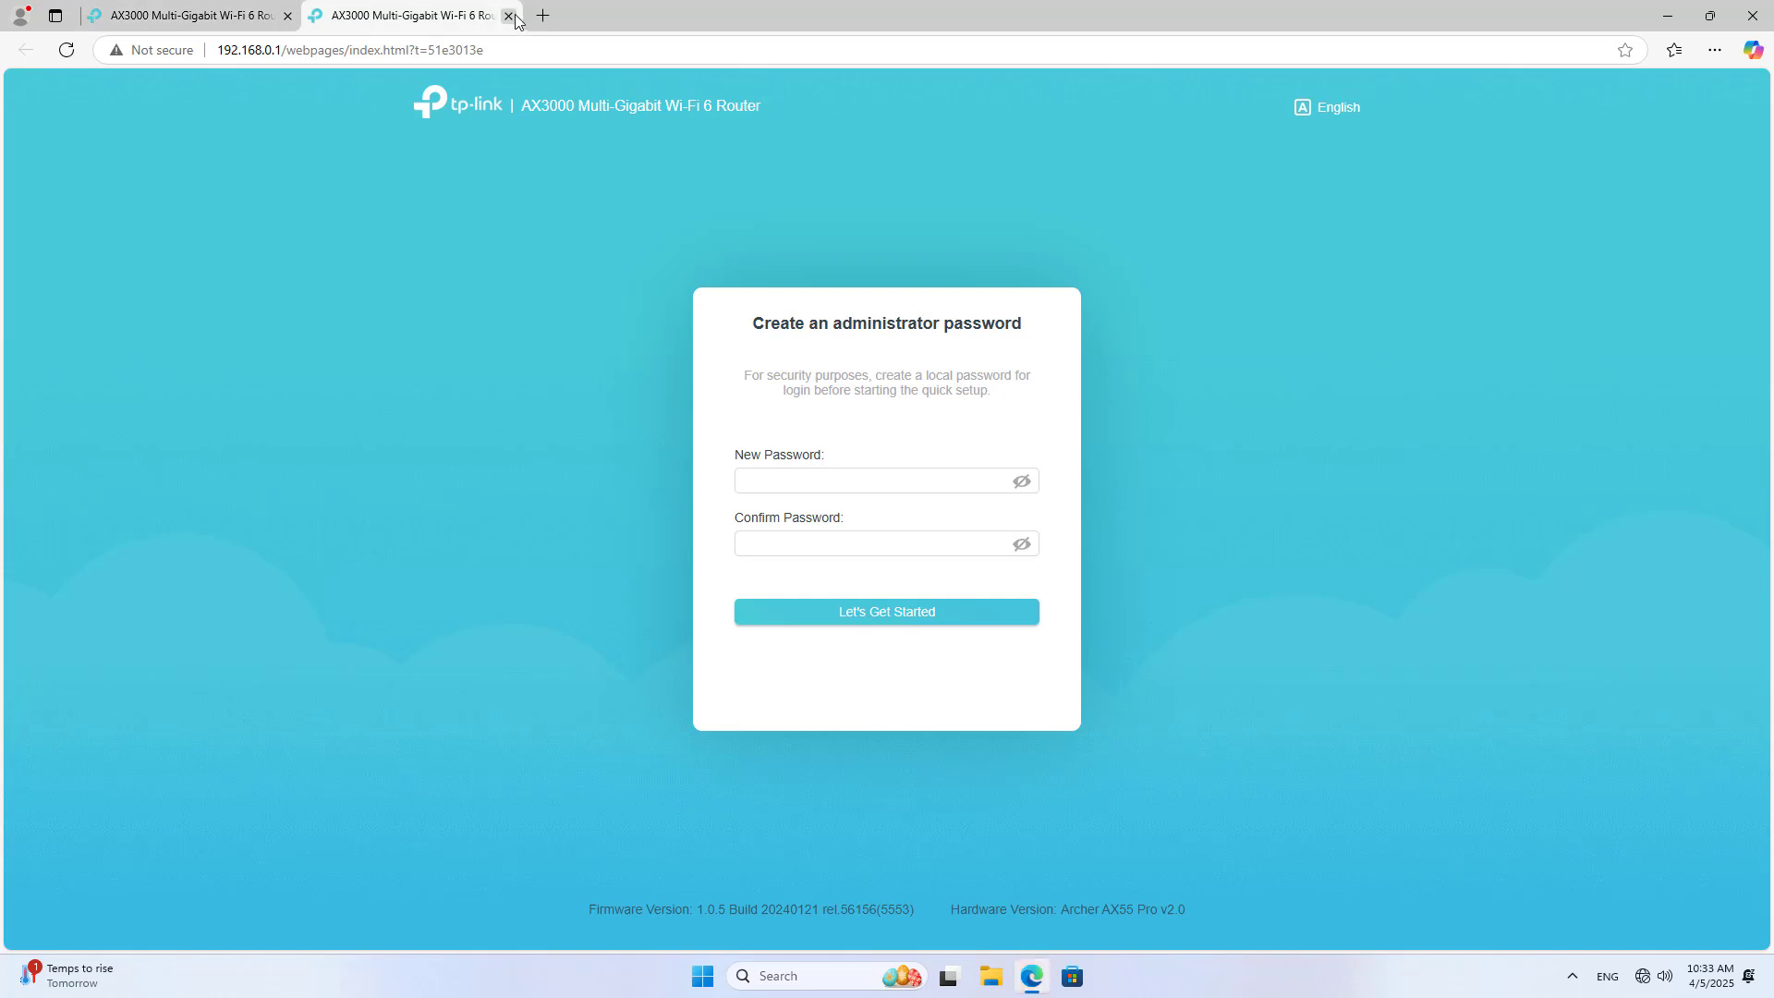
left_click(876, 479)
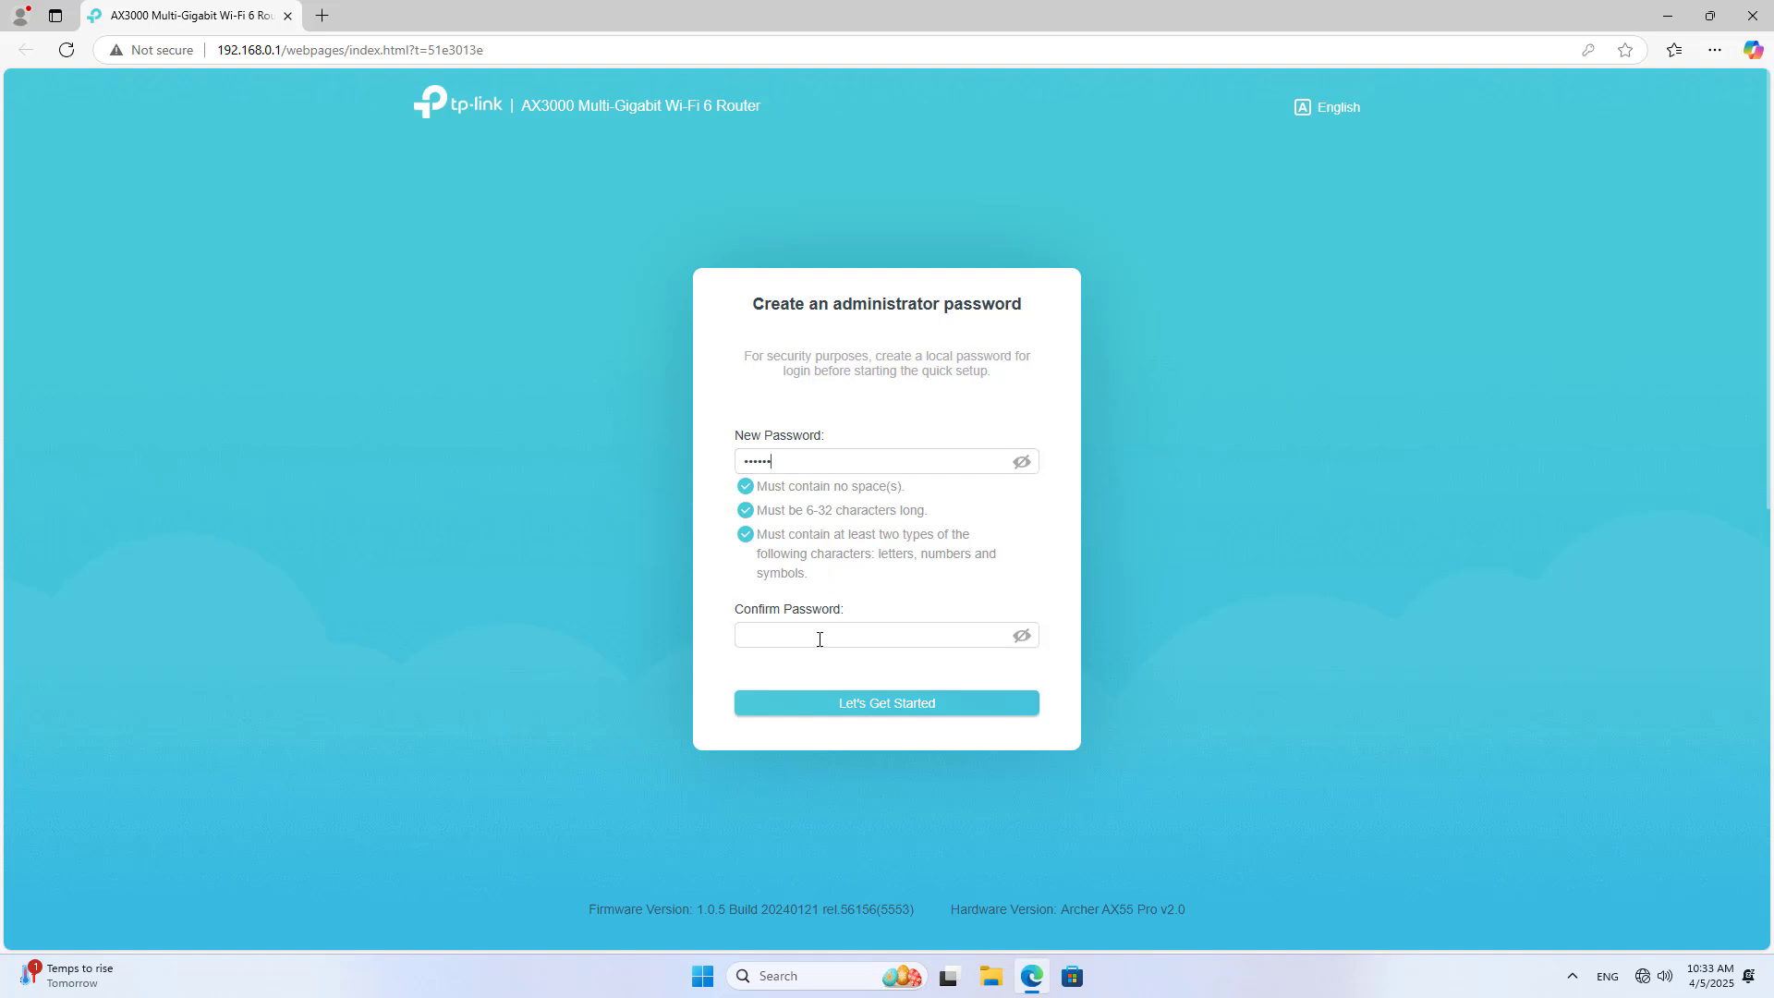
type("•••")
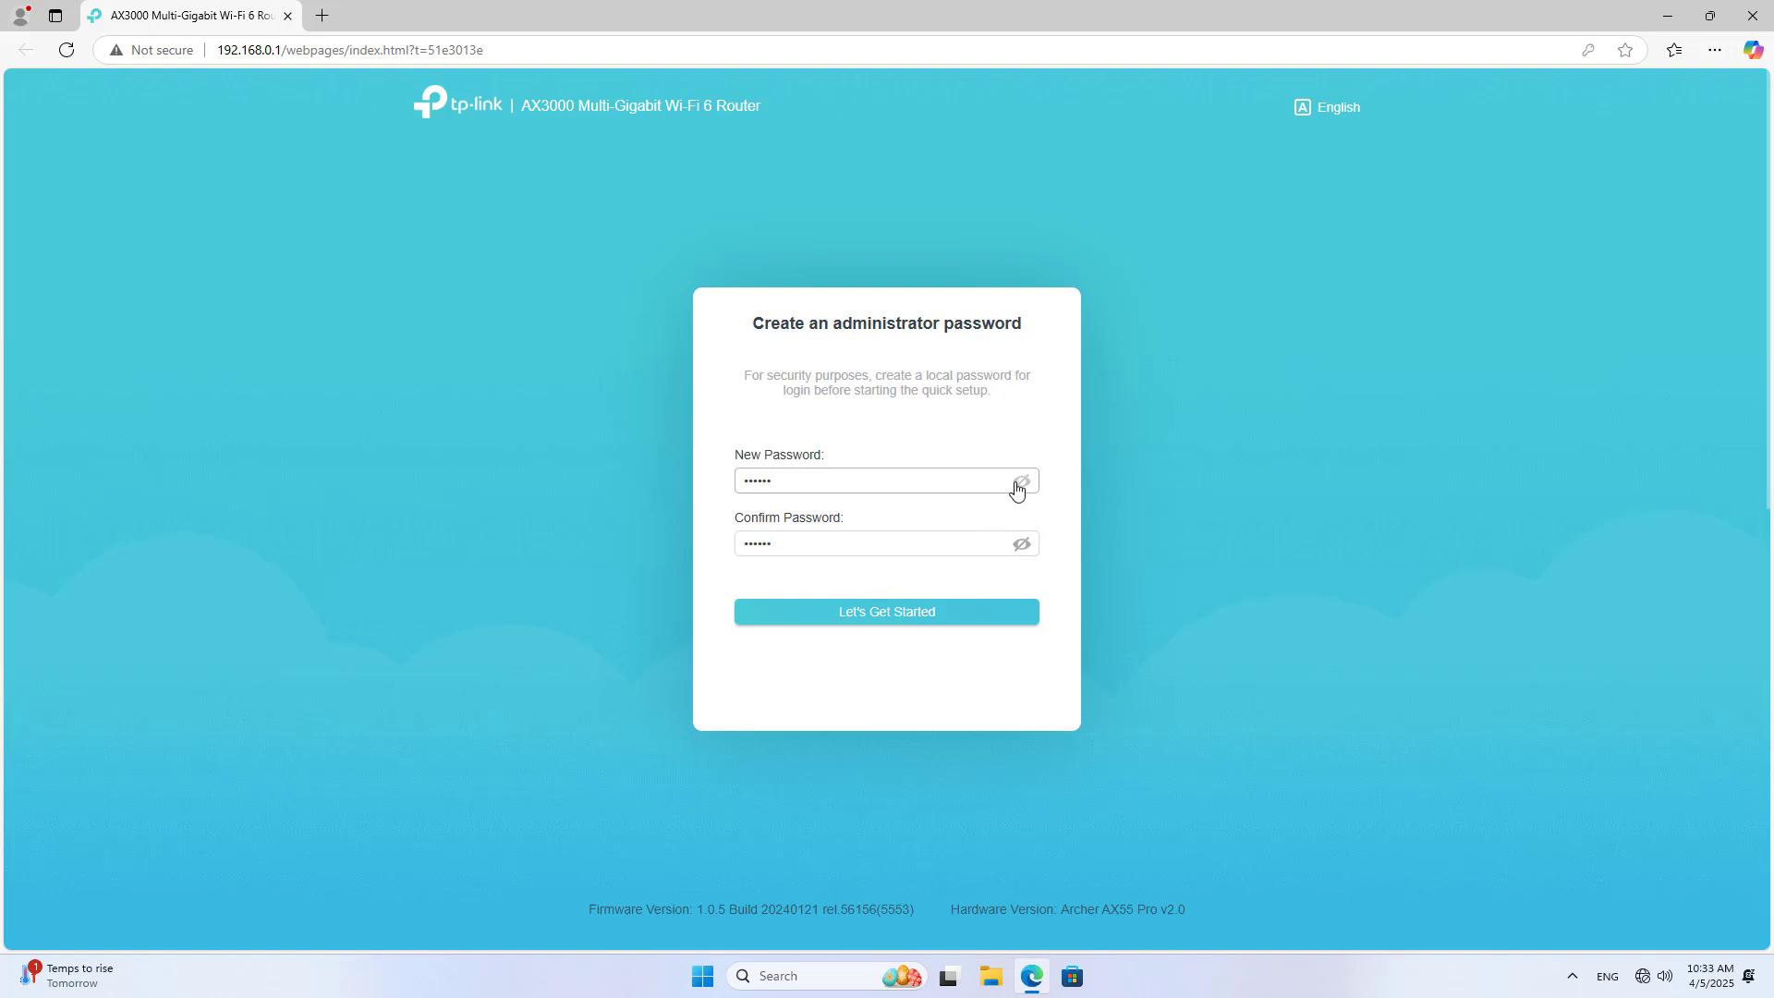
left_click(1021, 481)
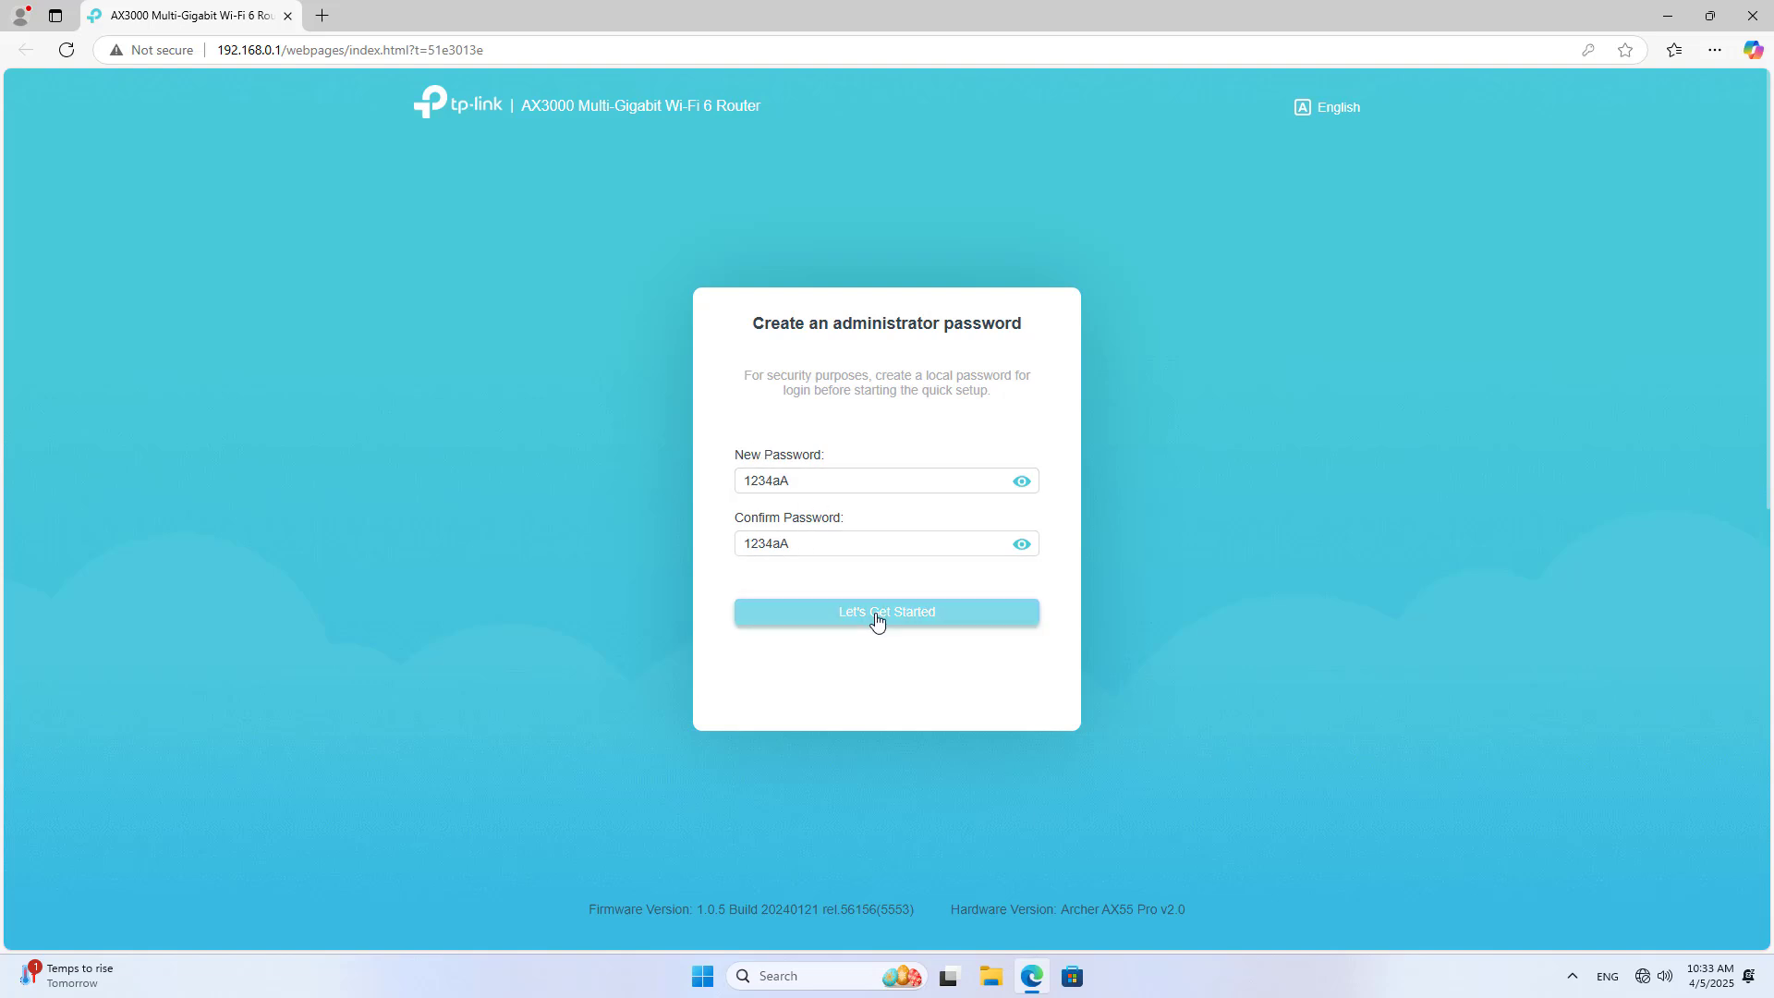
left_click(888, 612)
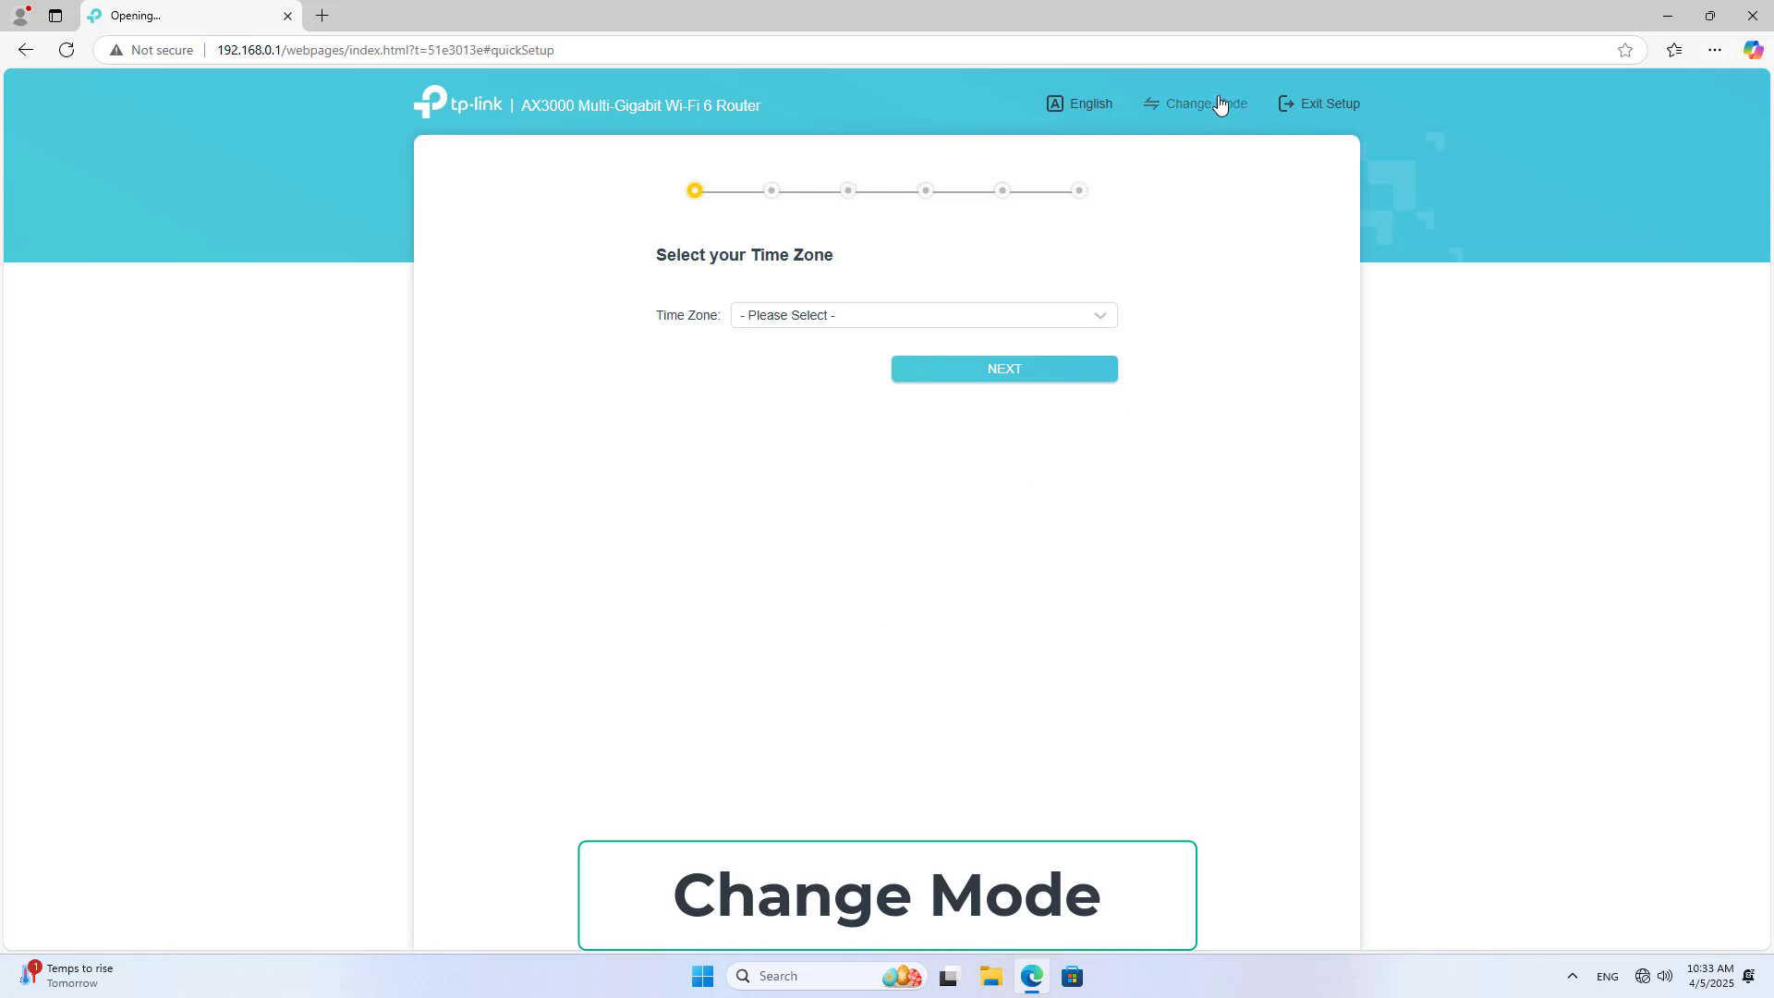
- In the Change Mode dialog, switch from Wireless Router to Access Point Mode and confirm
left_click(1204, 104)
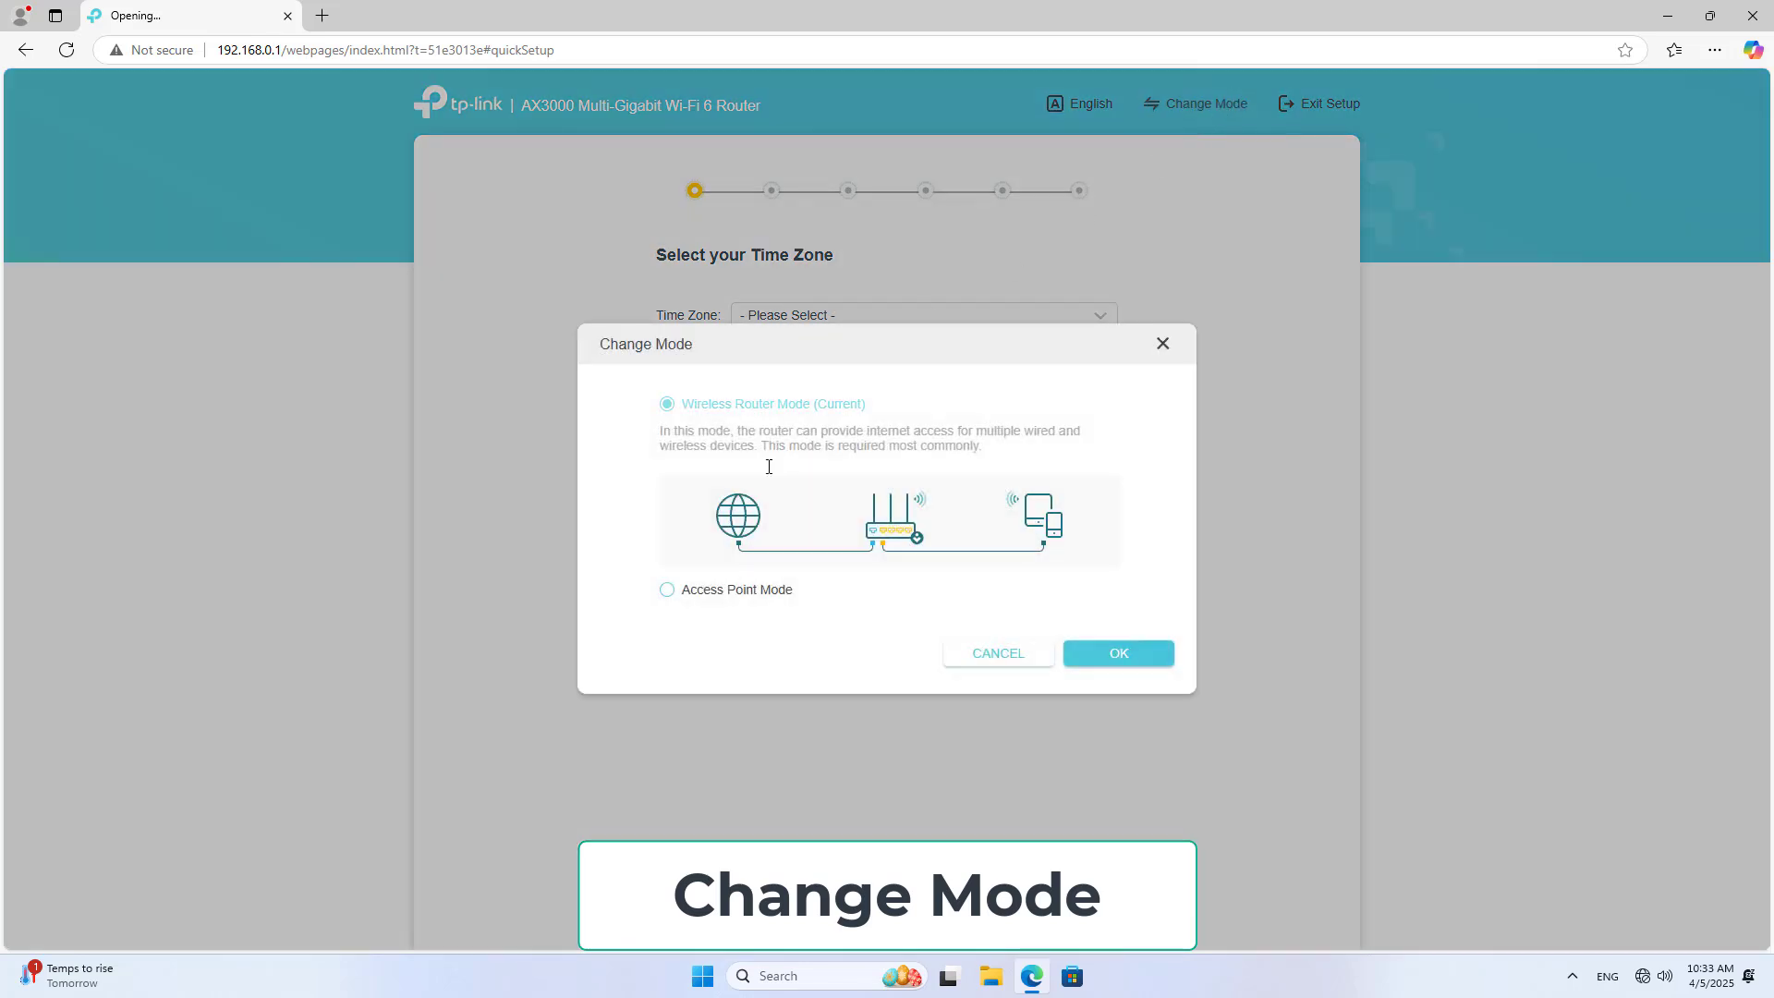
left_click(666, 589)
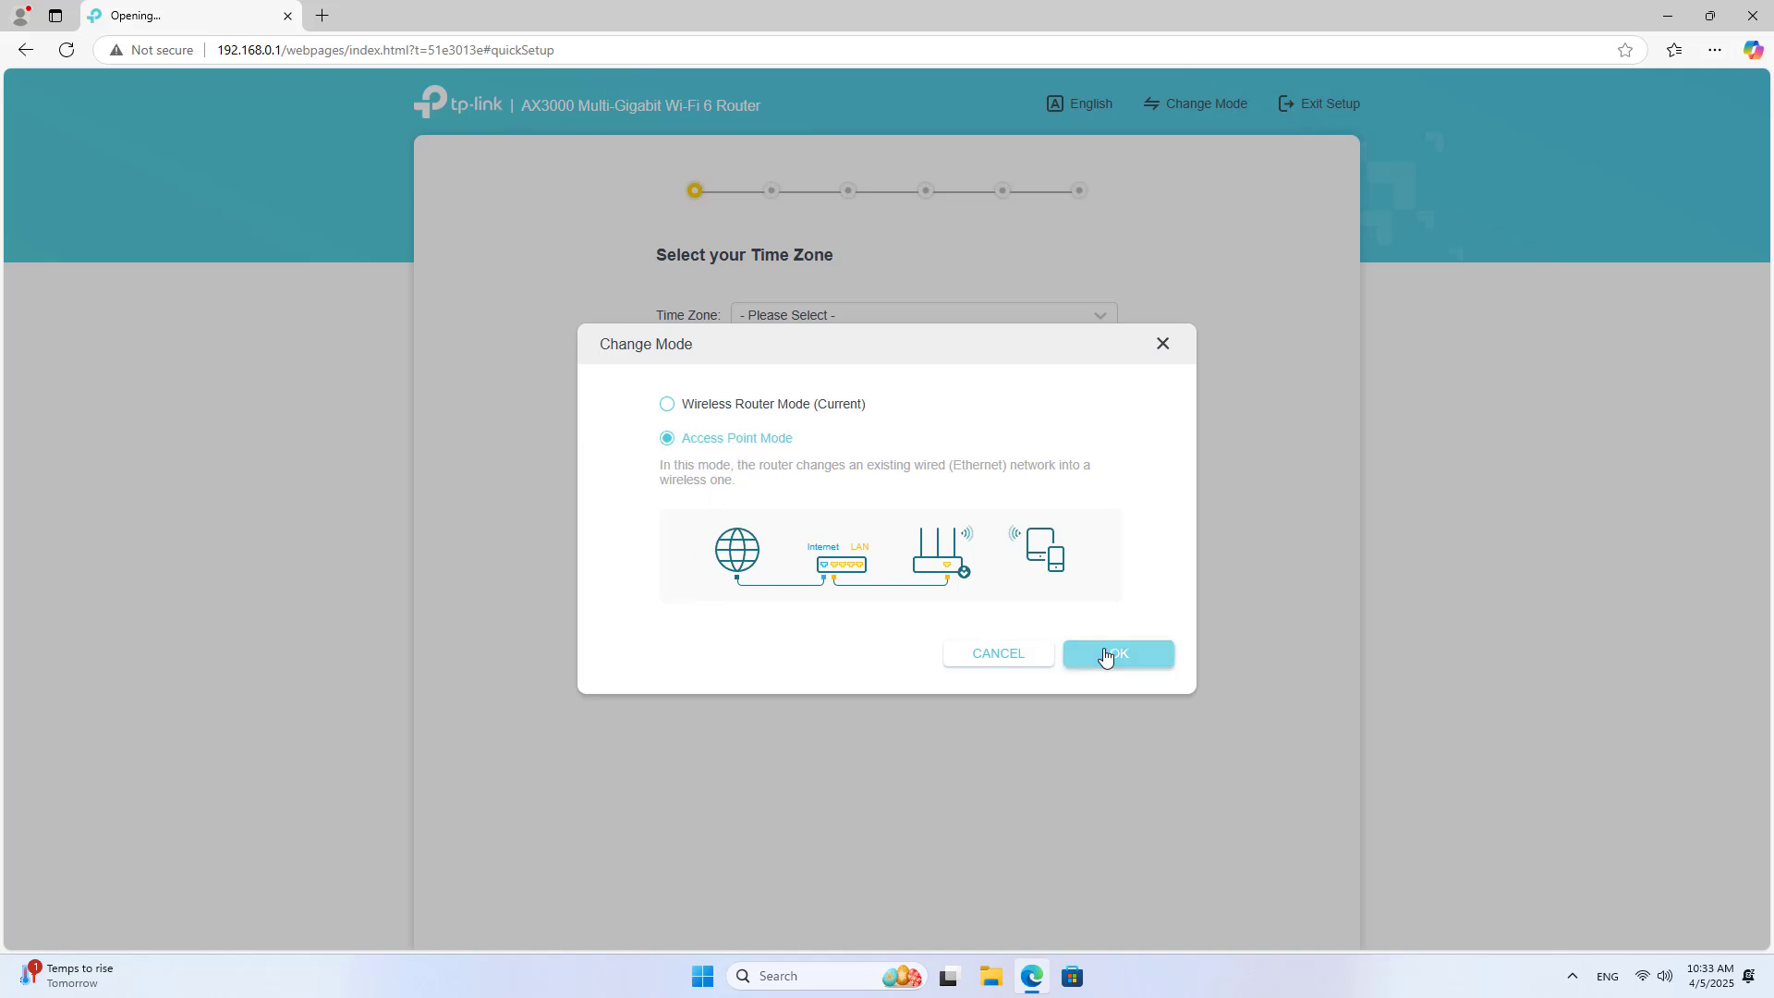
mouse_move(1131, 544)
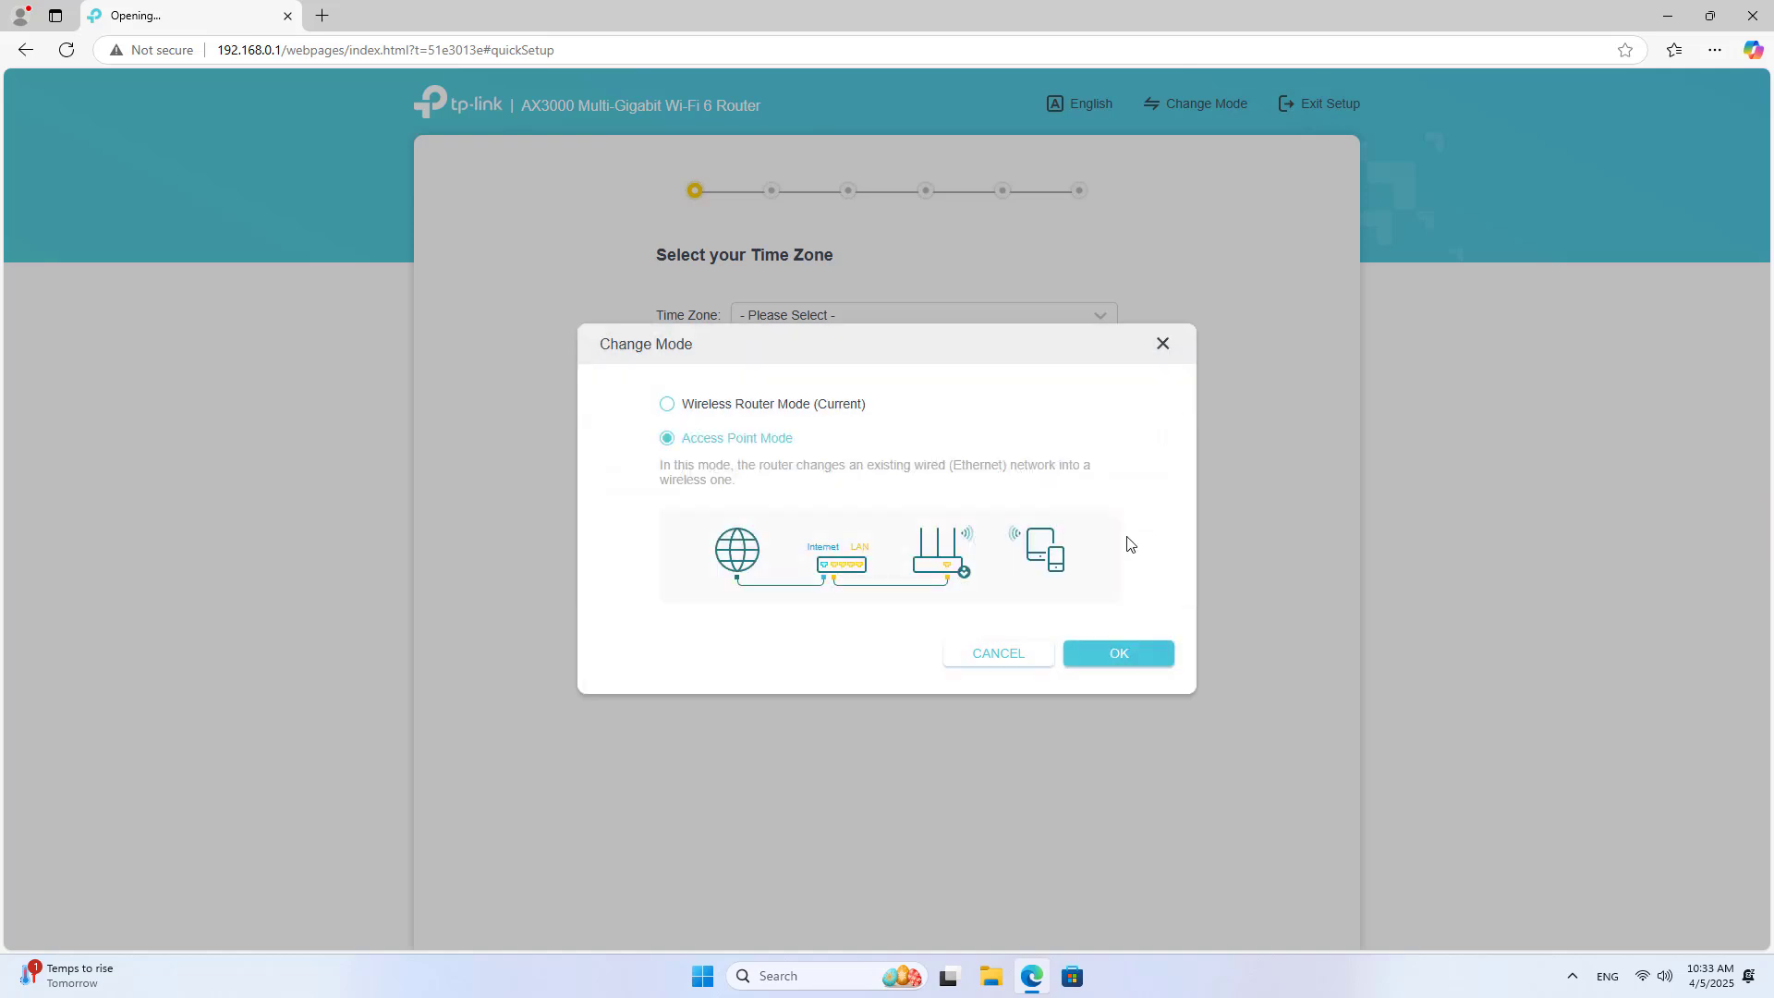
left_click(1118, 654)
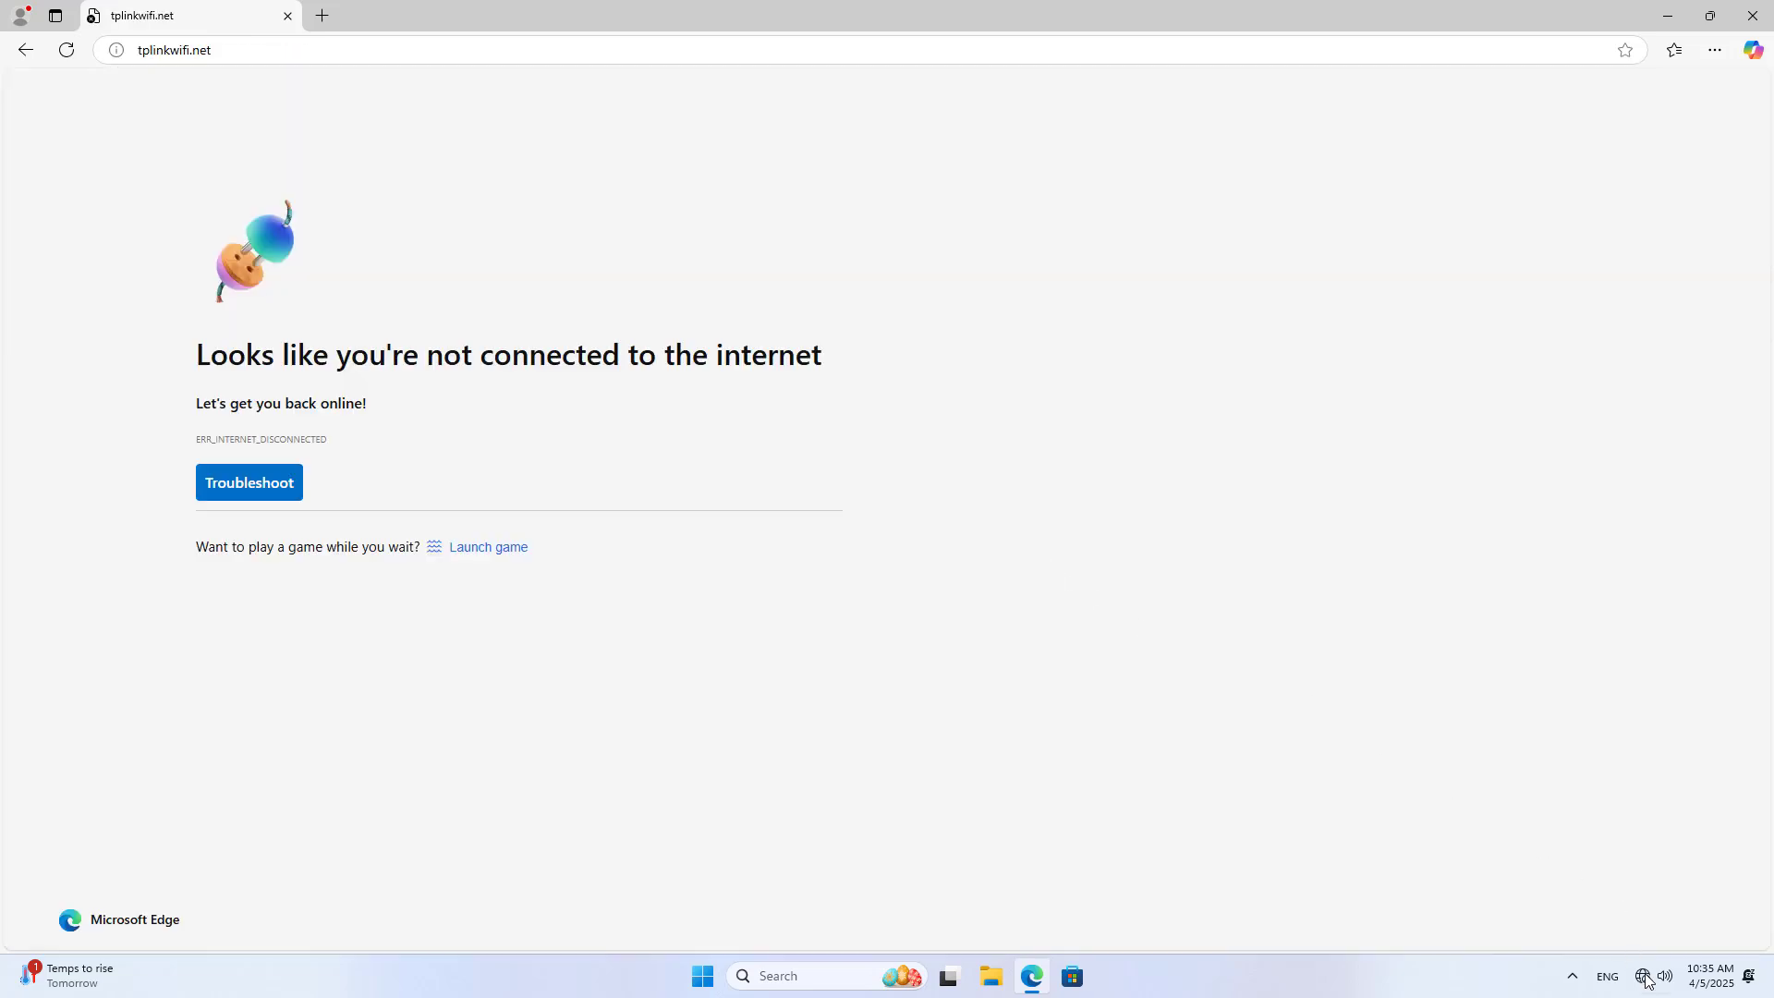
- Reconnect the laptop to the TP-Link_AB1B Wi-Fi network from the taskbar network list
left_click(1641, 976)
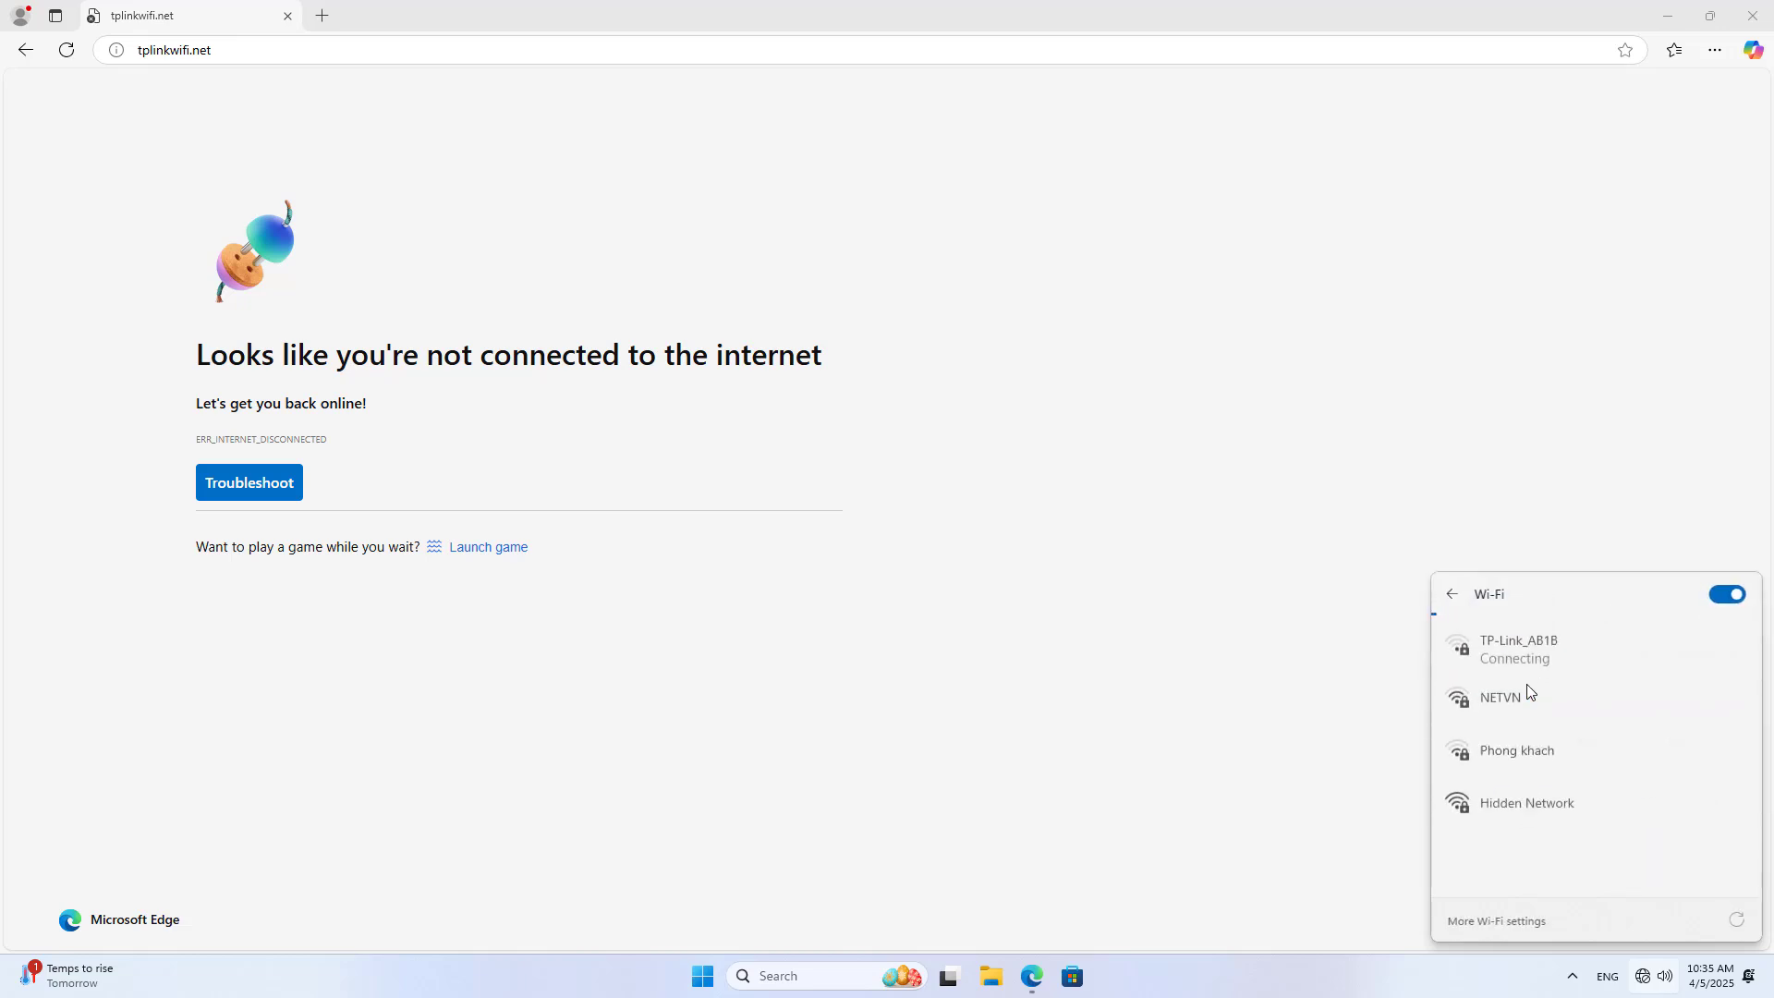
left_click(1518, 646)
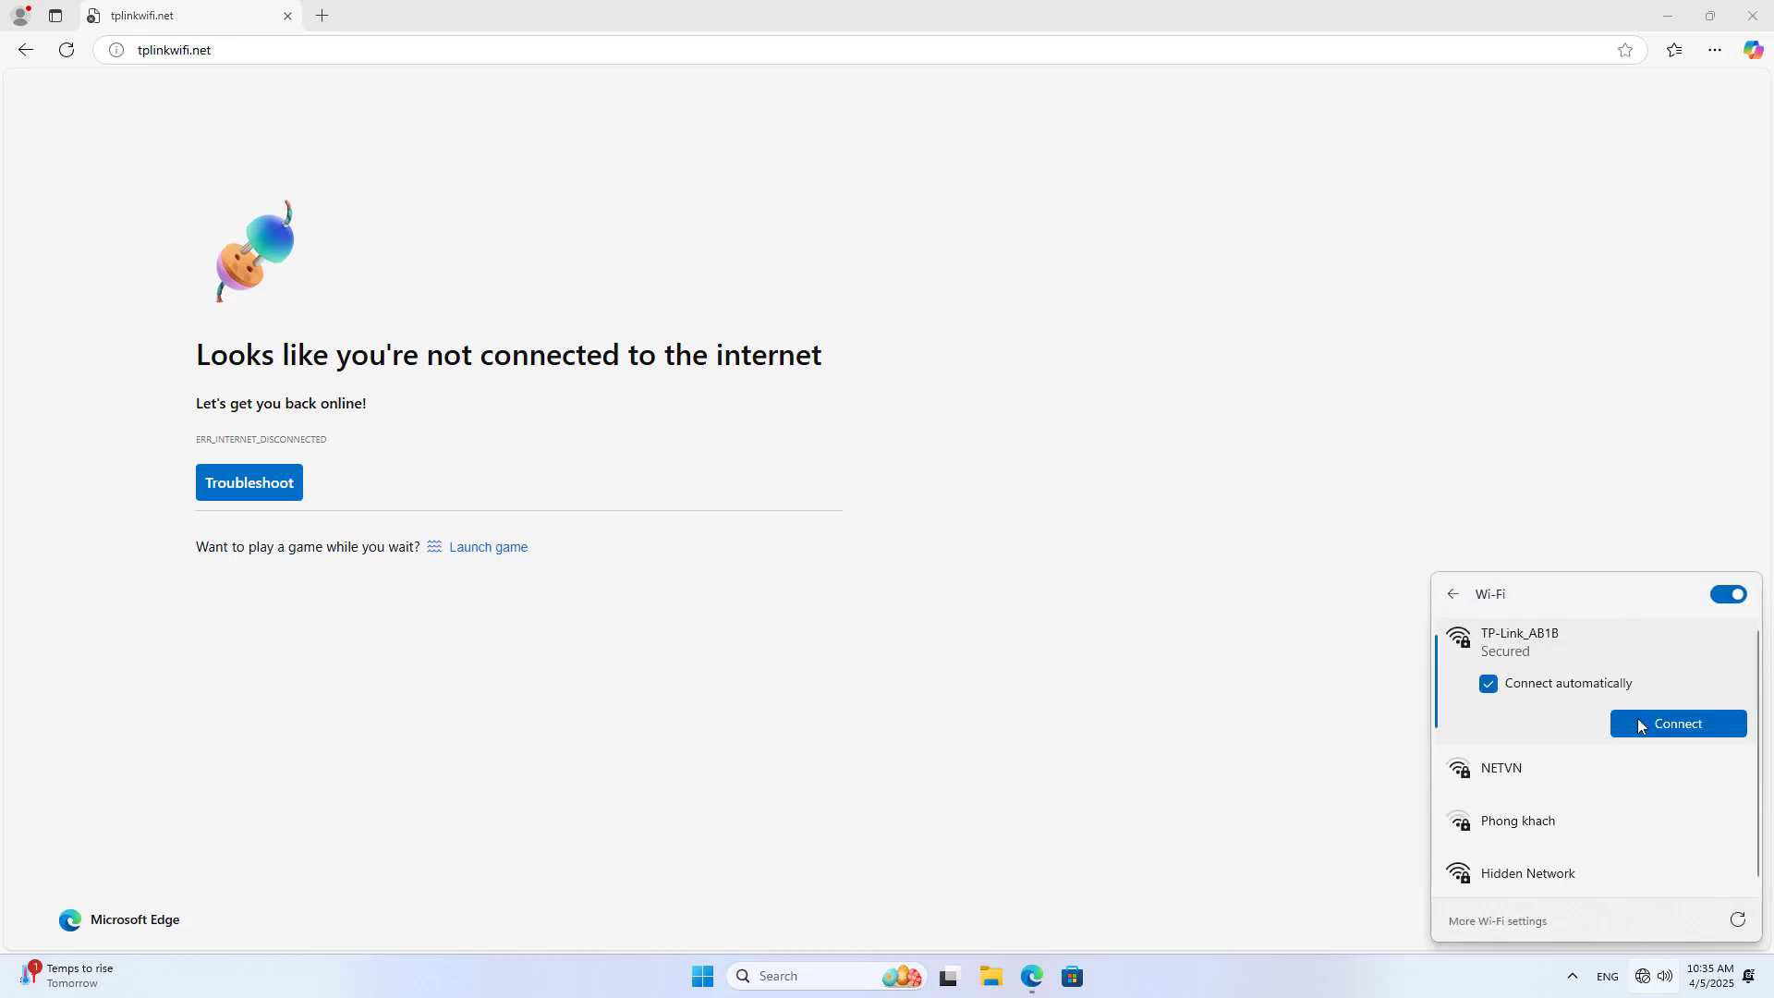
left_click(1678, 724)
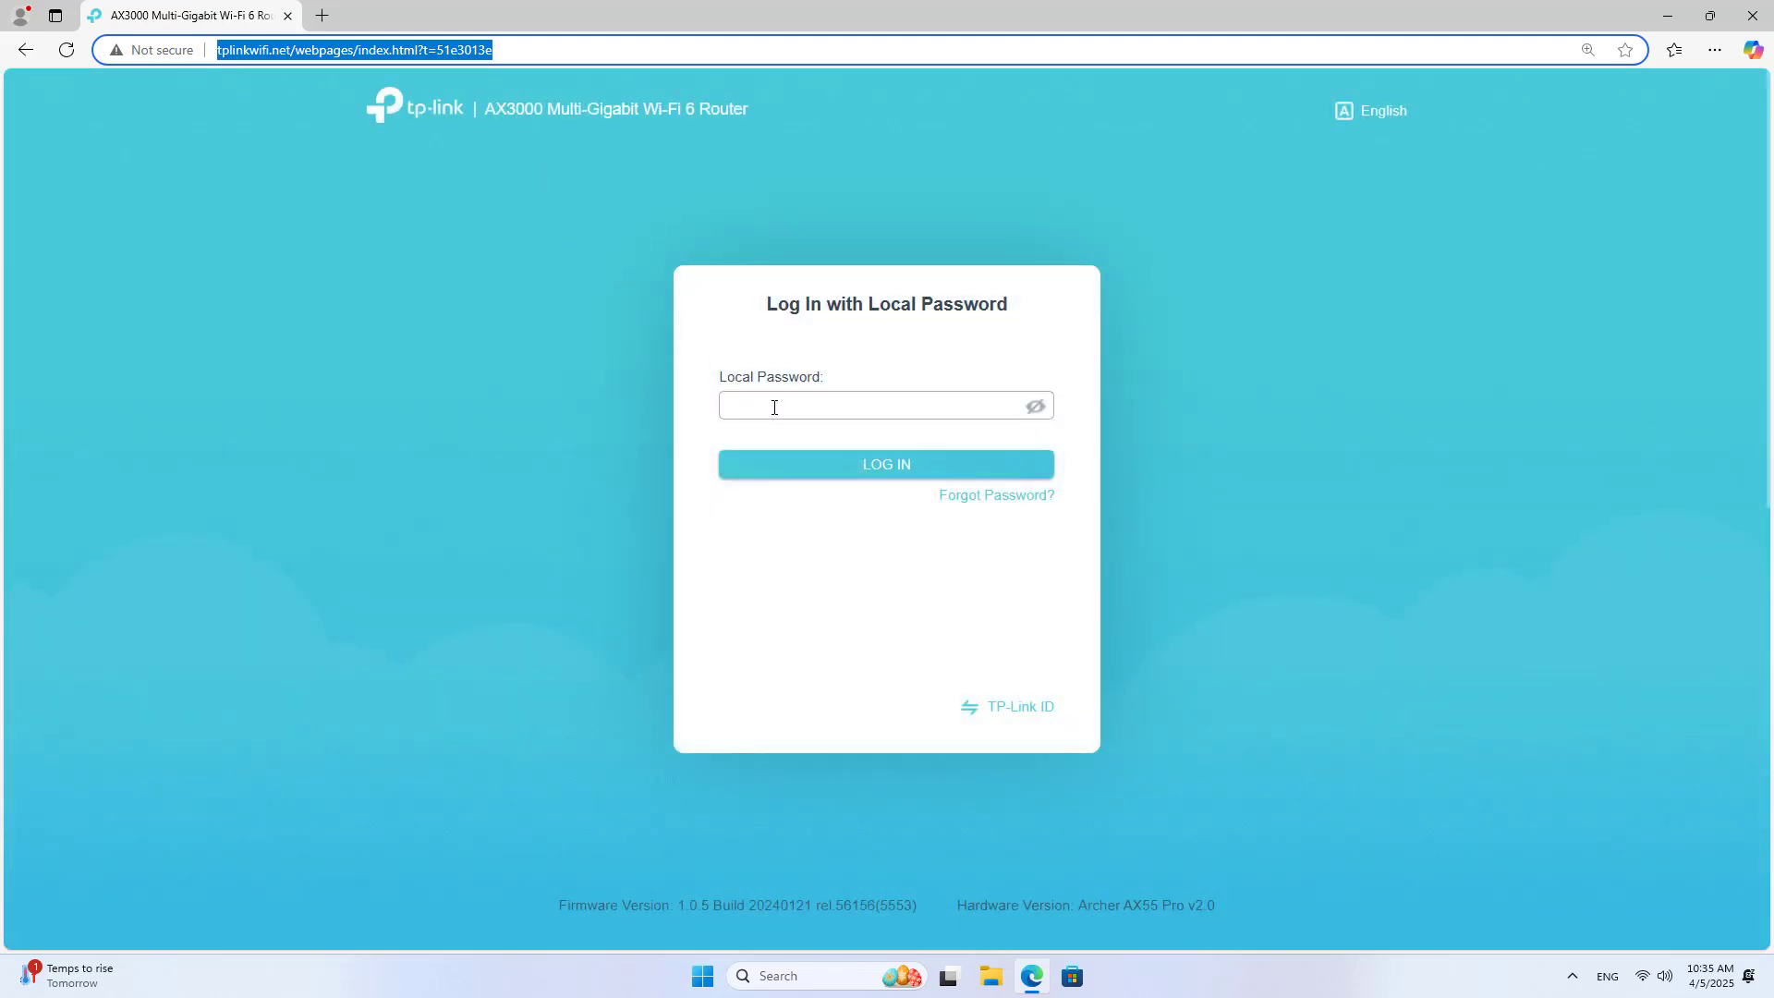
- Enter the local password, reveal it, and log in to the router
type("••••")
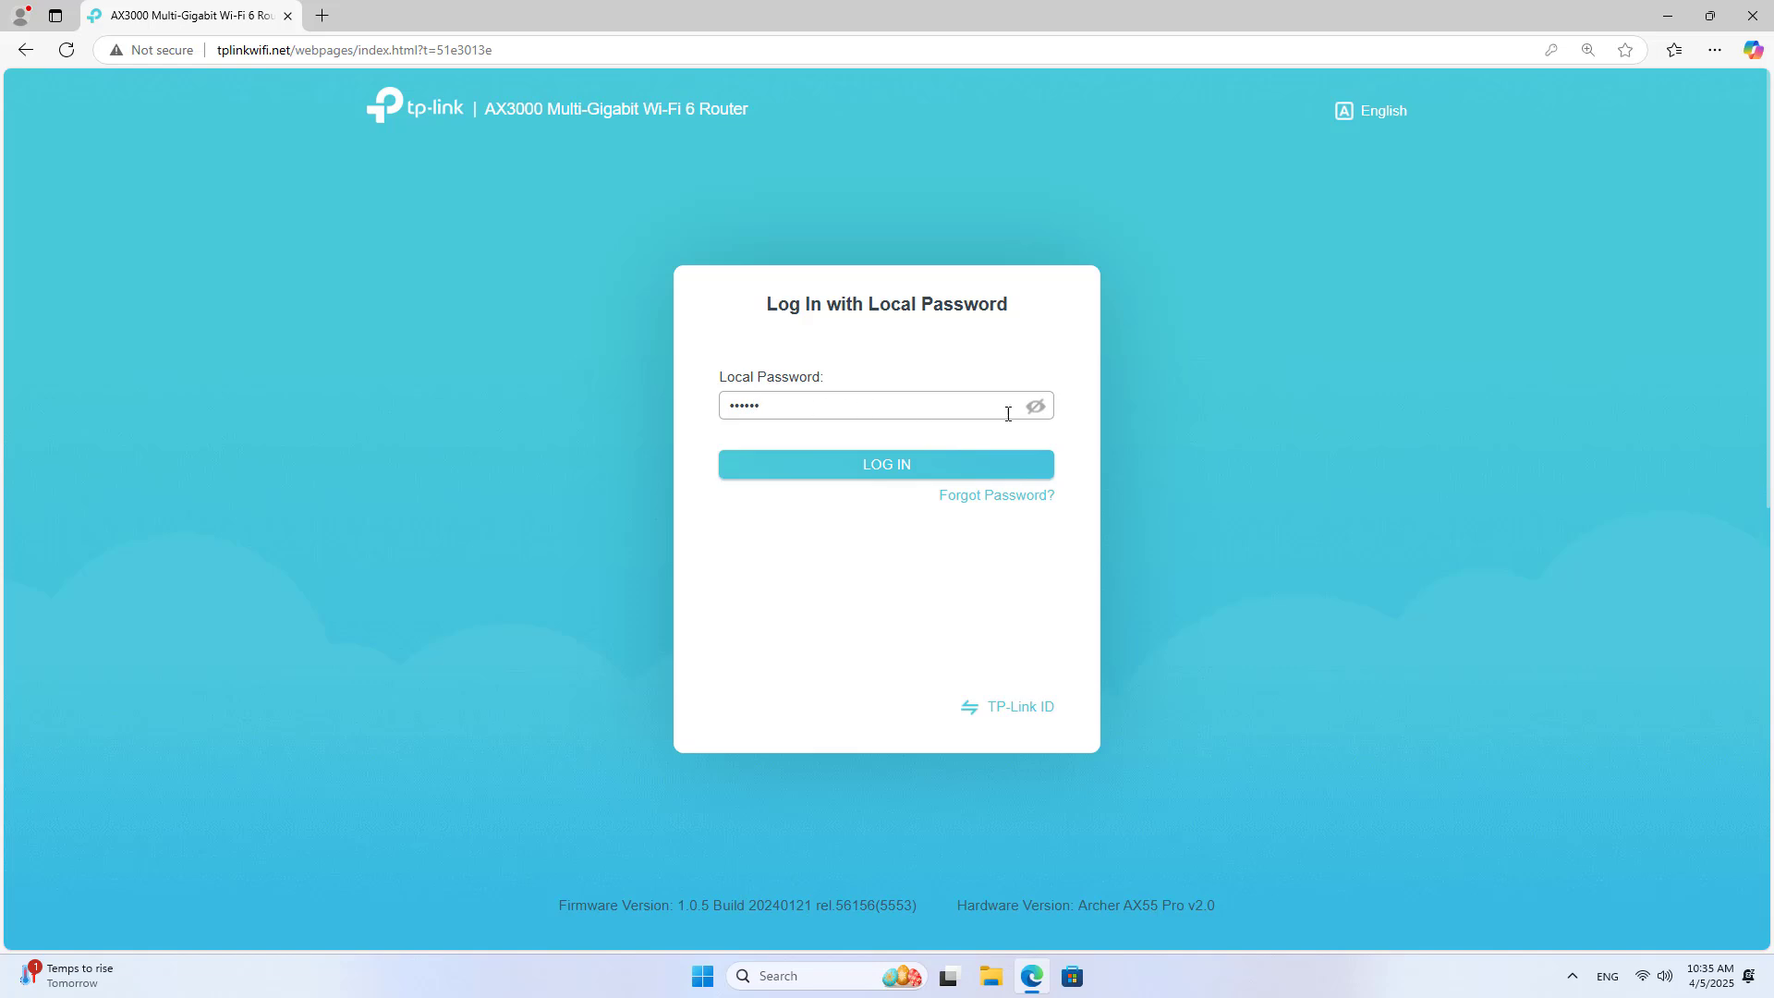
left_click(1034, 405)
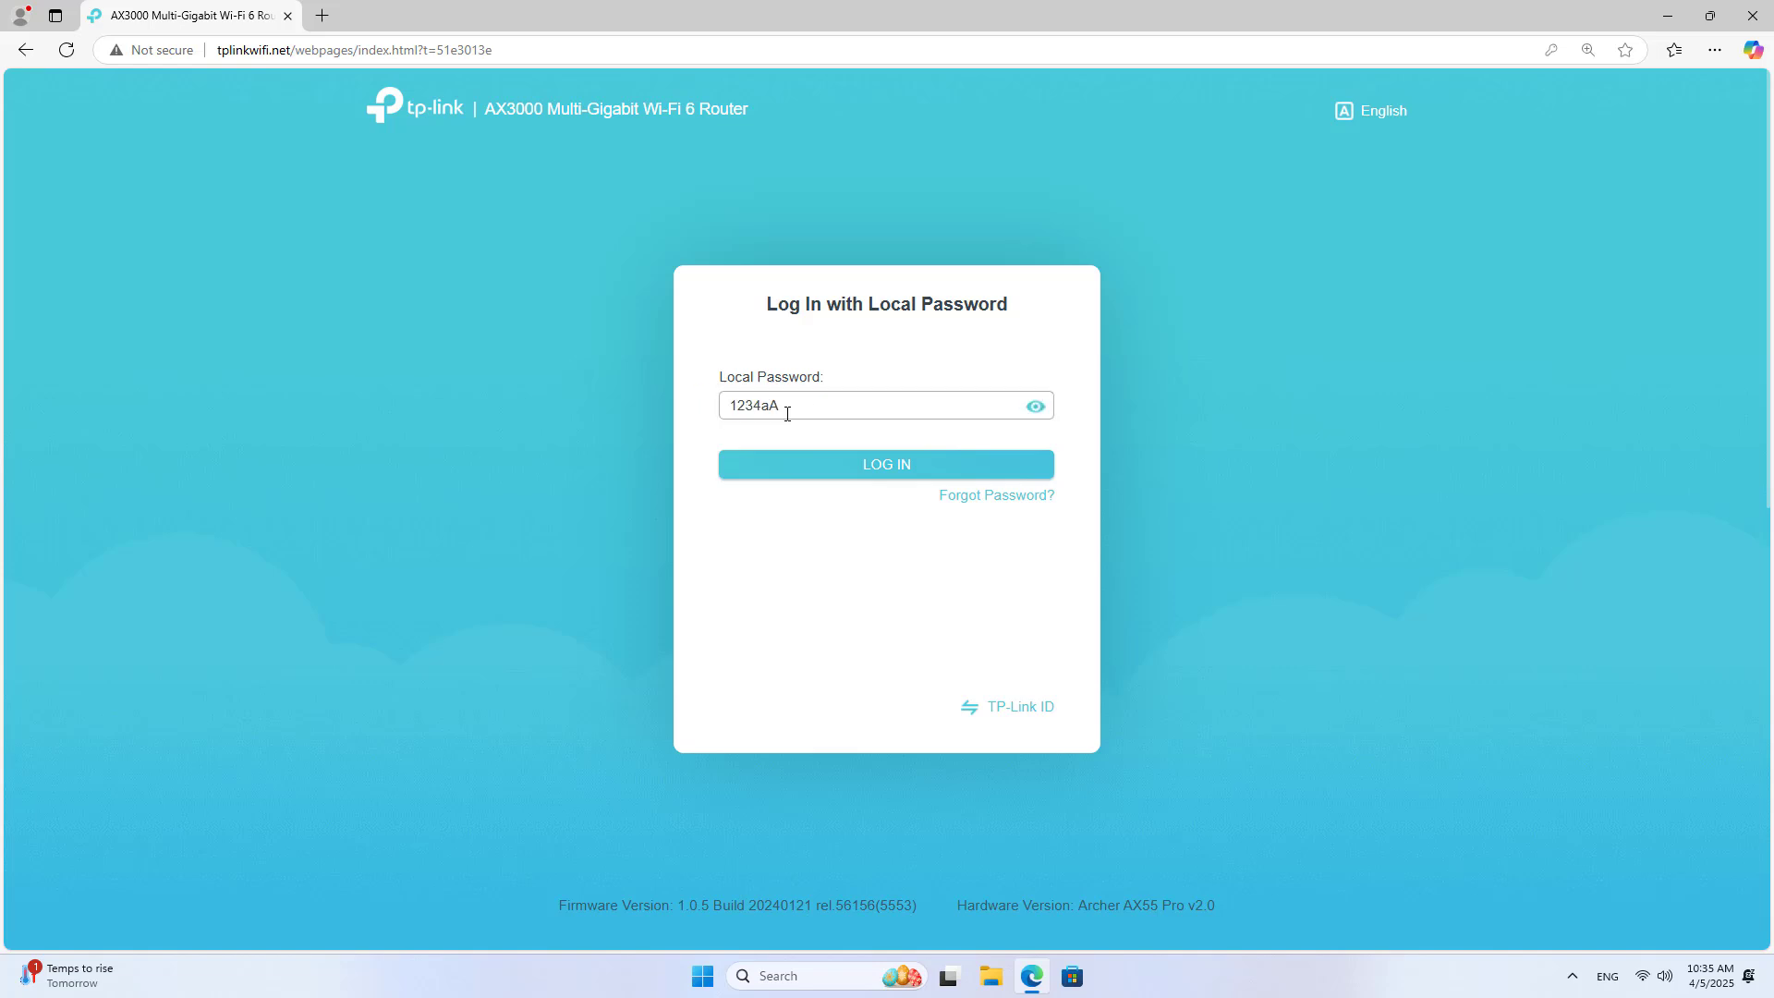
left_click(887, 464)
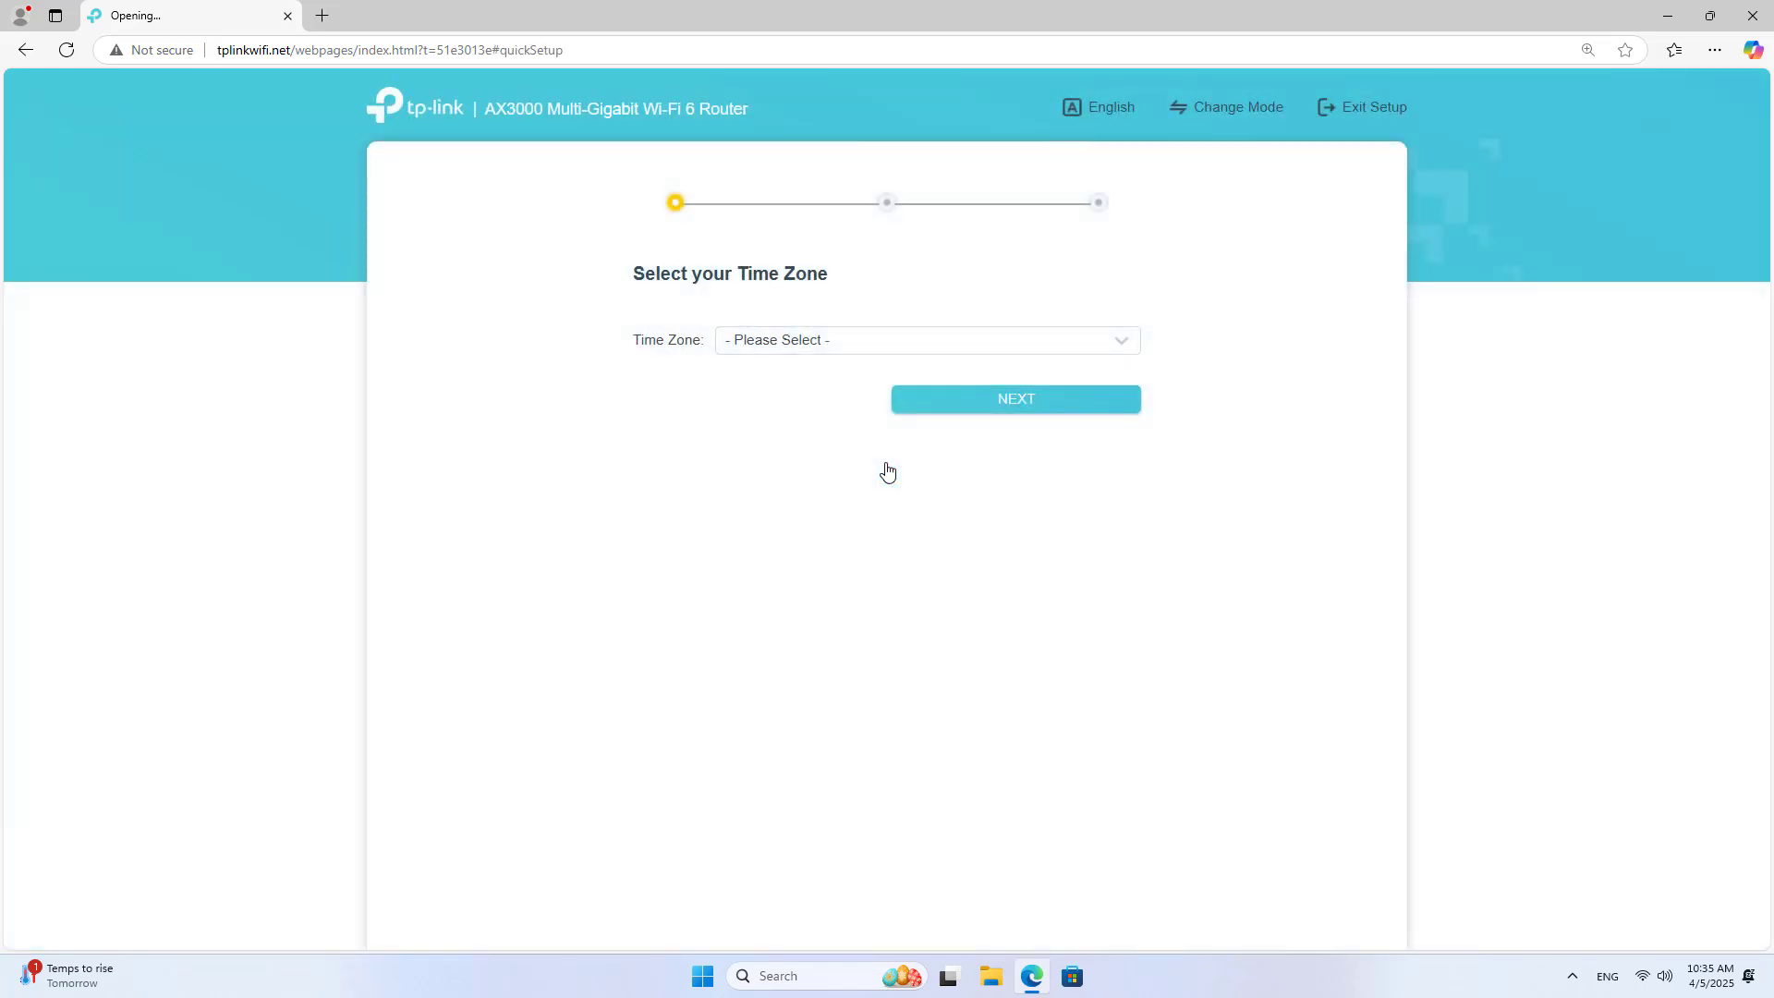
- Choose the (UTC+07:00) Bangkok, Hanoi, Jakarta time zone and continue to wireless settings
left_click(927, 340)
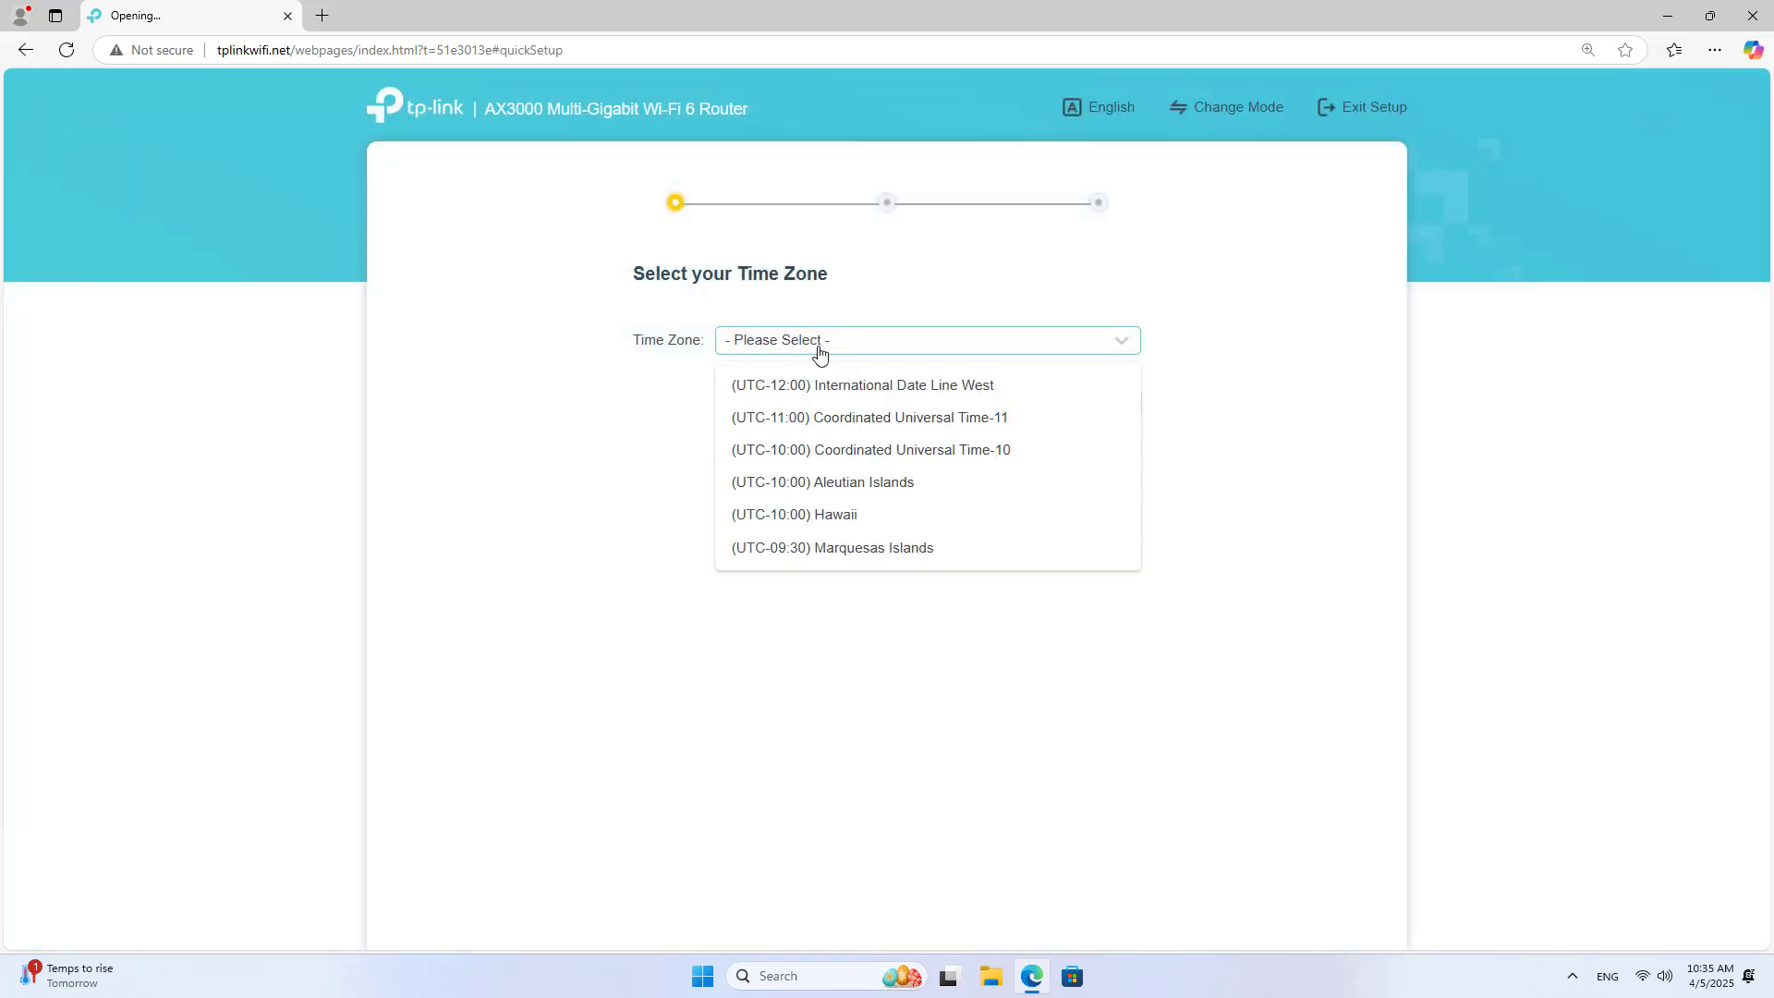
scroll("down", 3)
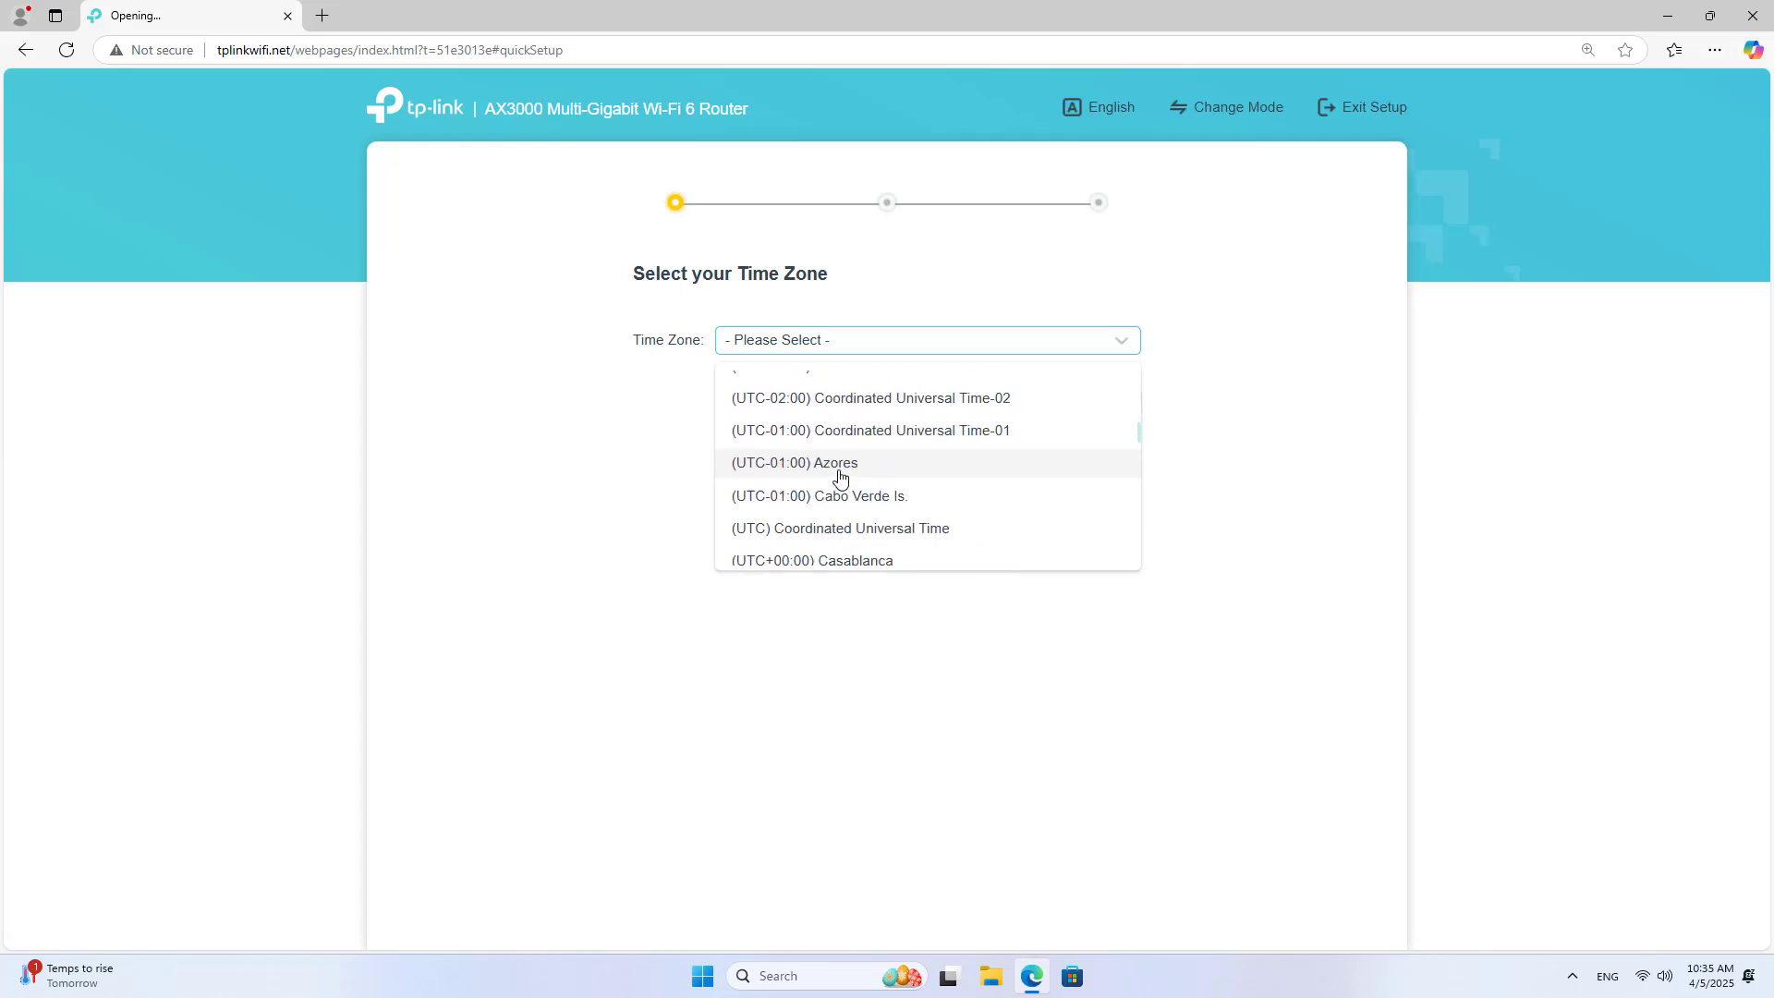
scroll("down", 3)
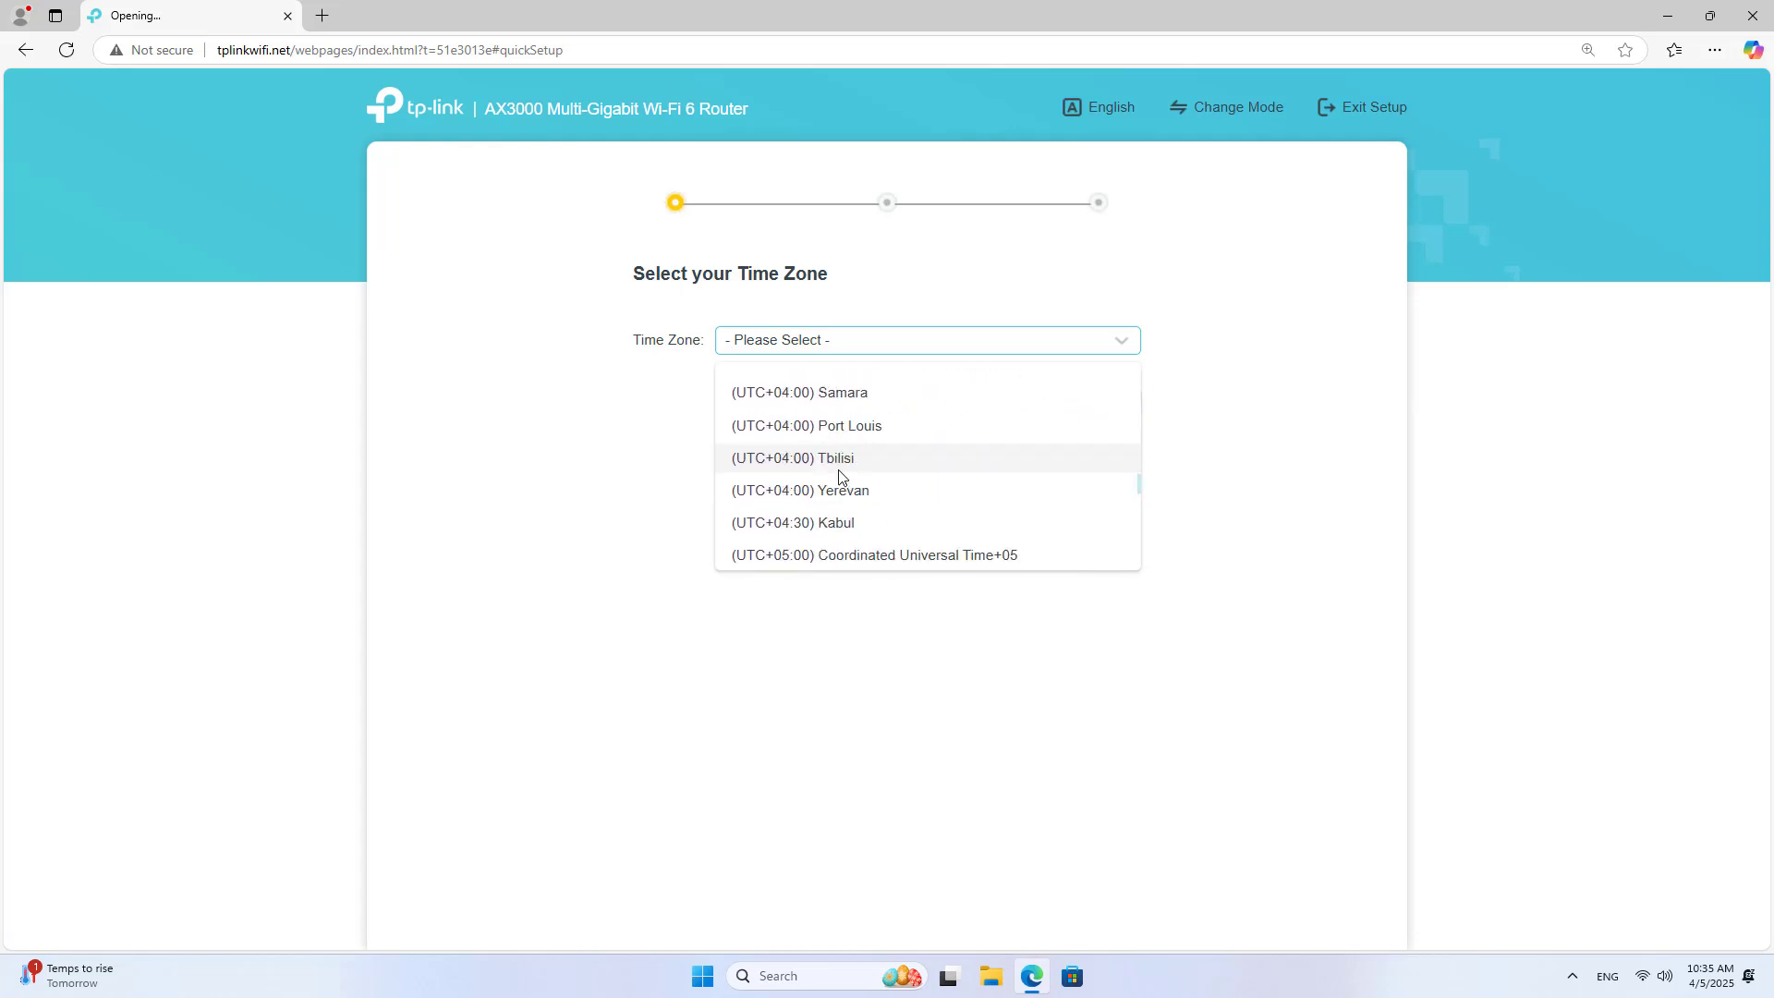
scroll("down", 3)
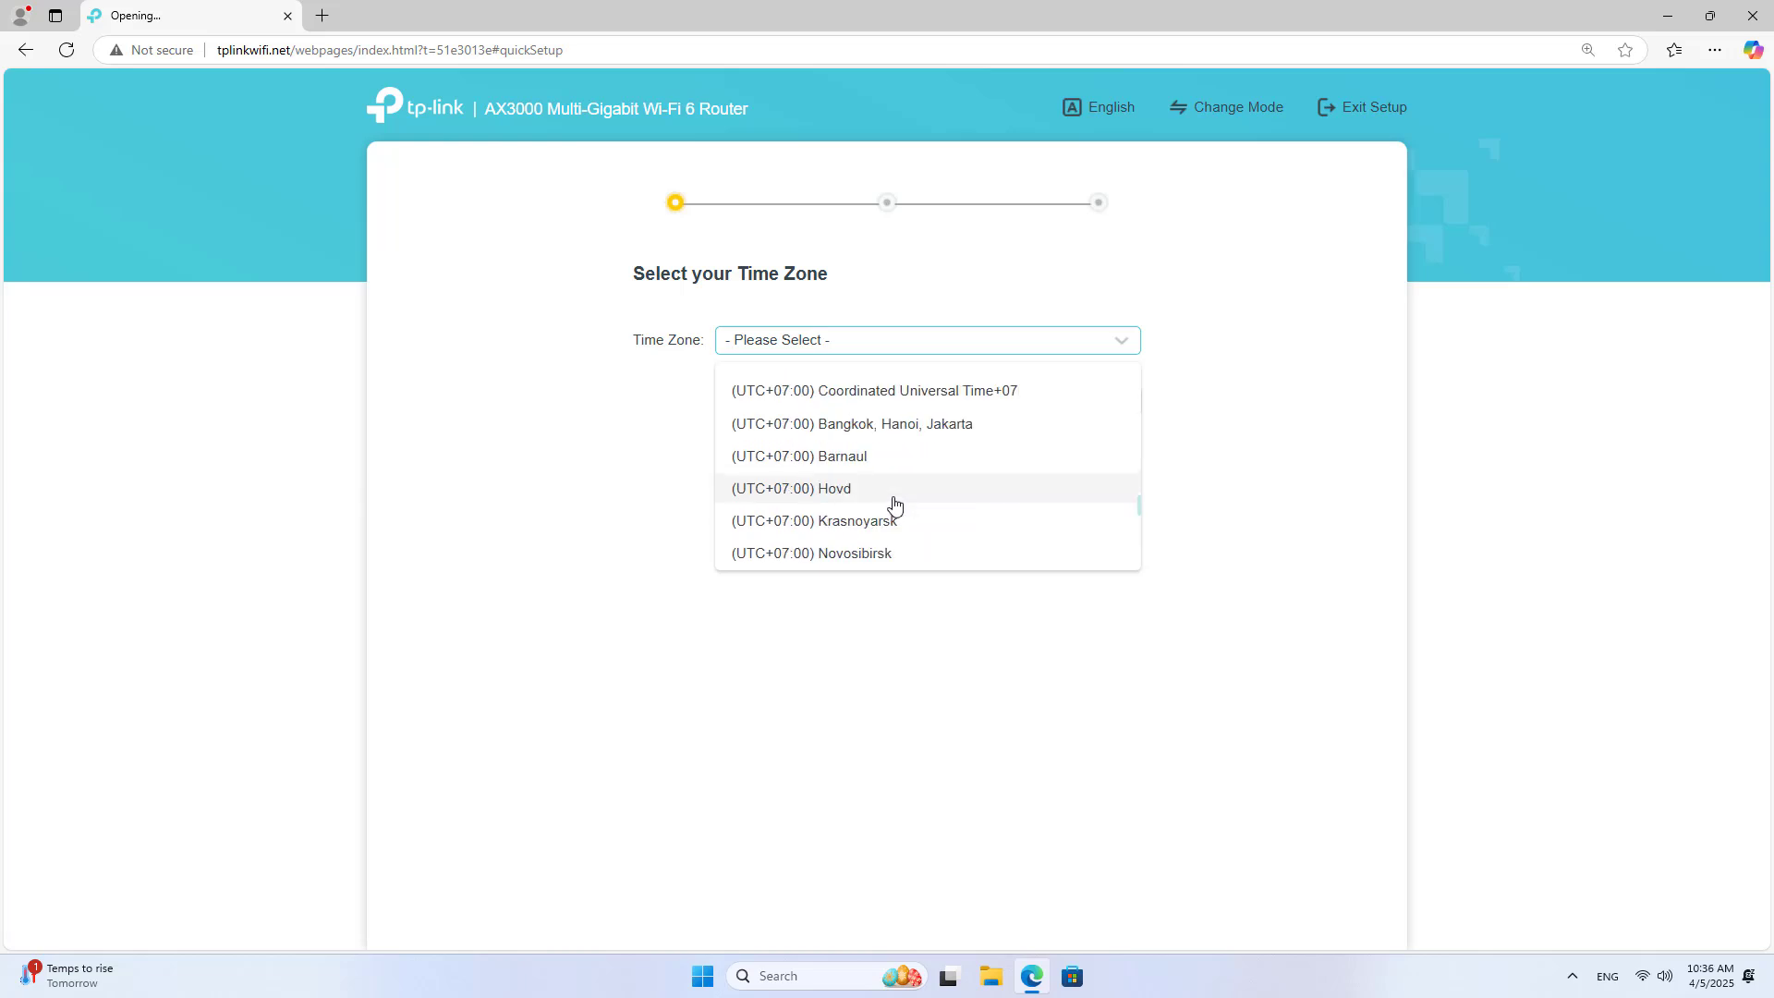
left_click(850, 424)
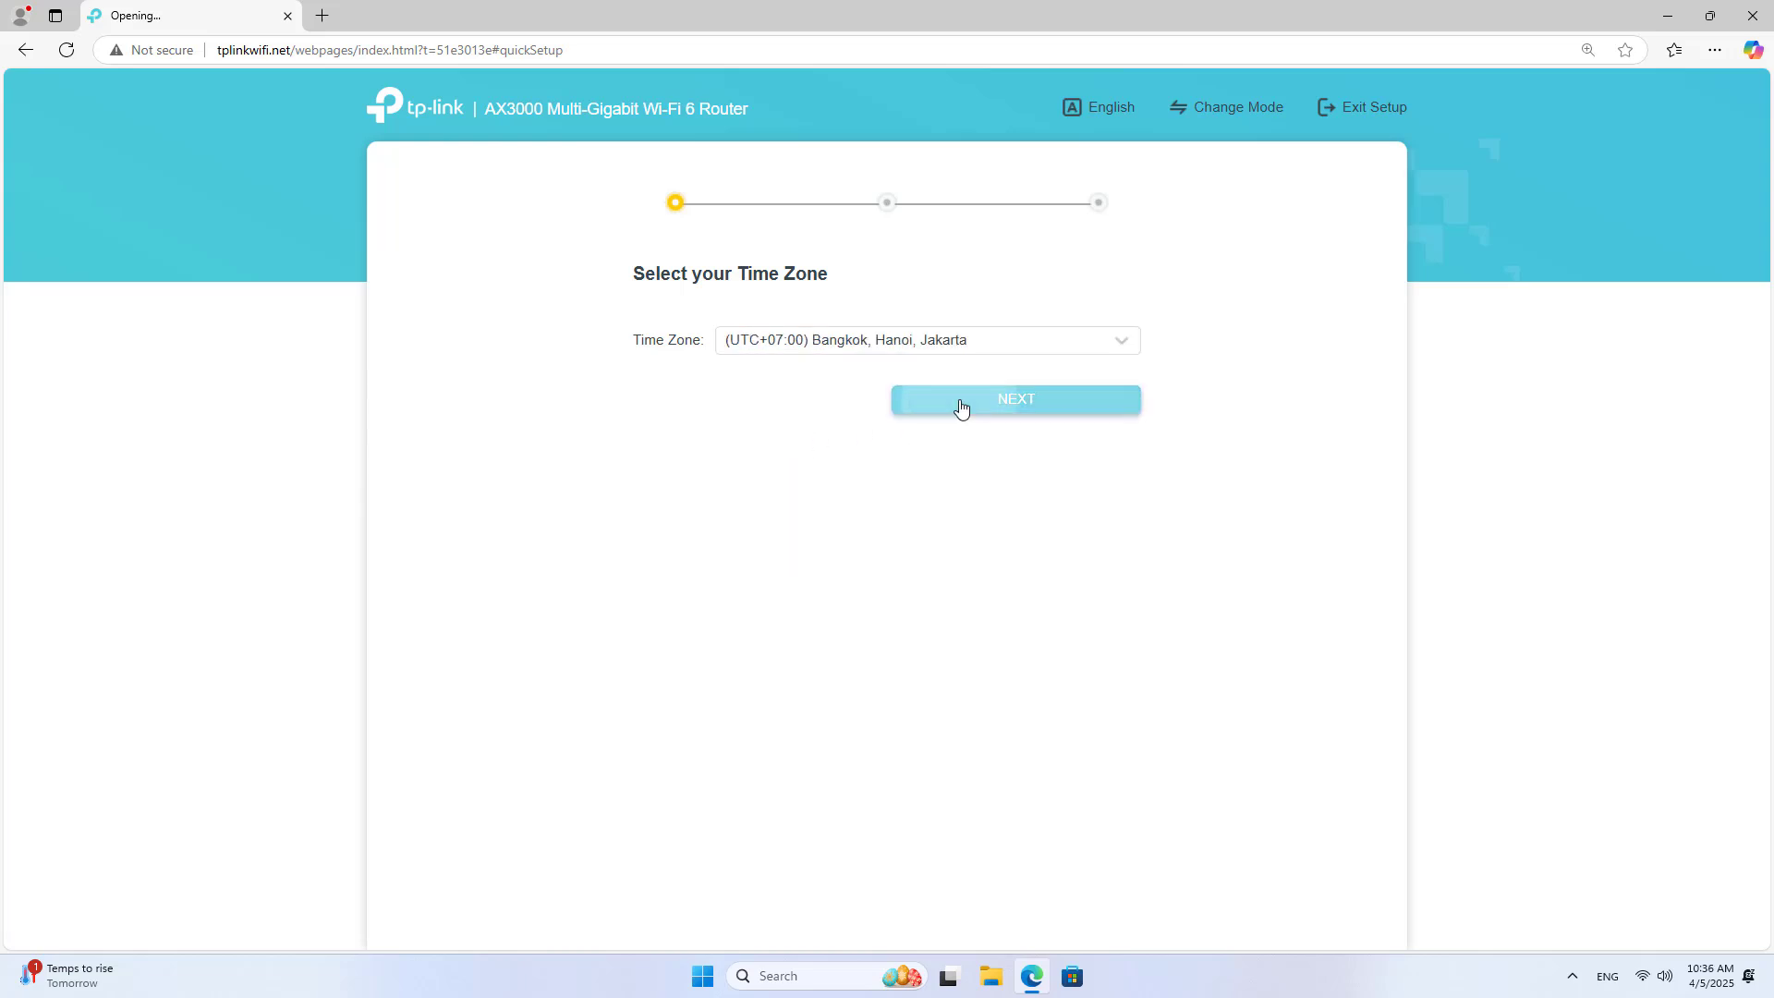
left_click(1015, 399)
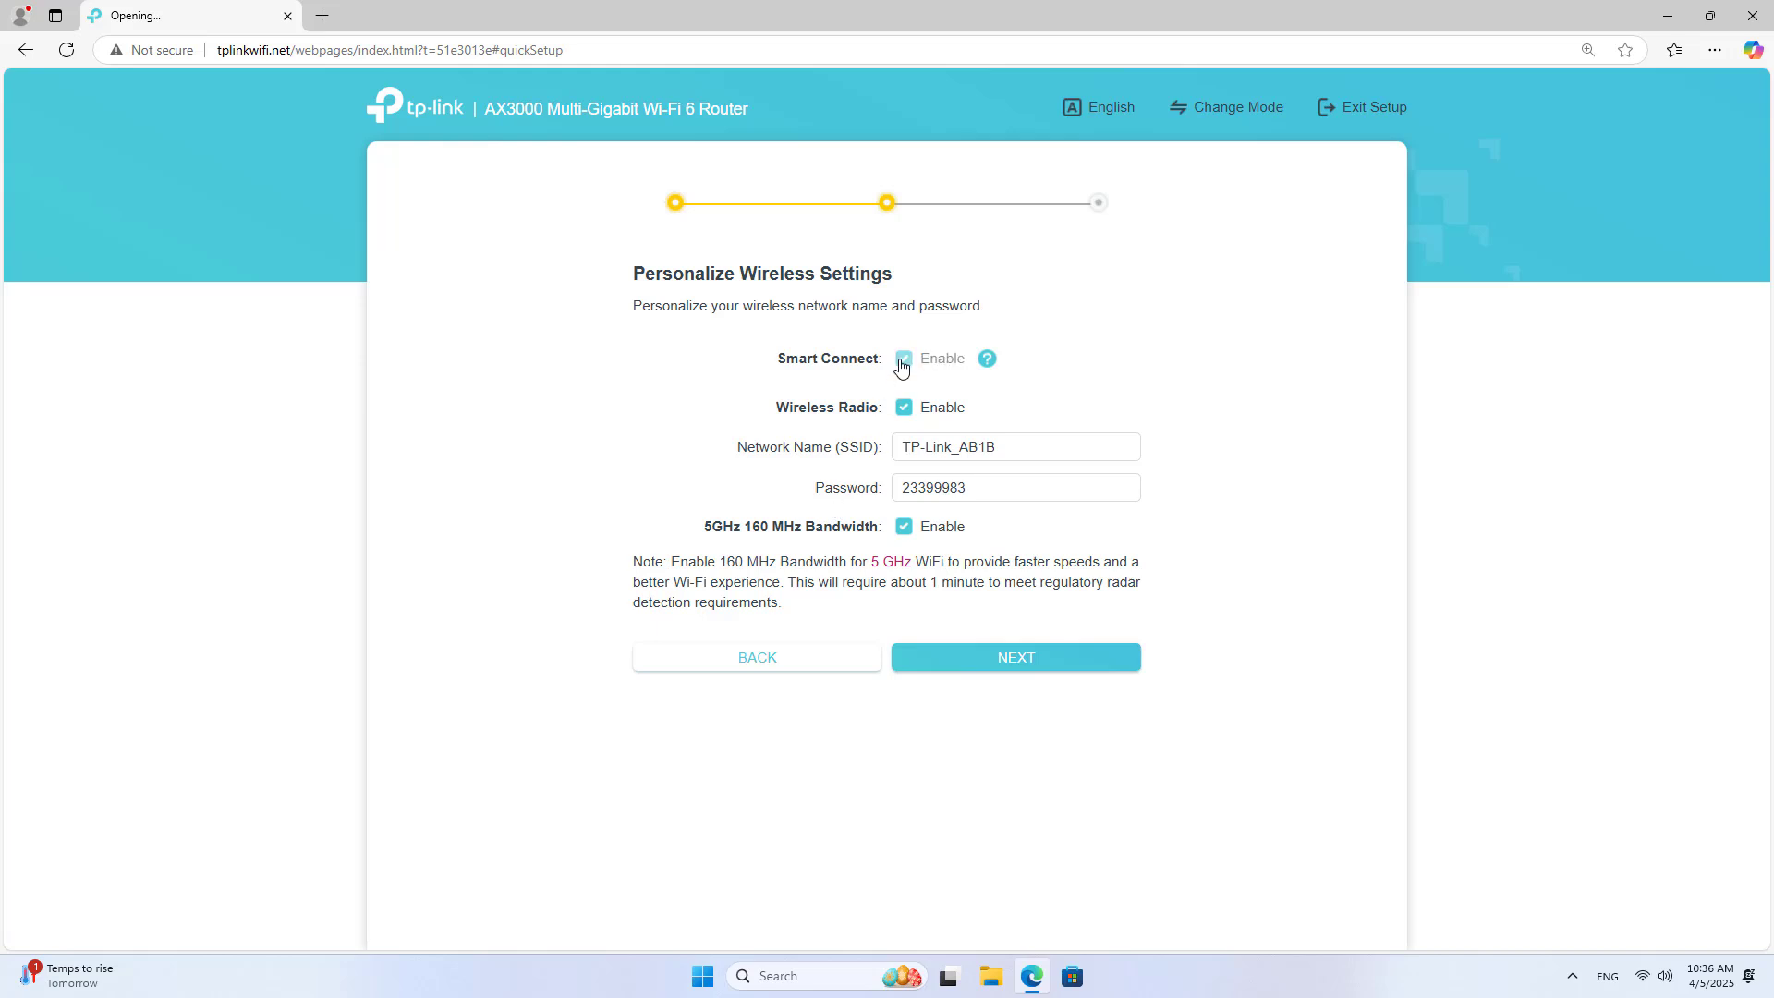
left_click(904, 359)
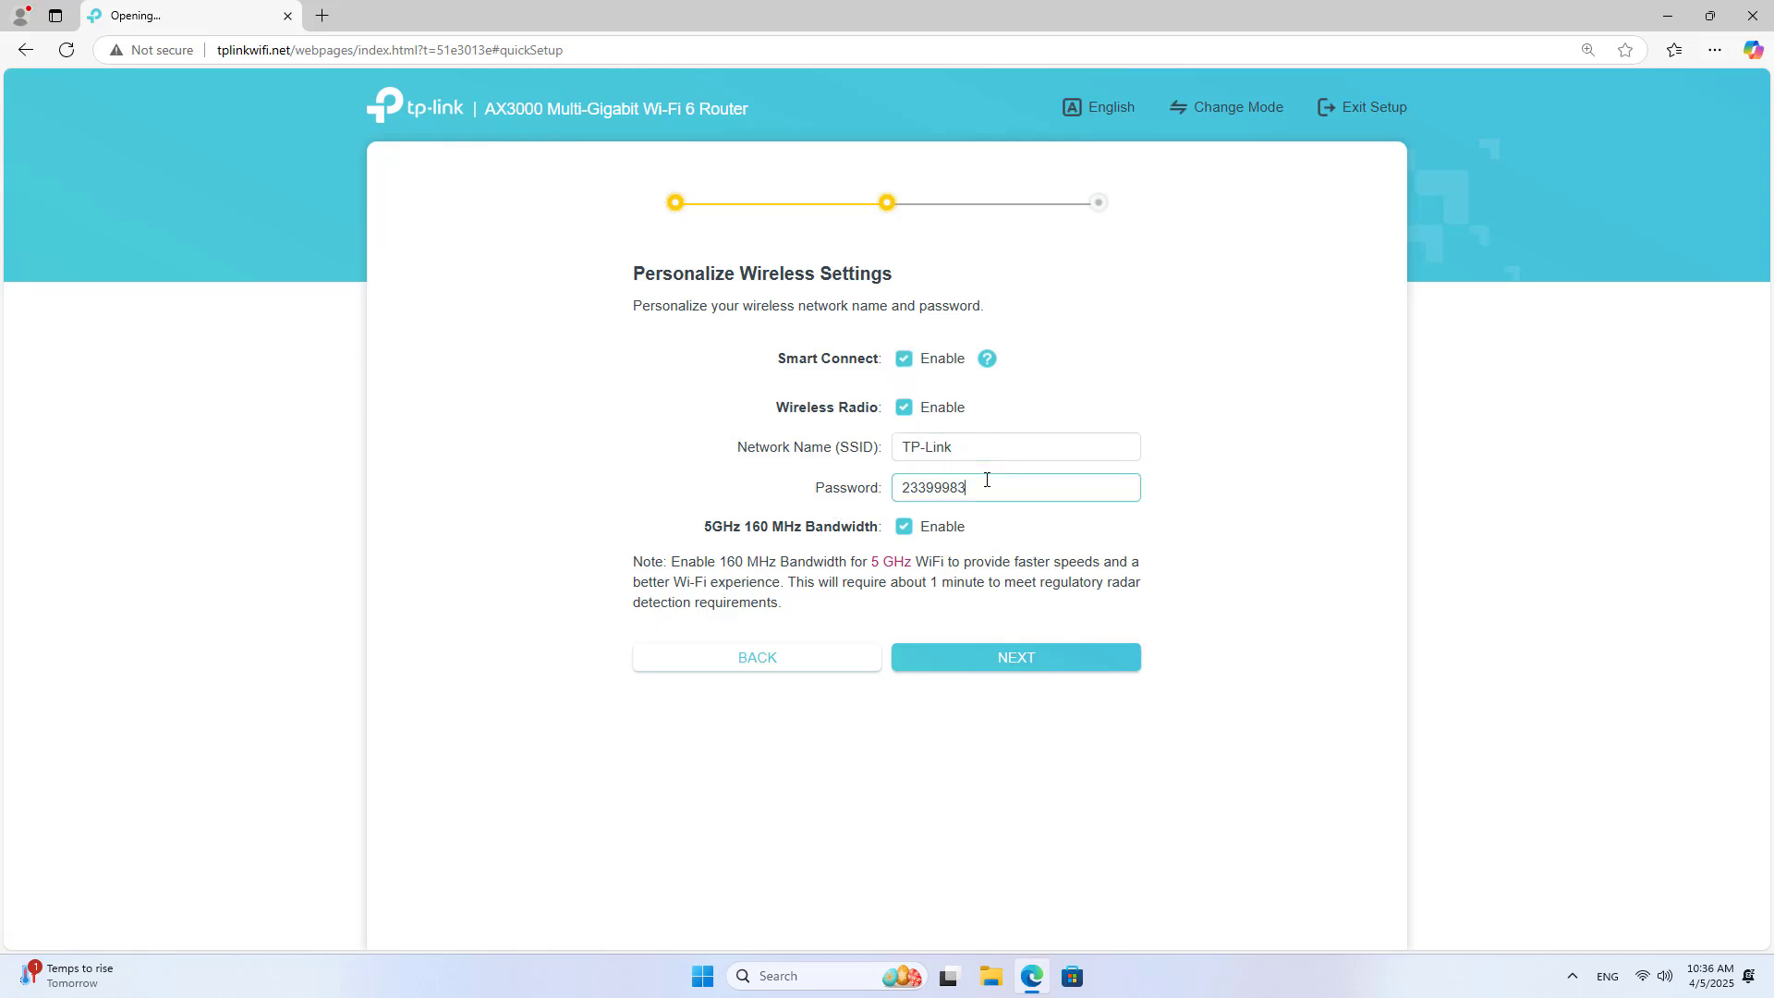
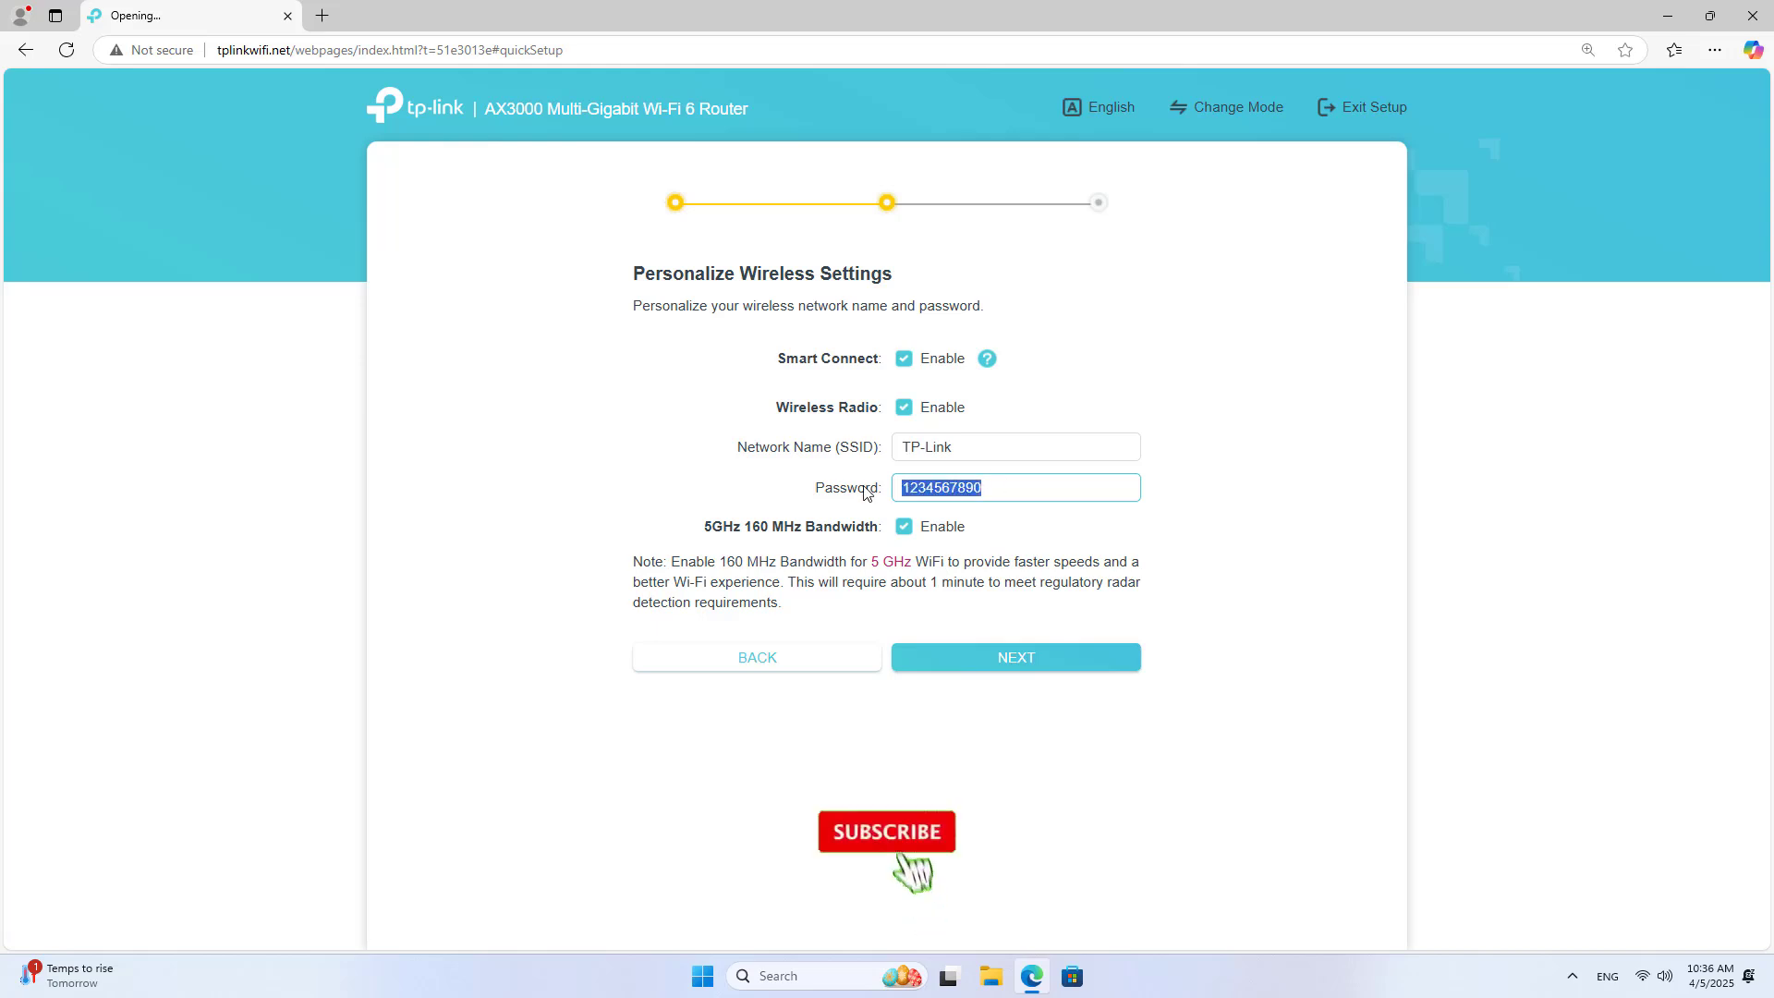
left_click(904, 358)
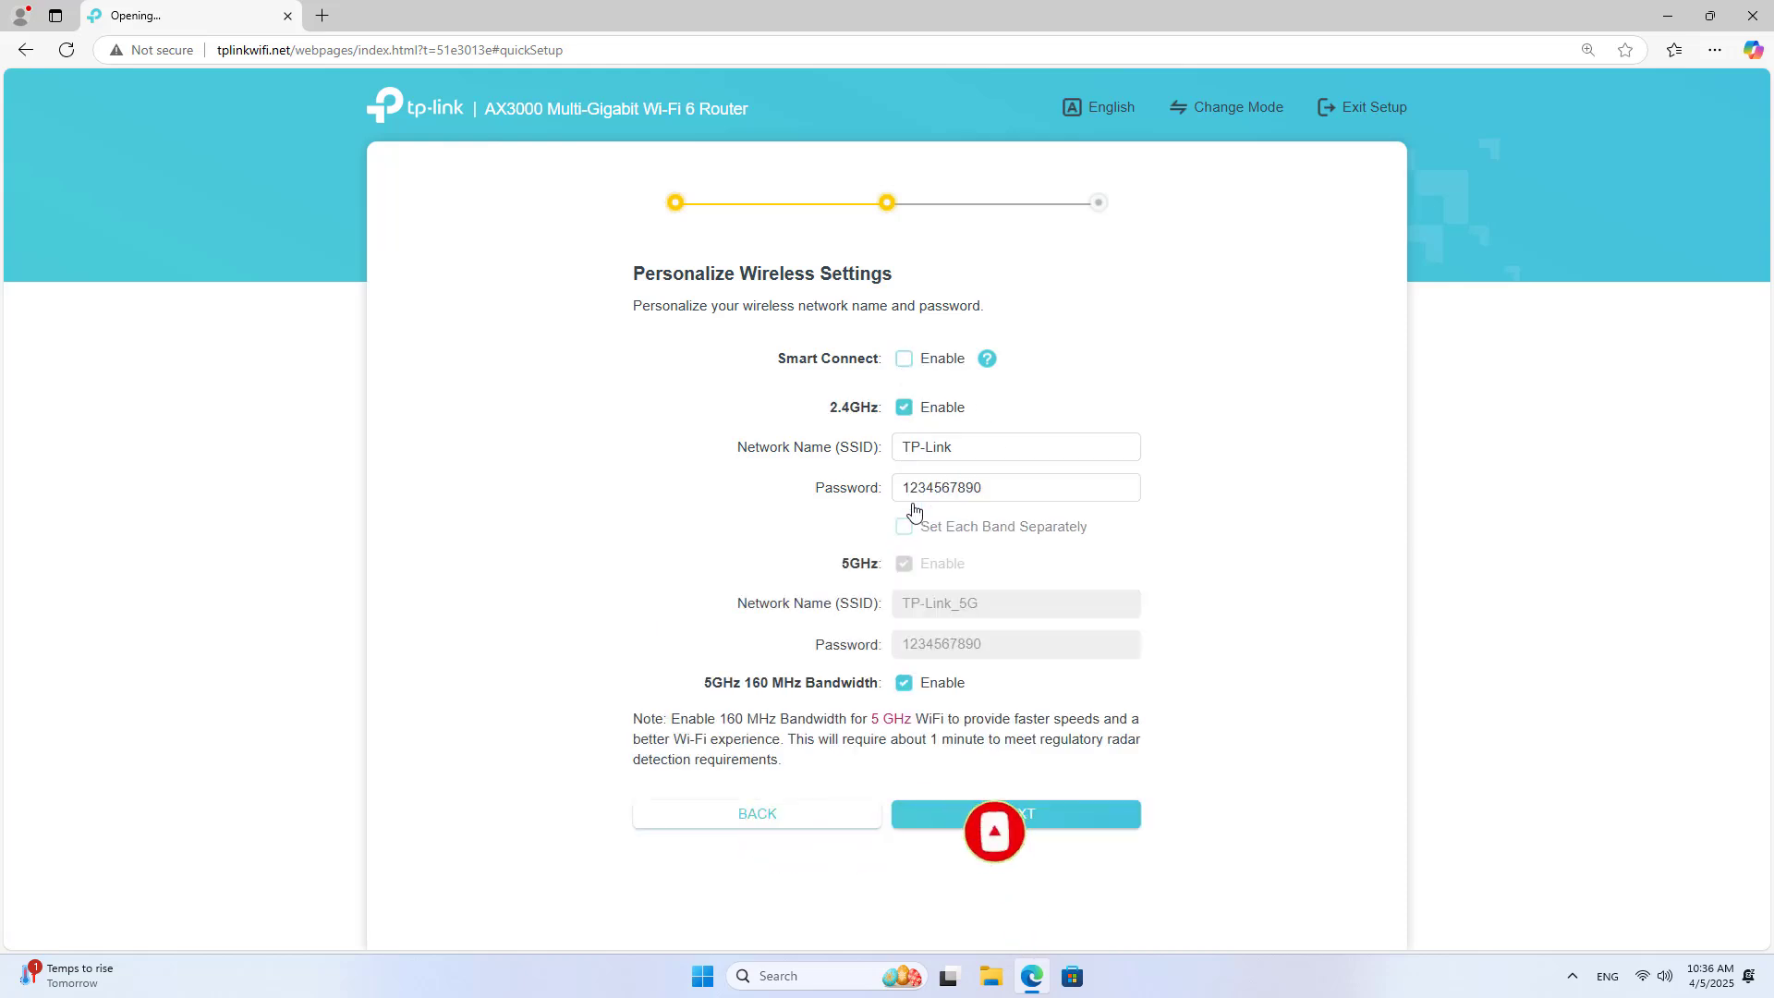
left_click(903, 357)
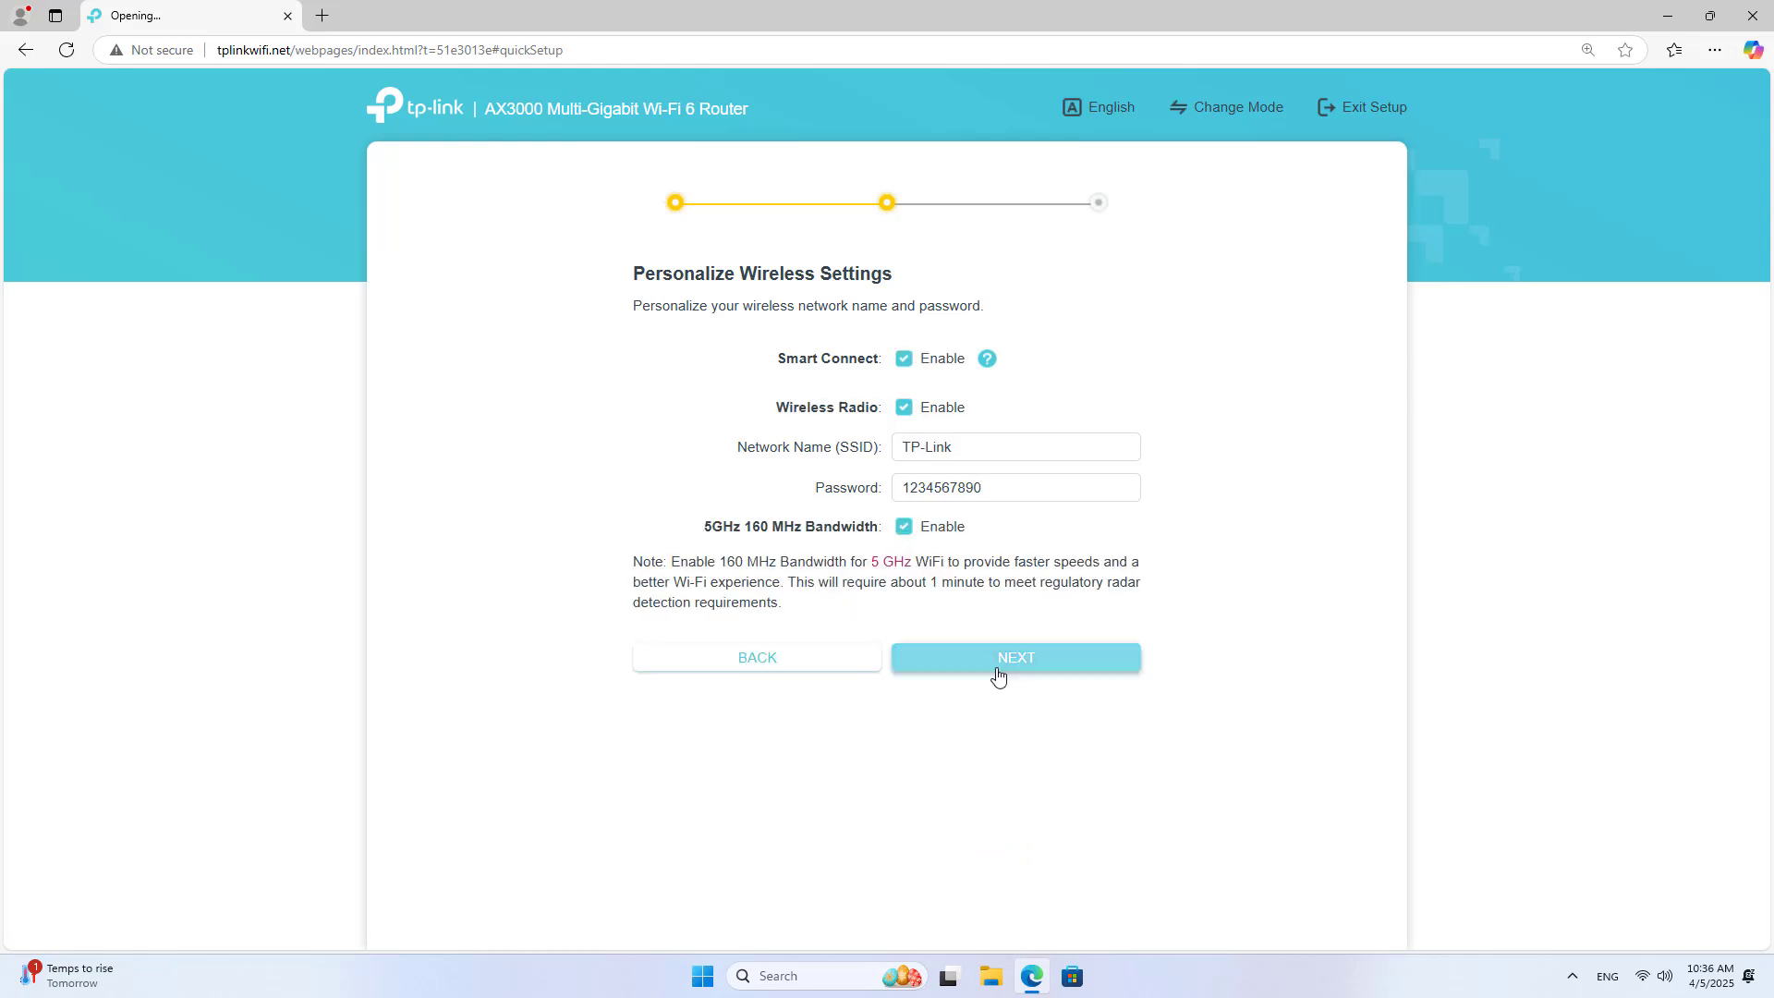
left_click(1016, 657)
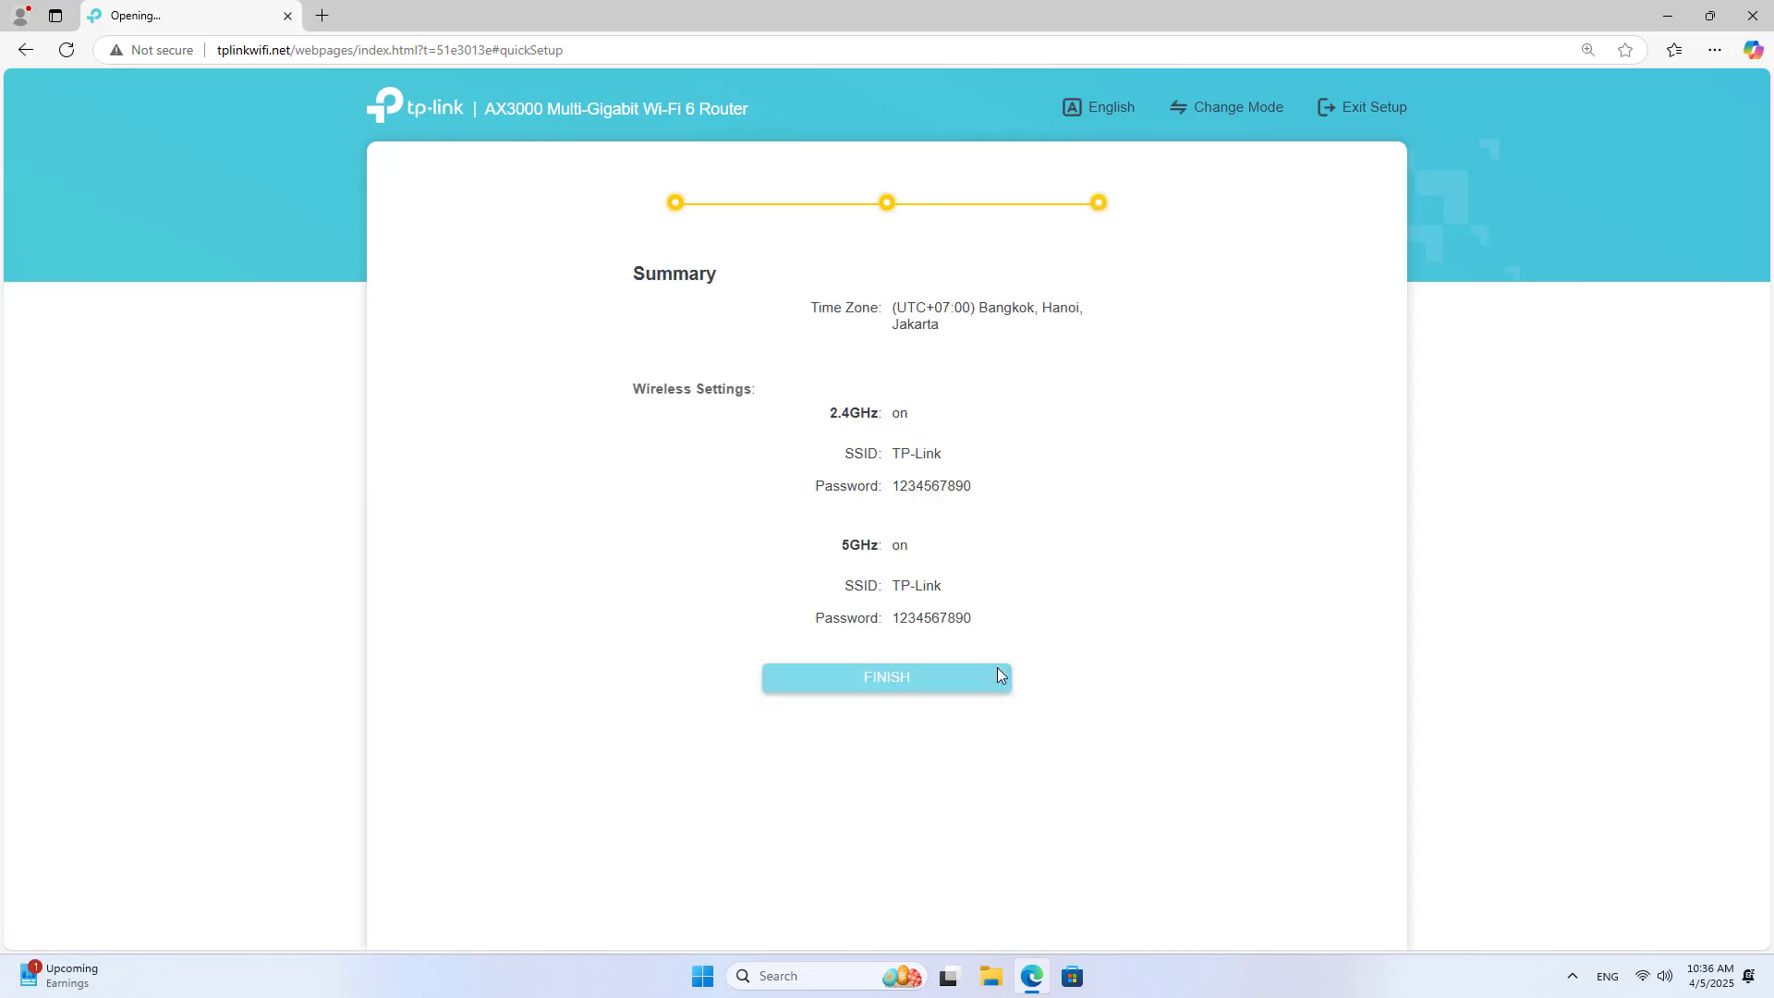
mouse_move(846, 545)
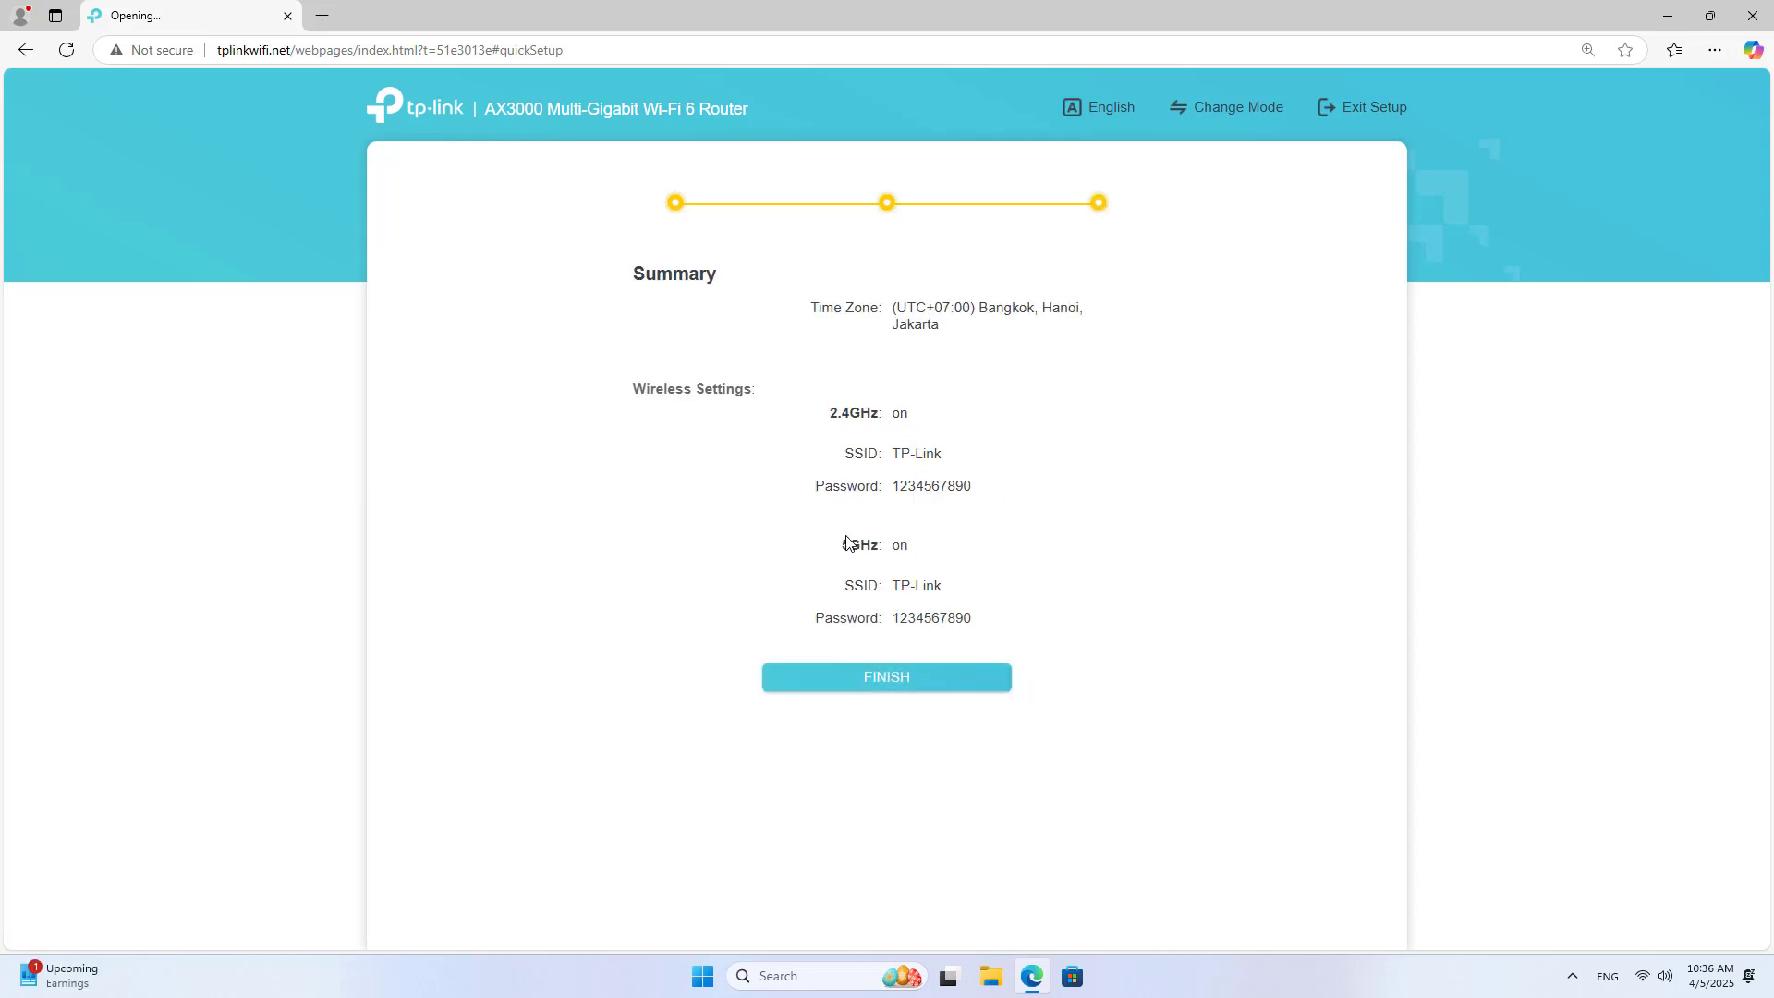
- Finish quick setup from the Summary page so the Network Map appears
left_click(885, 677)
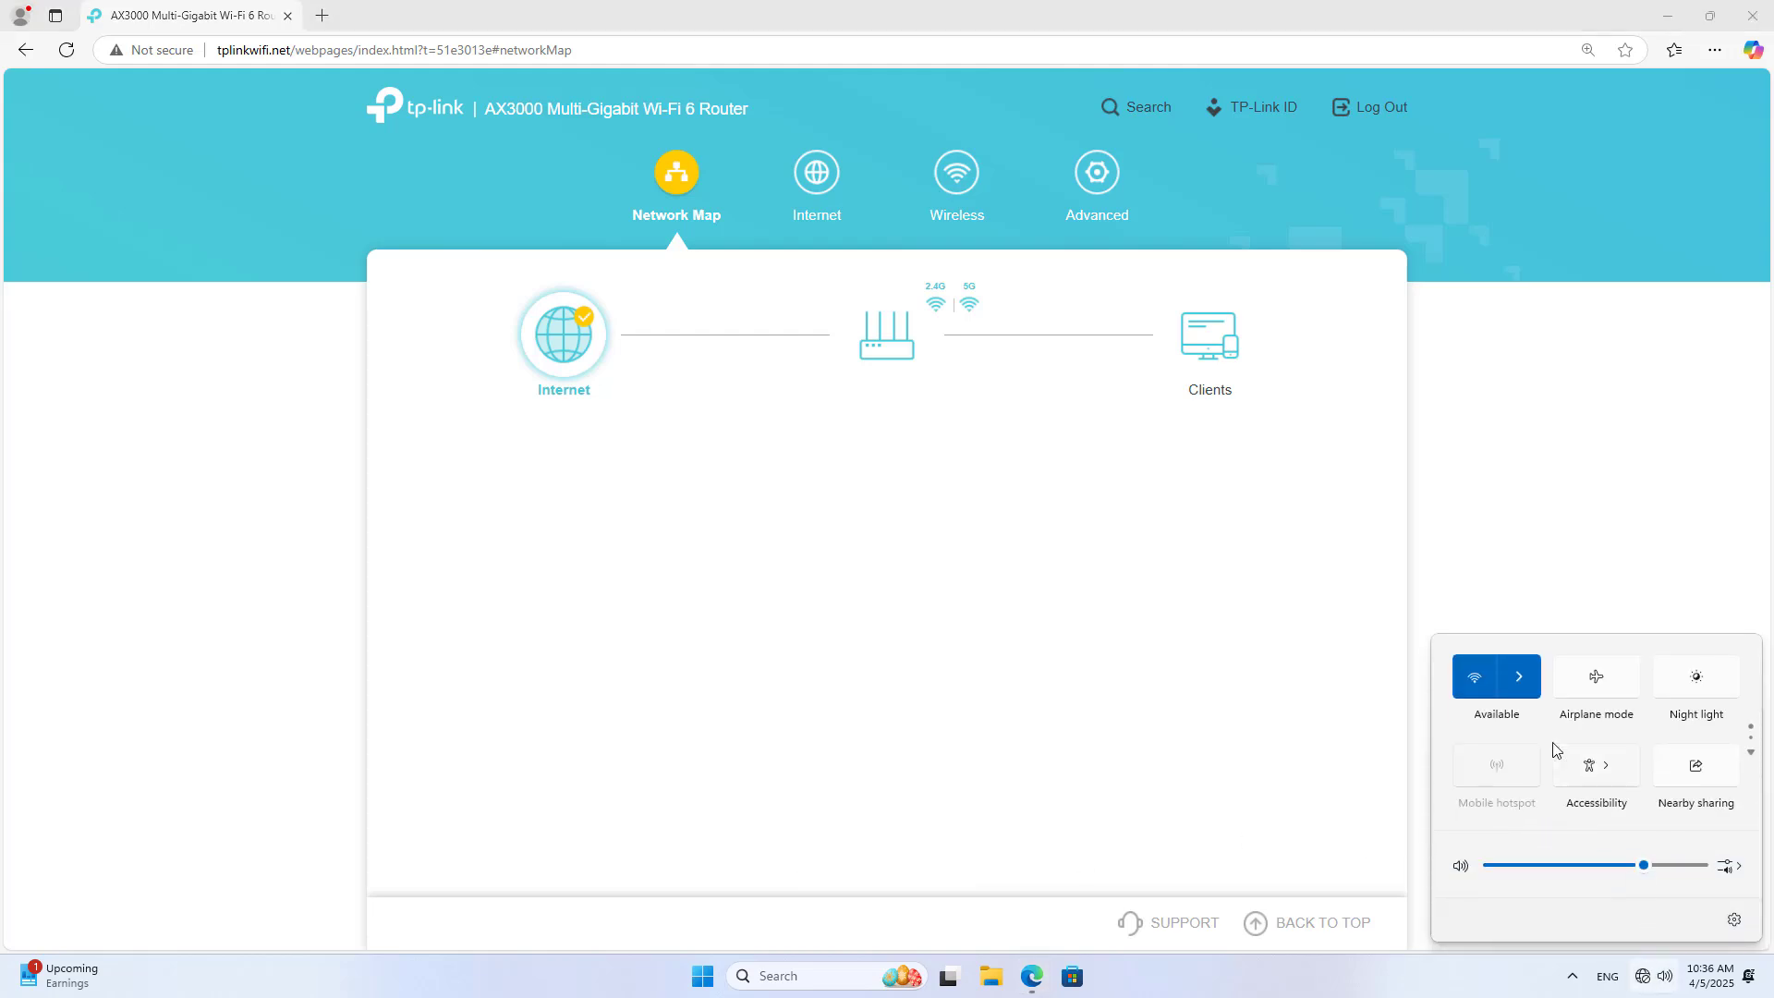
- Join the renamed TP-Link network from Windows quick settings using the new password
left_click(1518, 675)
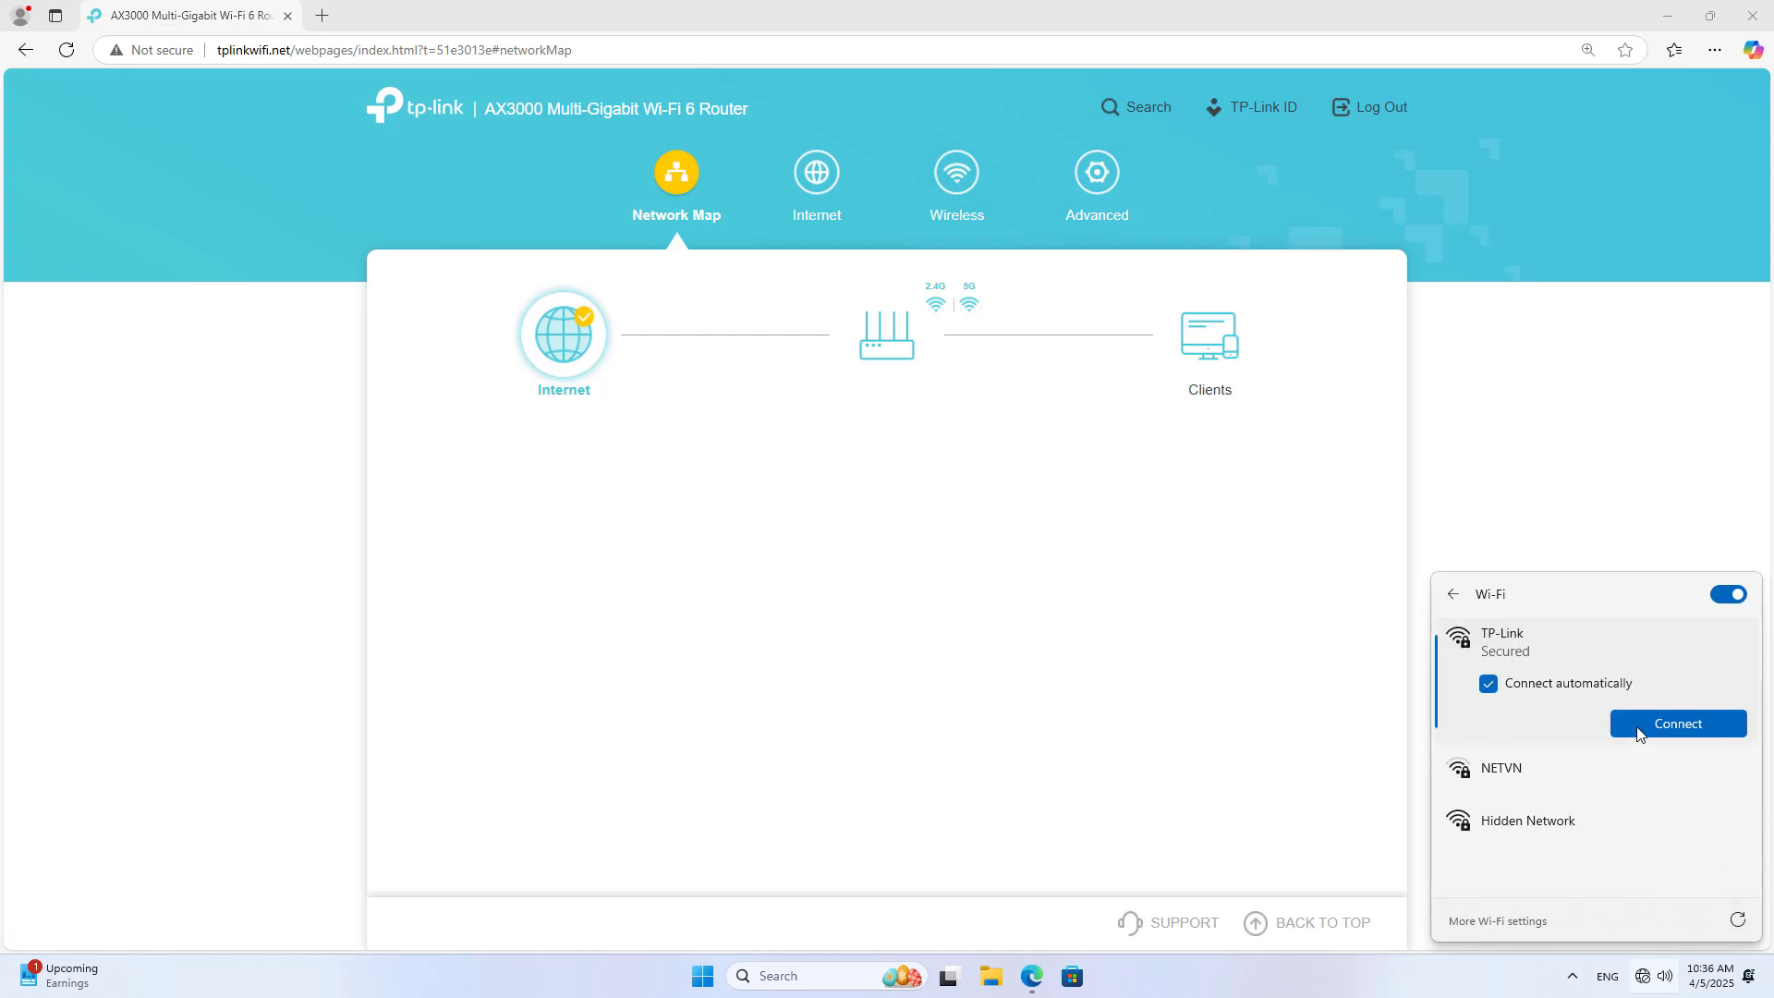
left_click(1678, 724)
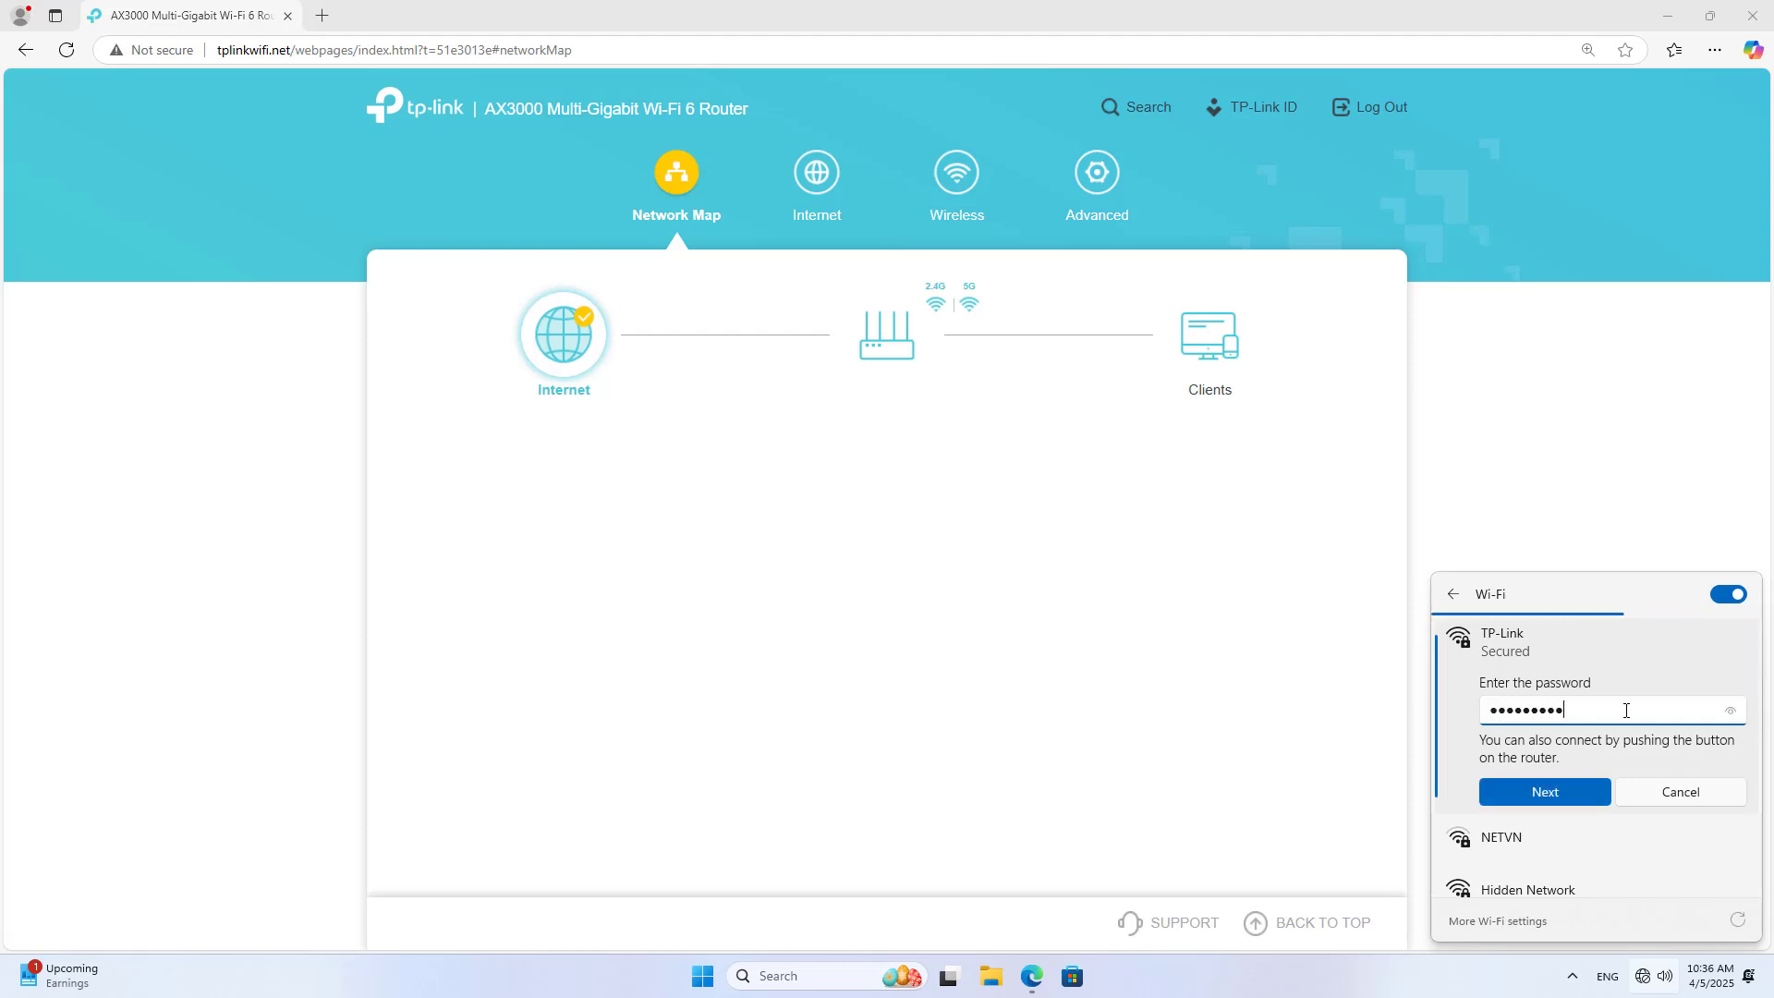
left_click(1545, 792)
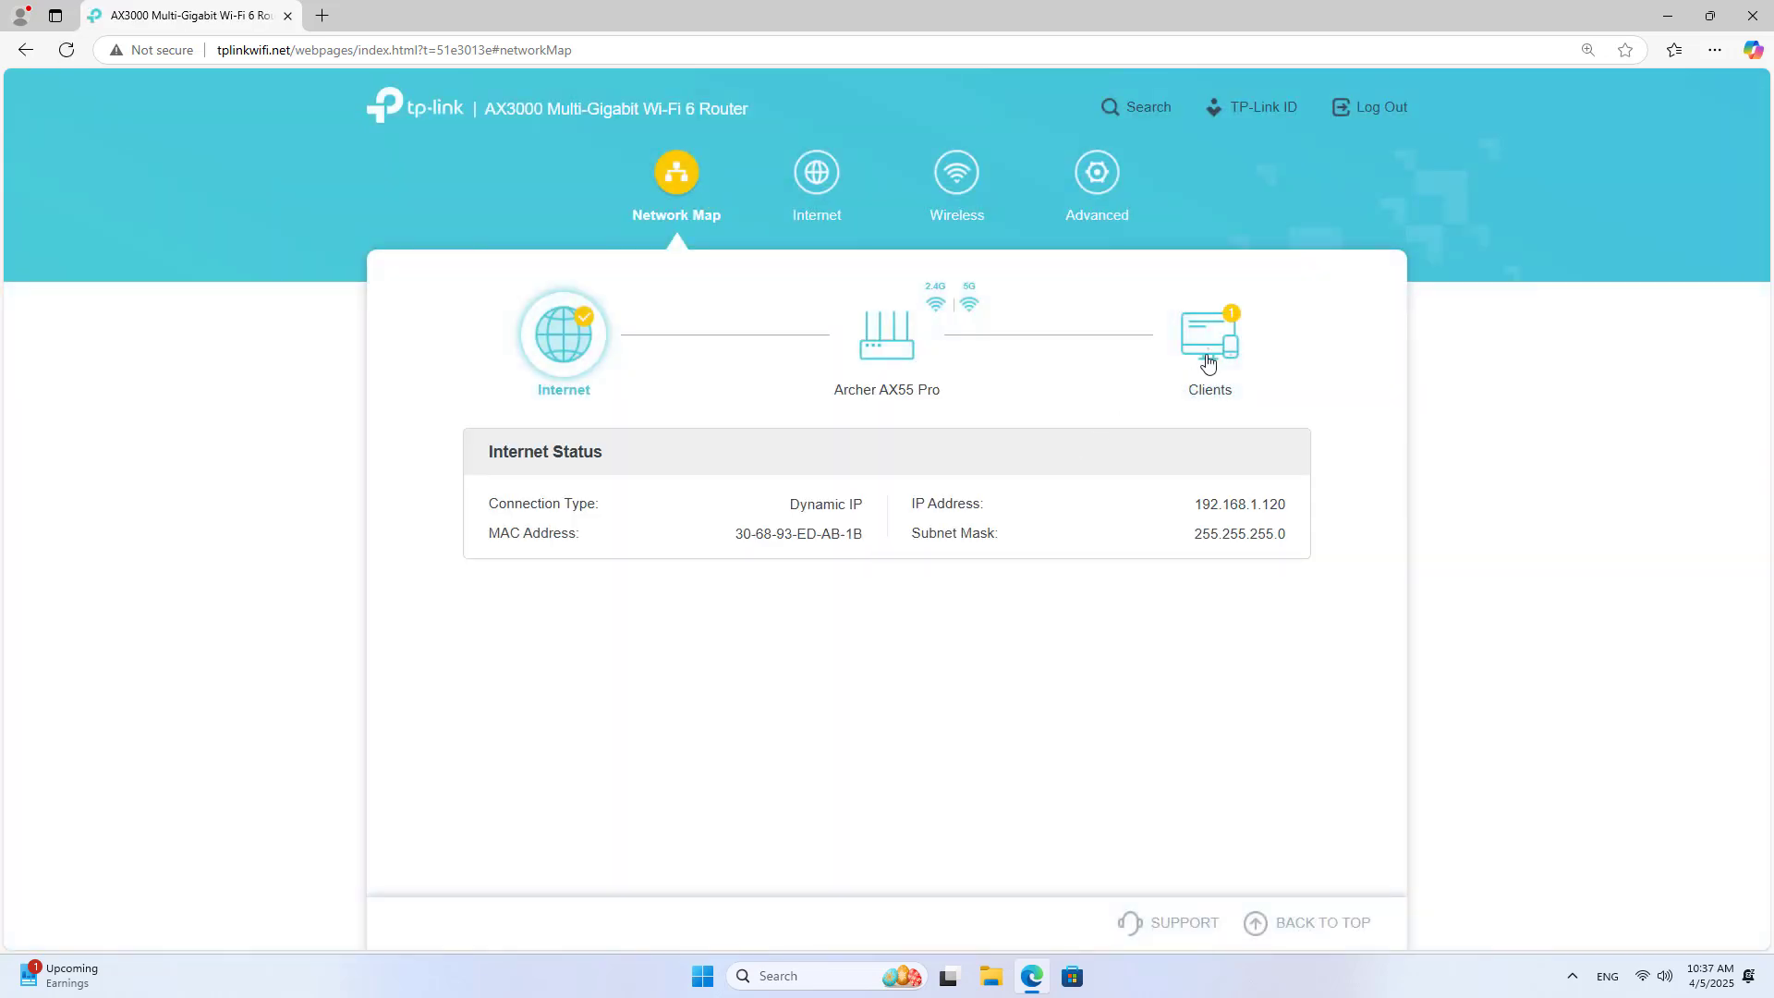
- View the router's connected clients, then highlight gateway 192.168.1.1 in the ipconfig output
left_click(1209, 336)
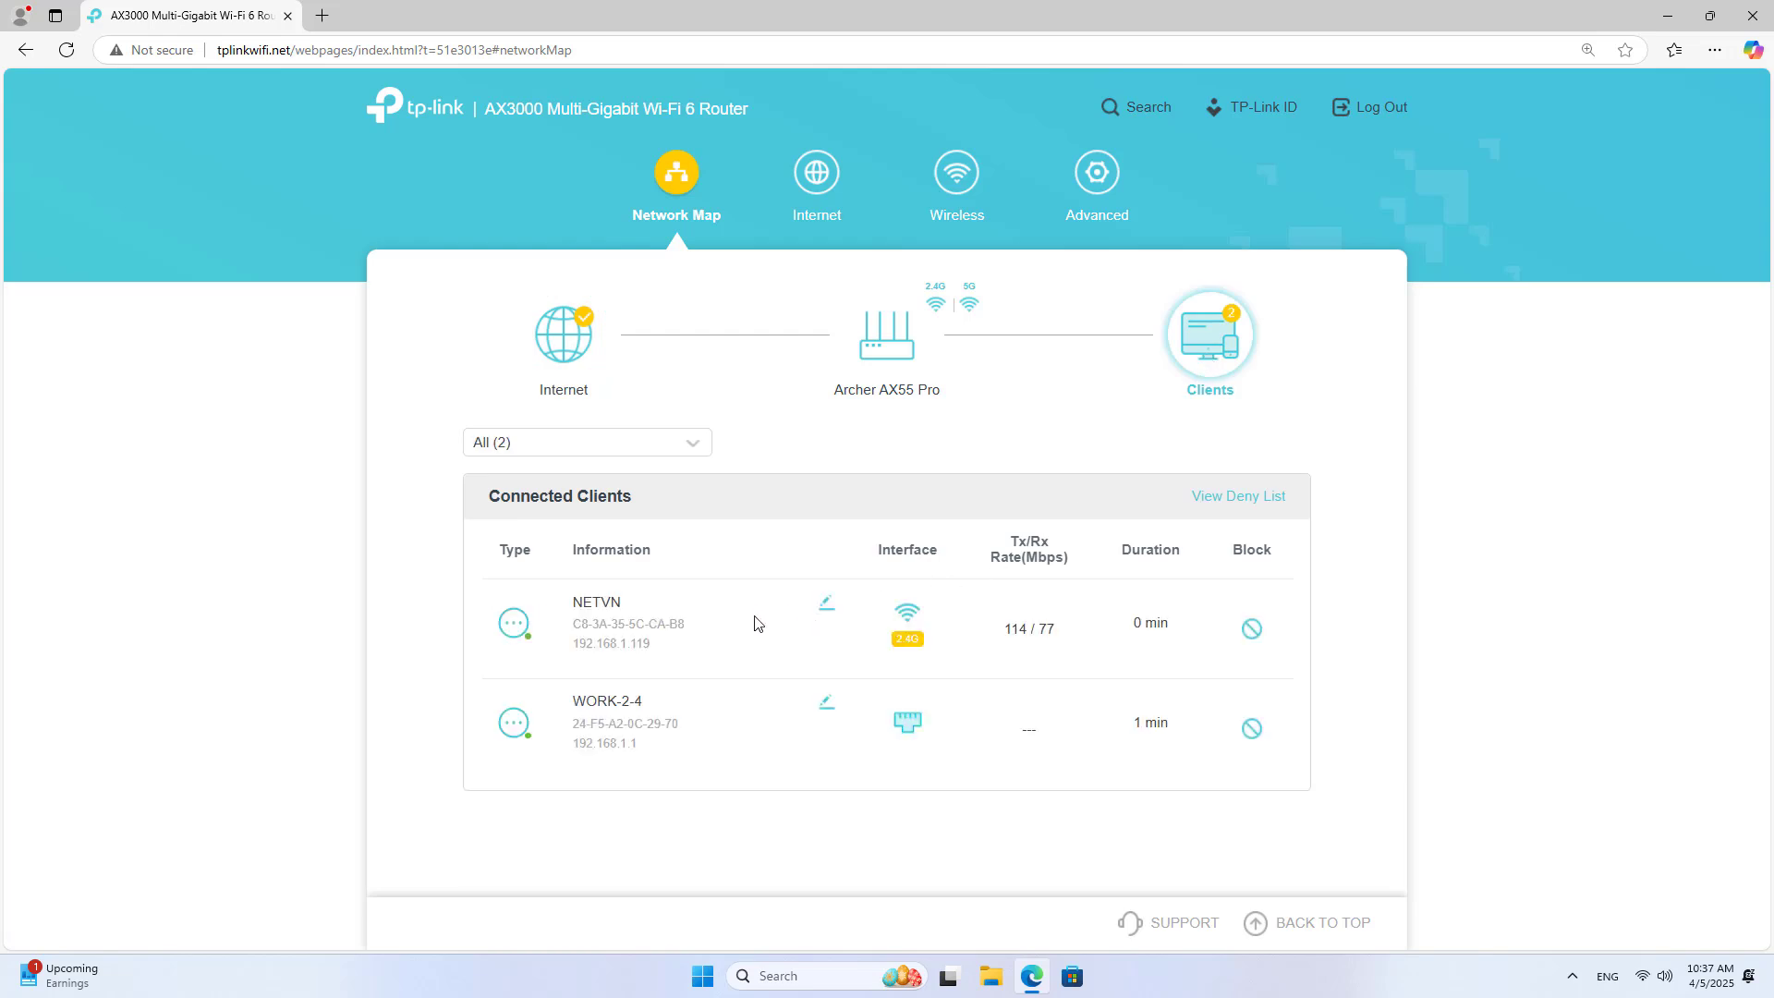
left_click(1262, 107)
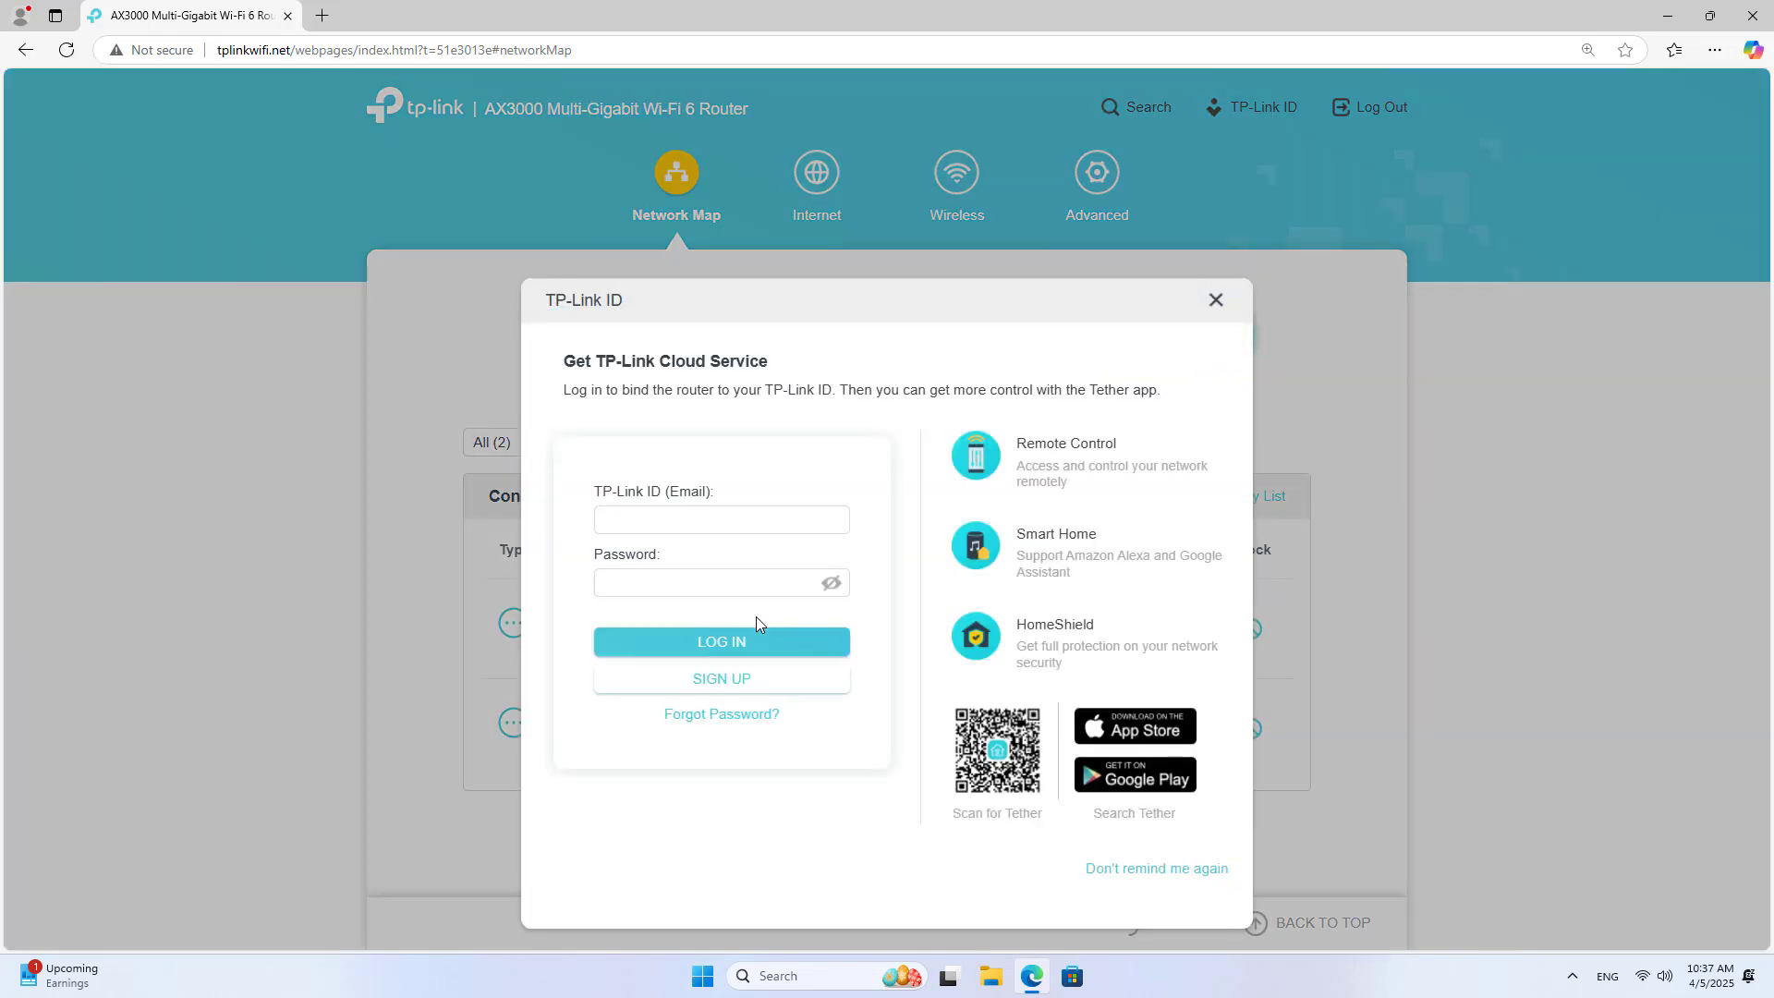
left_click(1216, 300)
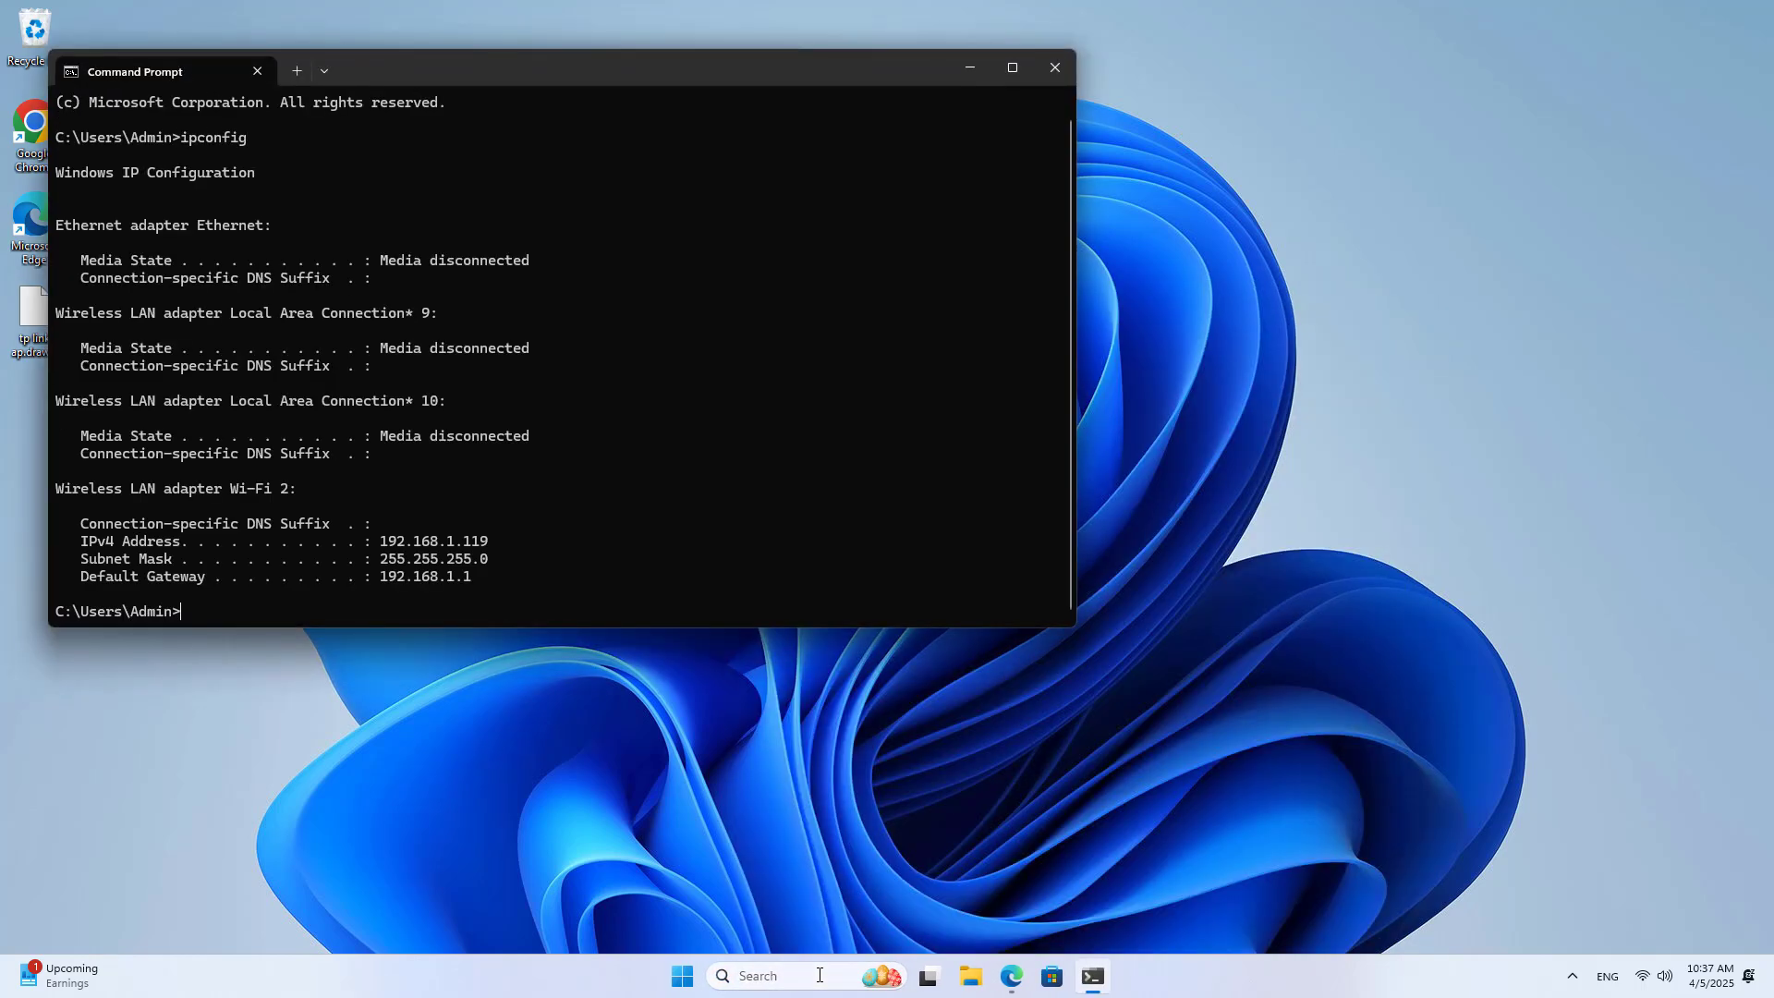
double_click(426, 576)
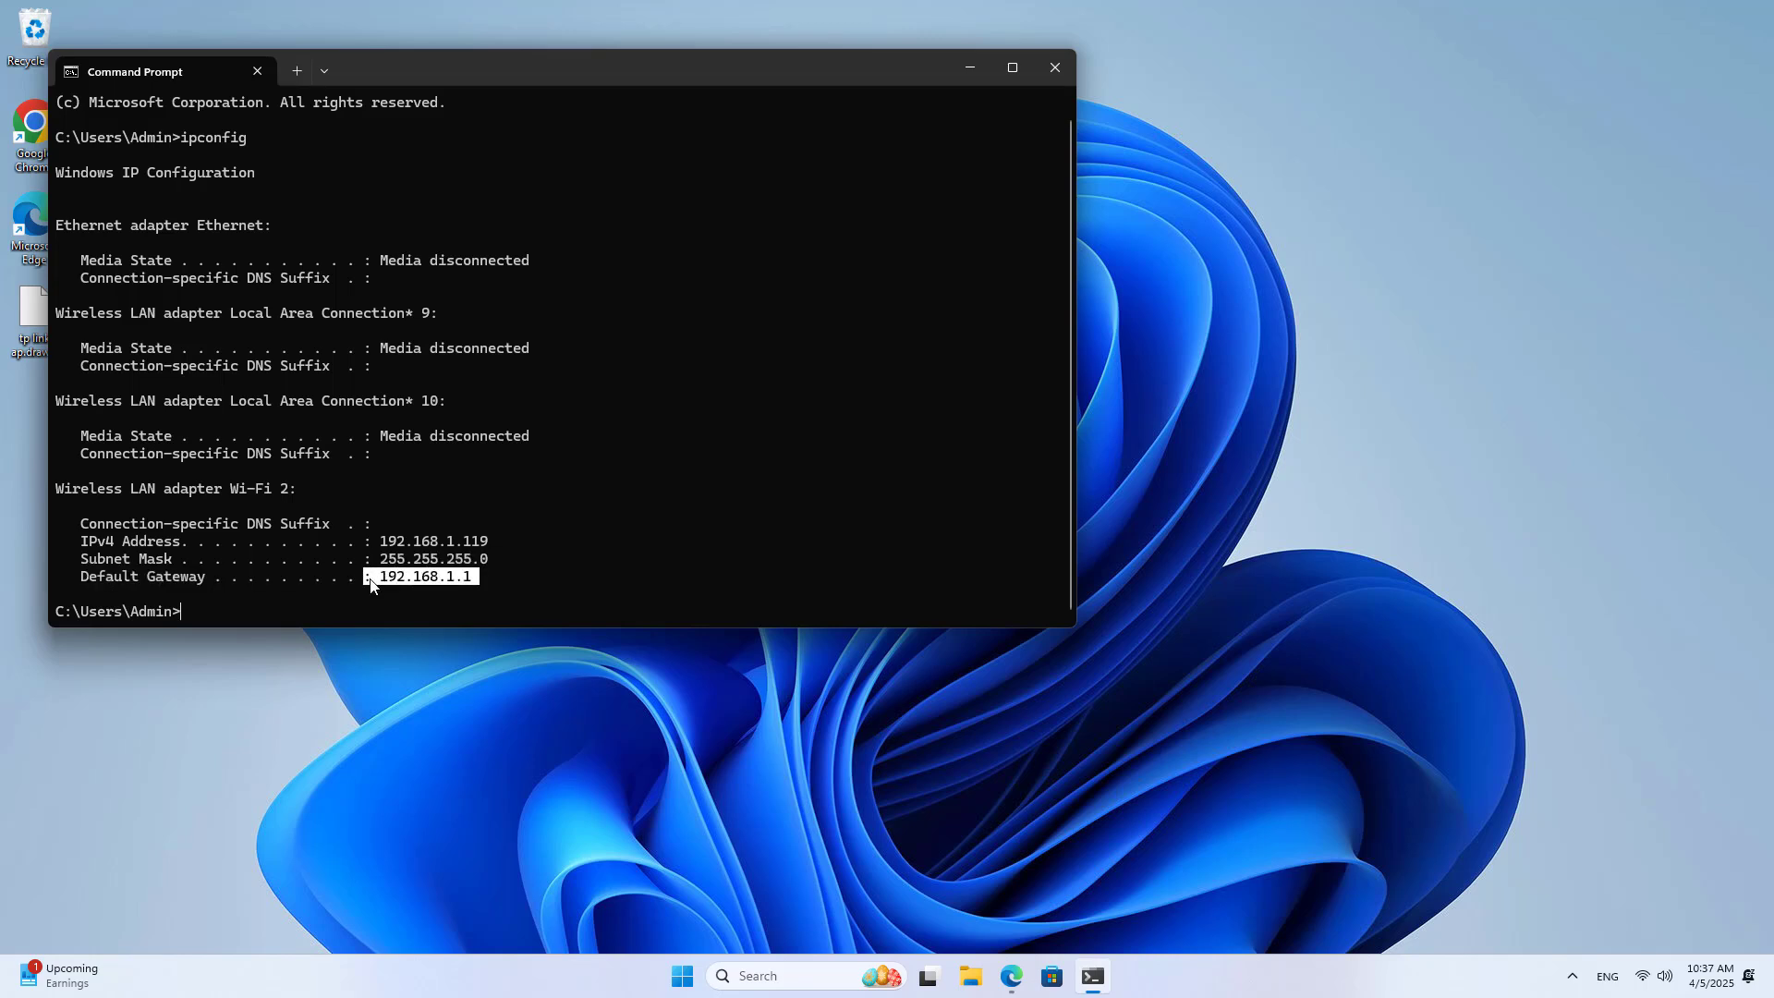